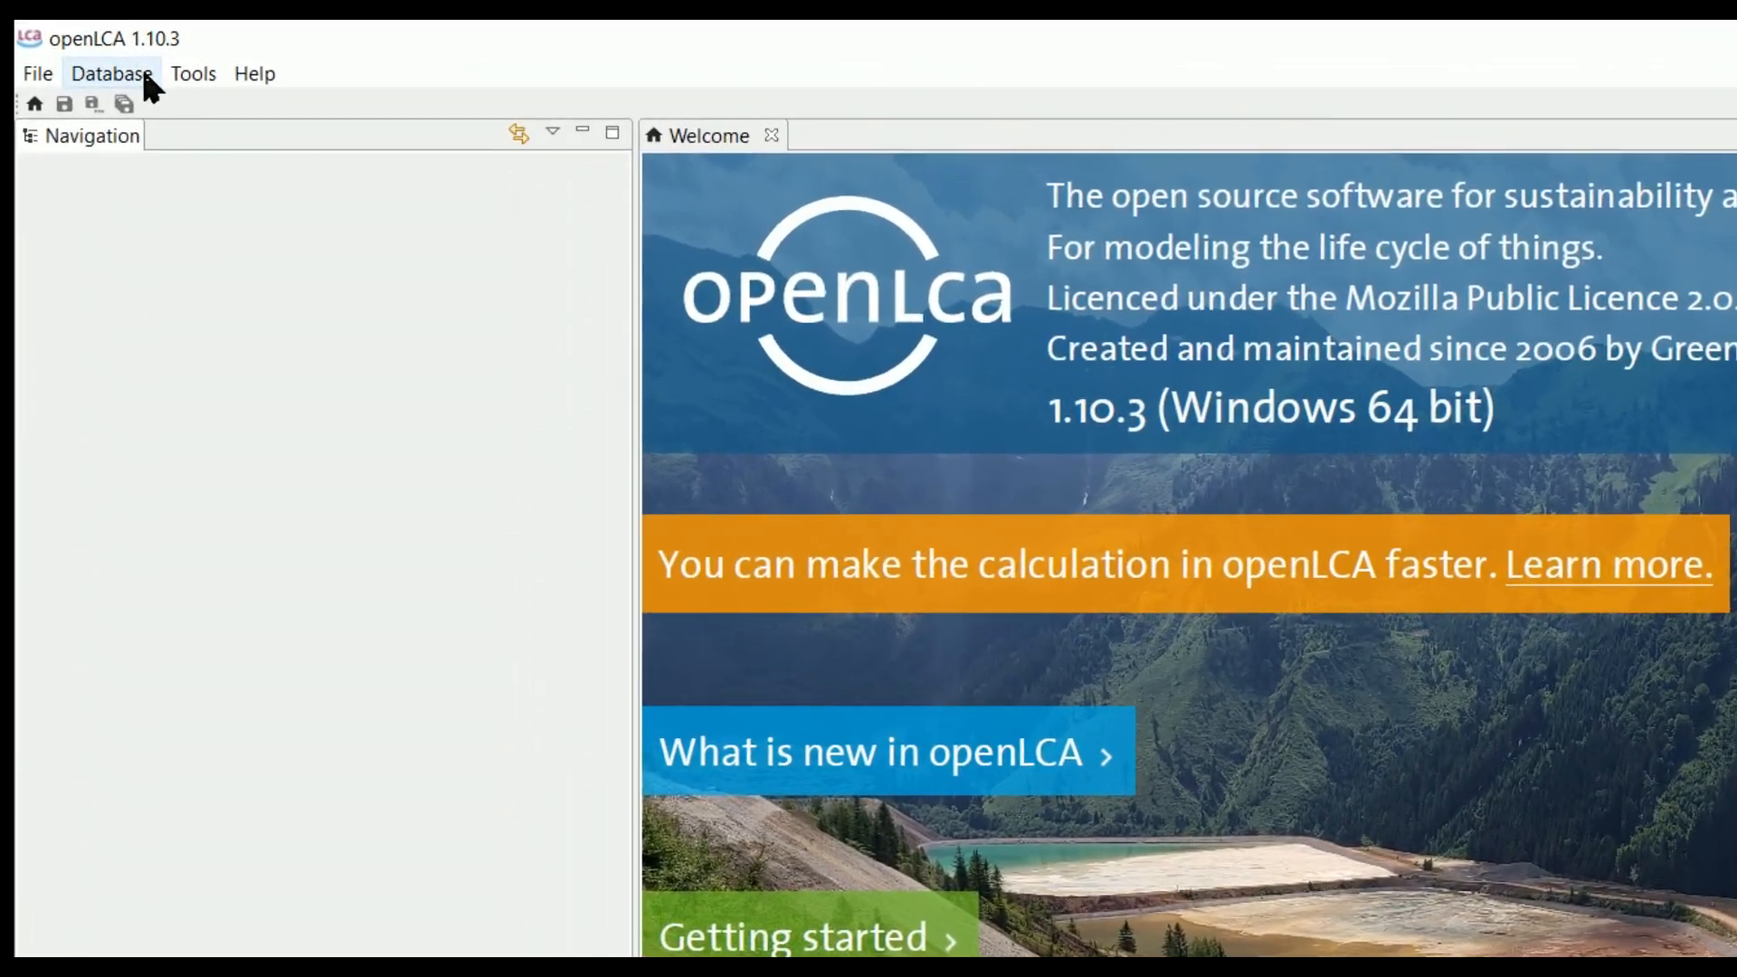
Step: Create a new local database named database1 with complete reference data from the Navigation panel
click(111, 72)
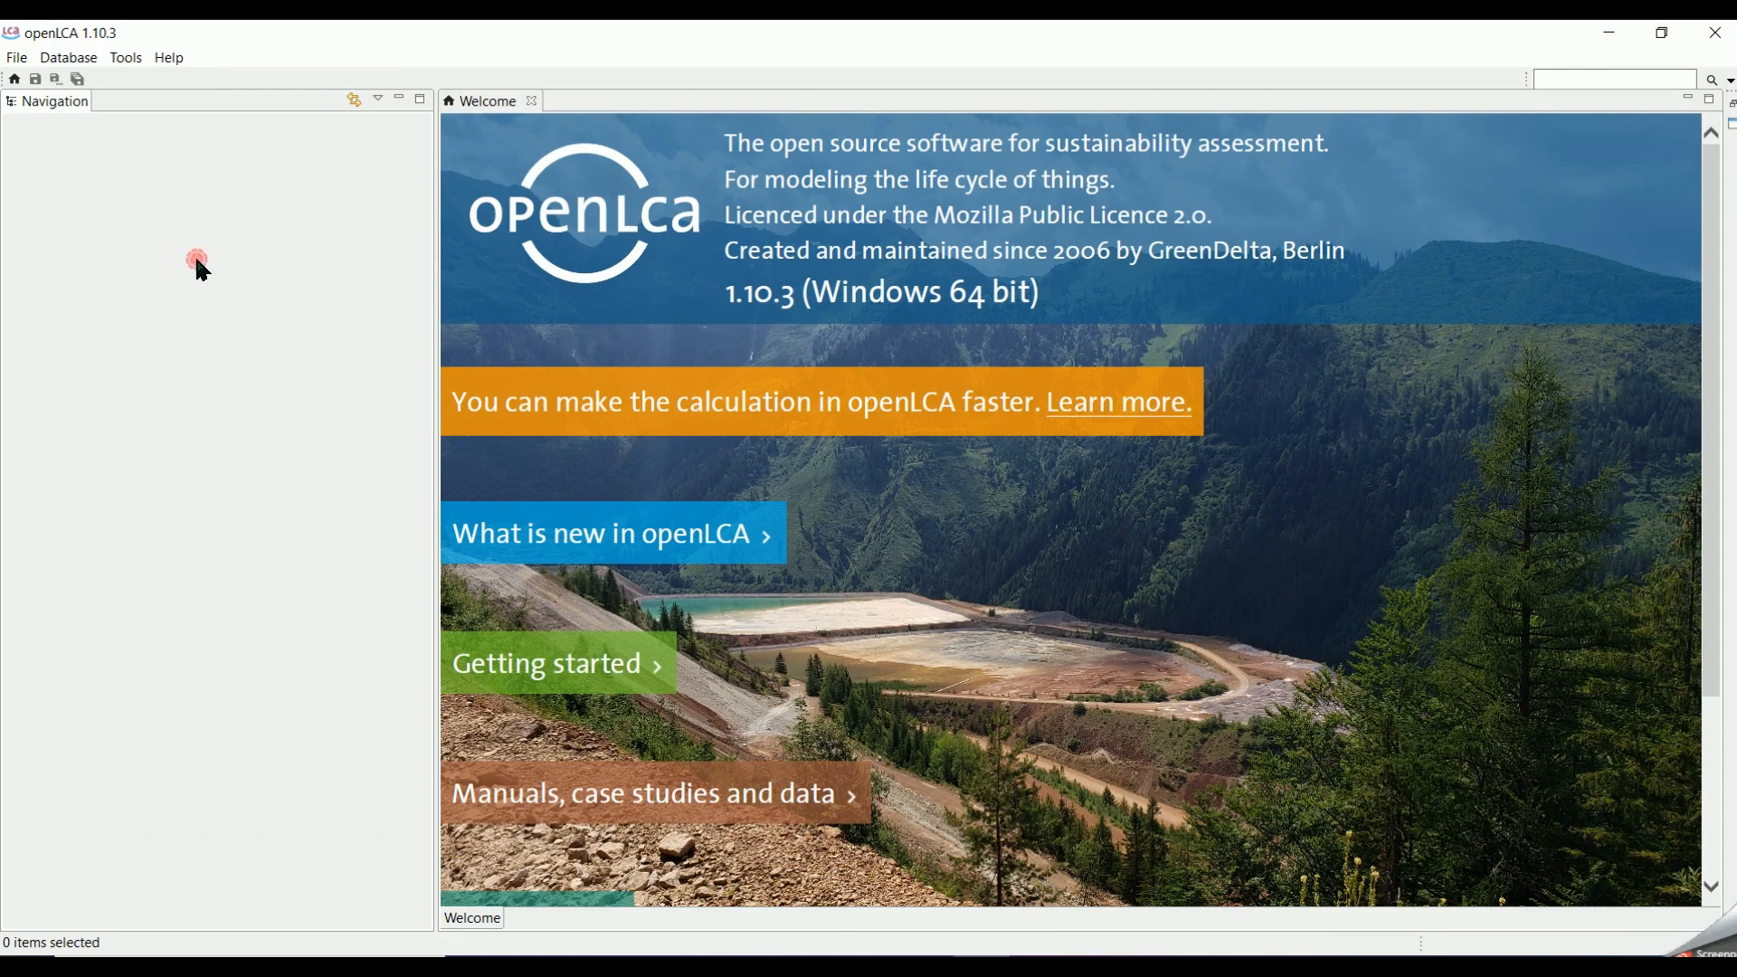
right_click(197, 264)
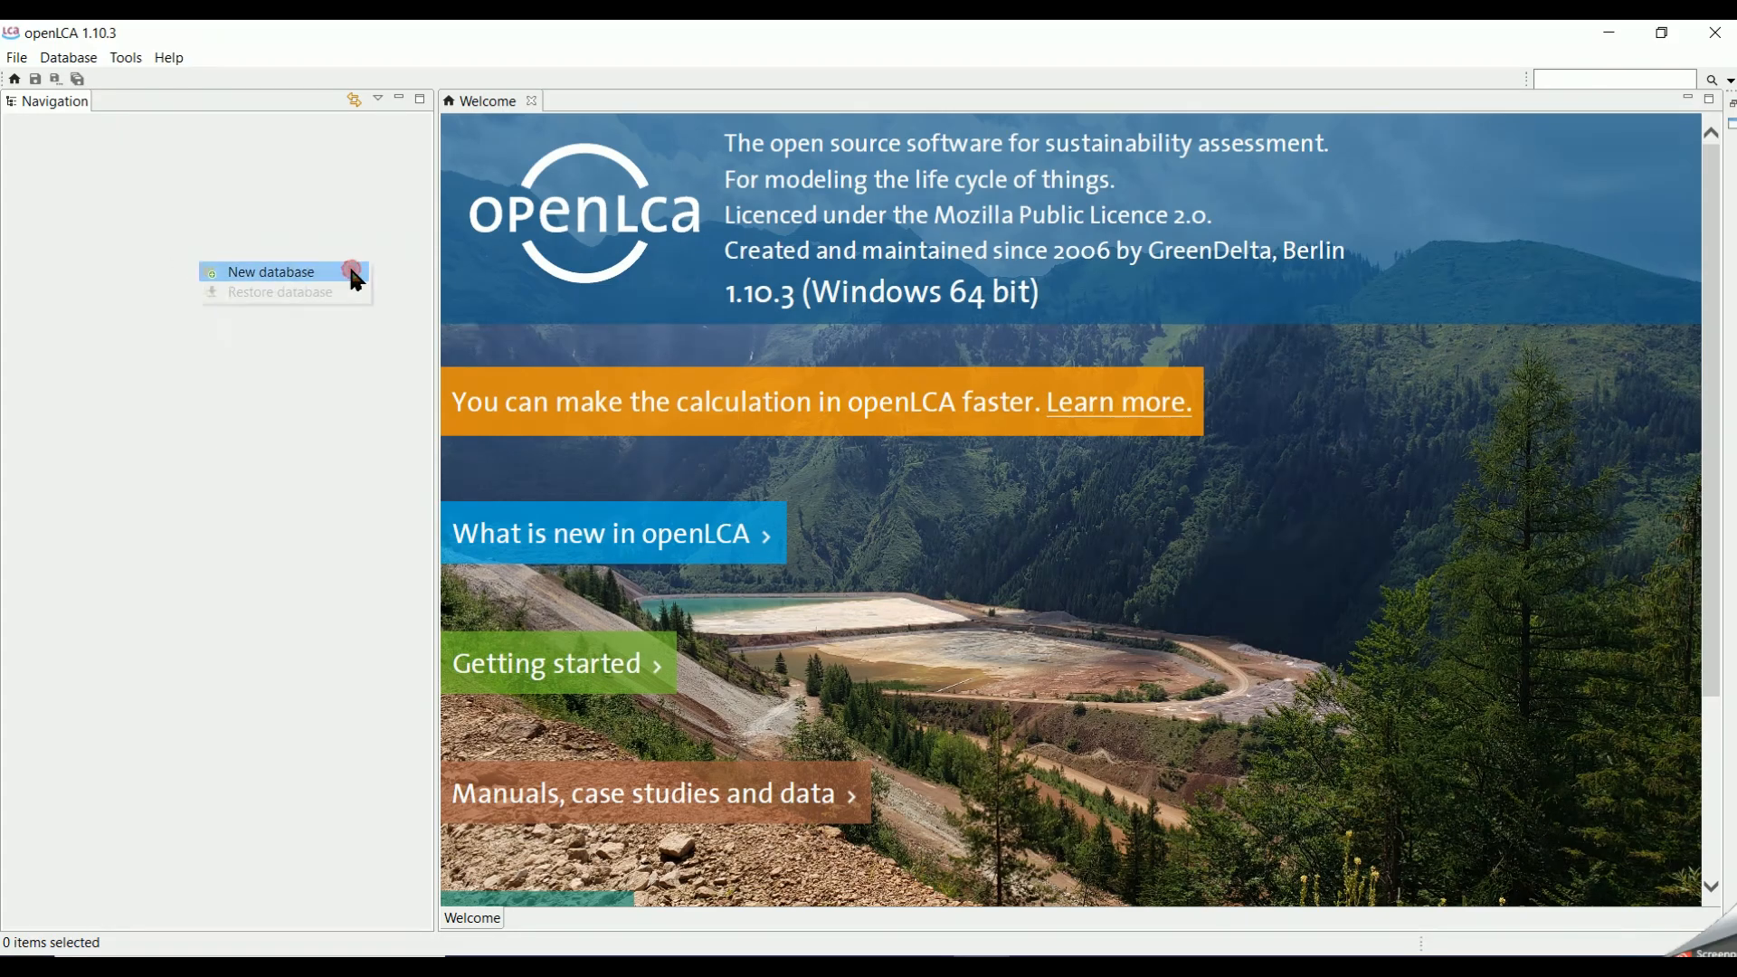
click(270, 272)
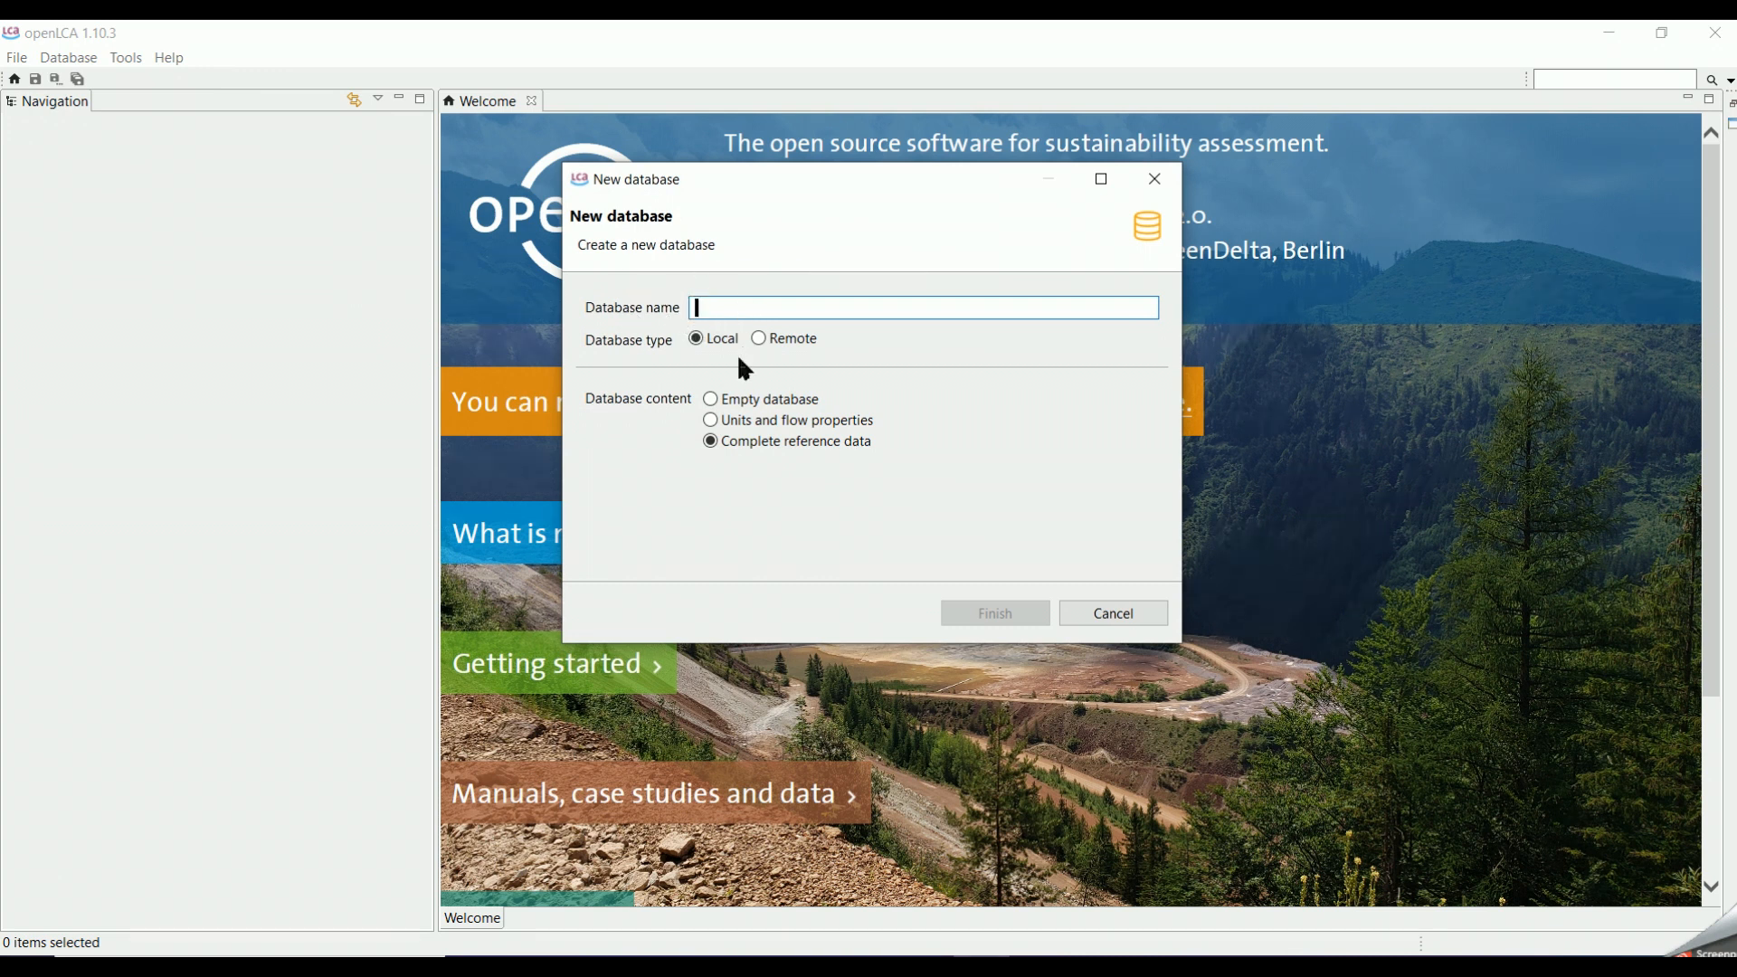
text(database1)
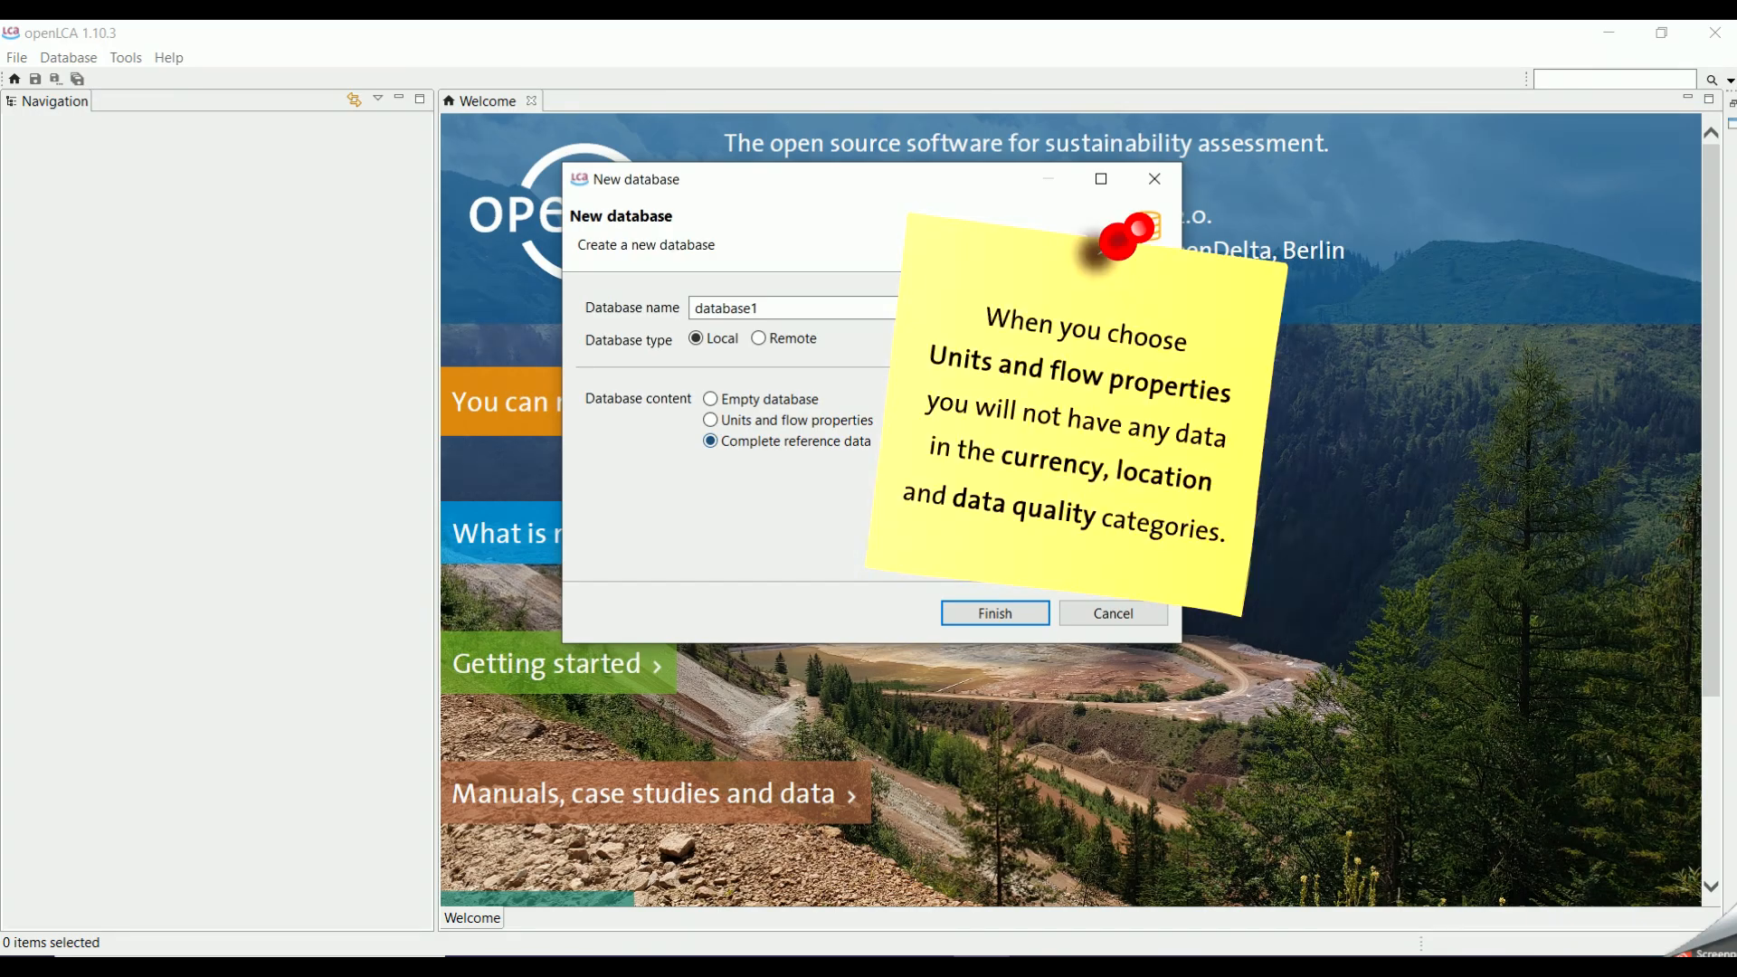
mouse_move(1006, 614)
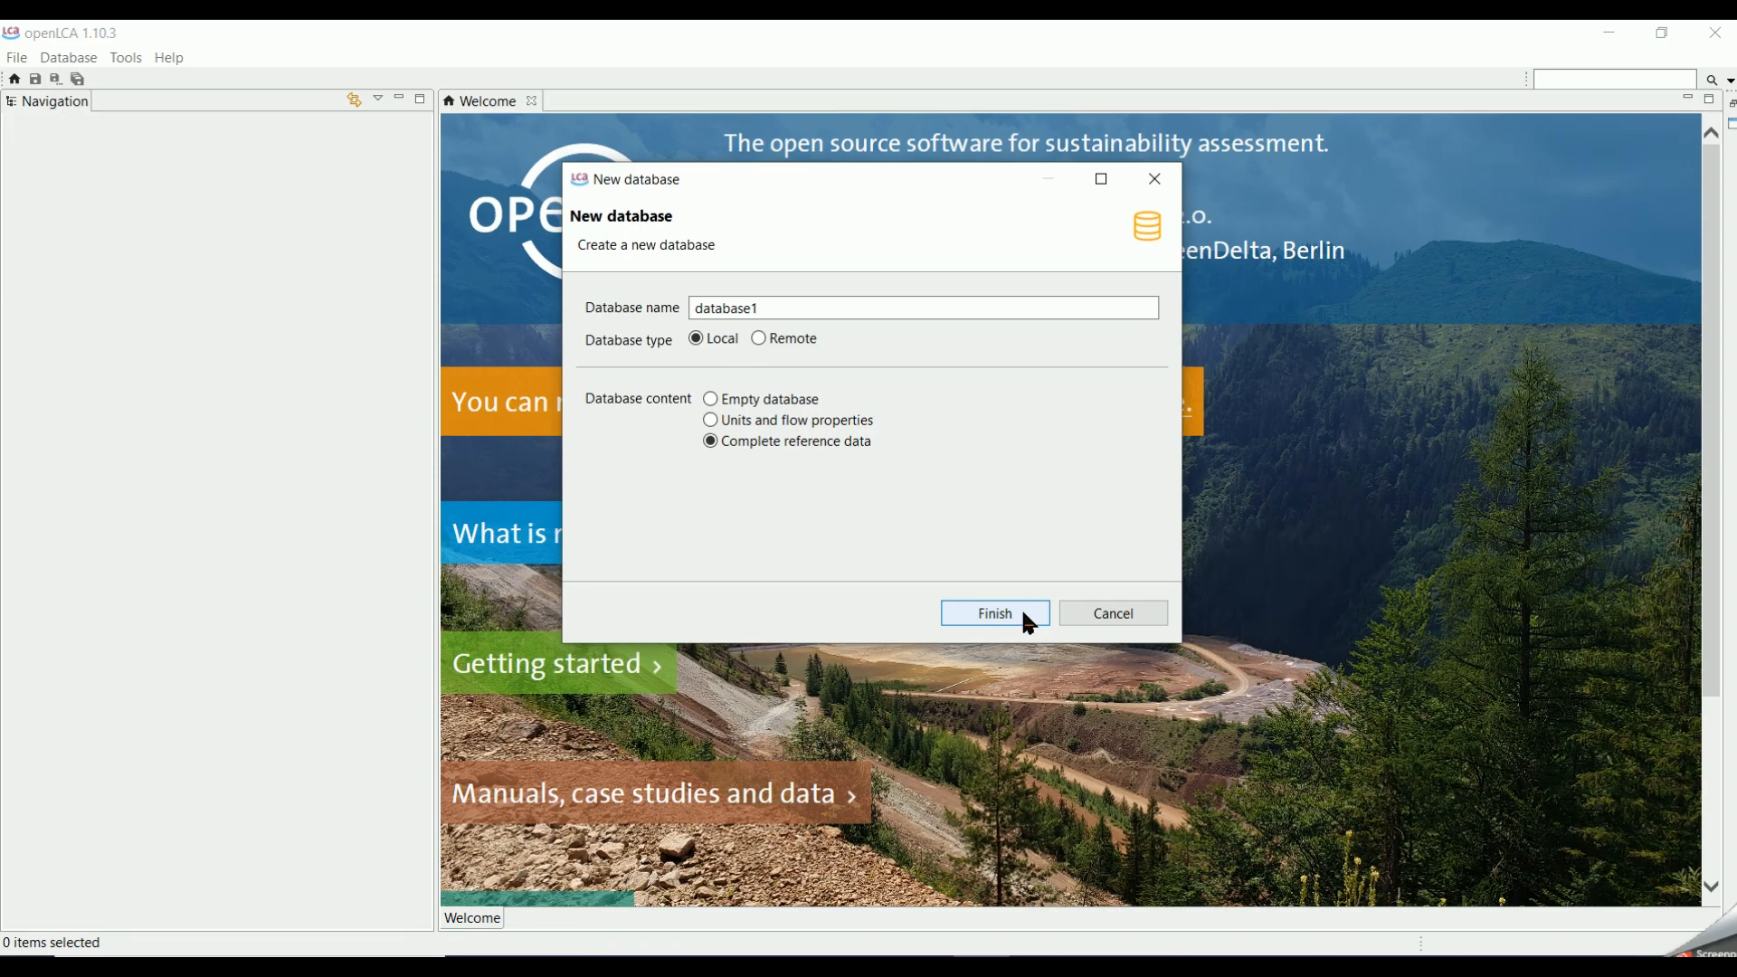
click(993, 614)
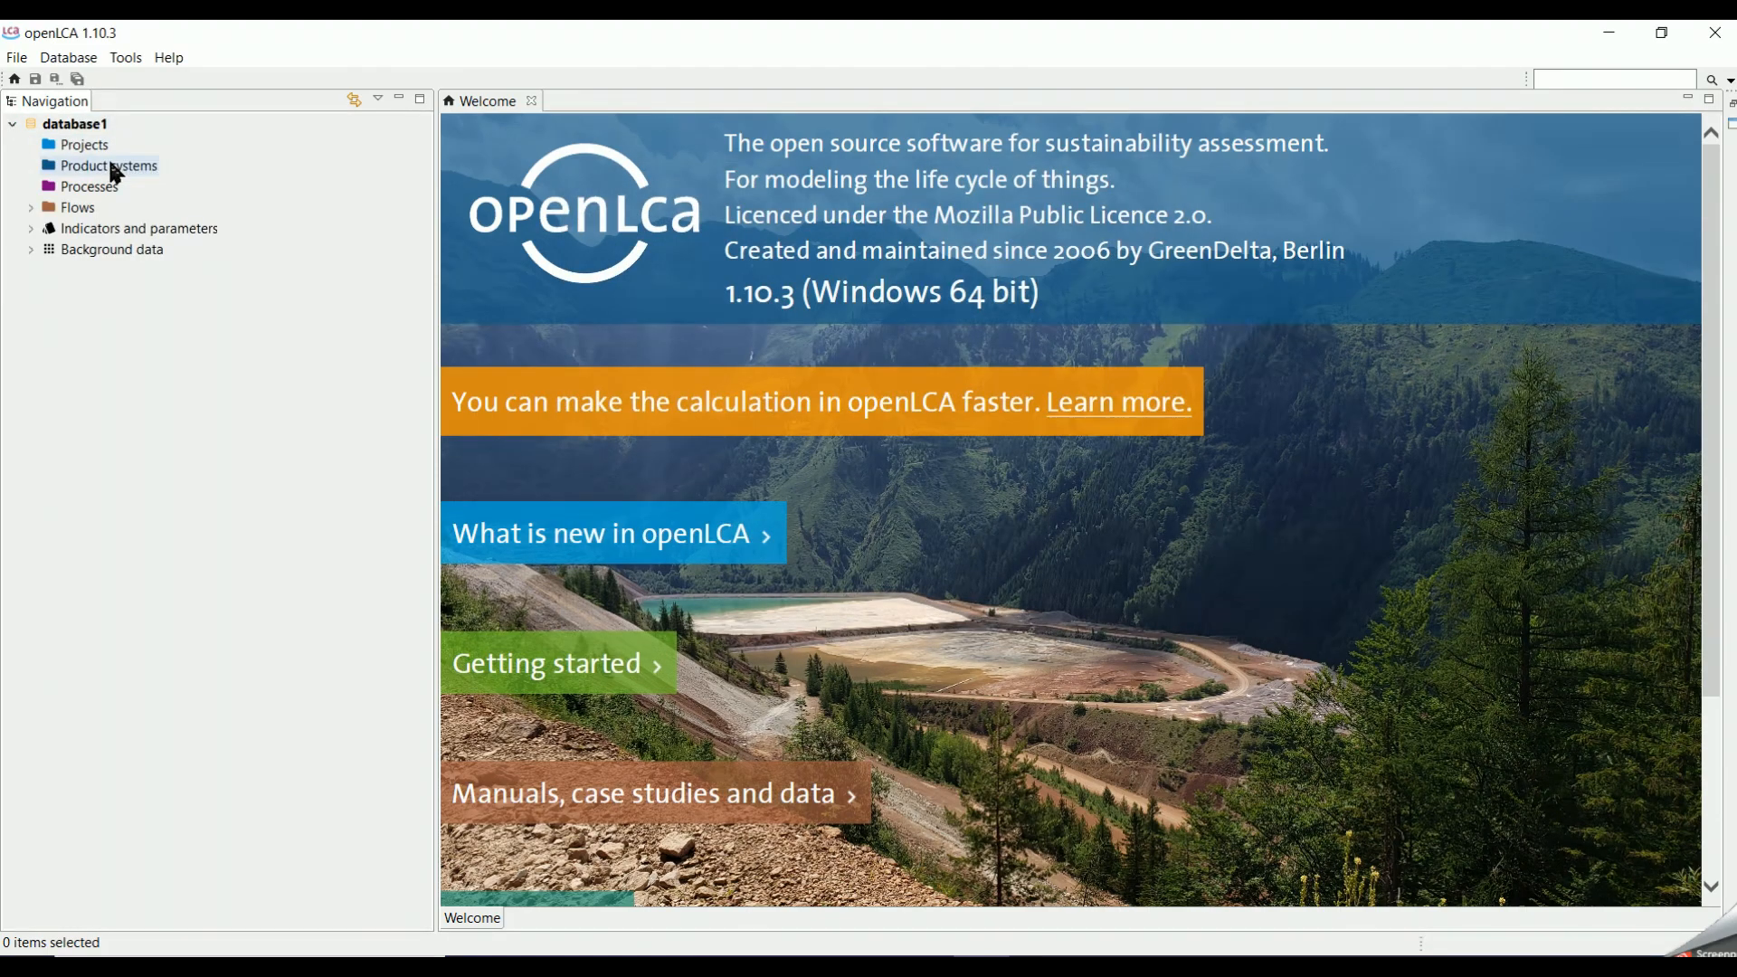
Step: Expand and collapse database1's Flows folder, then expand its remaining folders
click(30, 206)
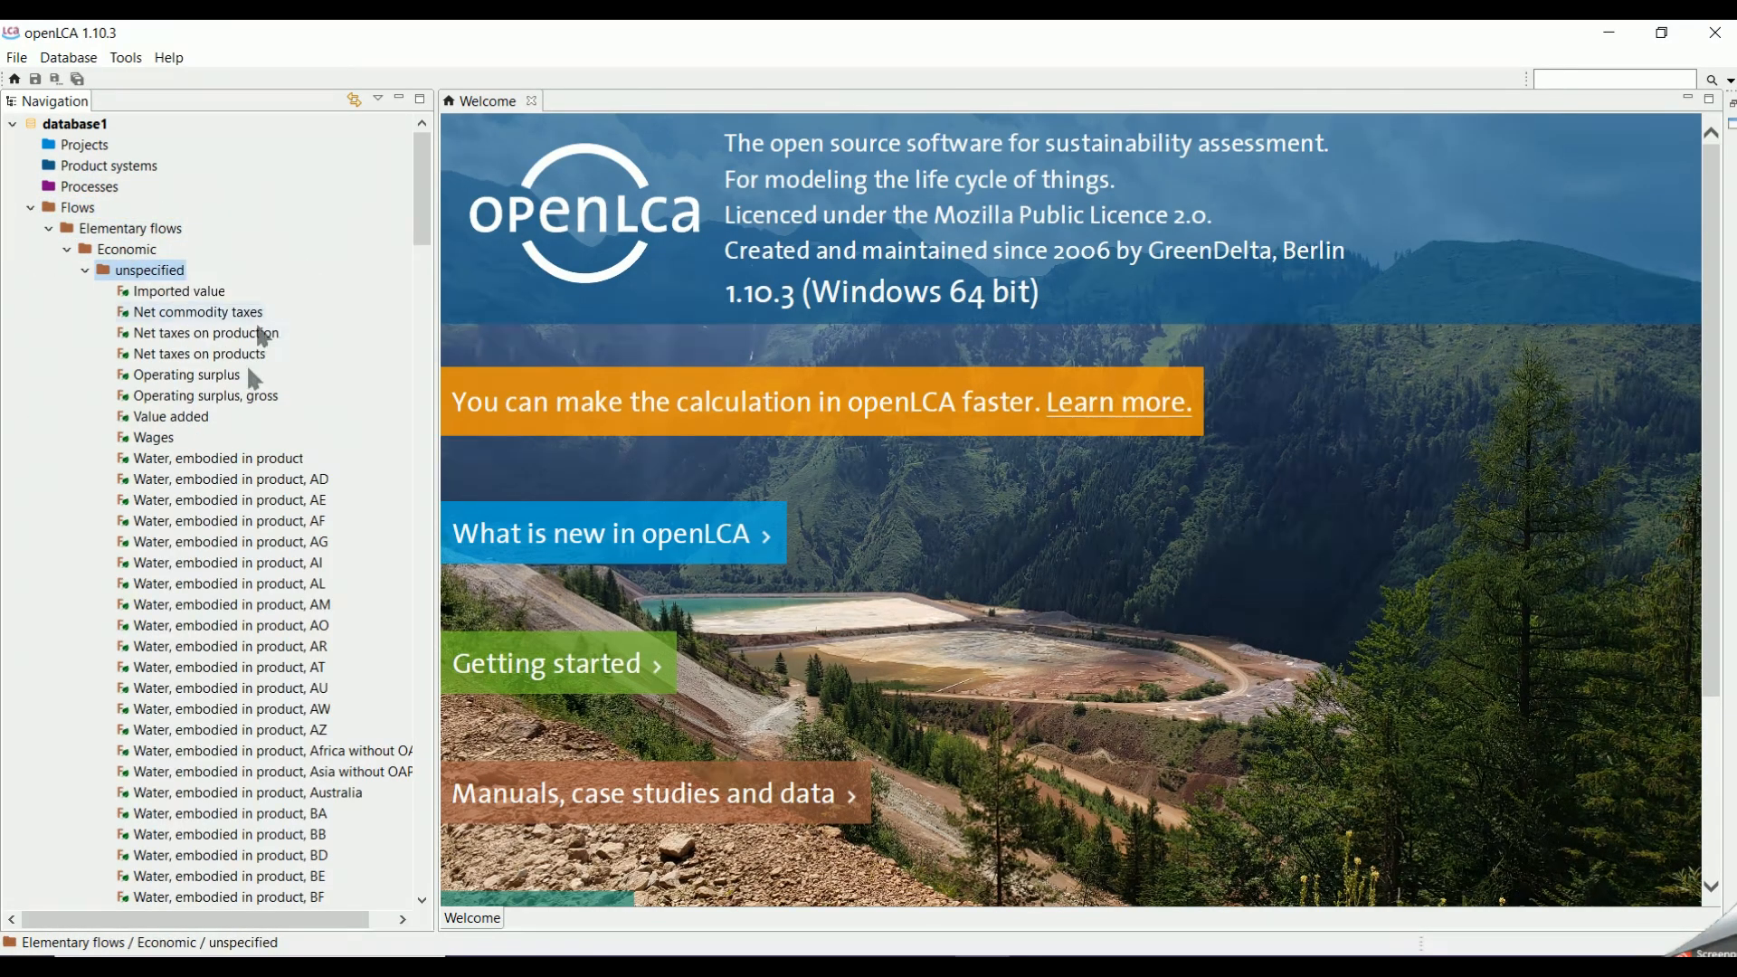
click(27, 207)
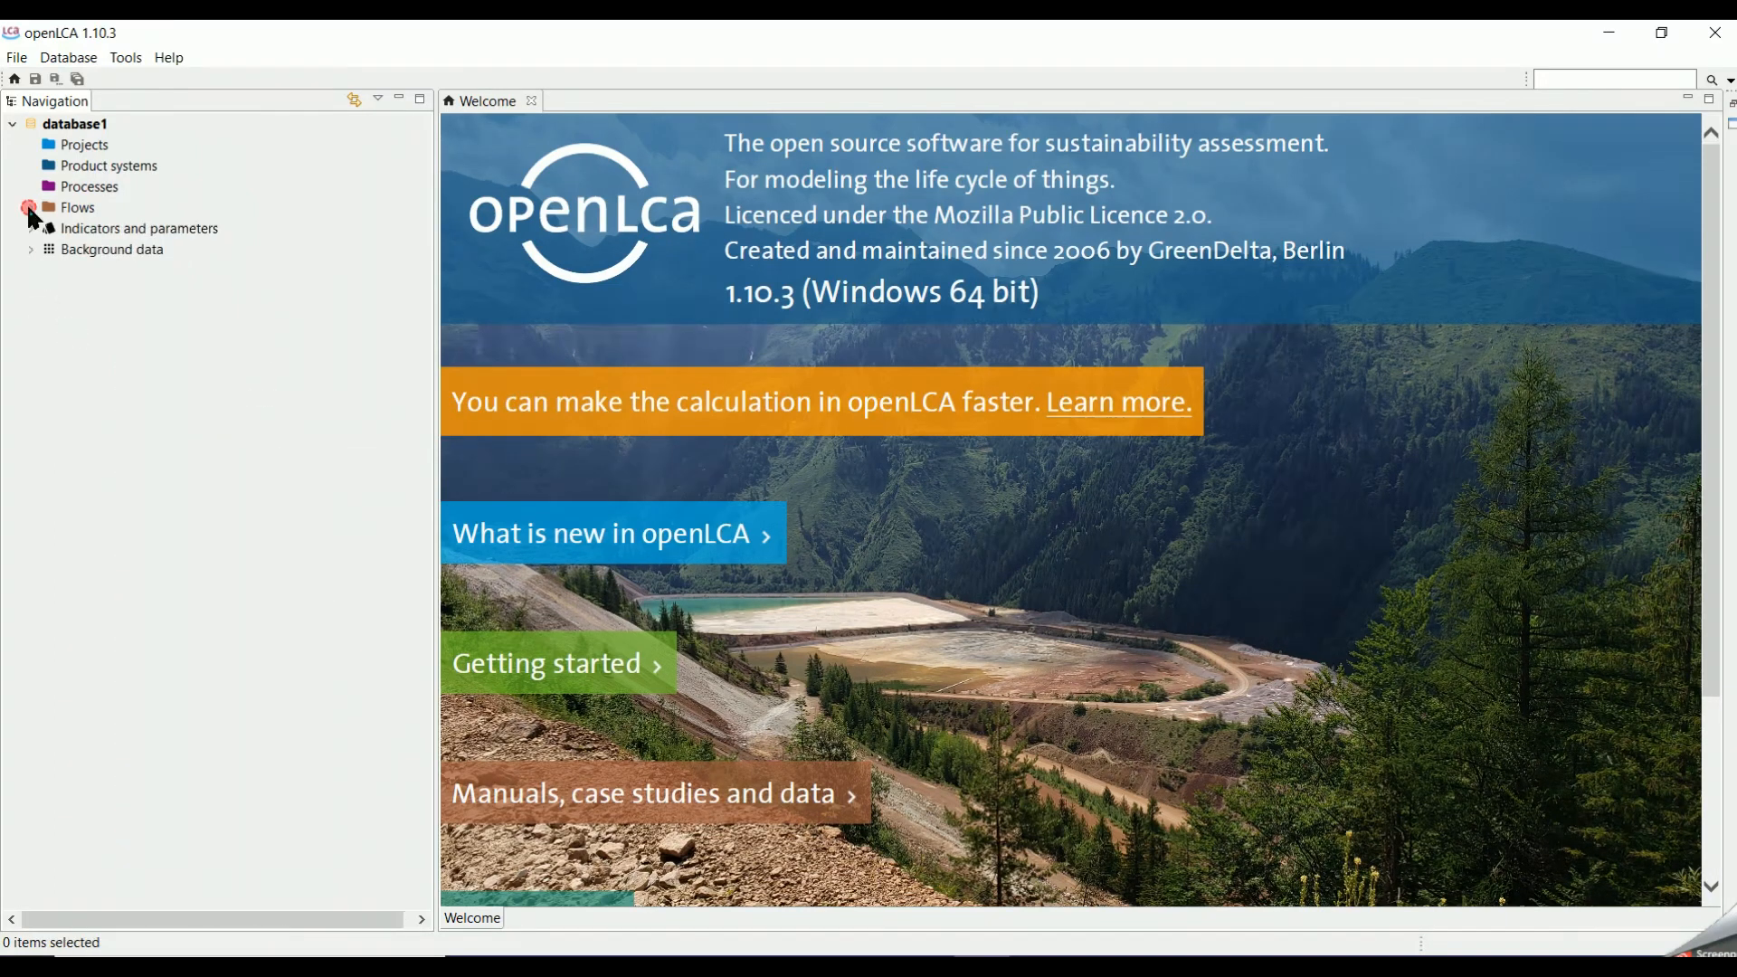
click(30, 228)
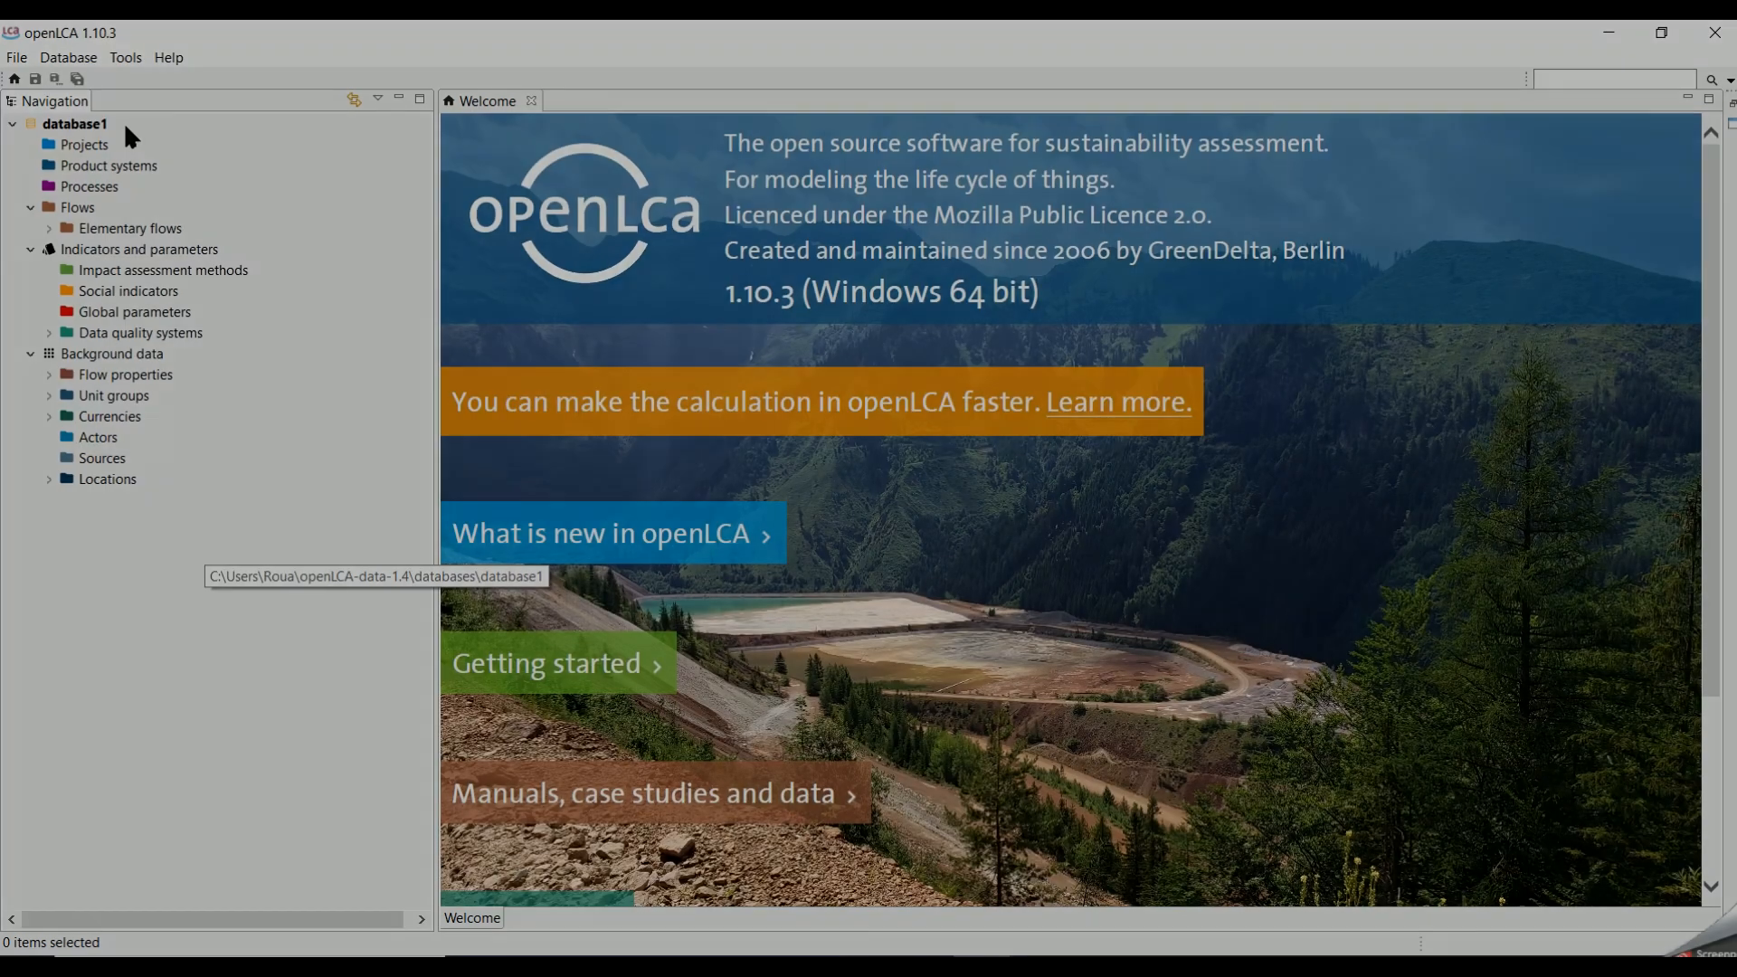
Step: Show database1's context menu with its close, delete and rename actions
right_click(74, 123)
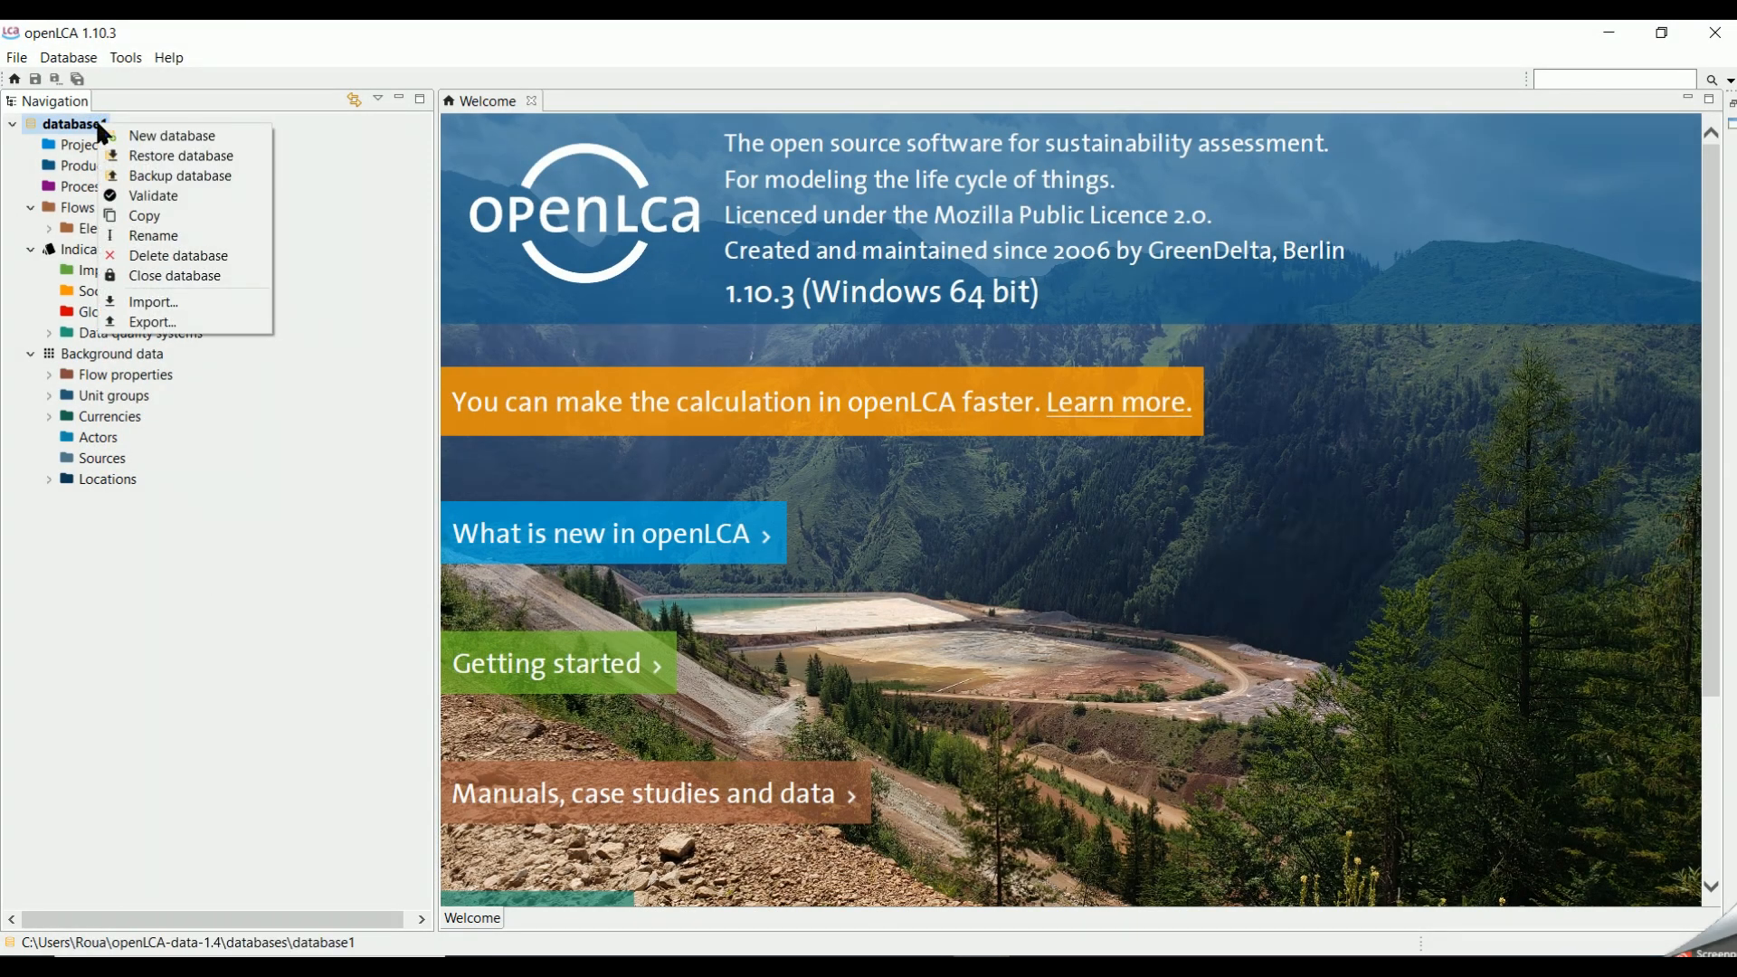
mouse_move(173, 275)
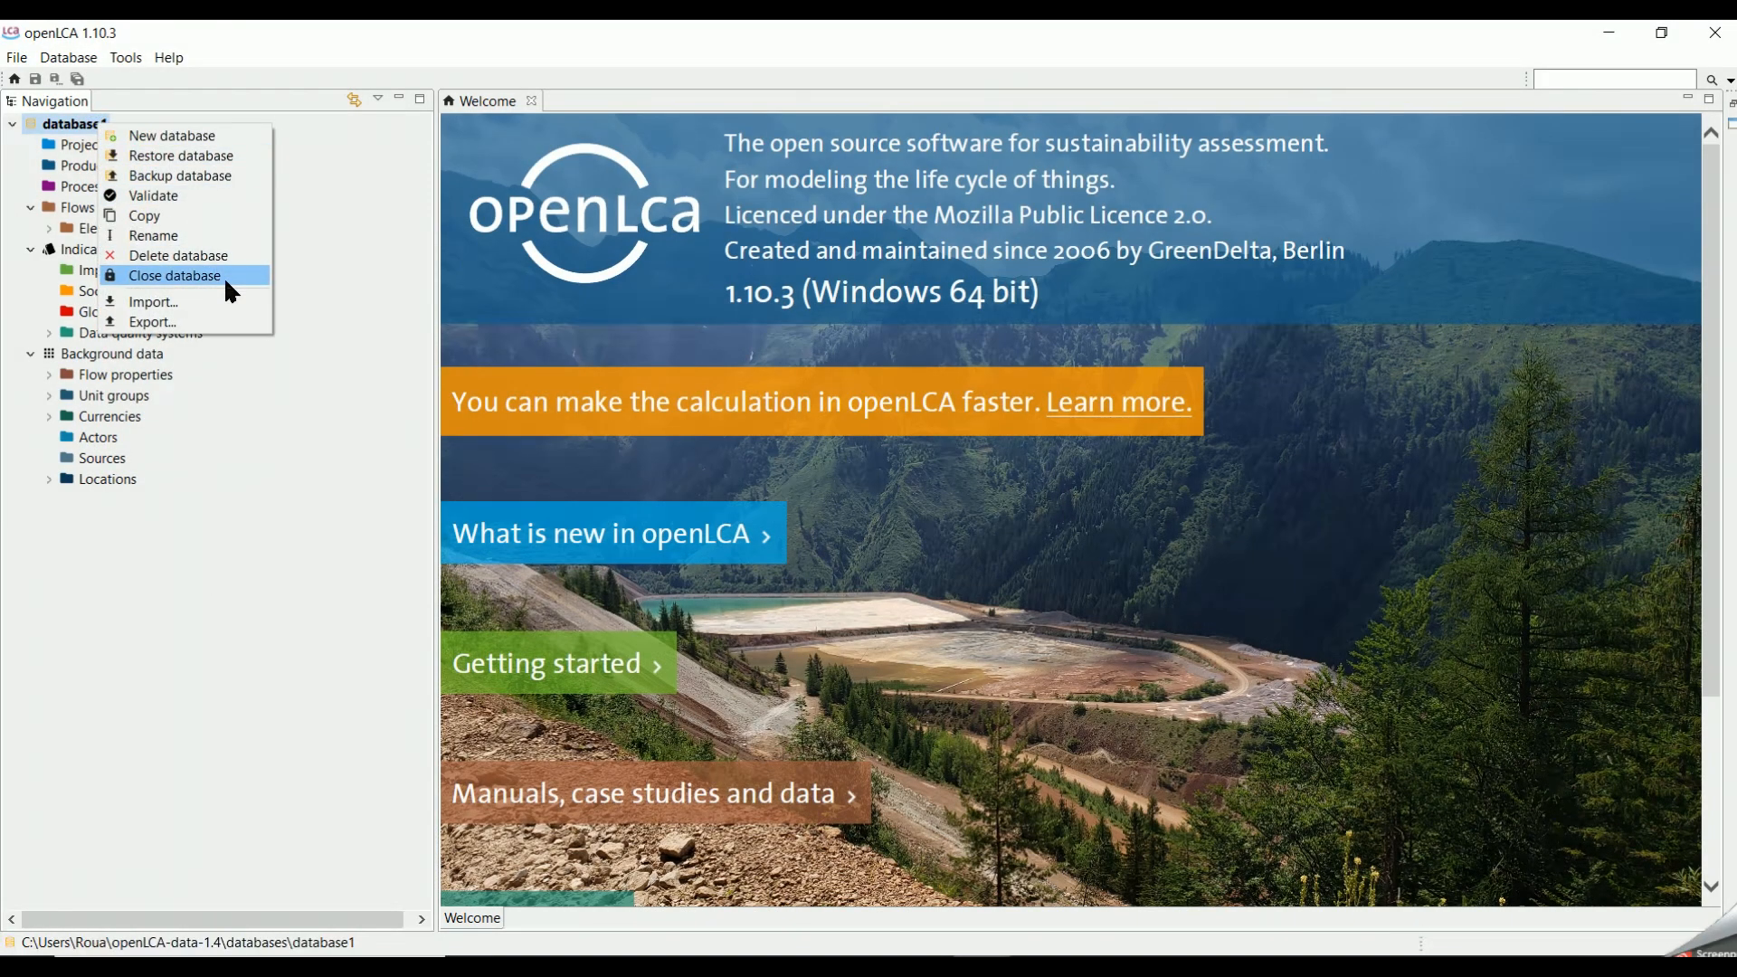
mouse_move(252, 288)
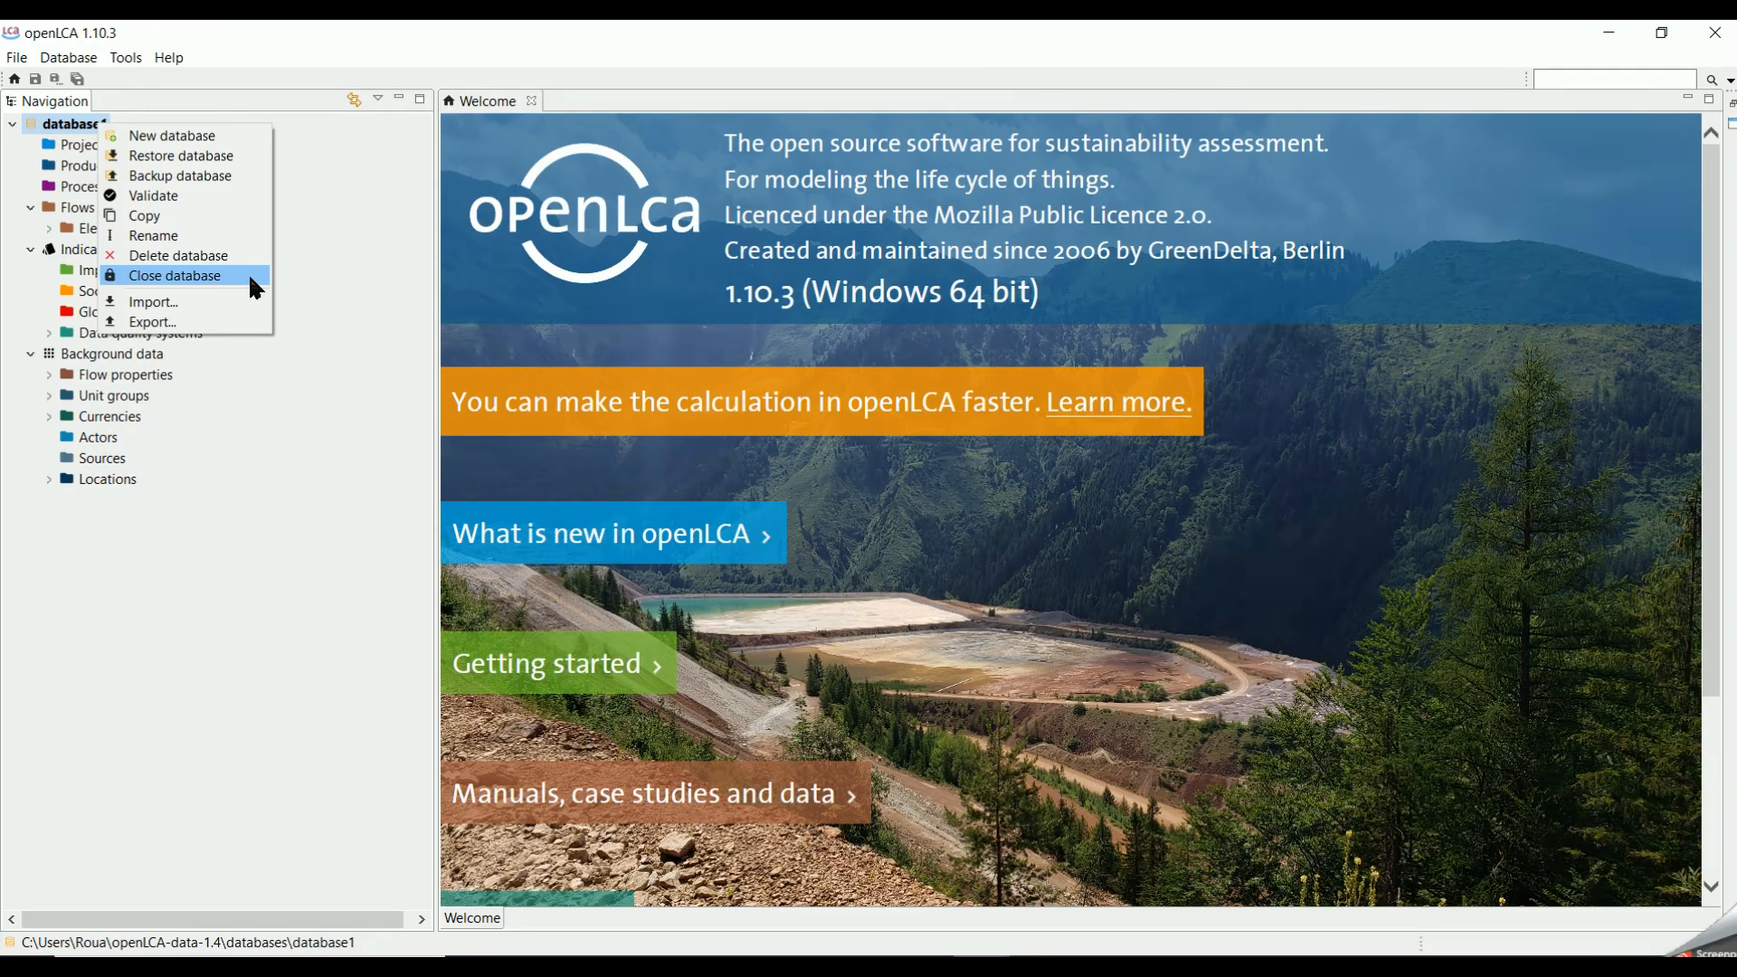
mouse_move(177, 256)
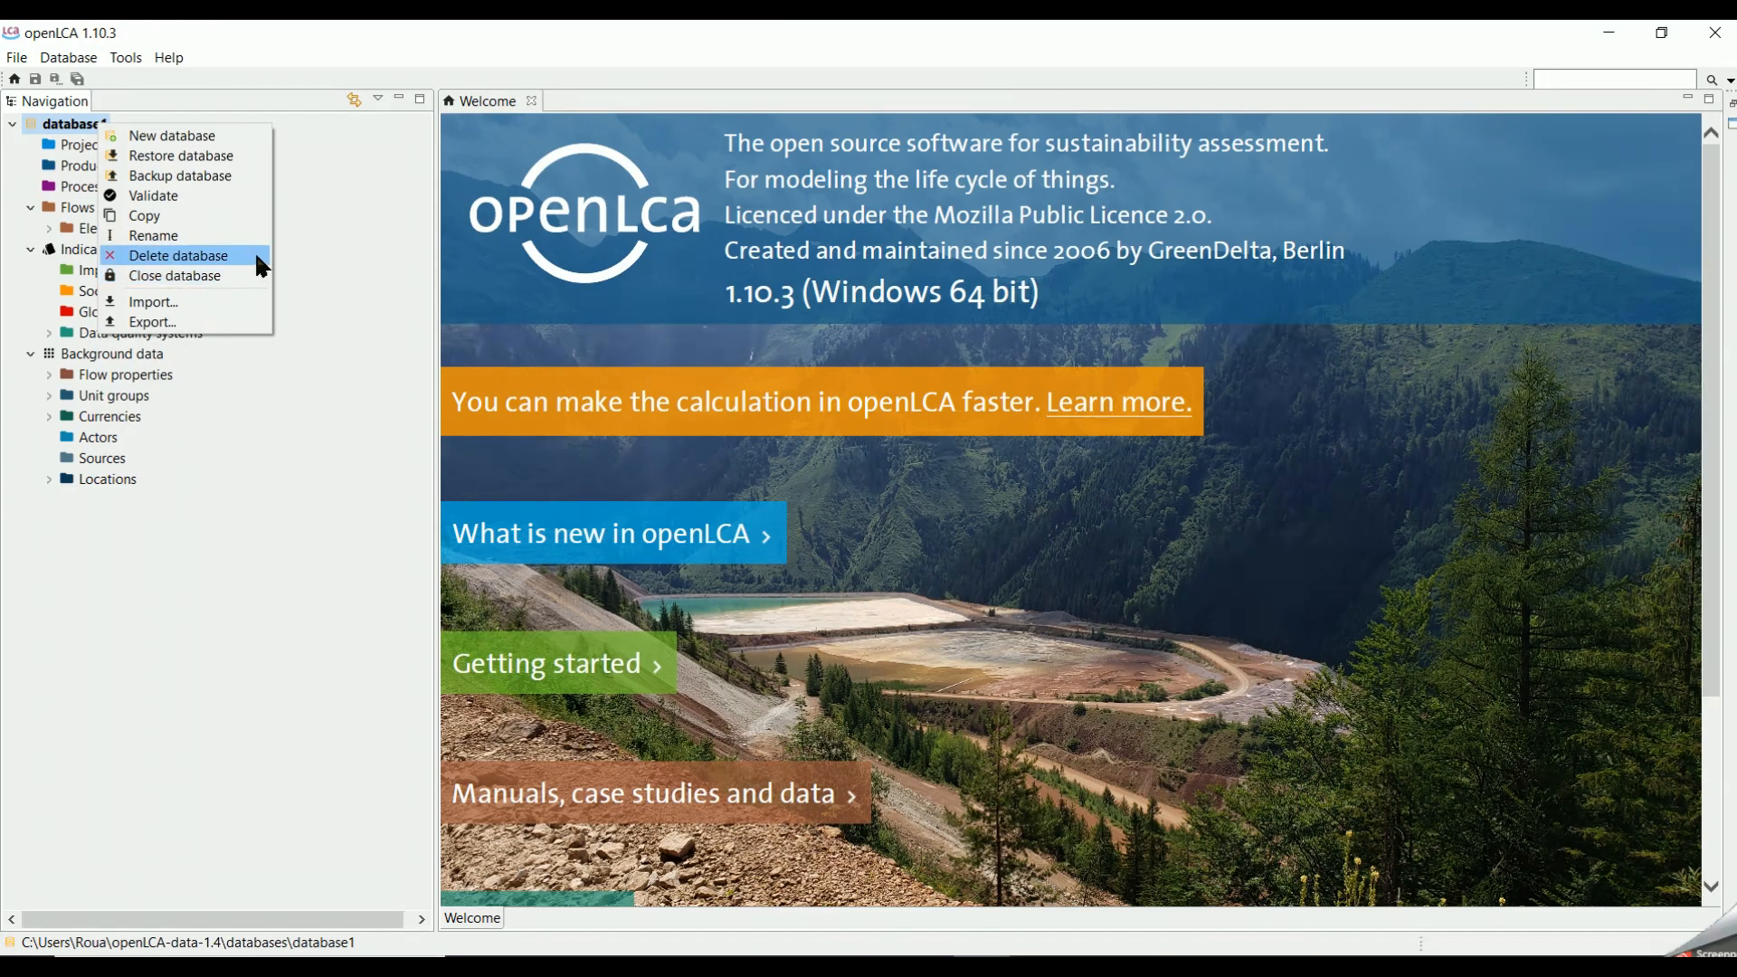
mouse_move(152, 236)
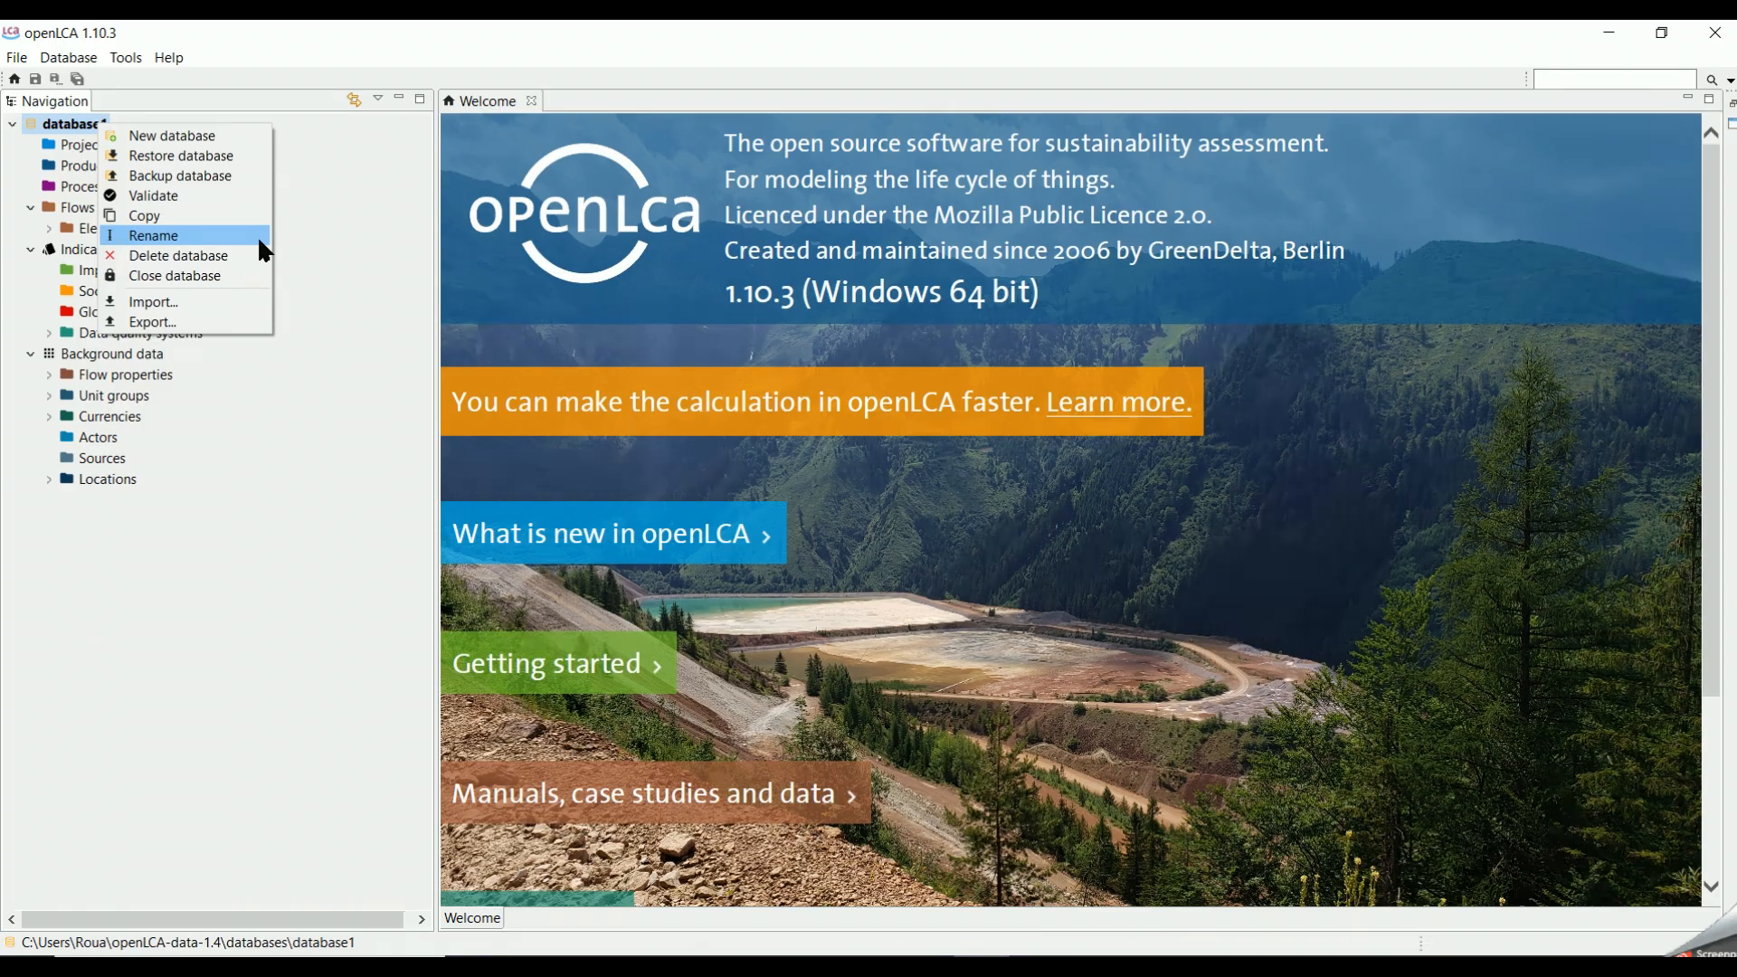
mouse_move(145, 215)
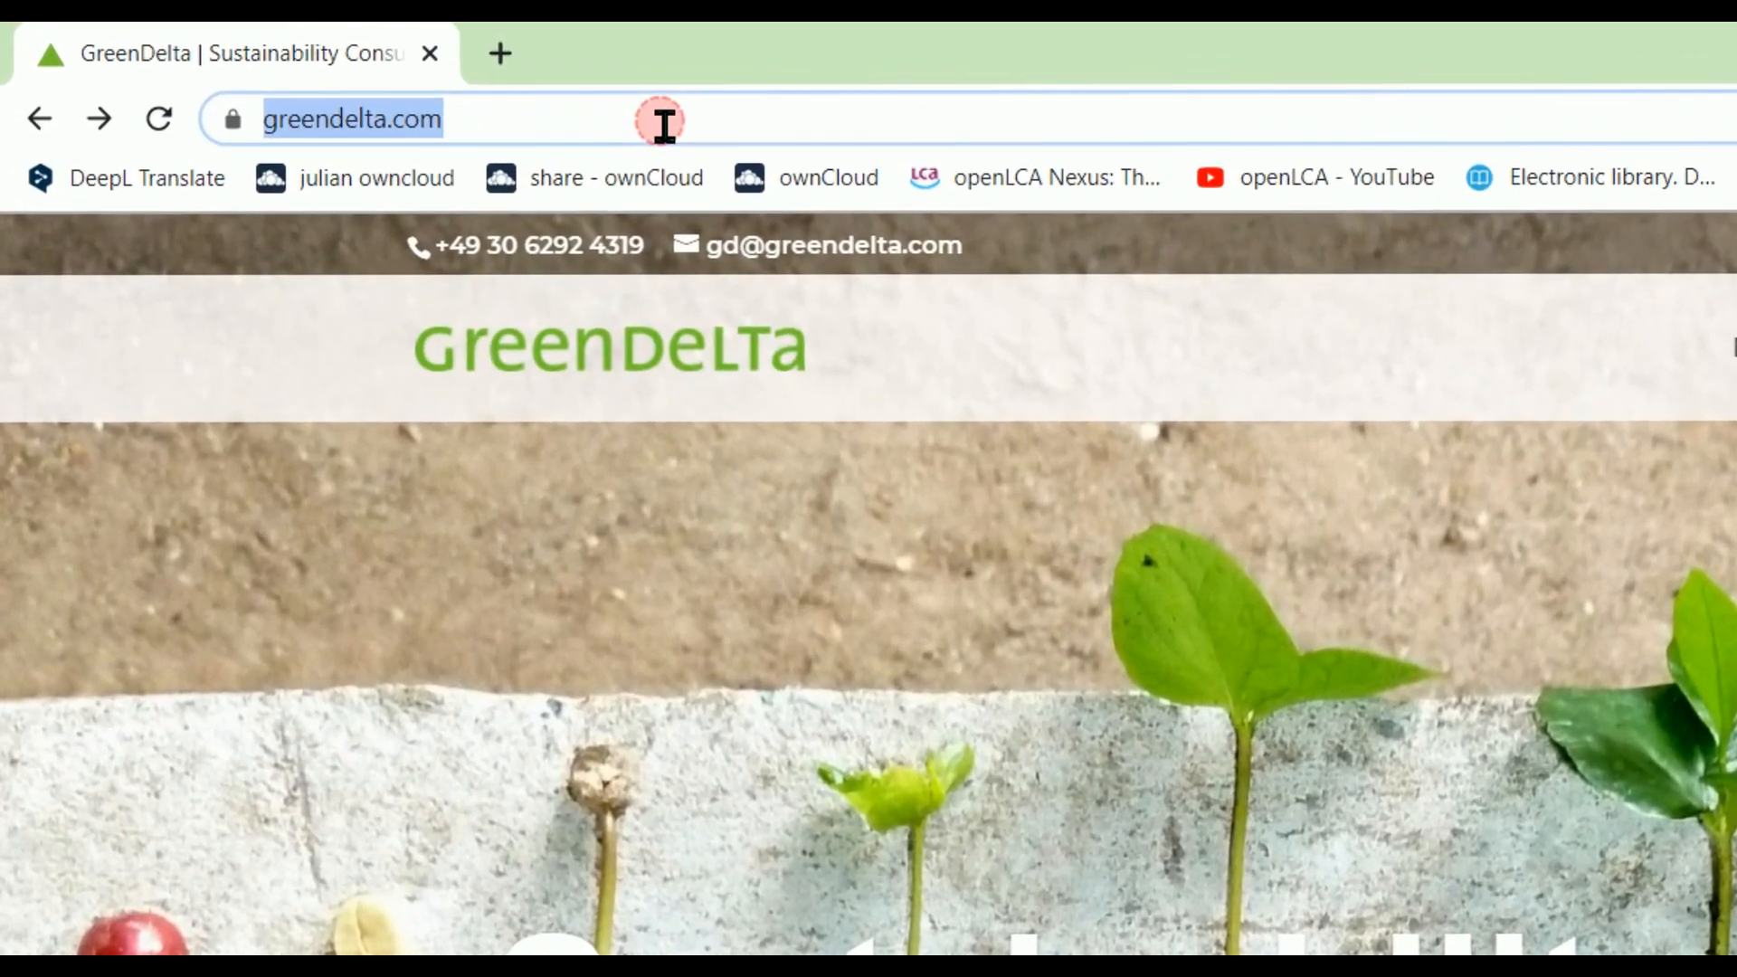
Step: Go to nexus.openlca.org in Chrome and open its Databases listing
text(ne)
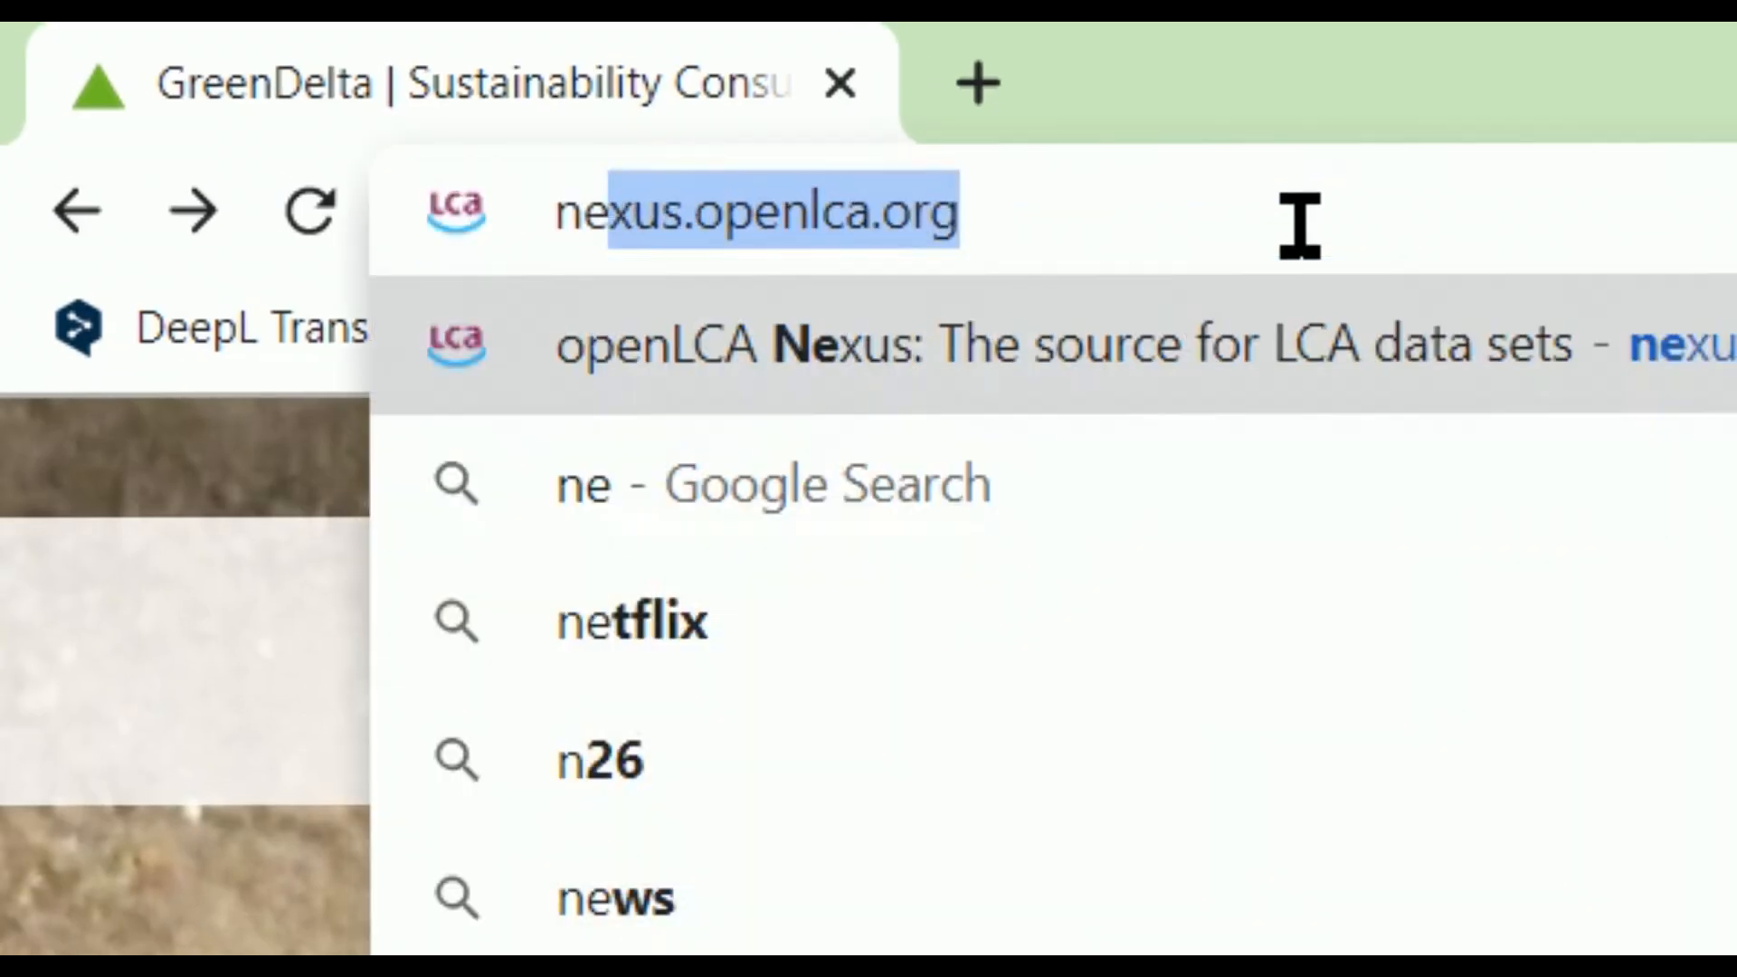
text(xus.openlca.org)
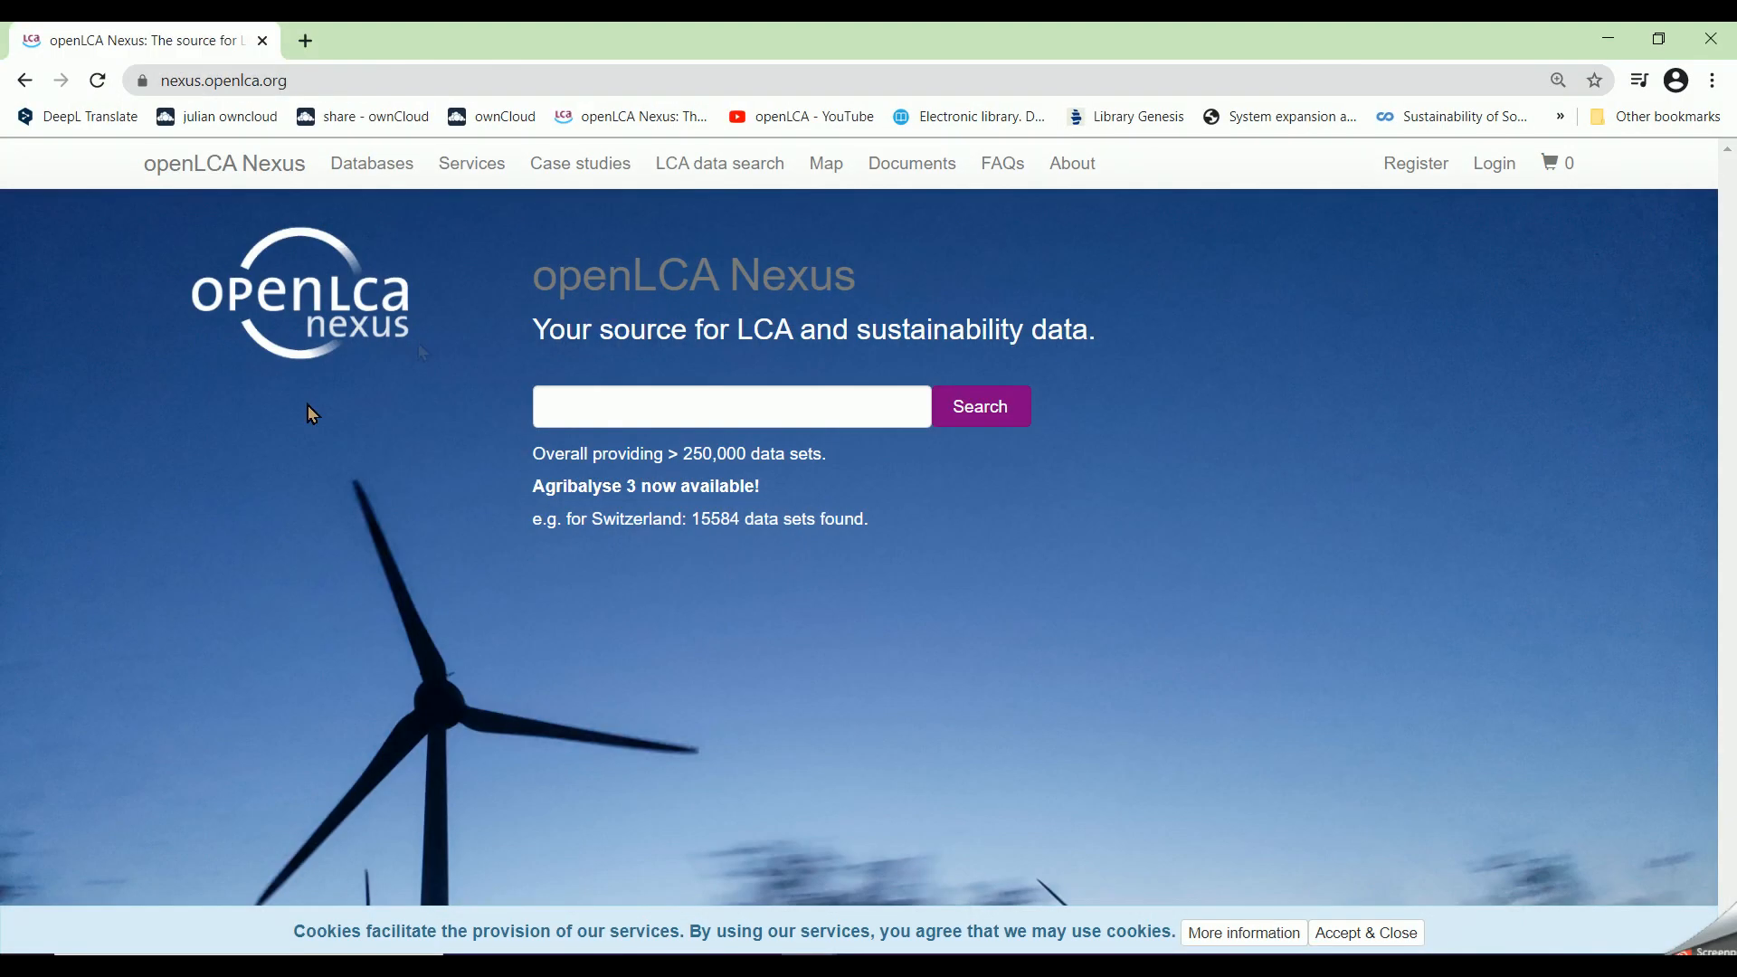
mouse_move(289, 215)
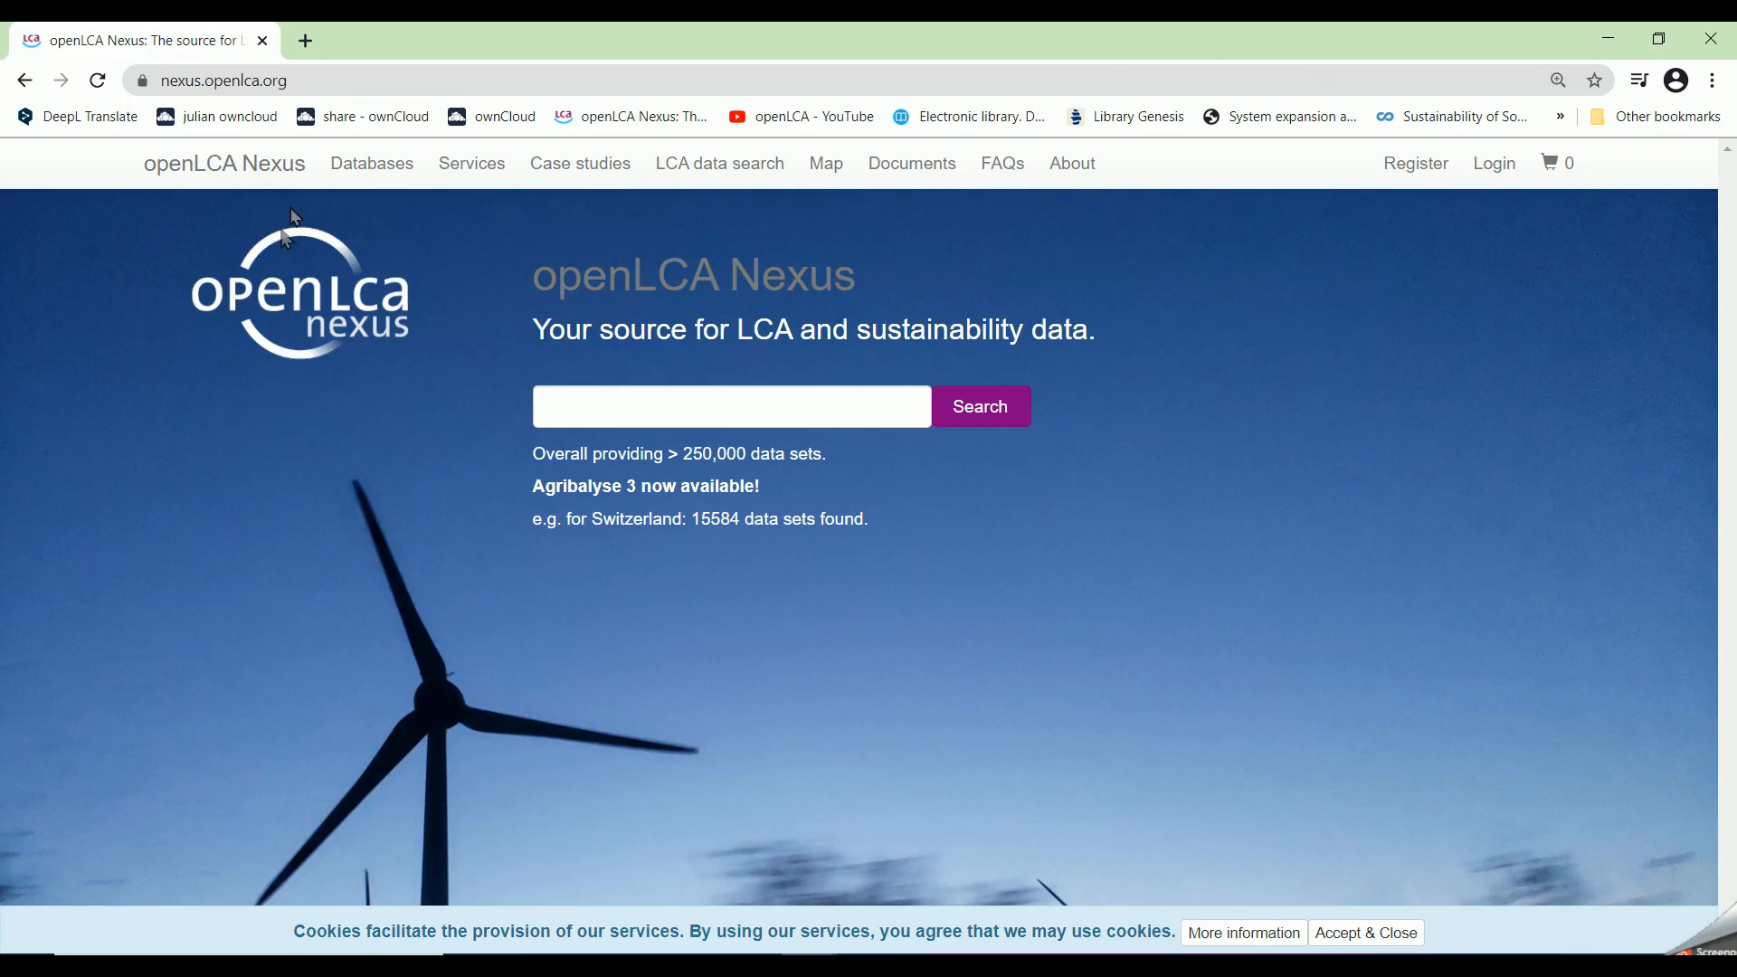
mouse_move(371, 163)
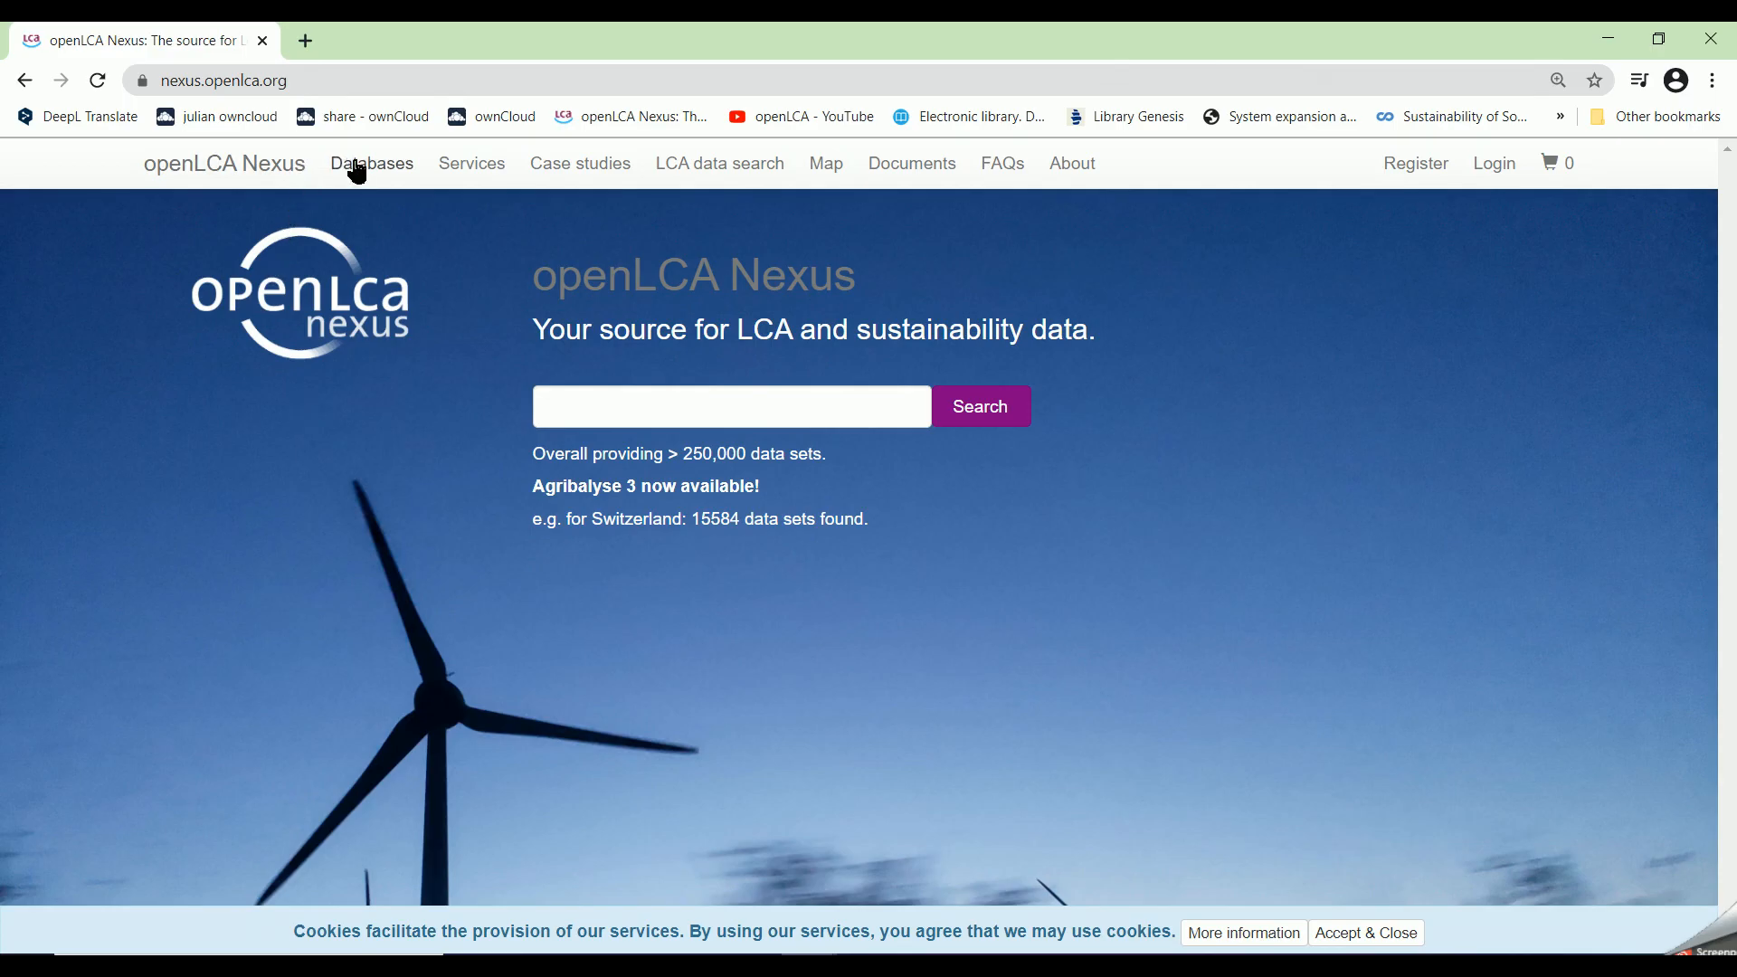
click(371, 162)
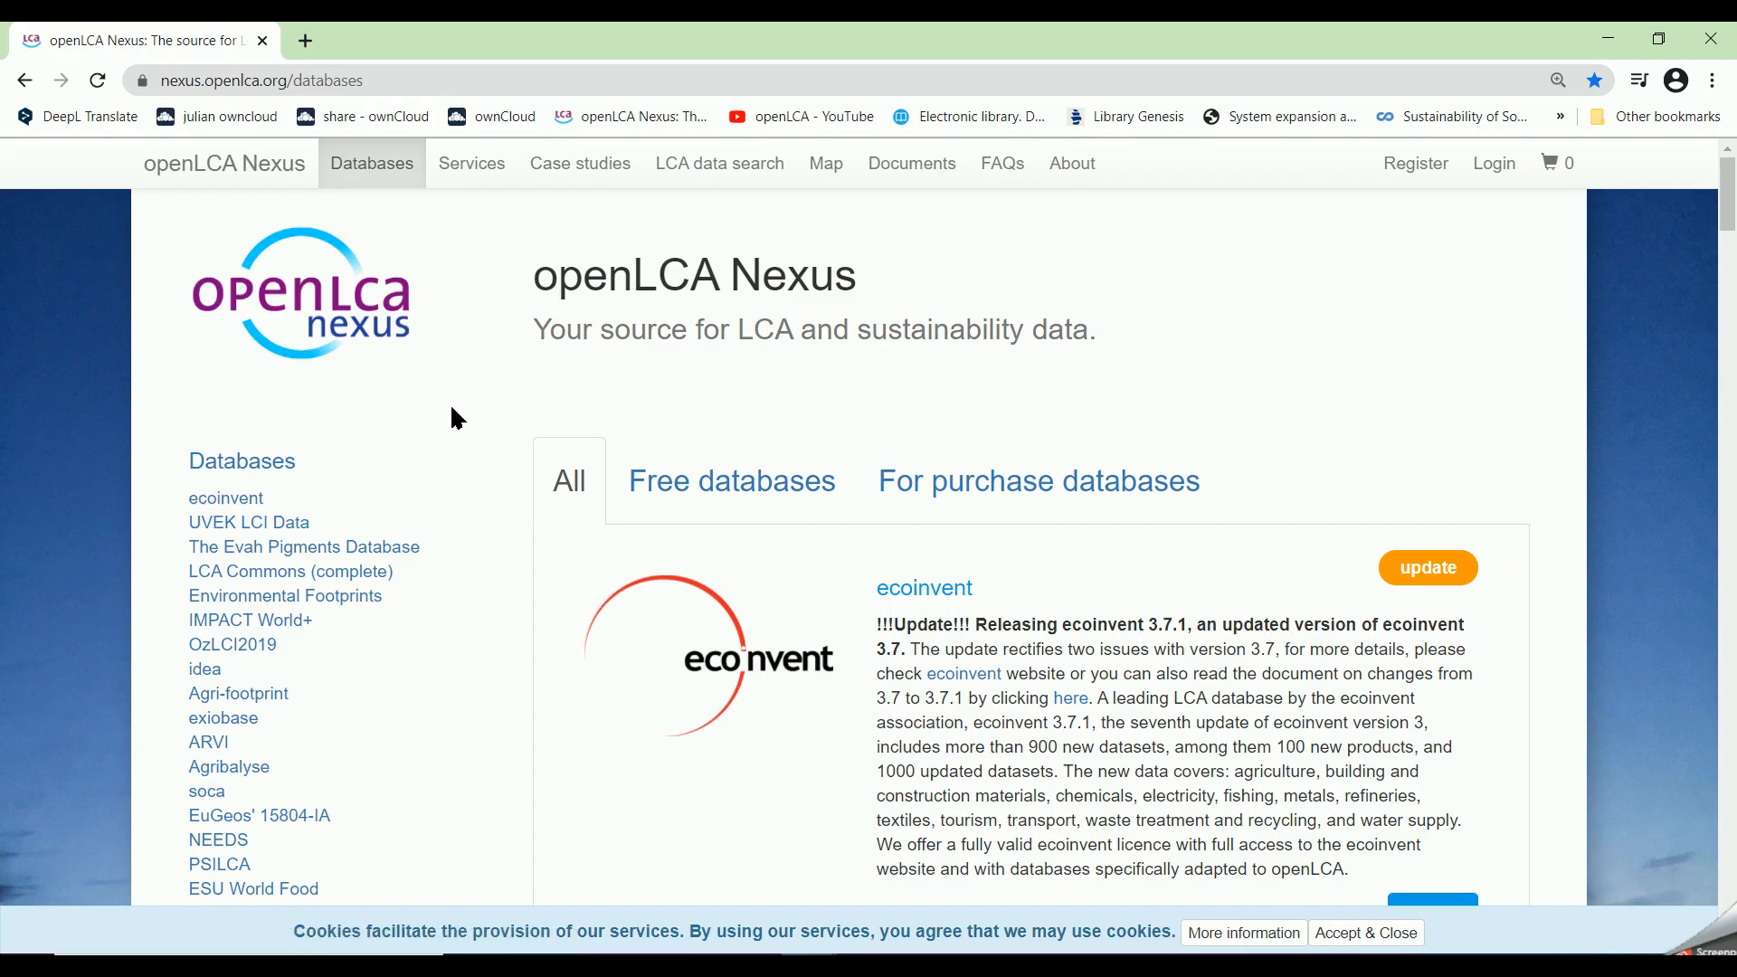
Step: Browse the Free databases listing on openLCA Nexus
click(732, 481)
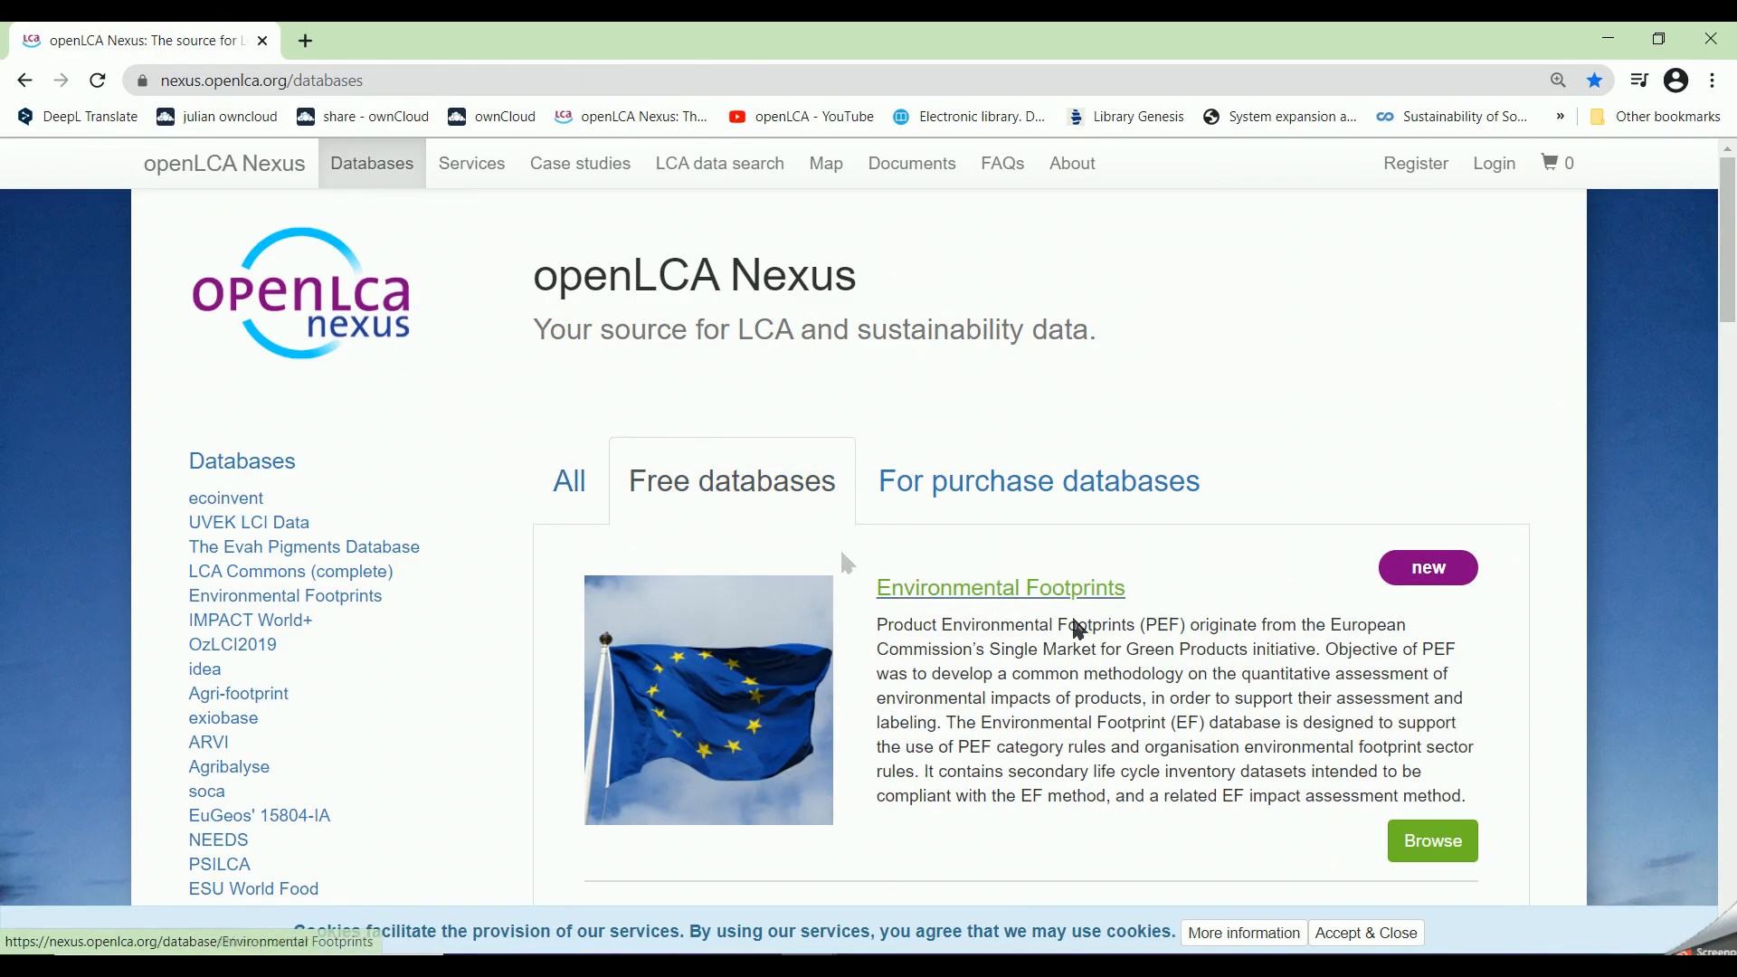
scroll(down, 3)
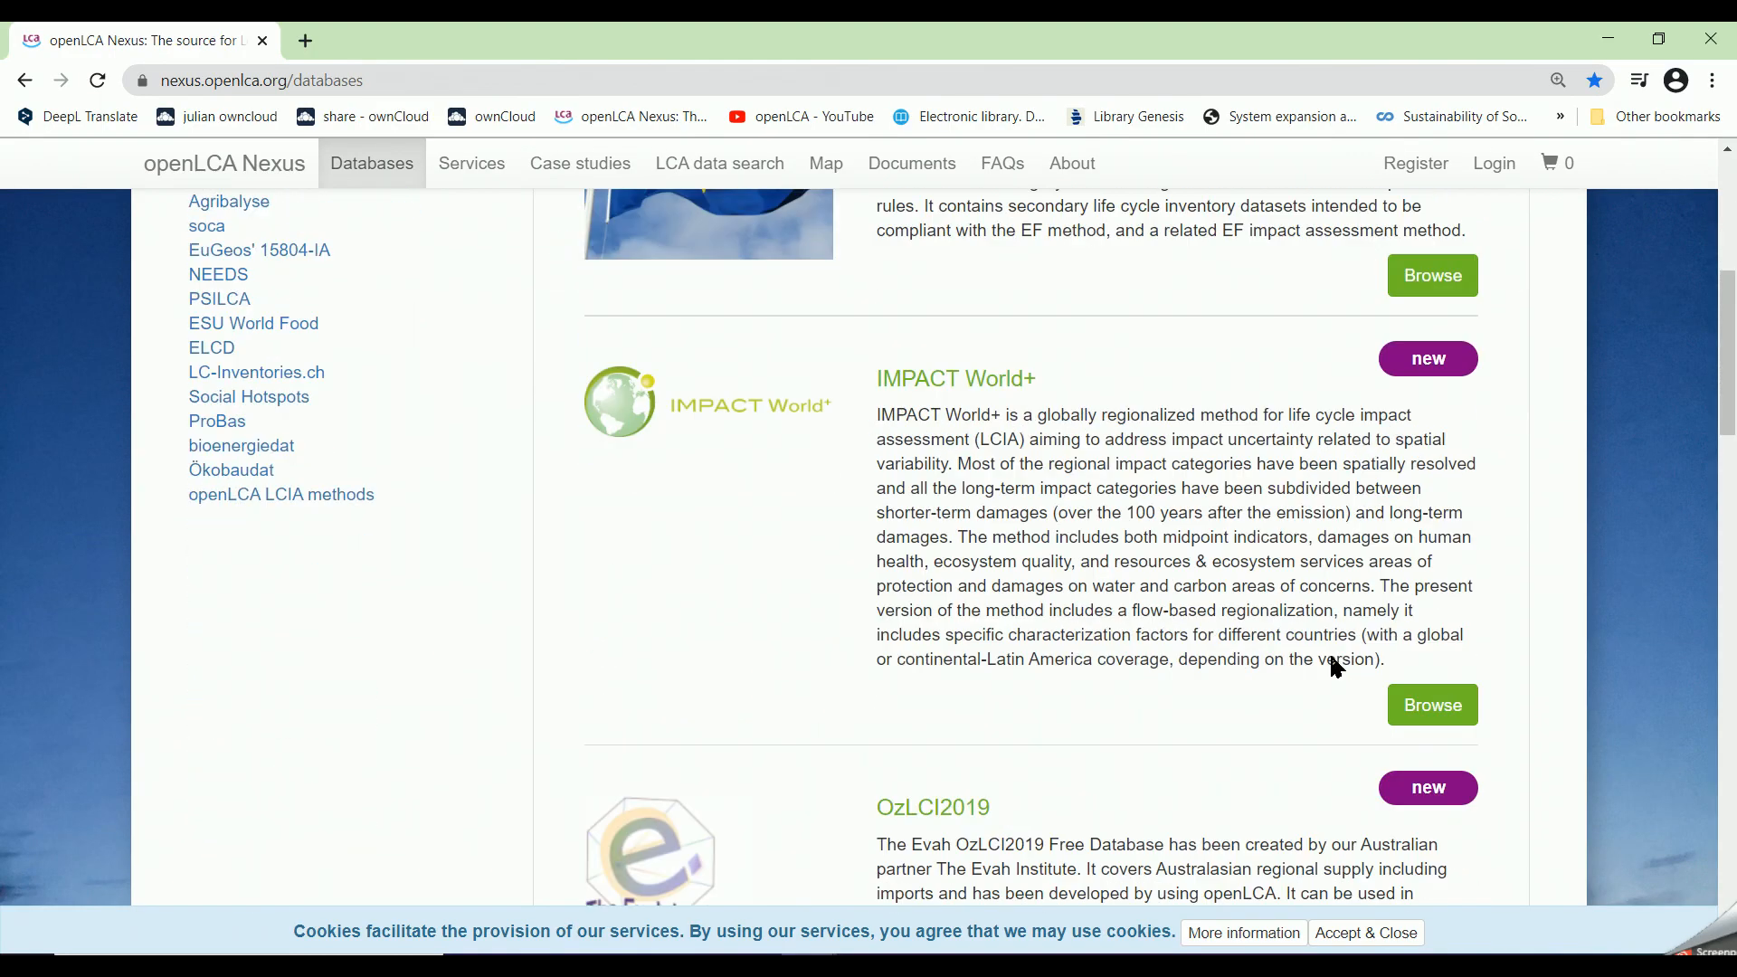
scroll(down, 3)
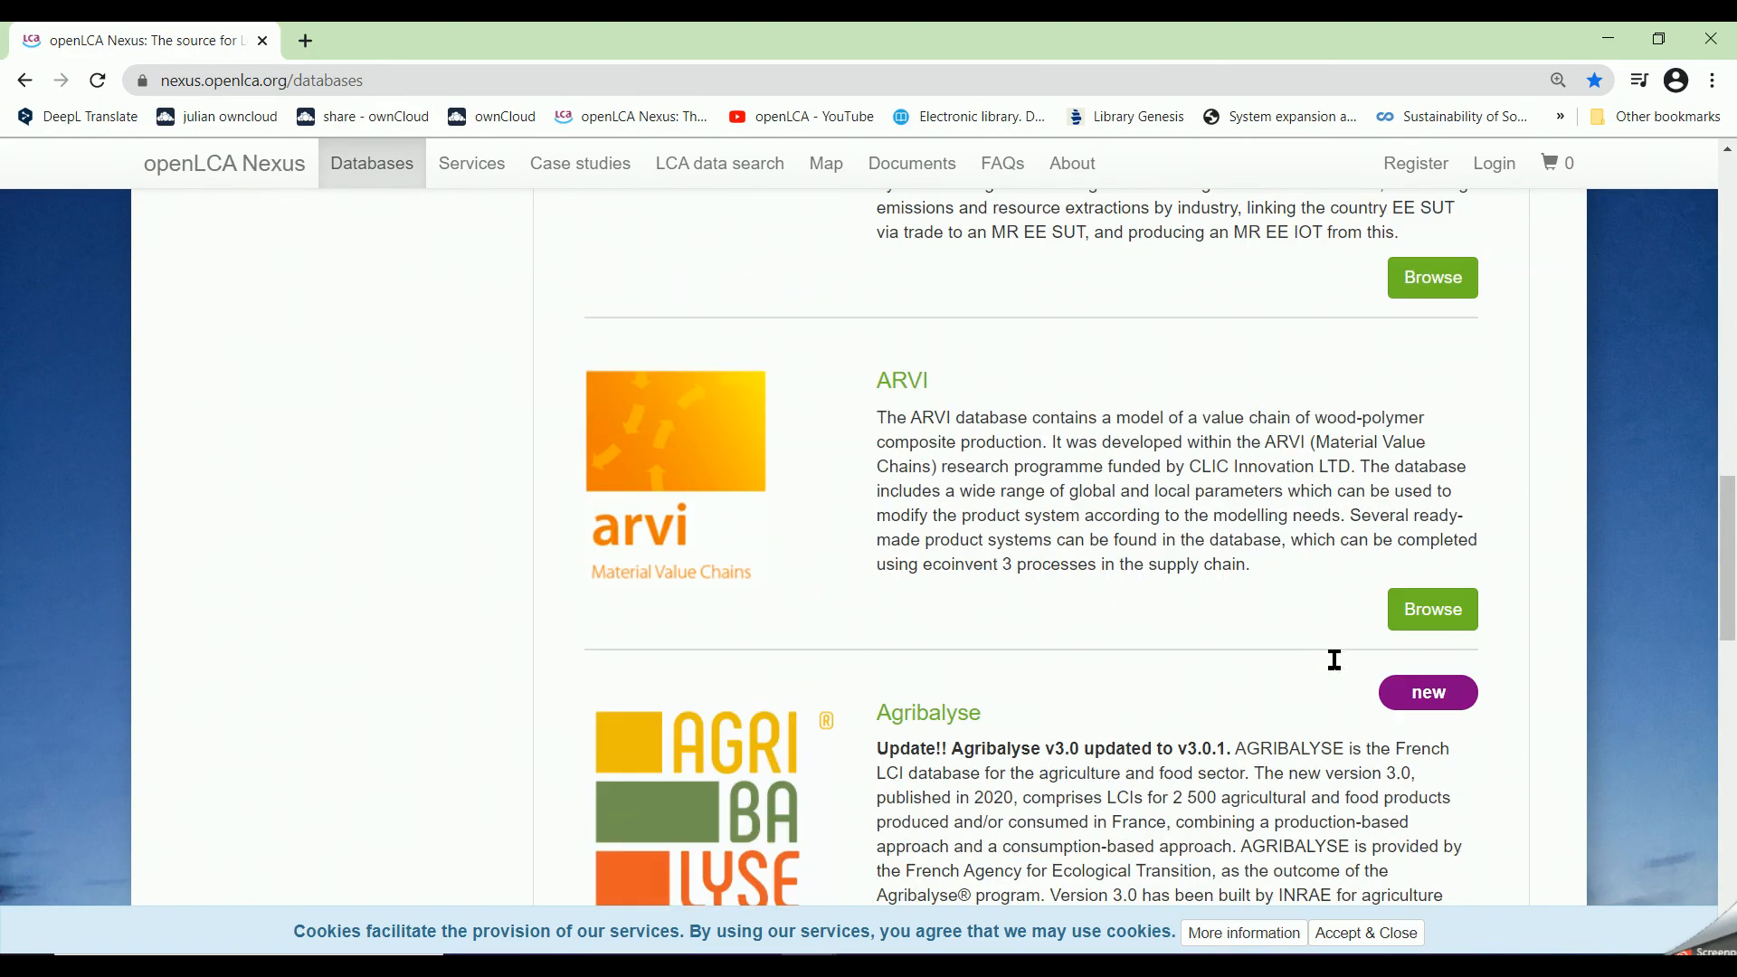
Step: Browse the For purchase databases listing, down to entries like Agri-footprint
click(1035, 481)
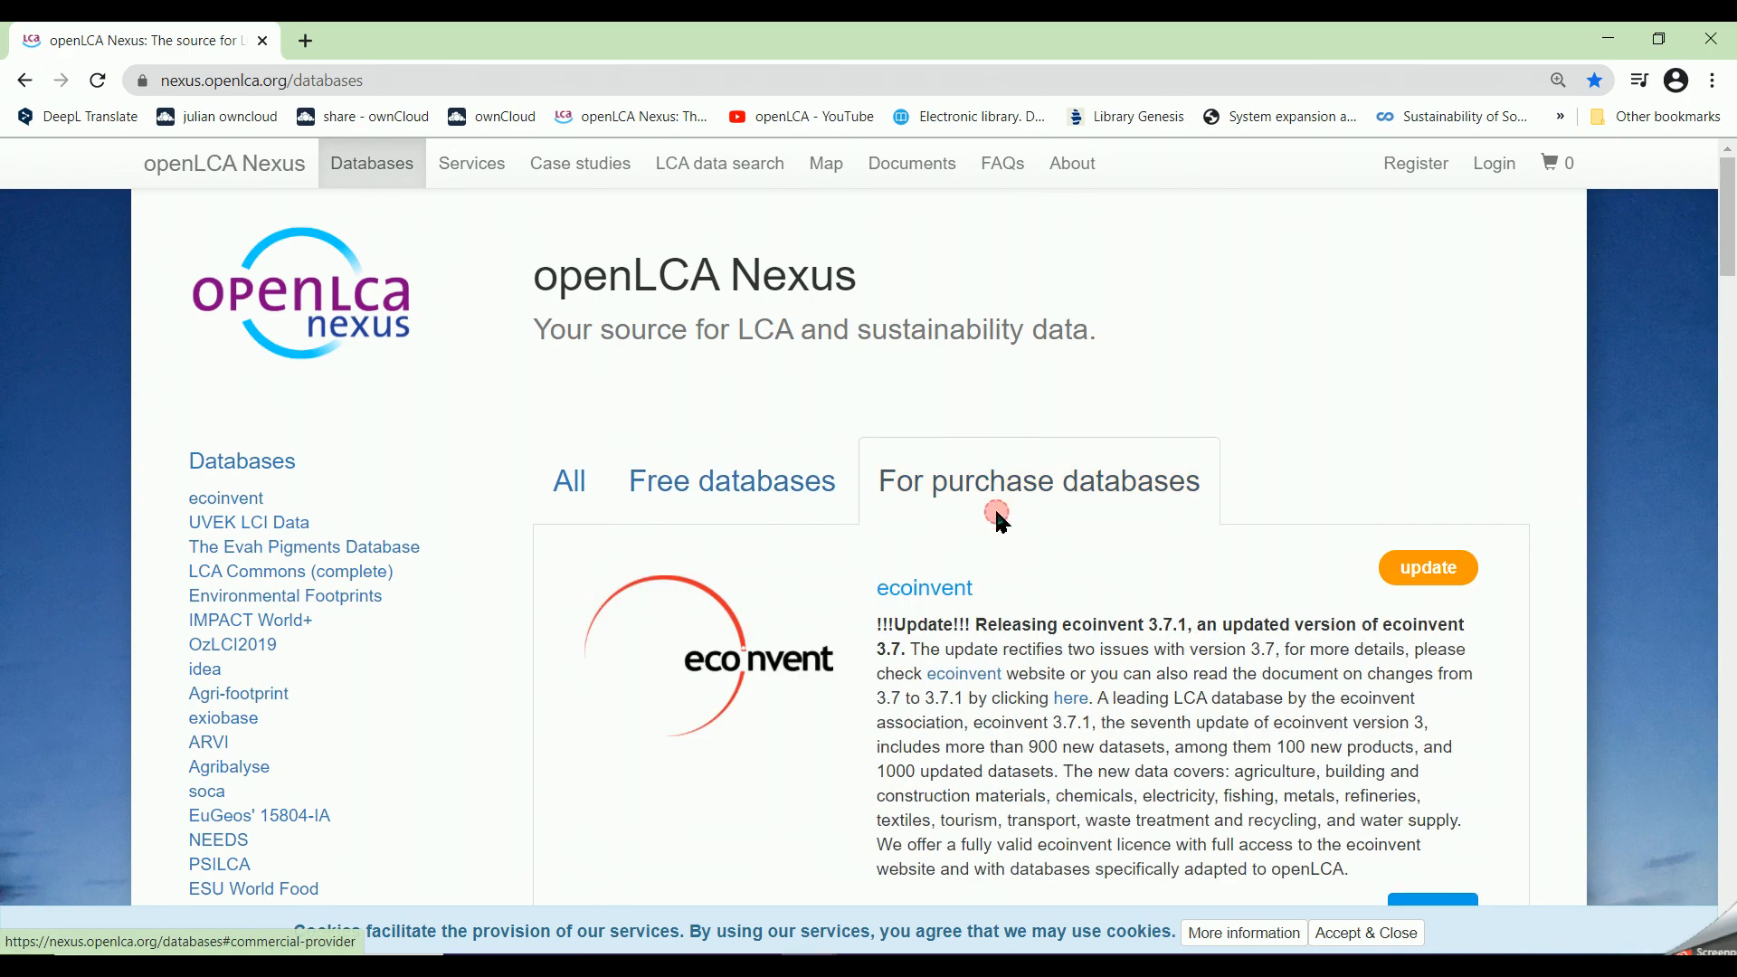
scroll(down, 3)
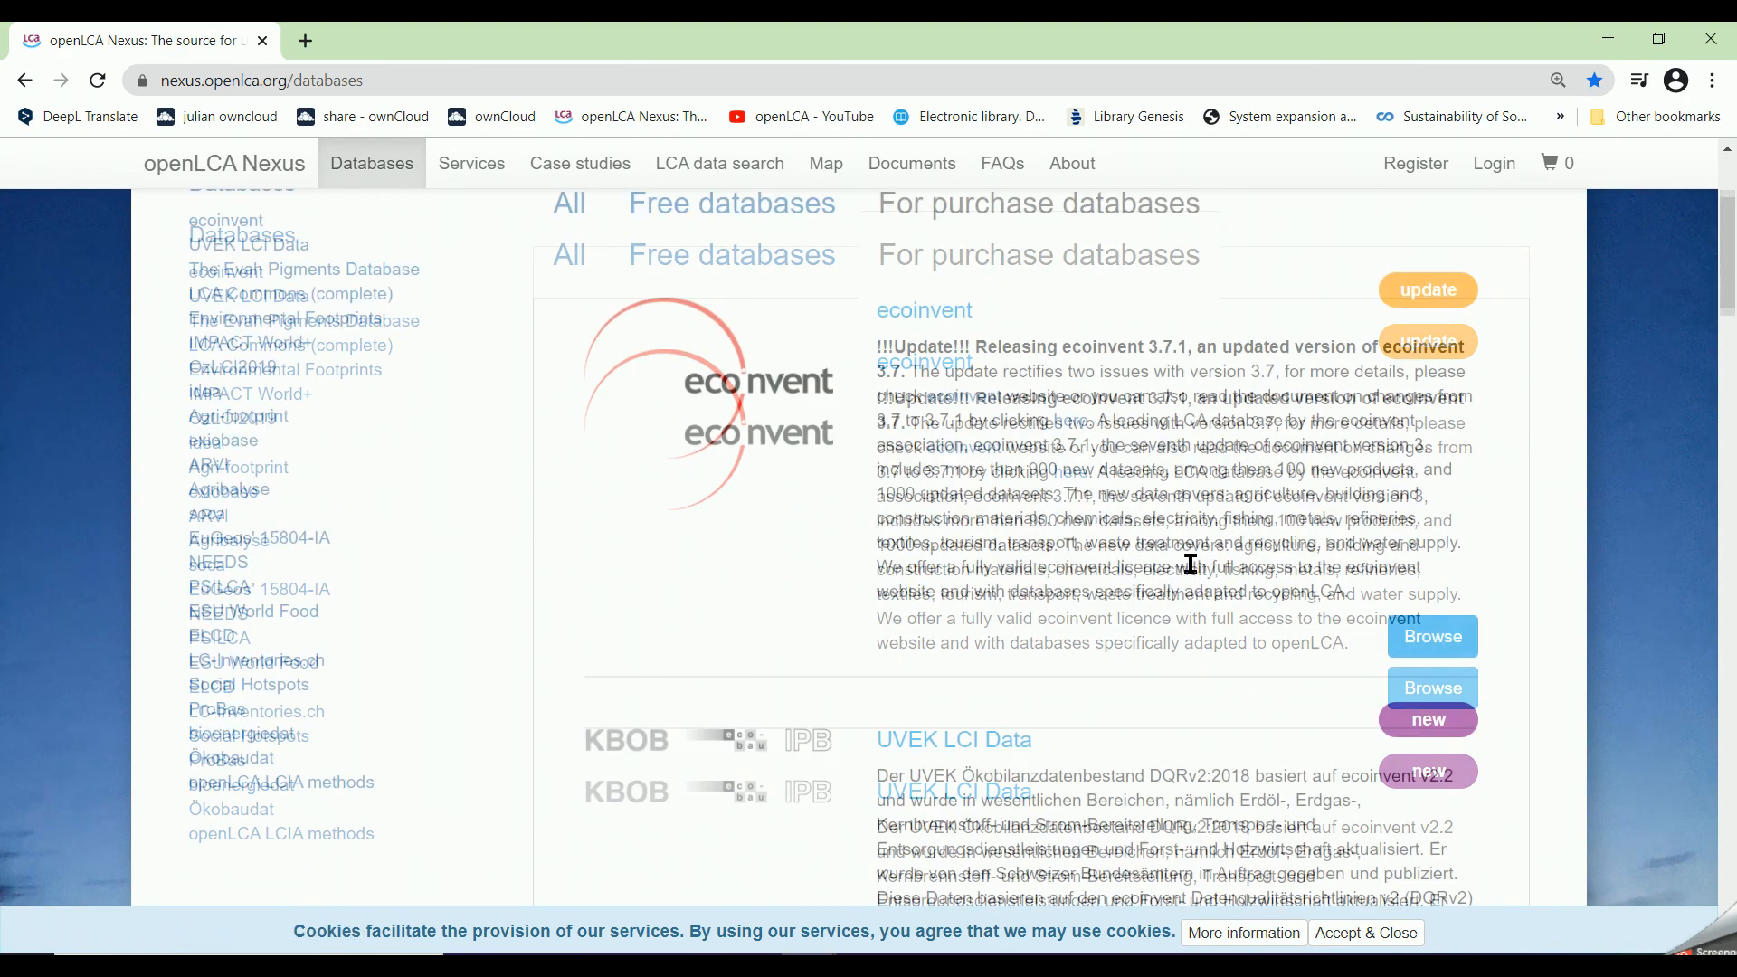
scroll(down, 3)
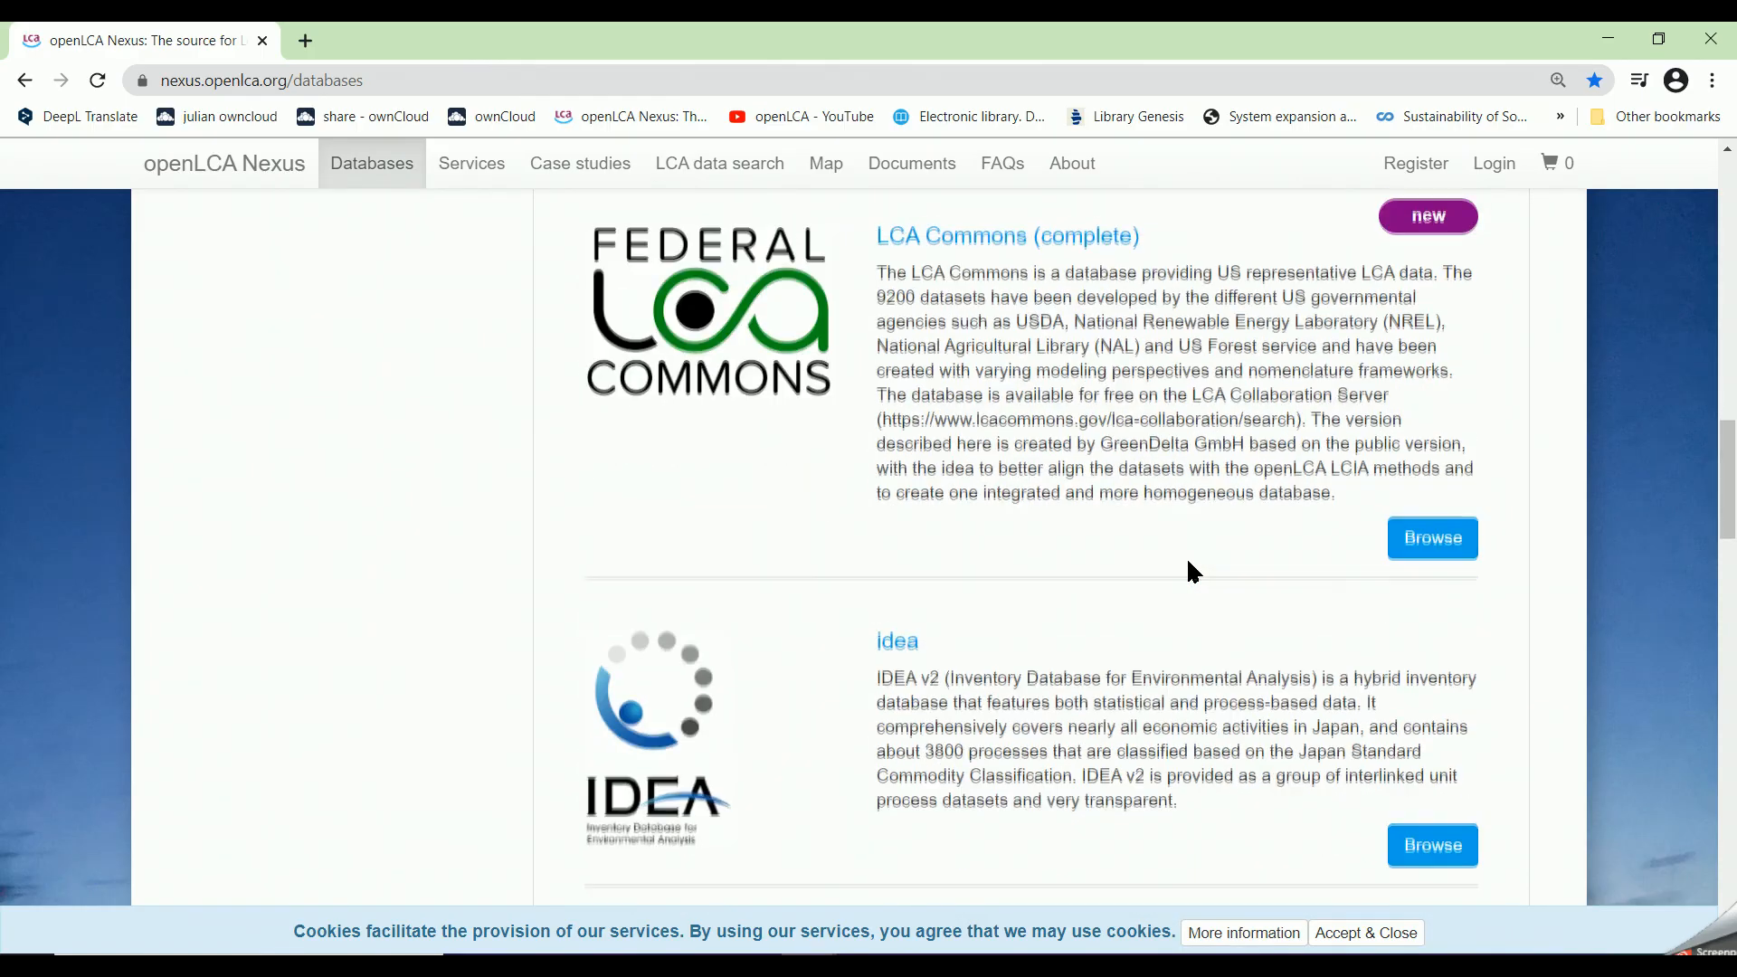
scroll(down, 3)
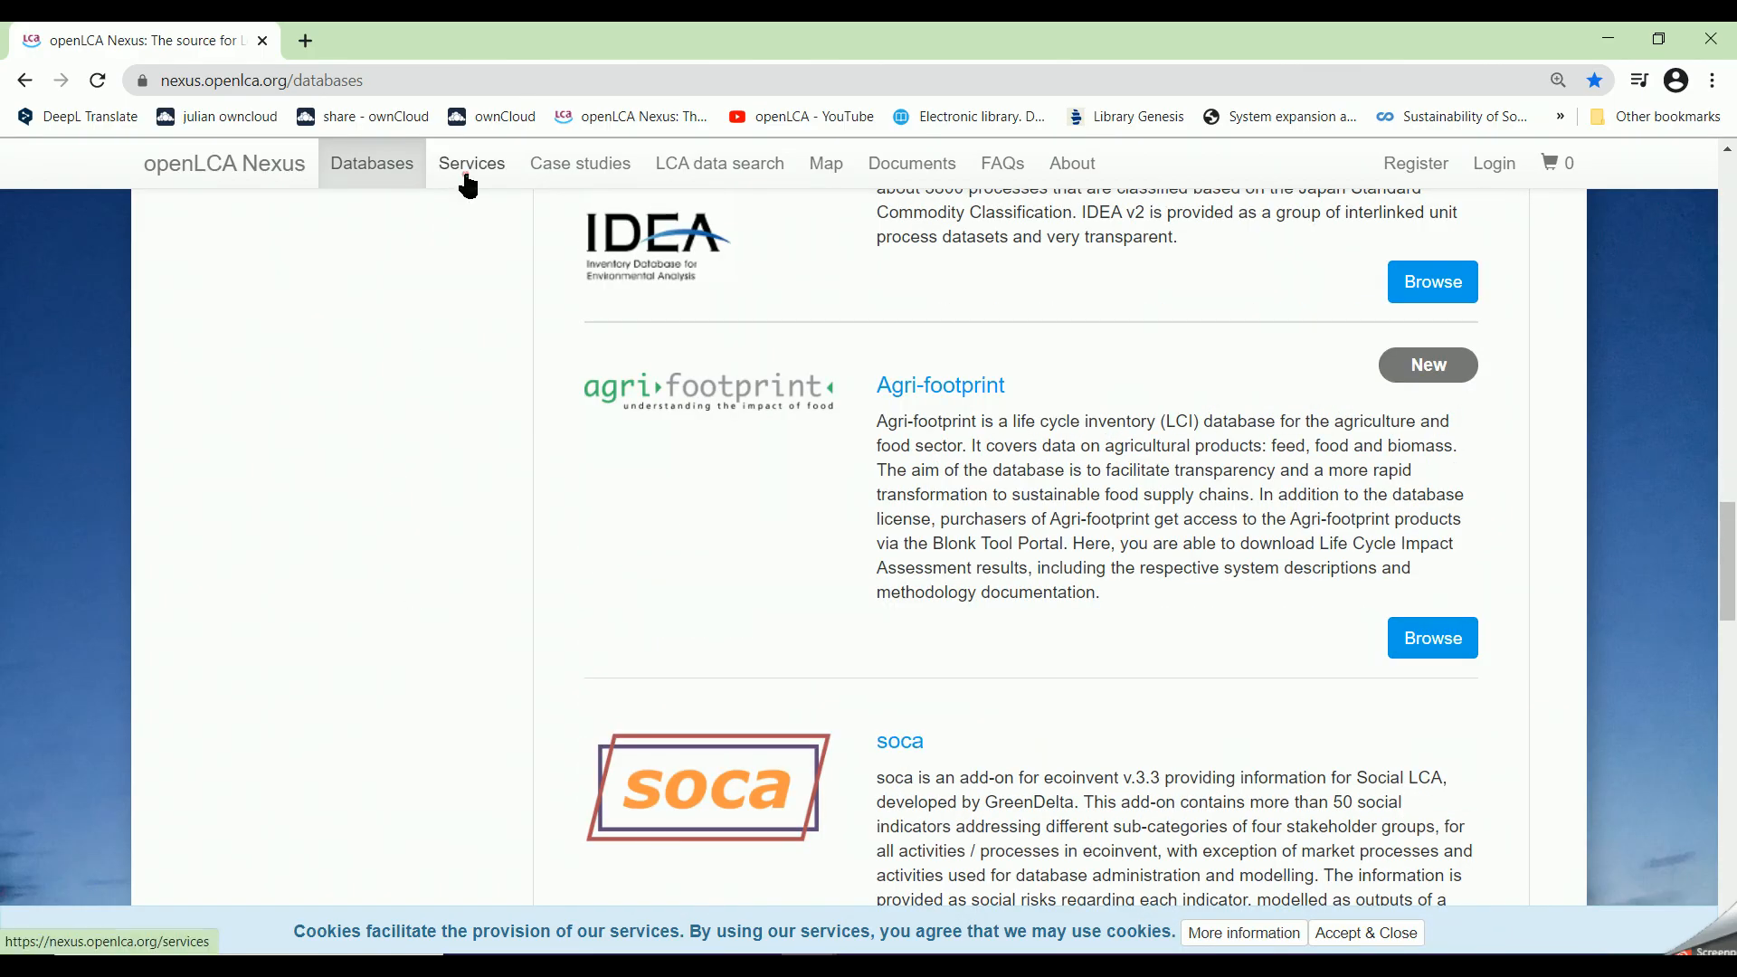
Step: Browse the Nexus Services page covering trainings, support help desk and Collaboration Server hosting
click(471, 163)
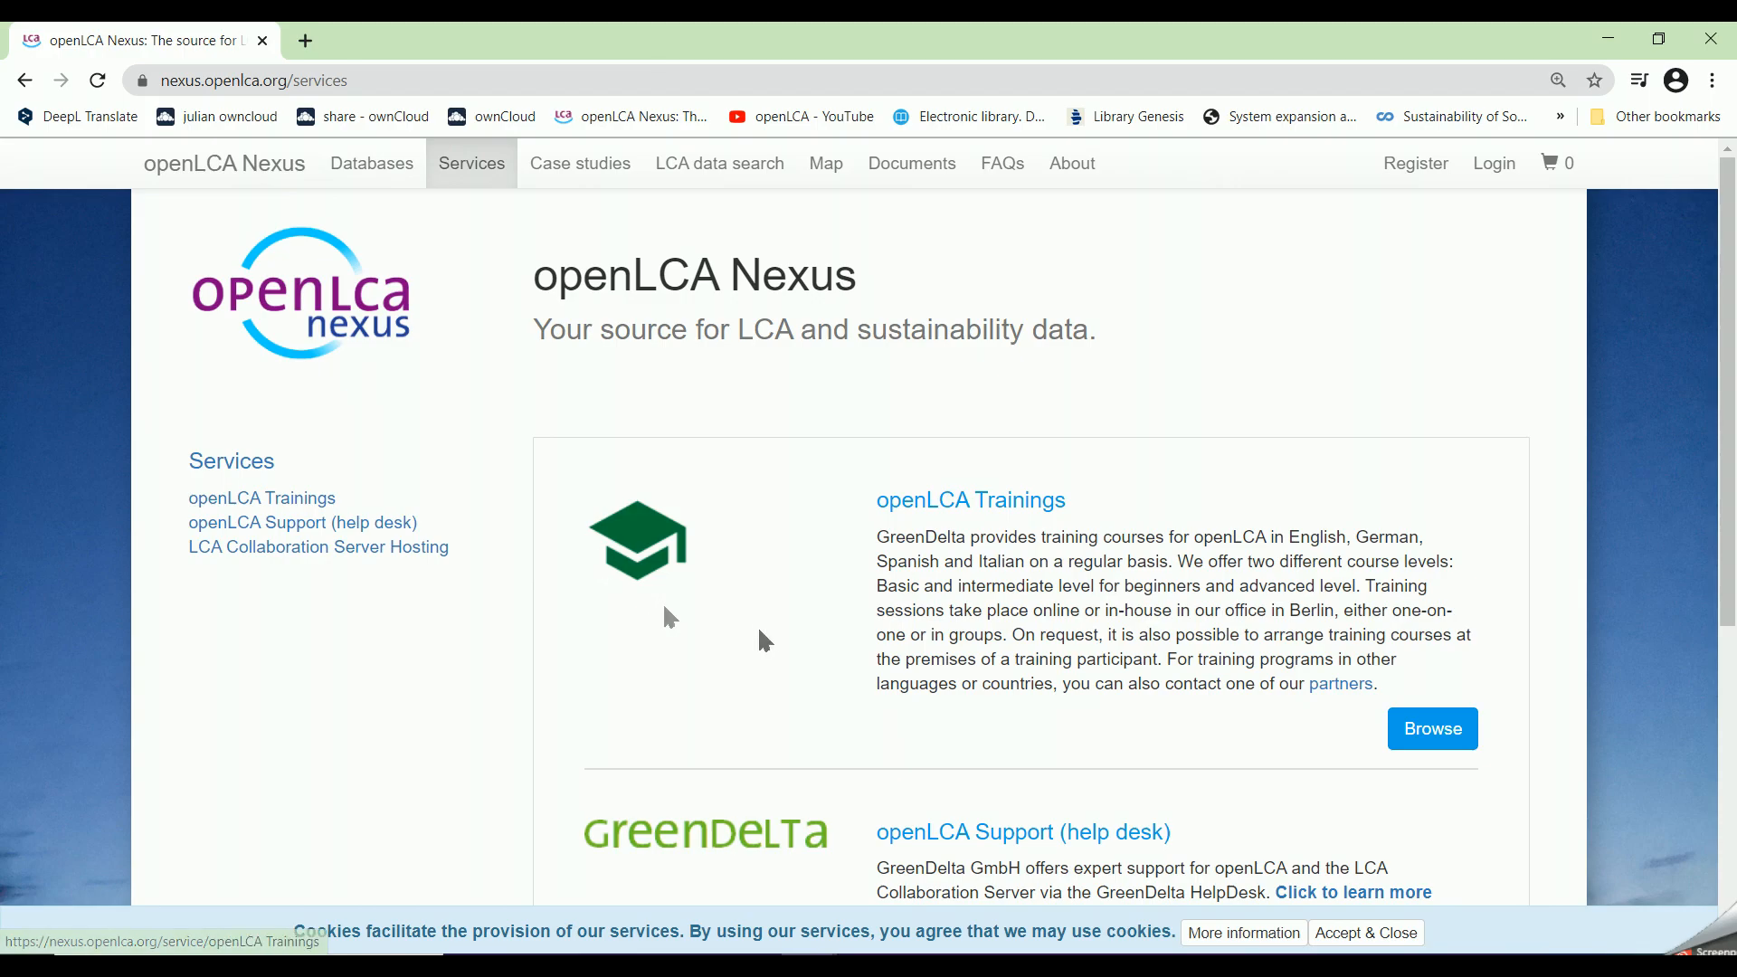
scroll(down, 3)
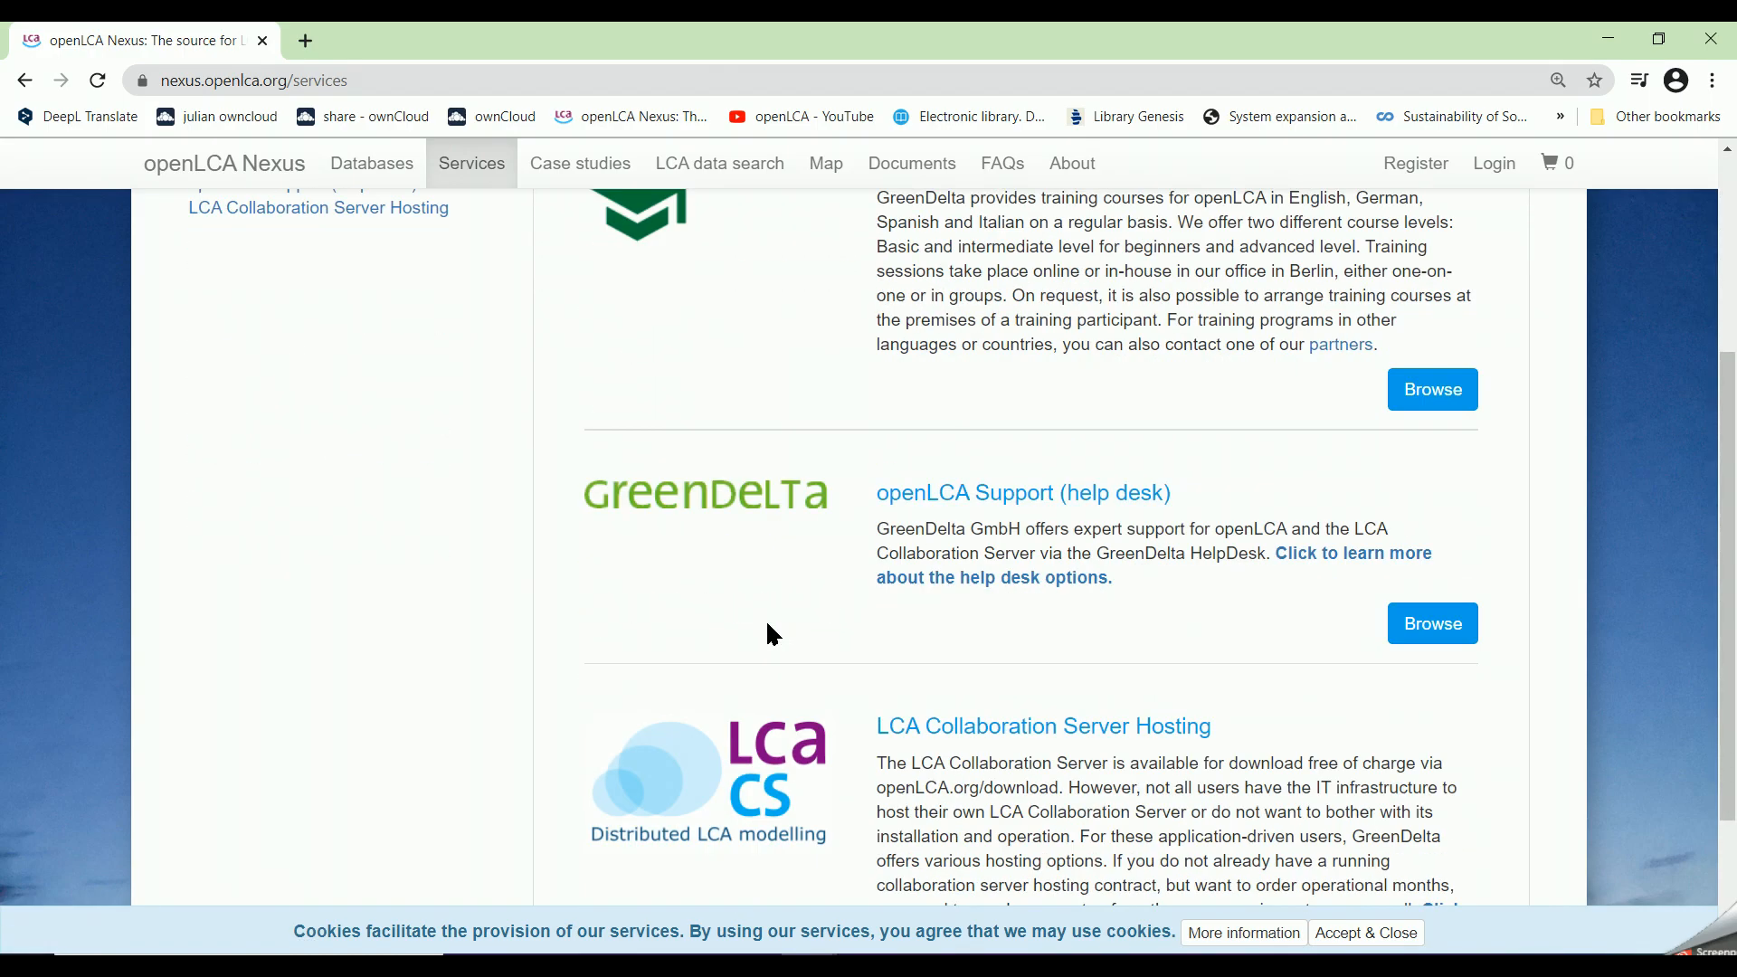
scroll(down, 3)
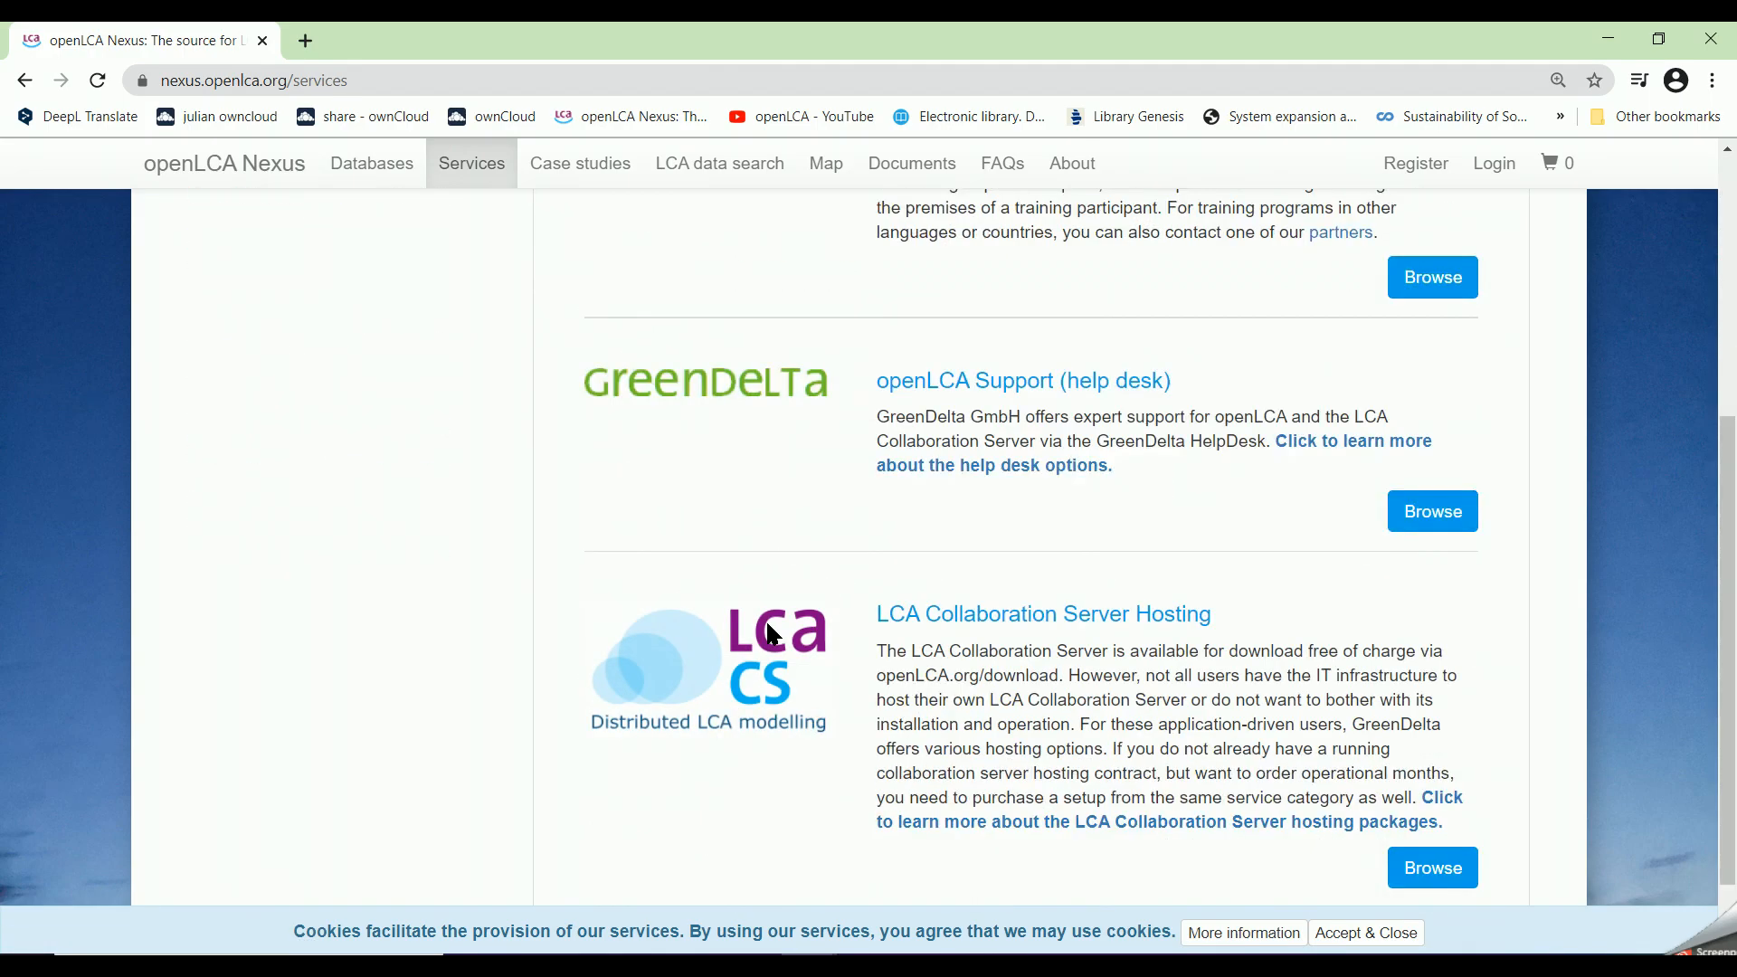
scroll(down, 3)
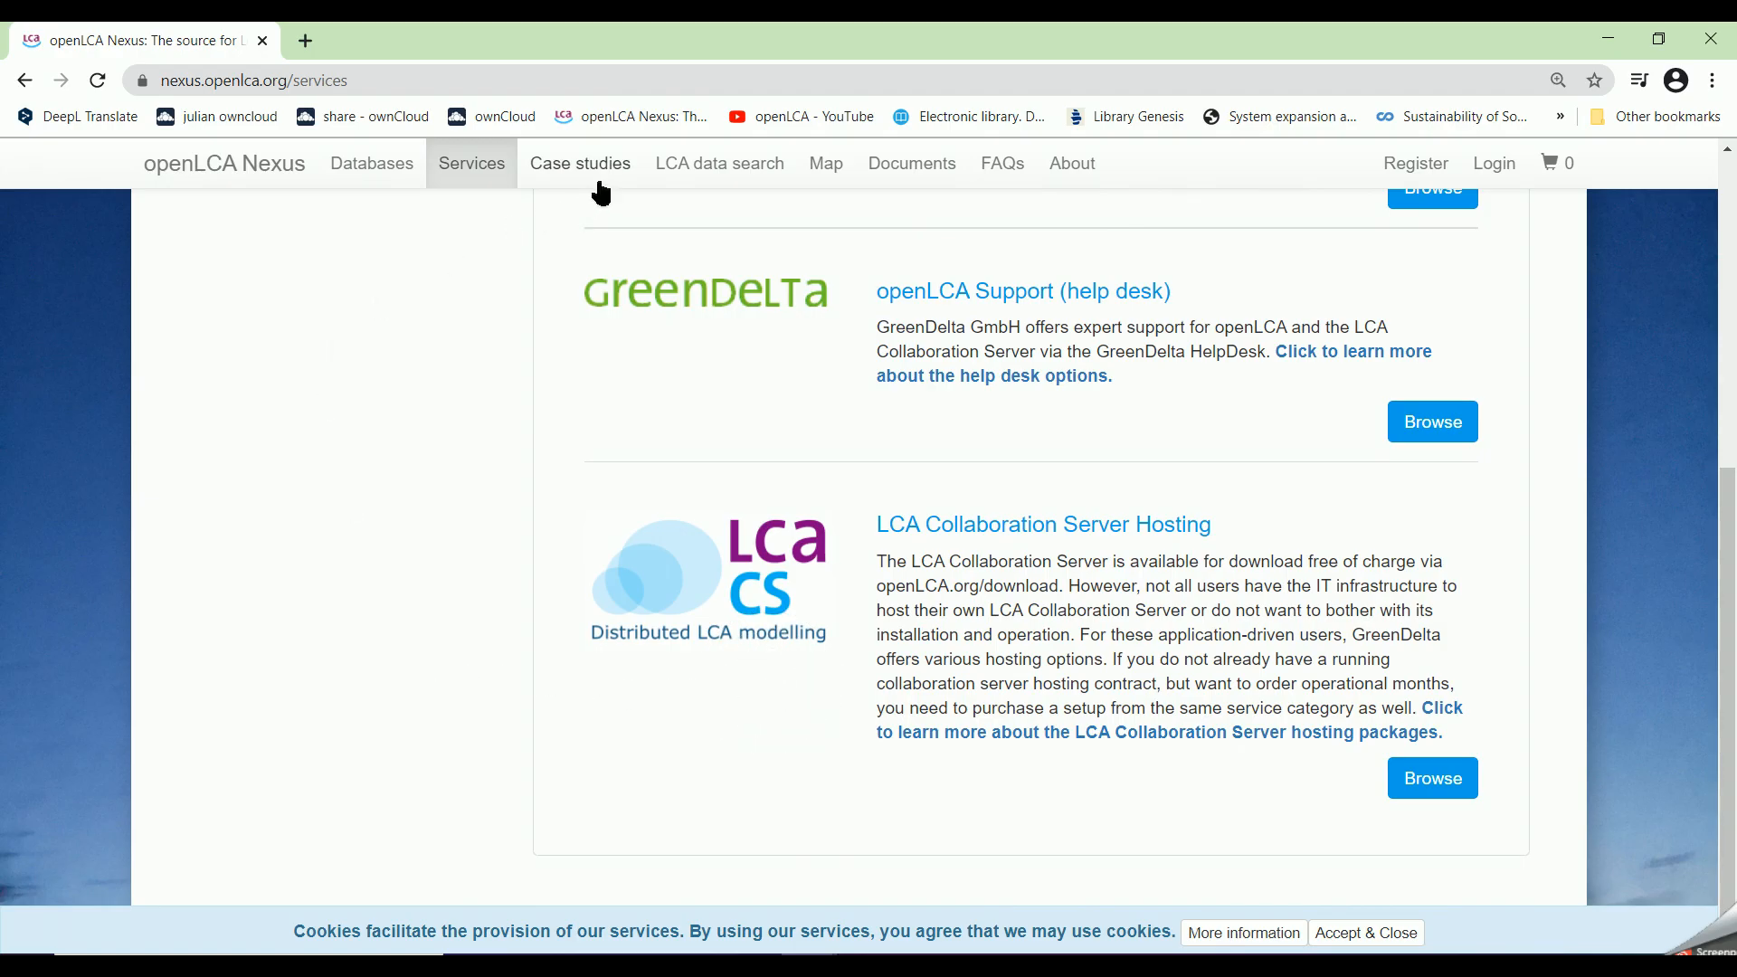
Step: Browse the ecoinvent case studies listing with each study's licence options and free downloads
click(580, 163)
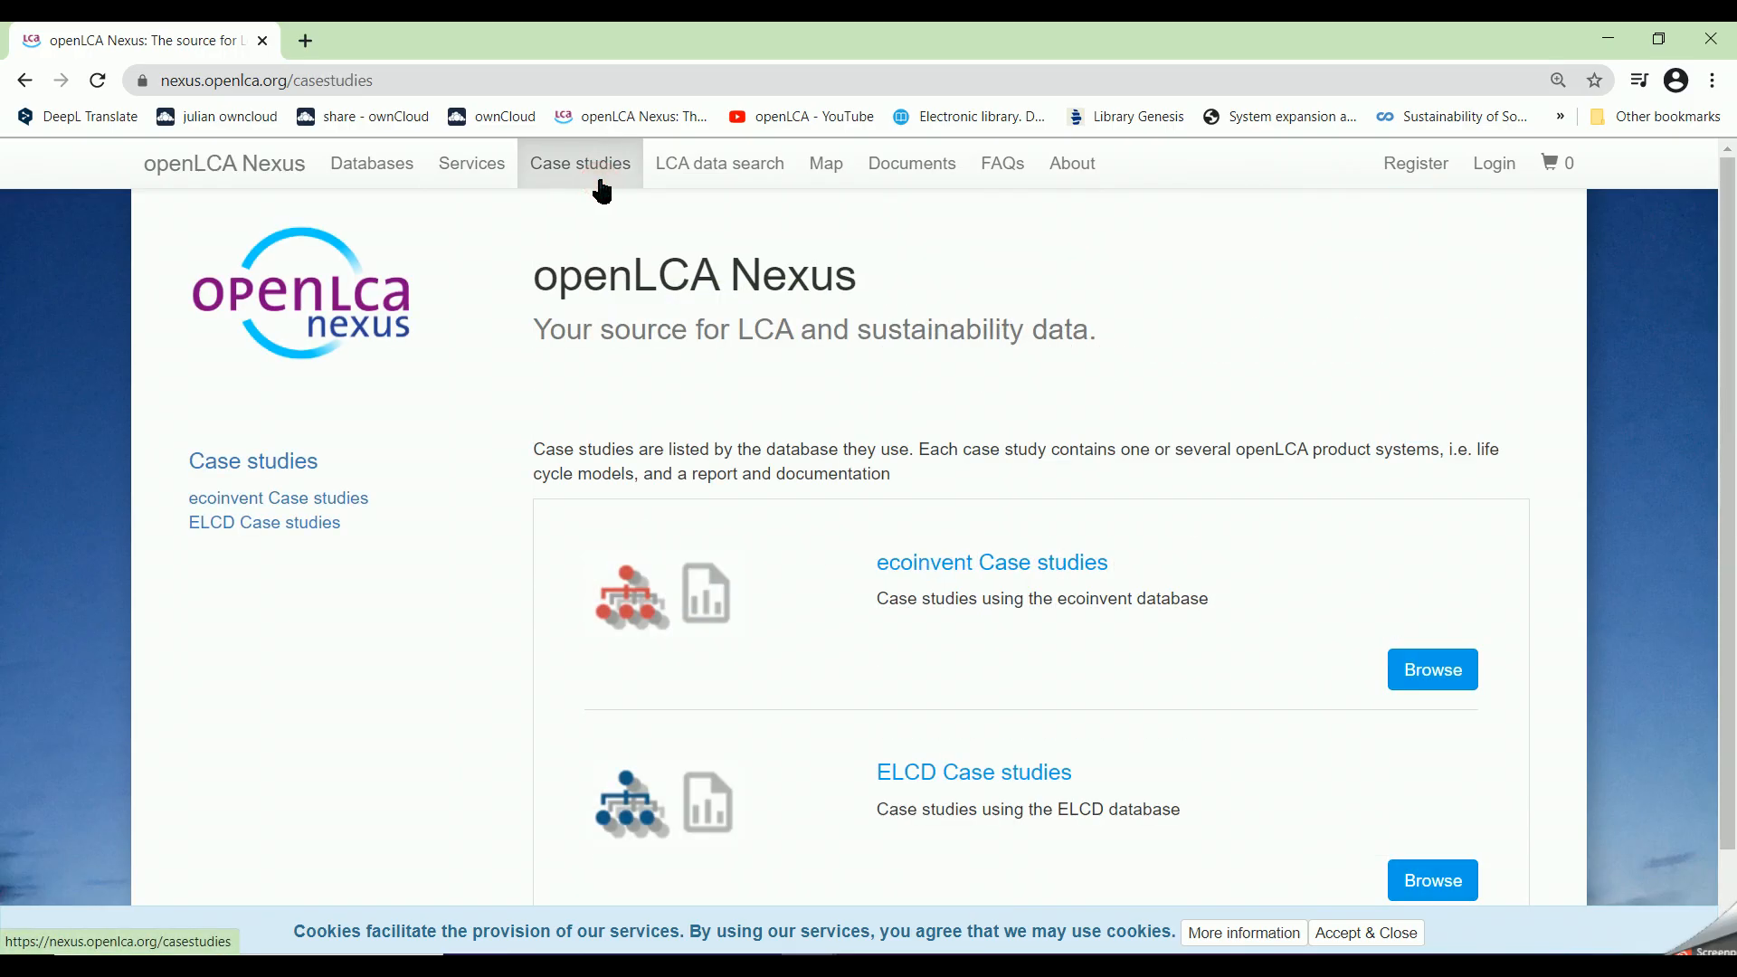
mouse_move(827, 570)
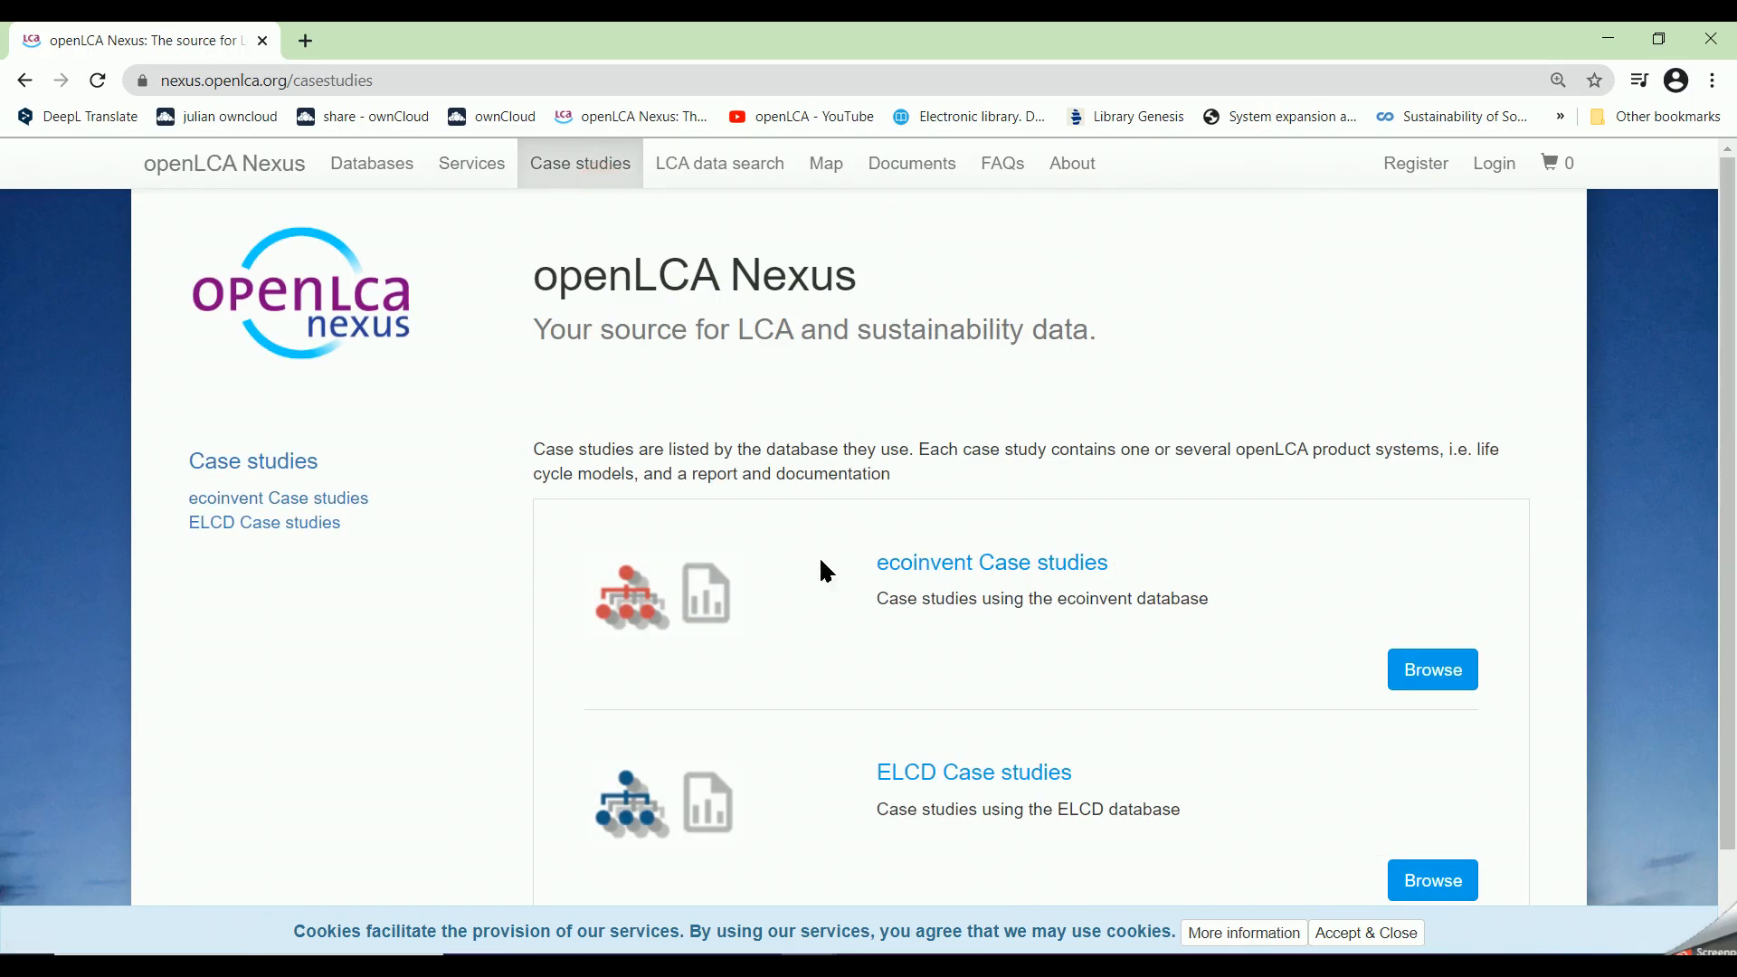
mouse_move(820, 753)
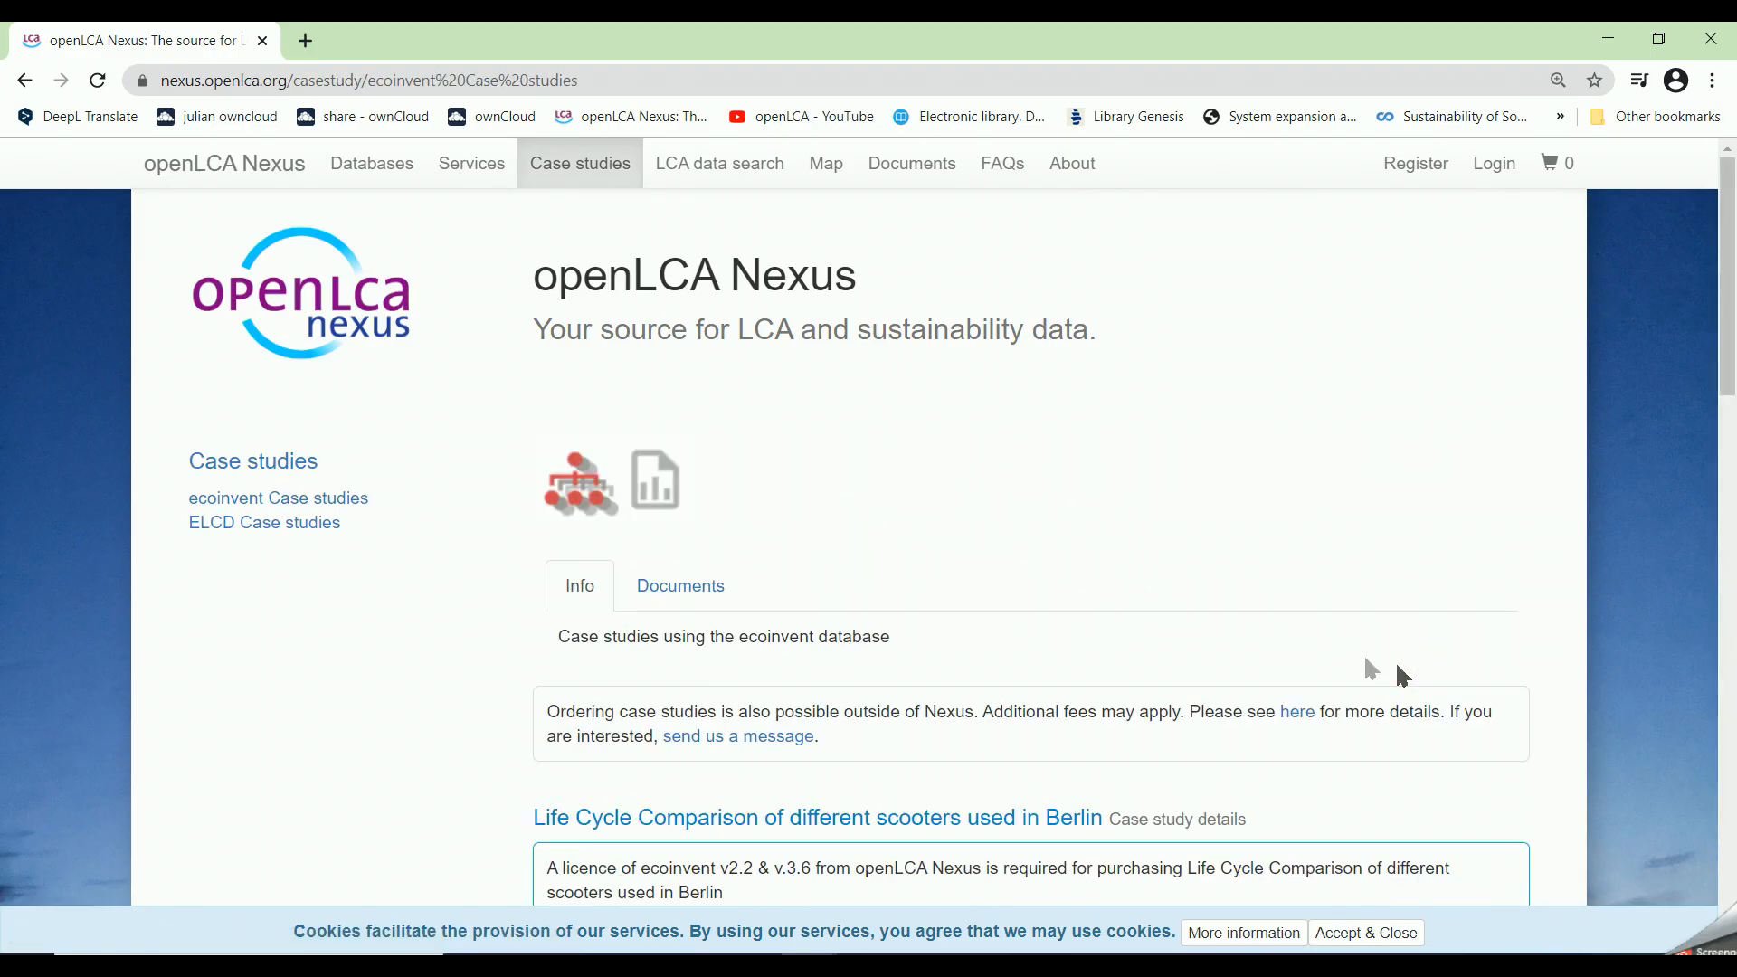
scroll(down, 3)
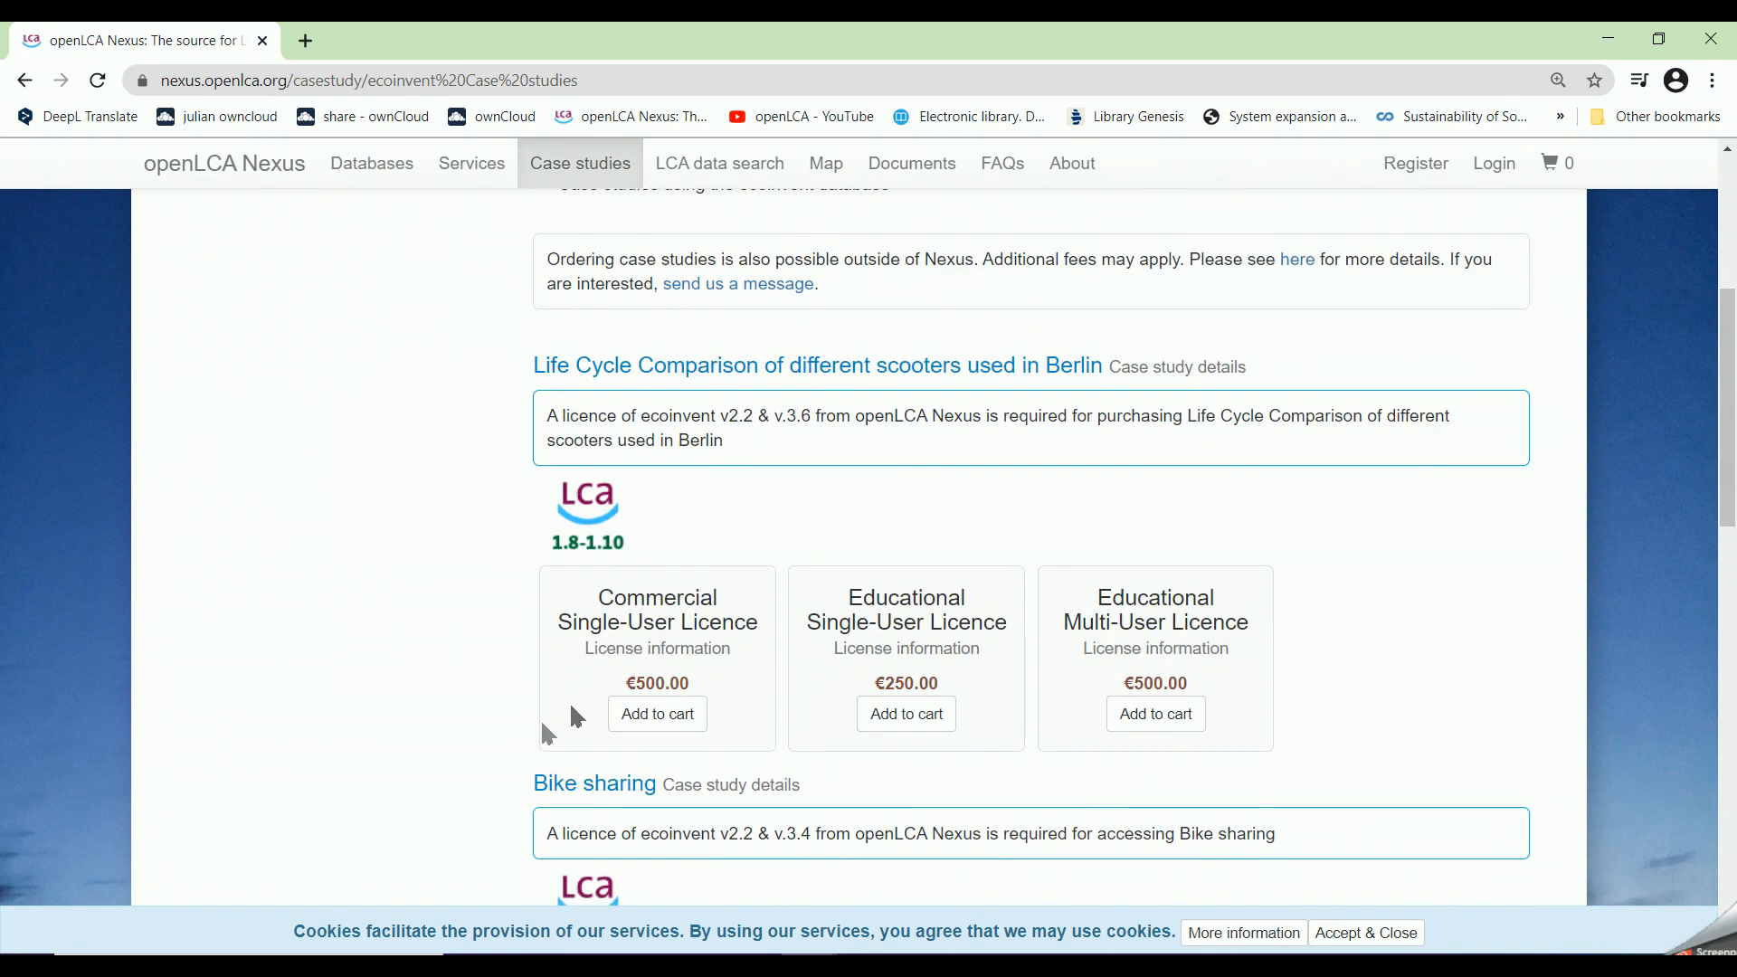
scroll(down, 3)
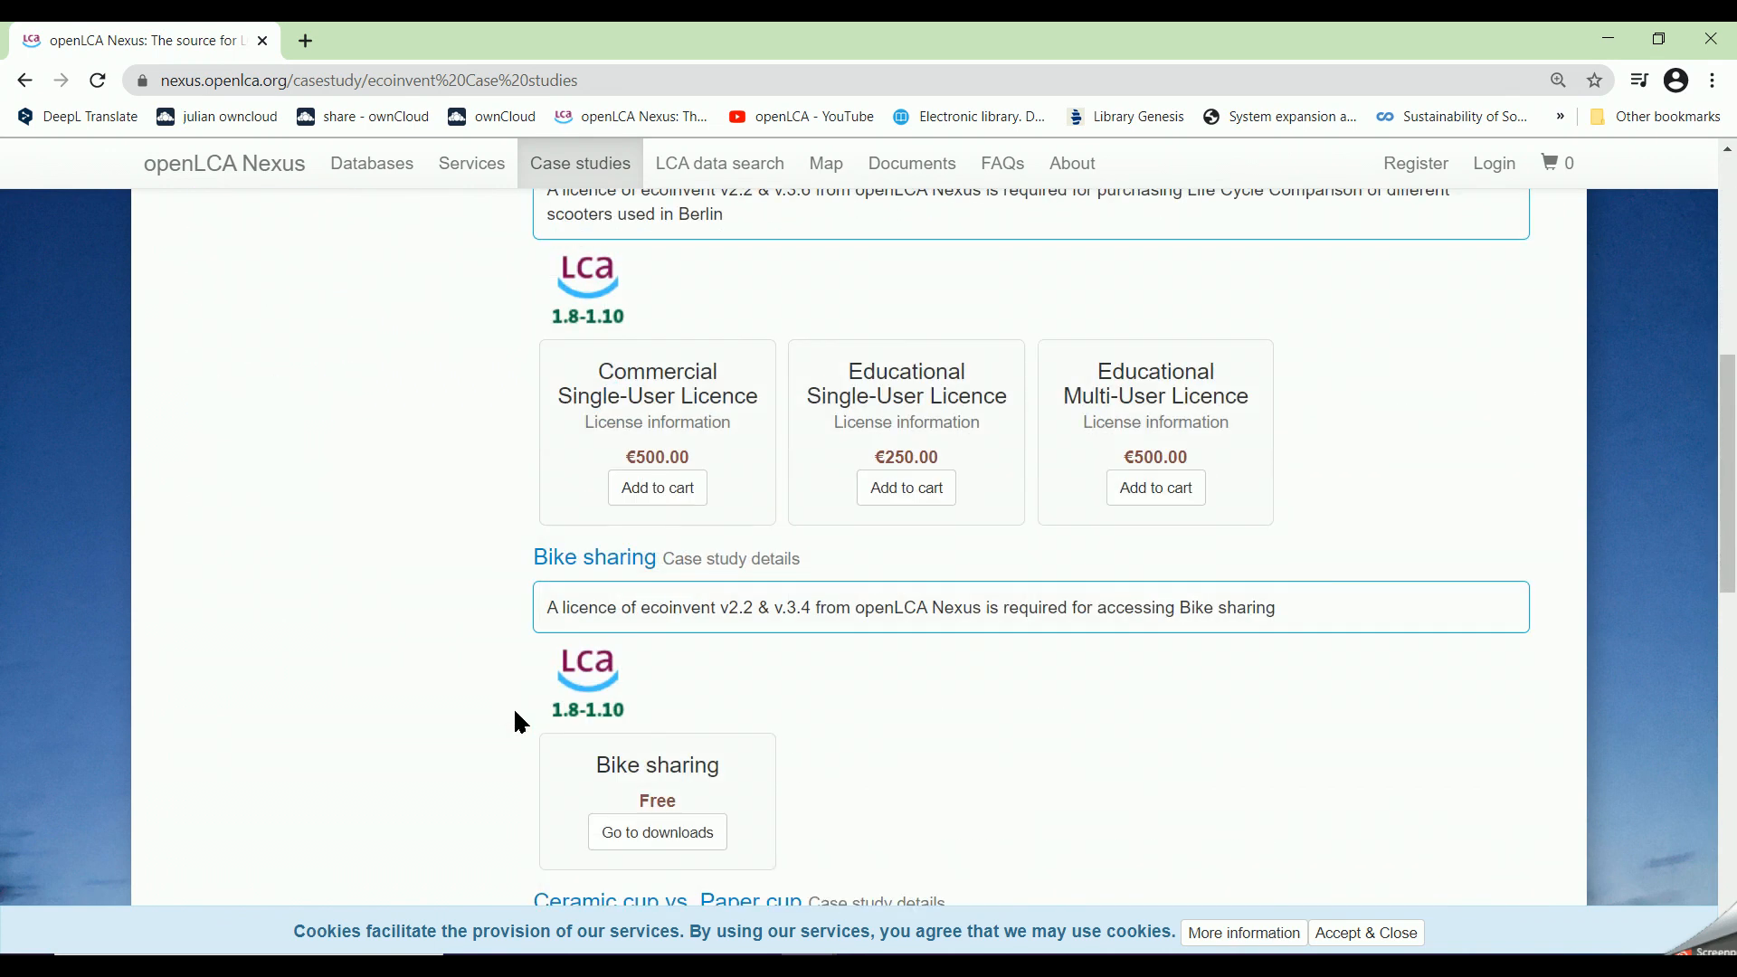
scroll(down, 3)
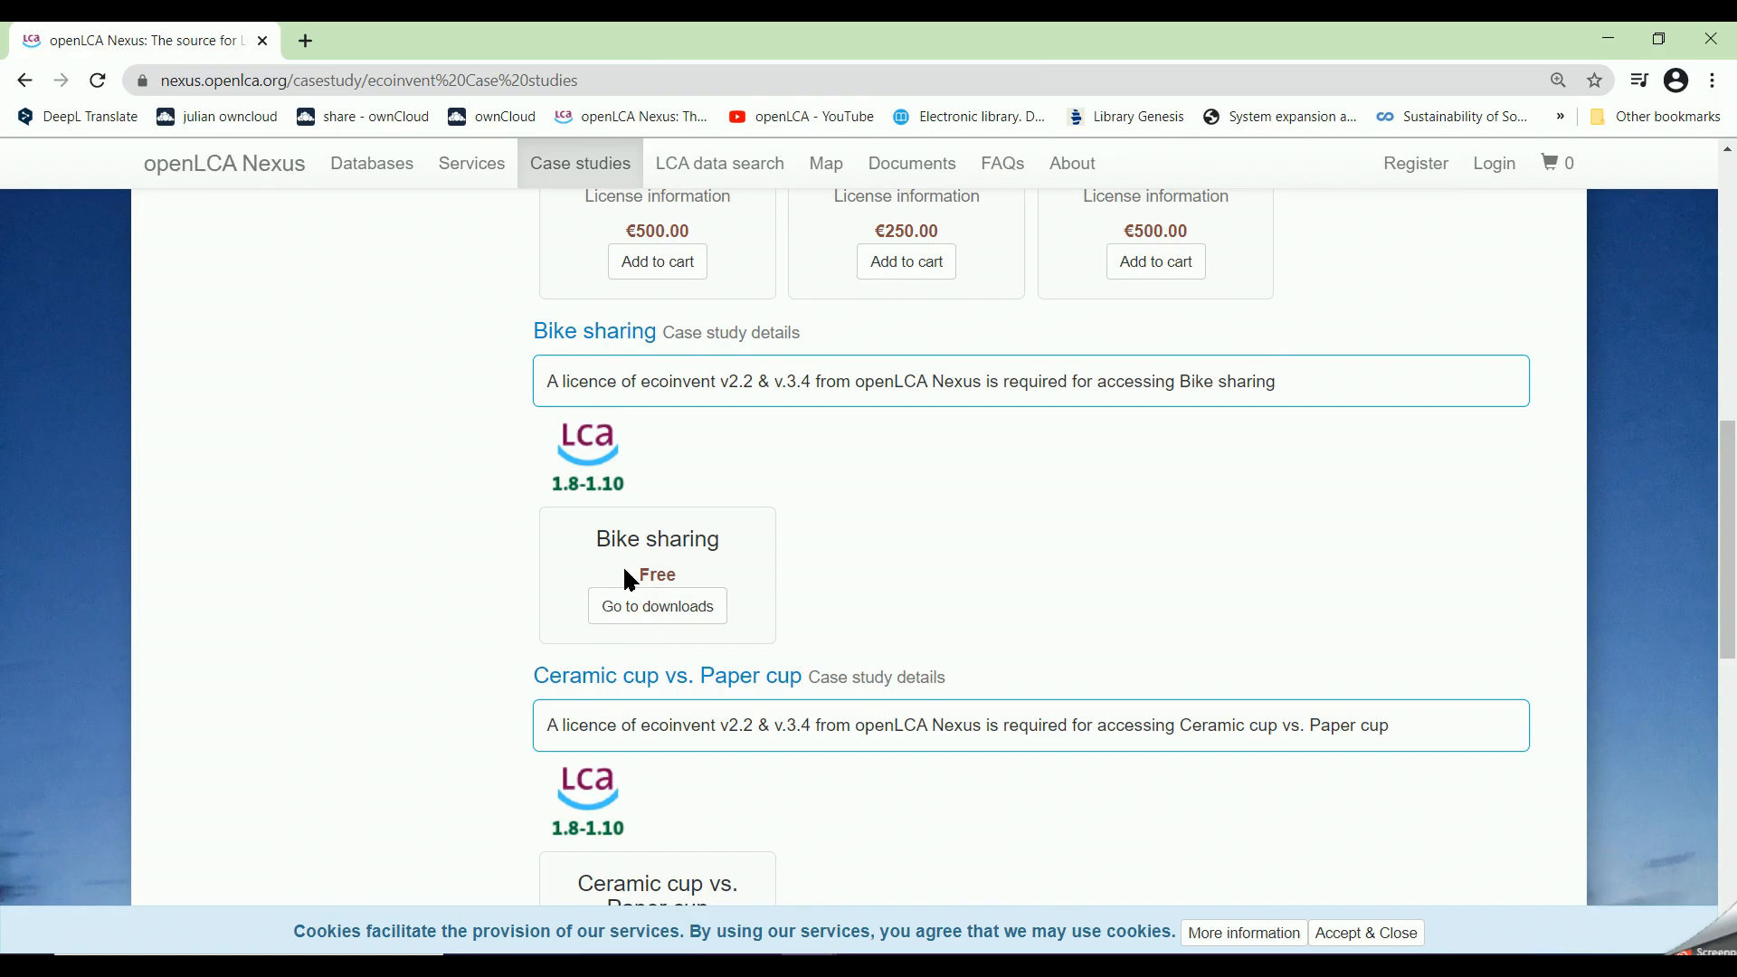
scroll(down, 3)
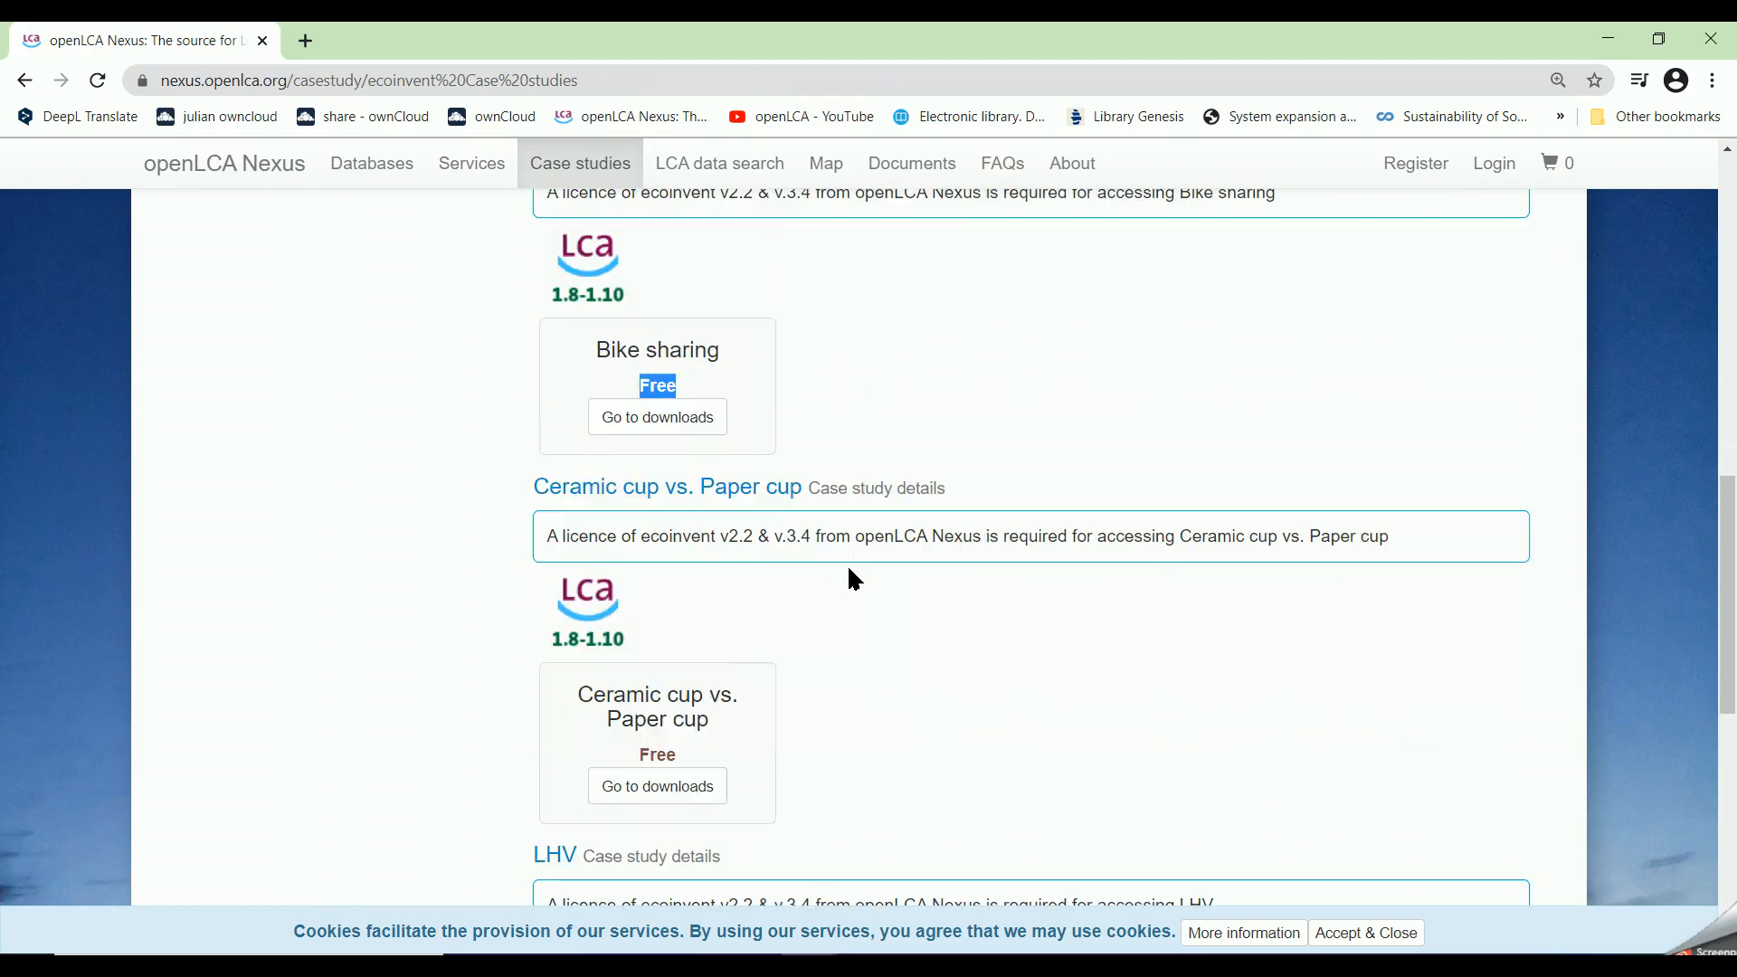
scroll(down, 3)
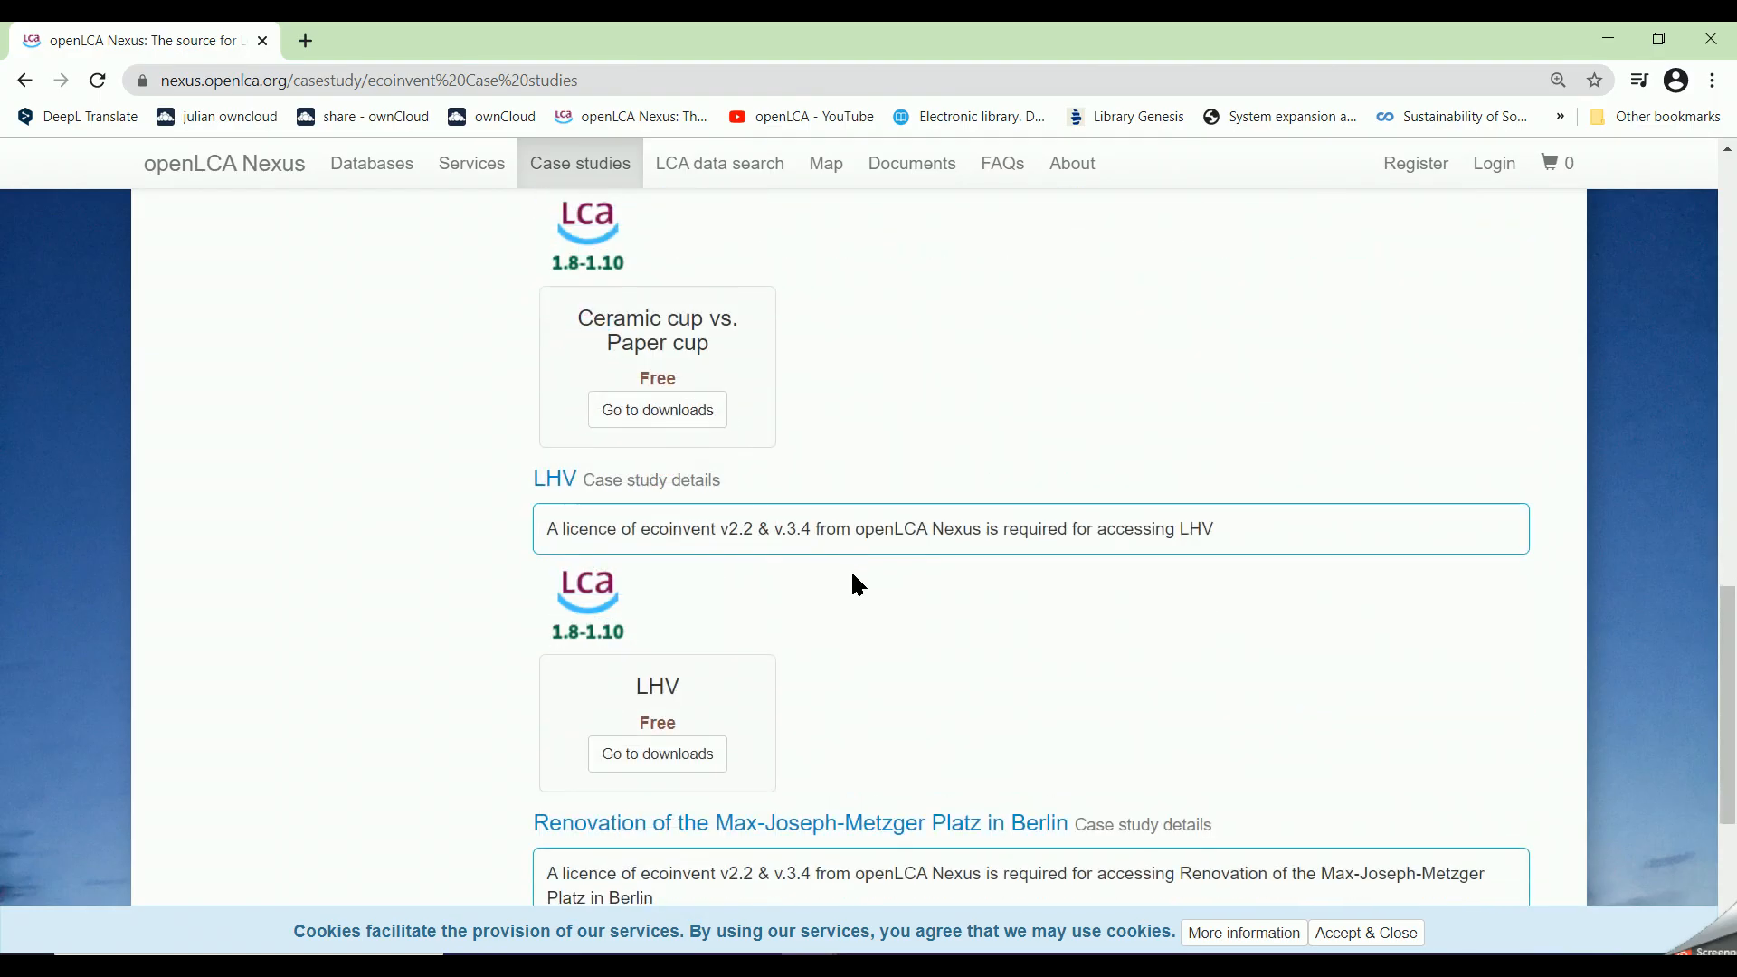
scroll(down, 3)
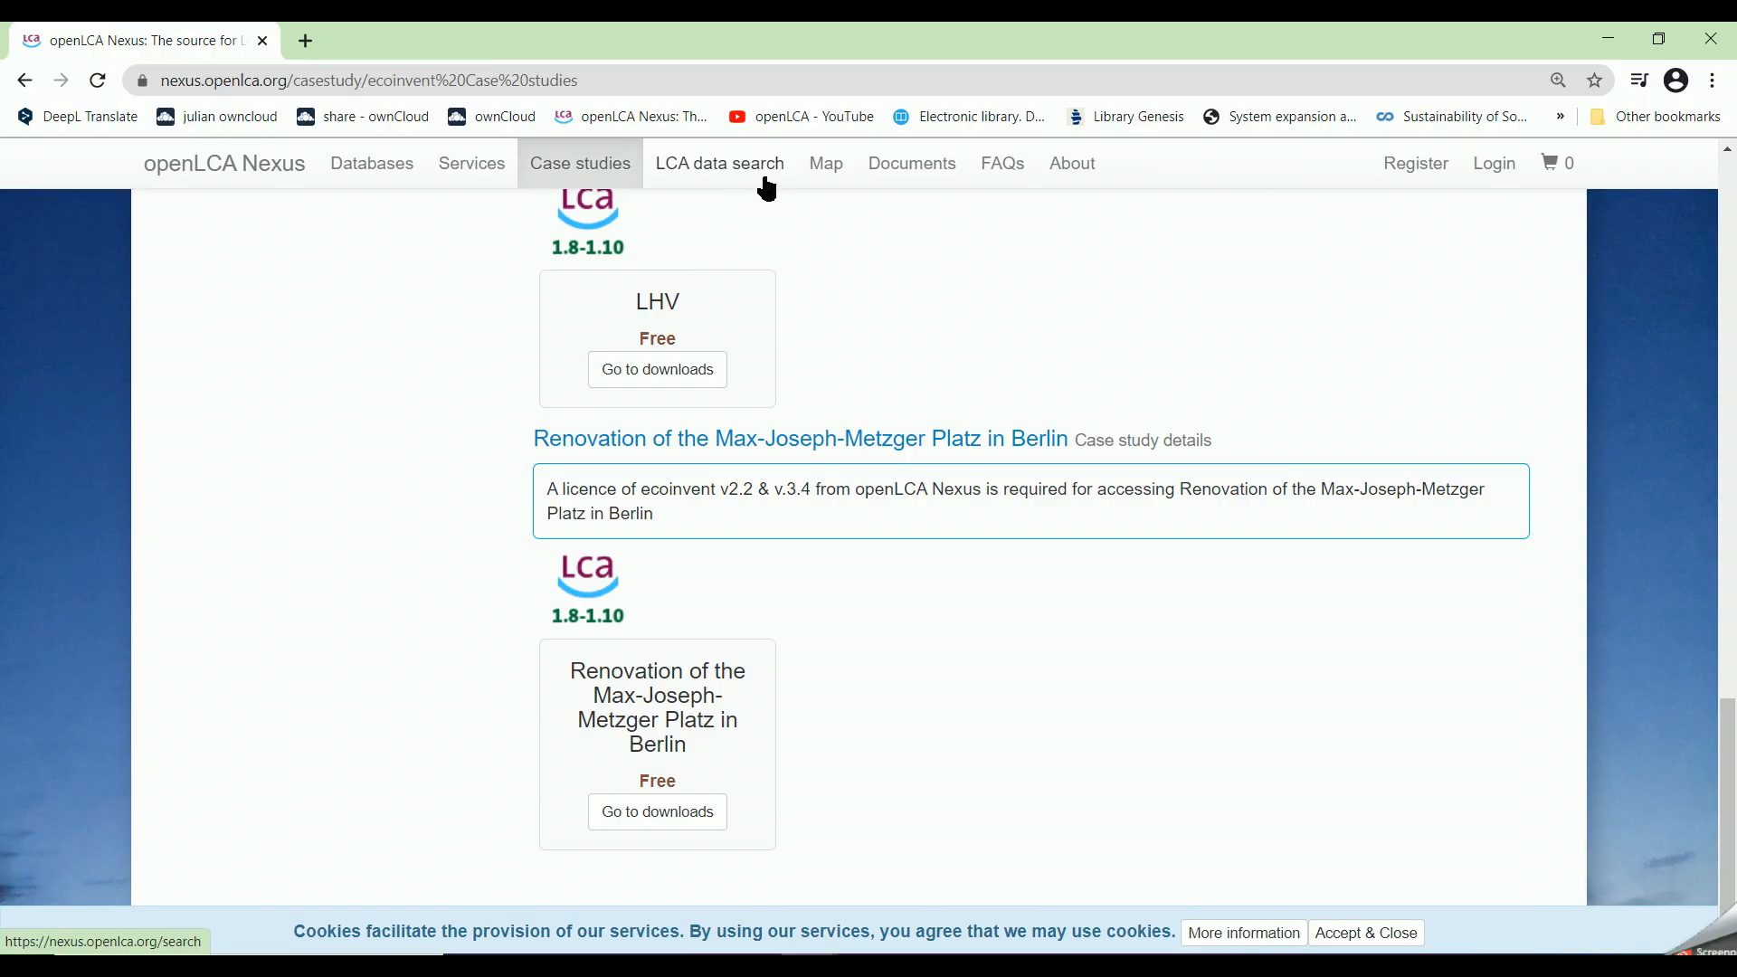
Step: Browse the LCA data search page listing 255,625 data sets and its filter sidebar
click(718, 162)
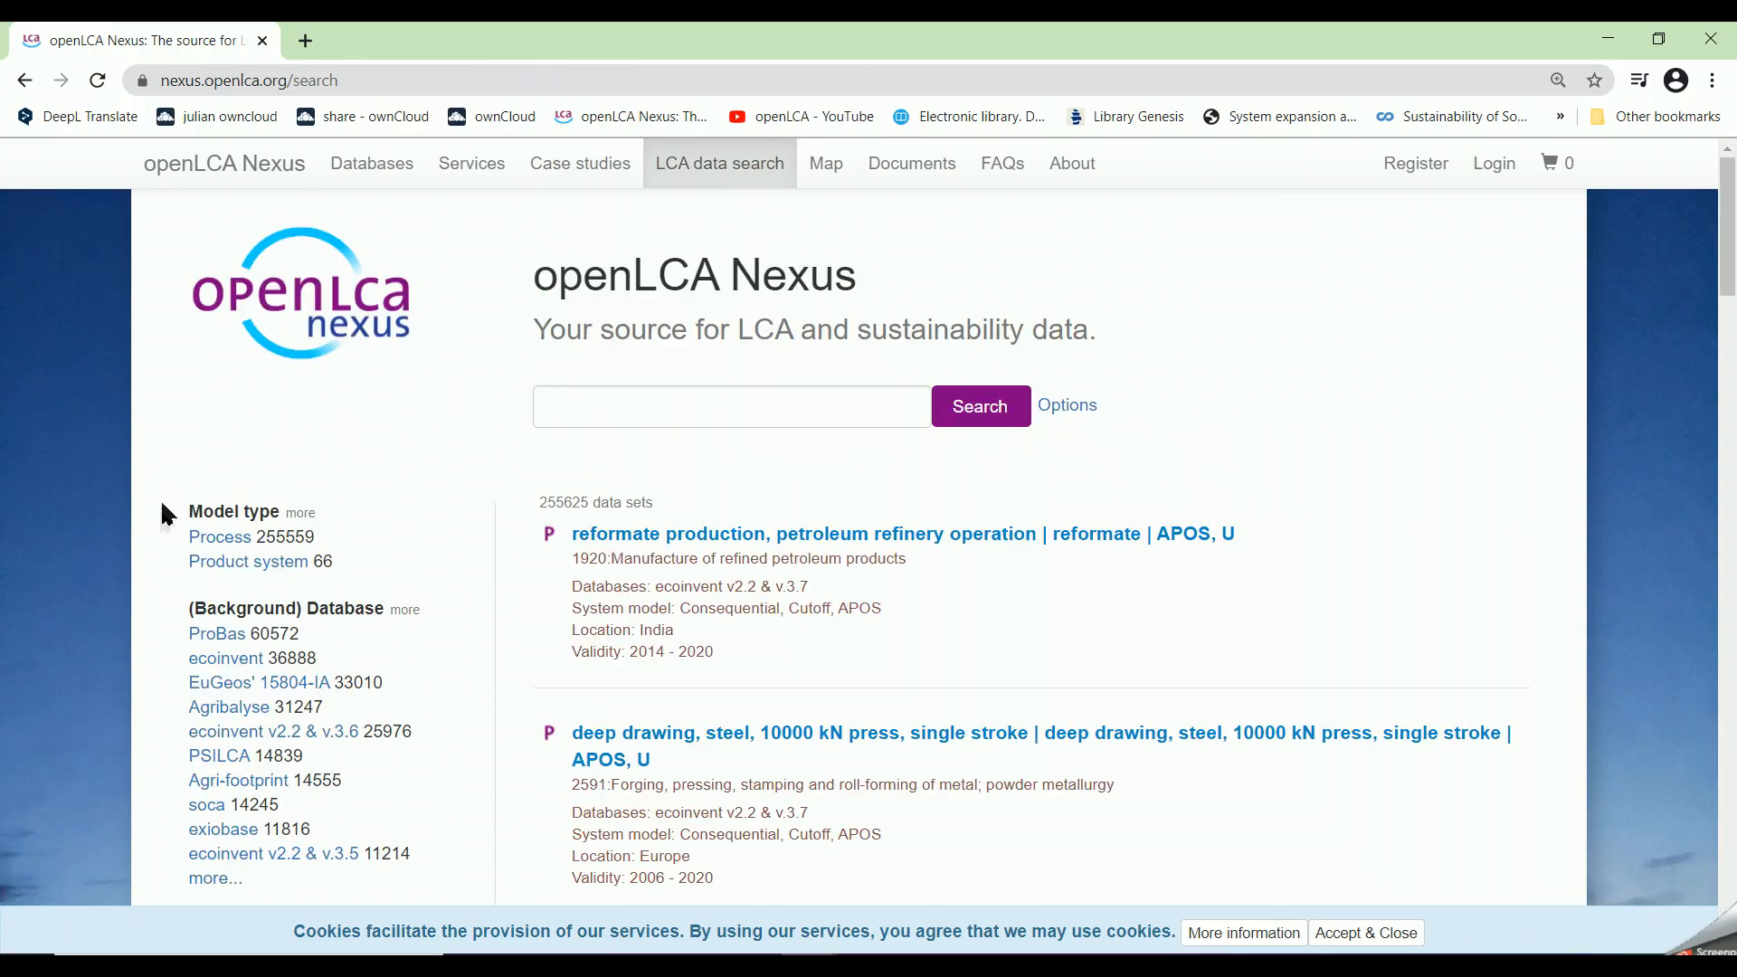
mouse_move(158, 619)
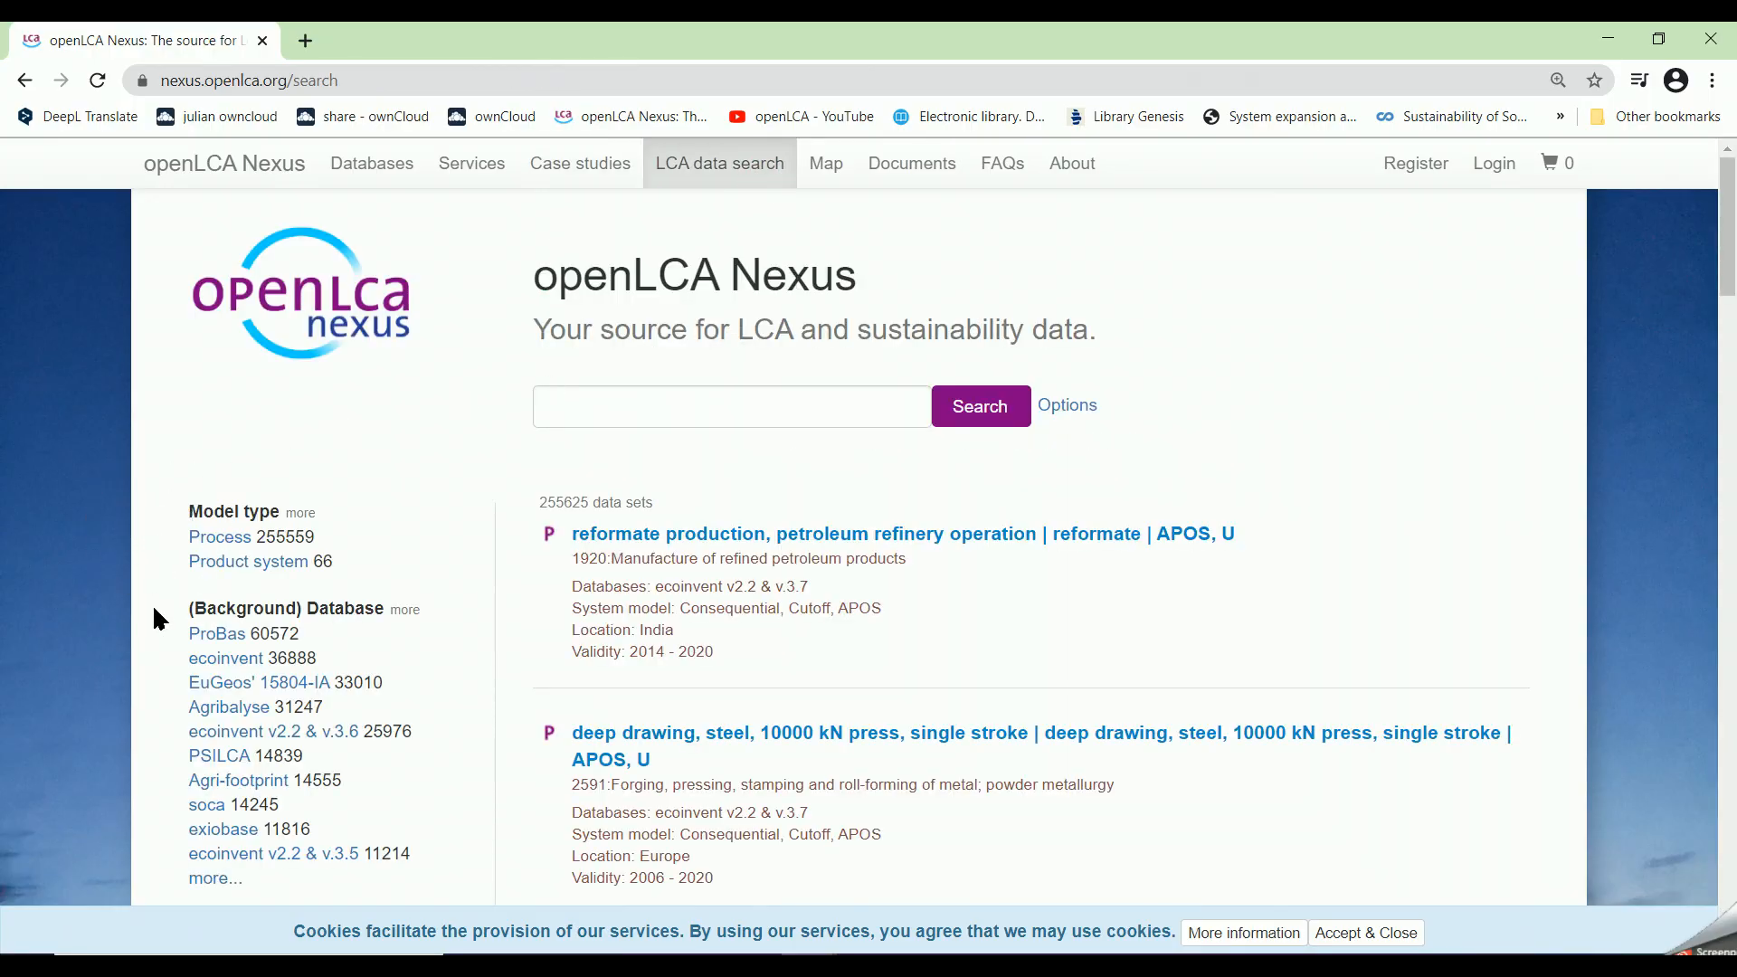
scroll(down, 3)
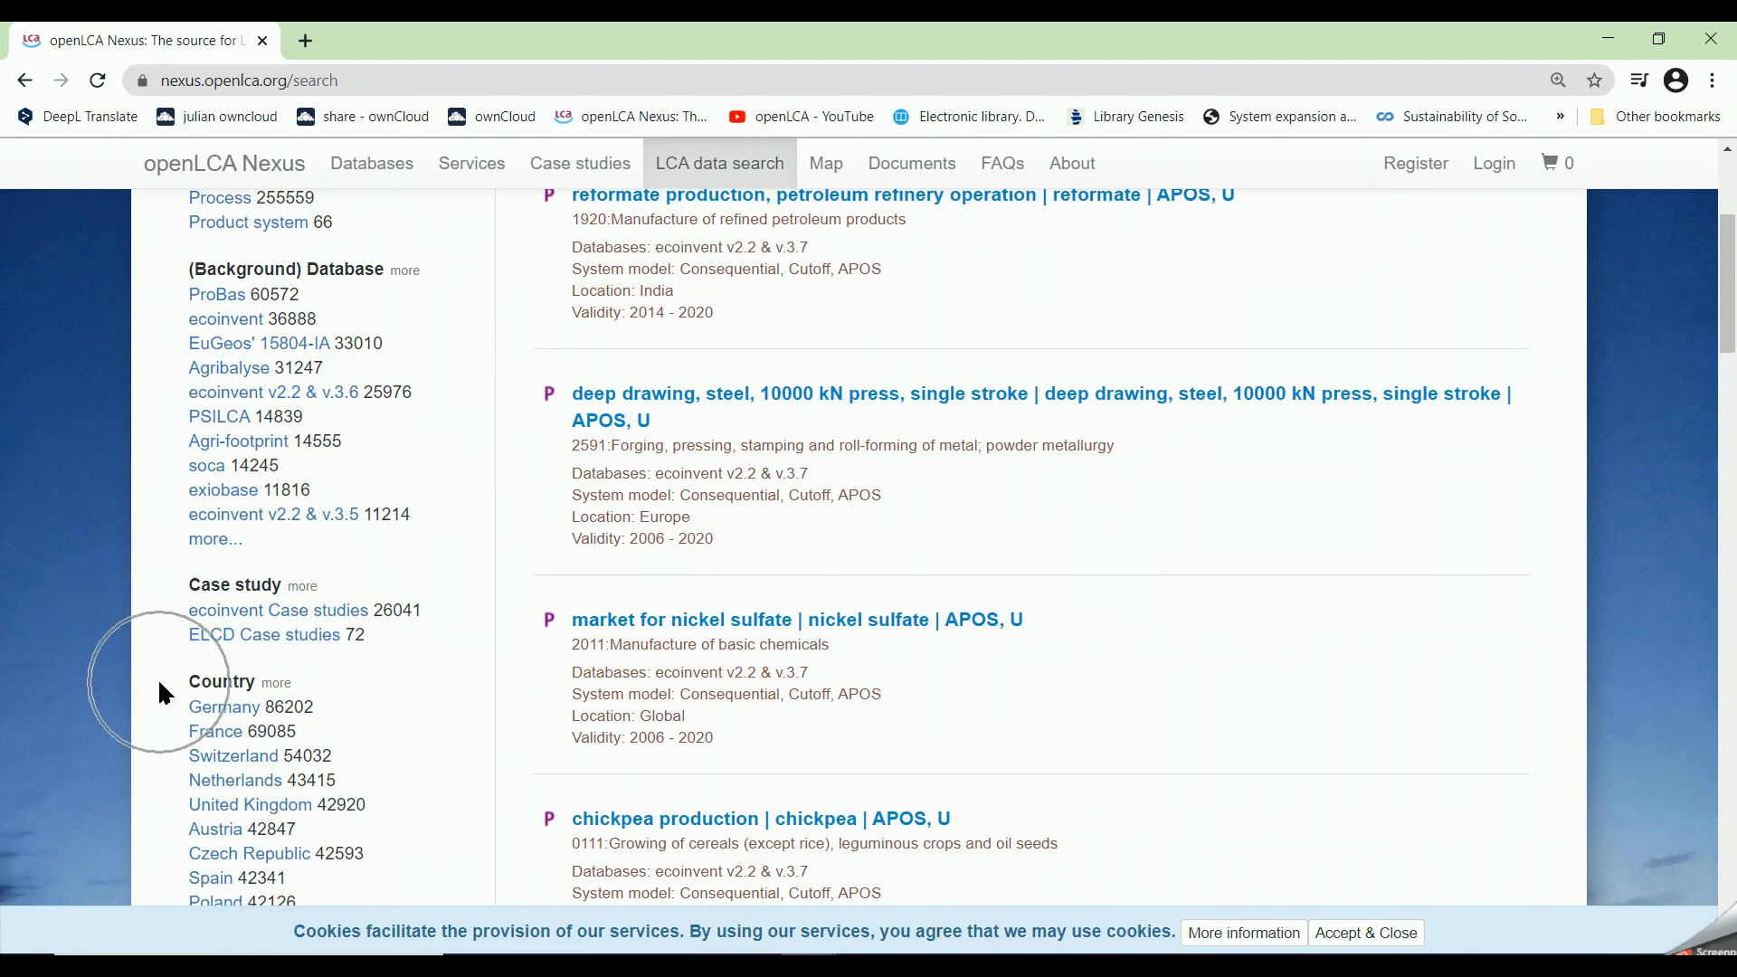
scroll(down, 3)
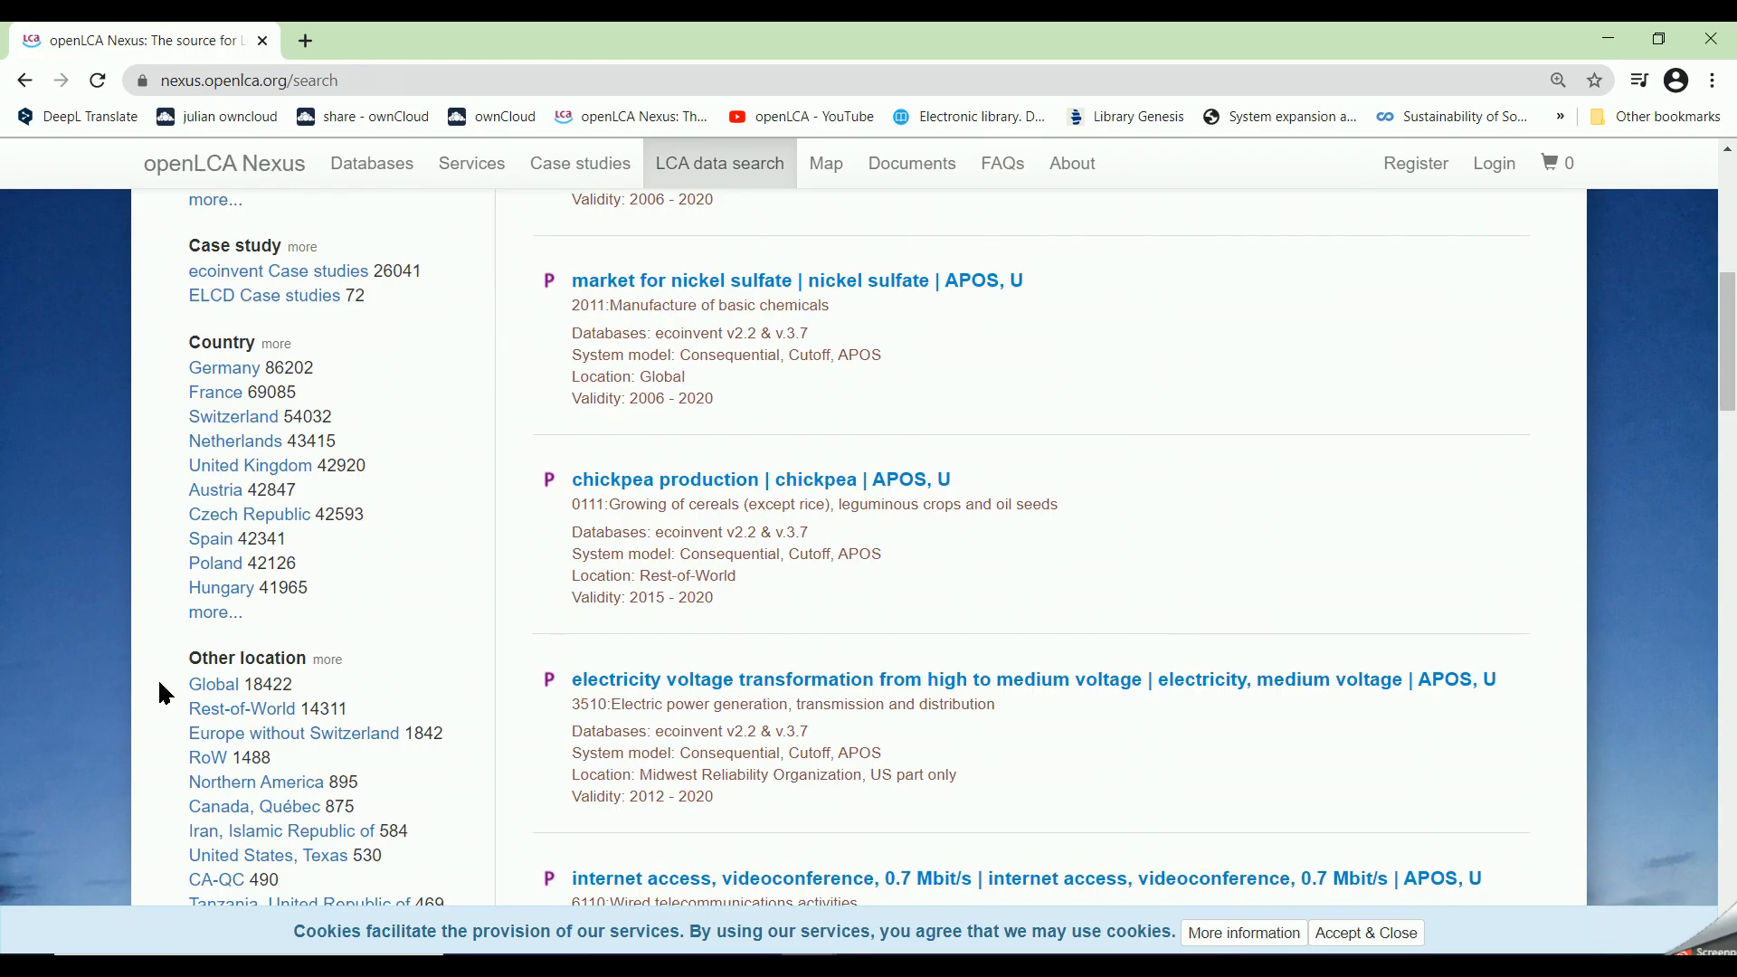
scroll(down, 3)
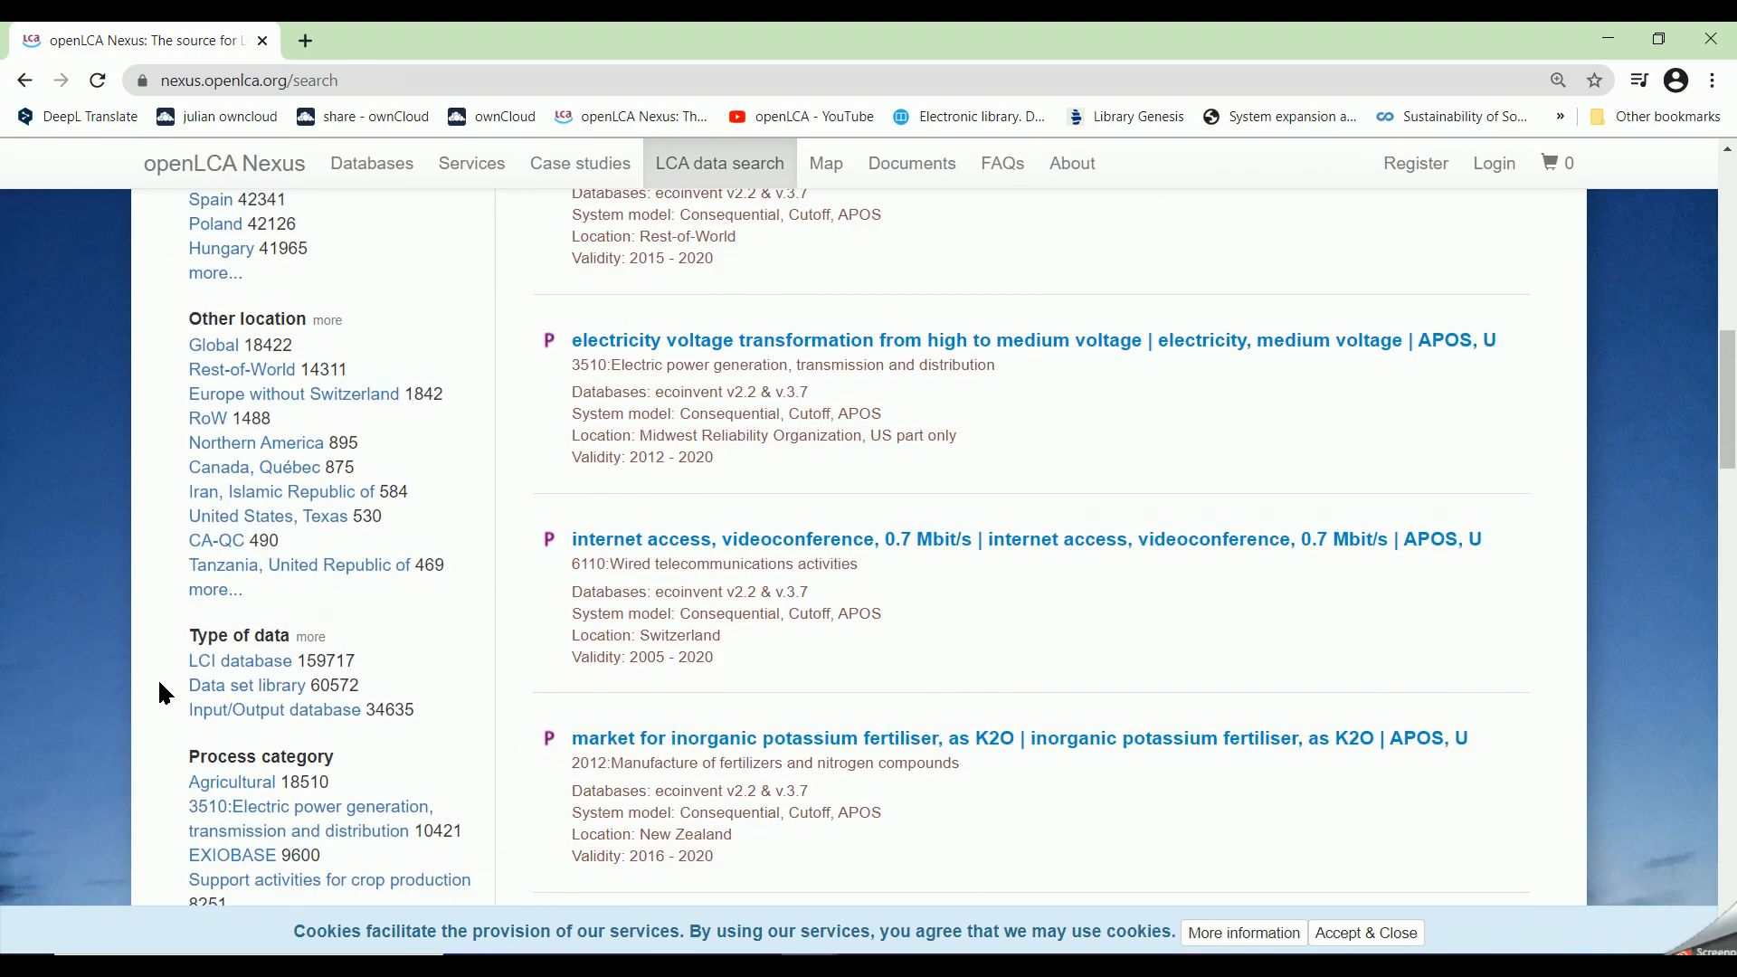
scroll(down, 3)
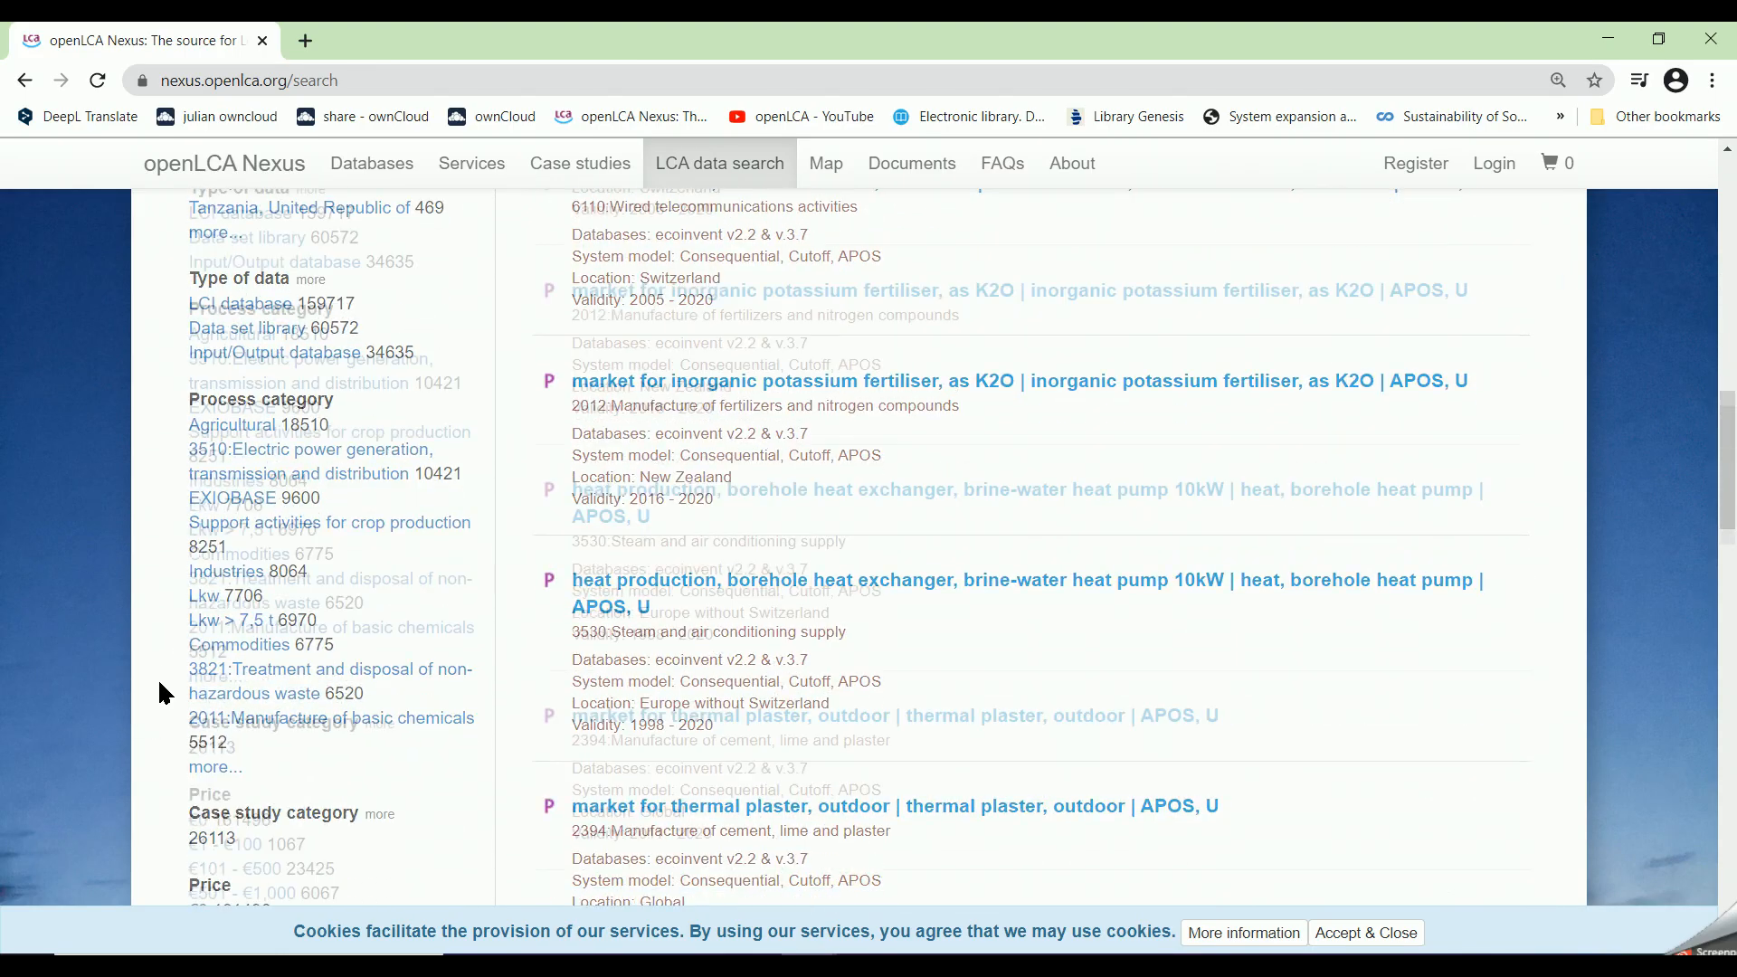
scroll(down, 3)
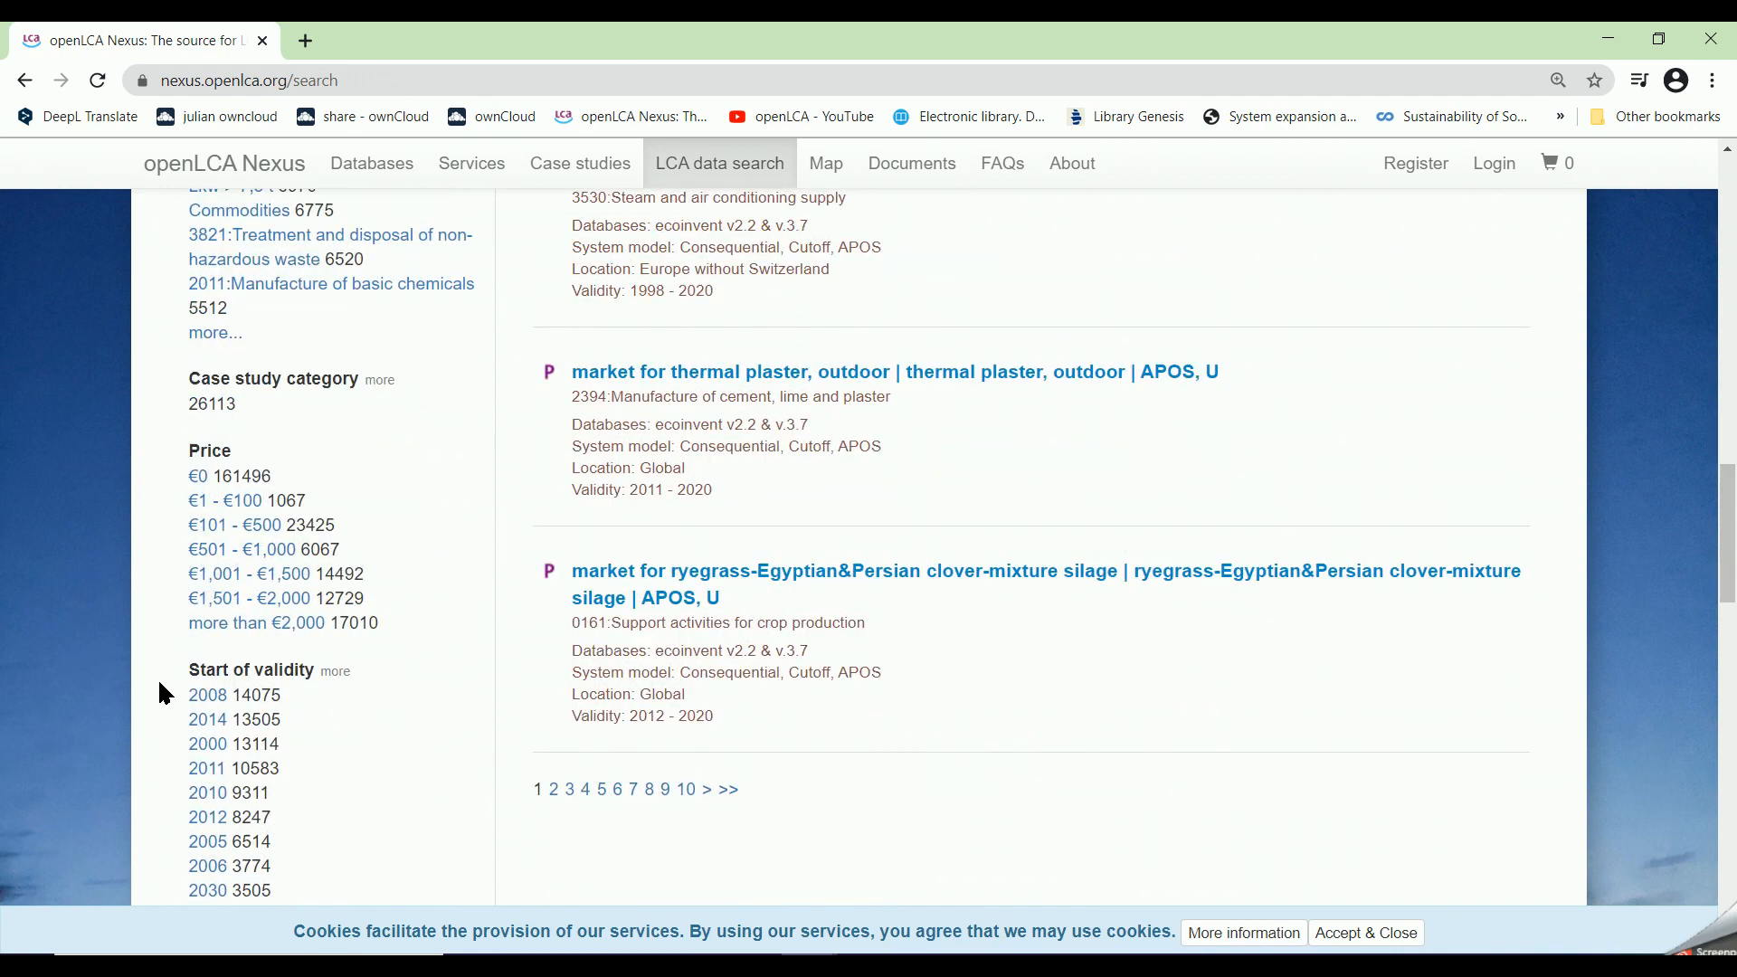
scroll(down, 3)
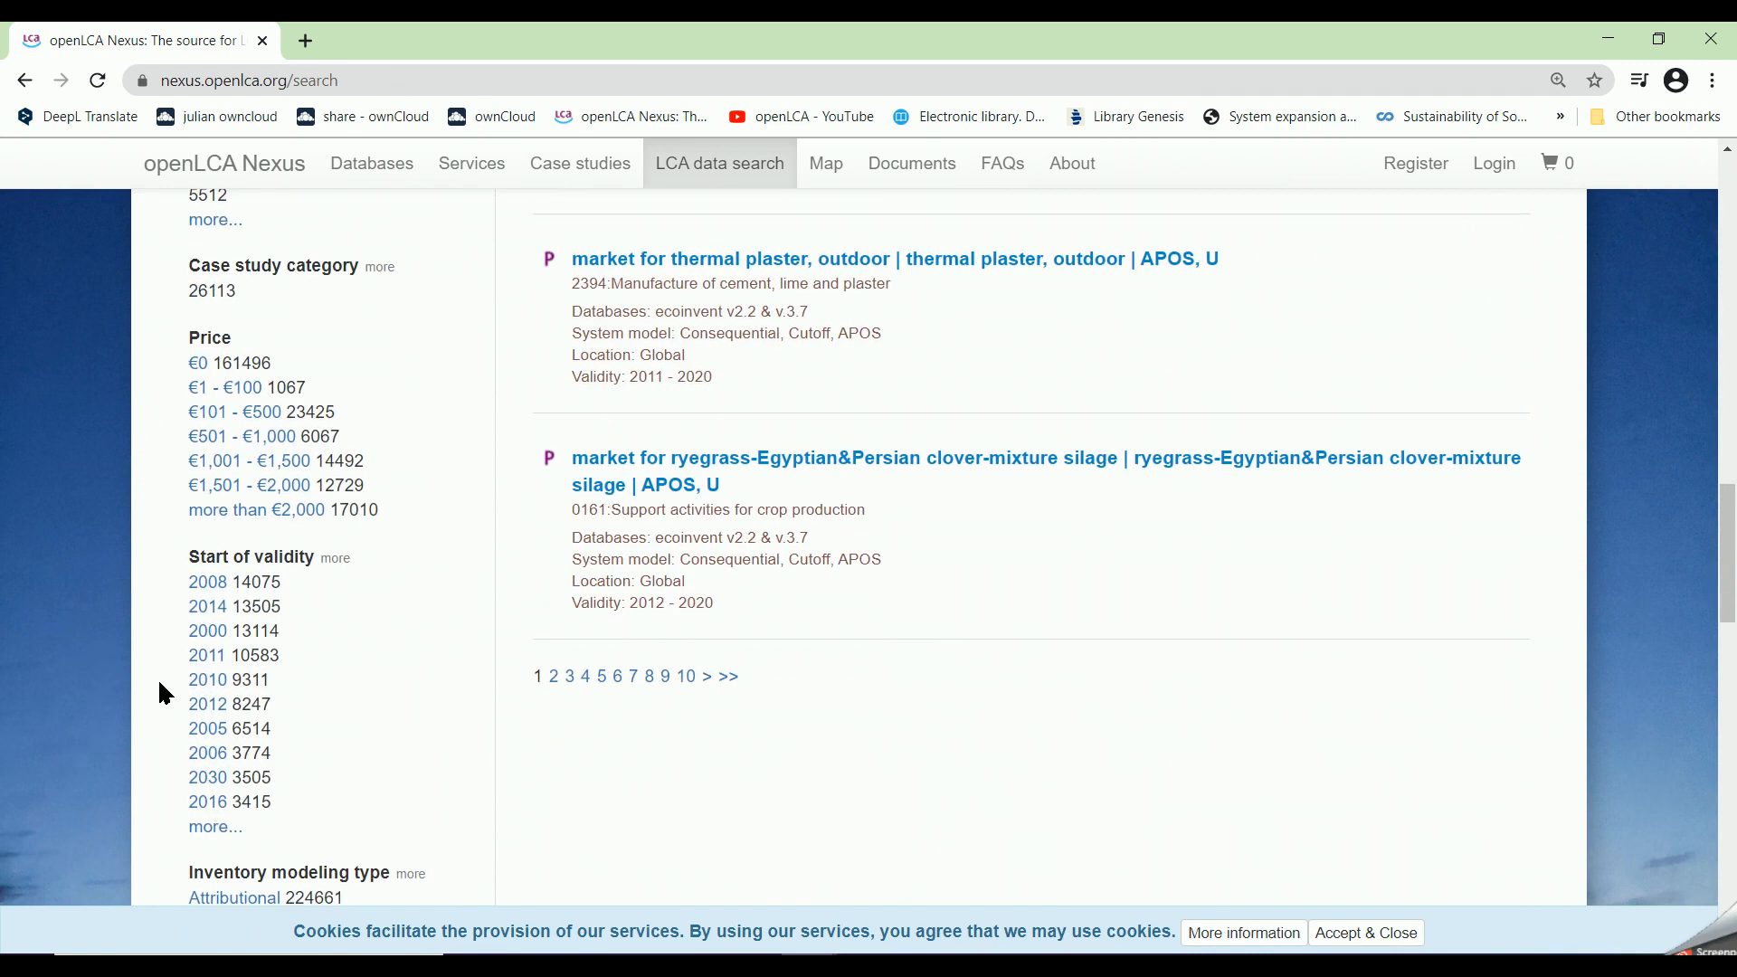
Step: View the interactive world map shading countries by data set count
click(825, 163)
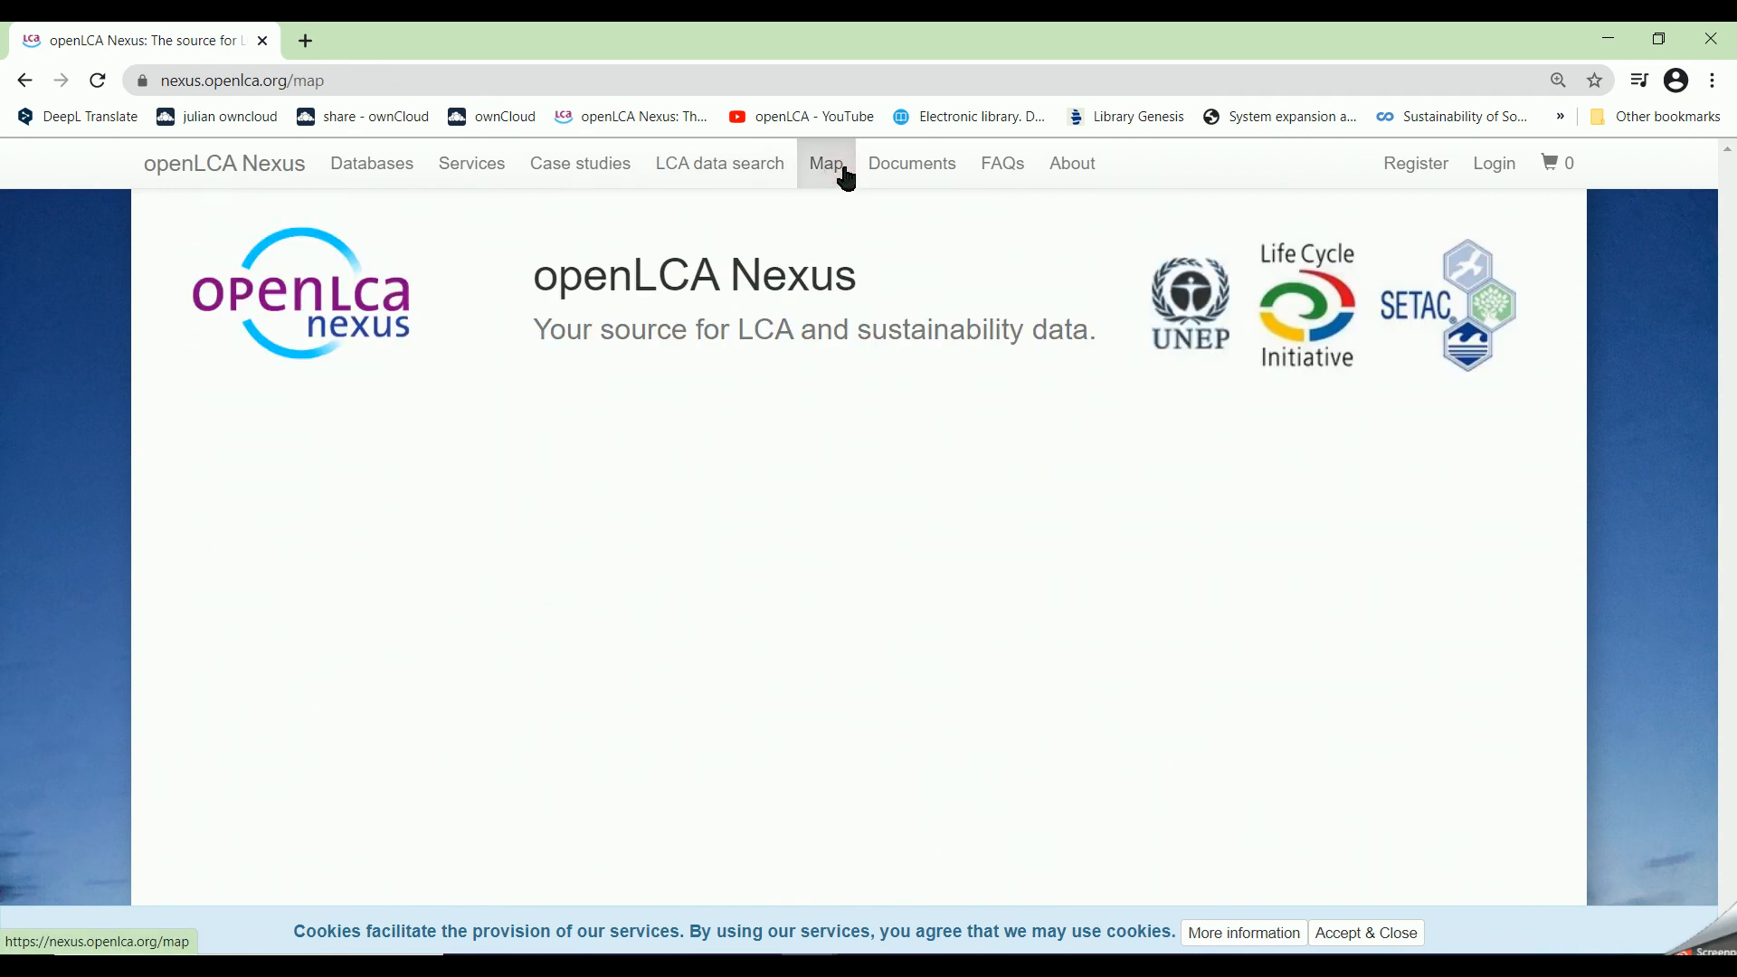
click(826, 163)
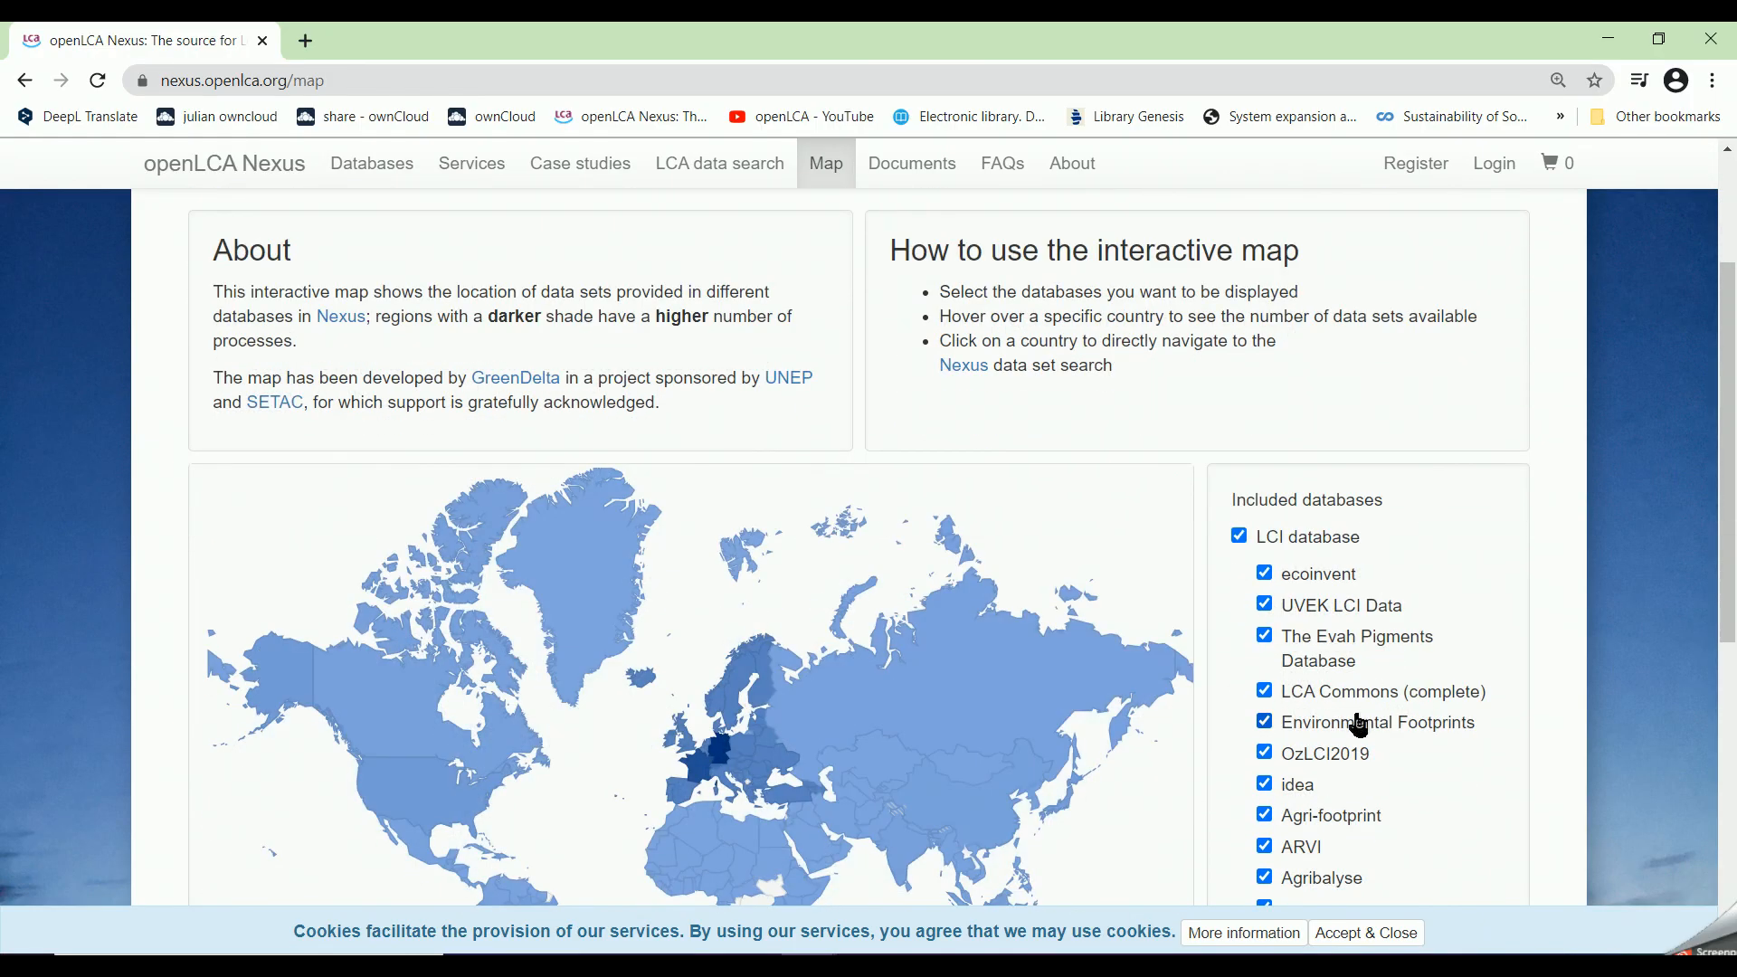
scroll(down, 3)
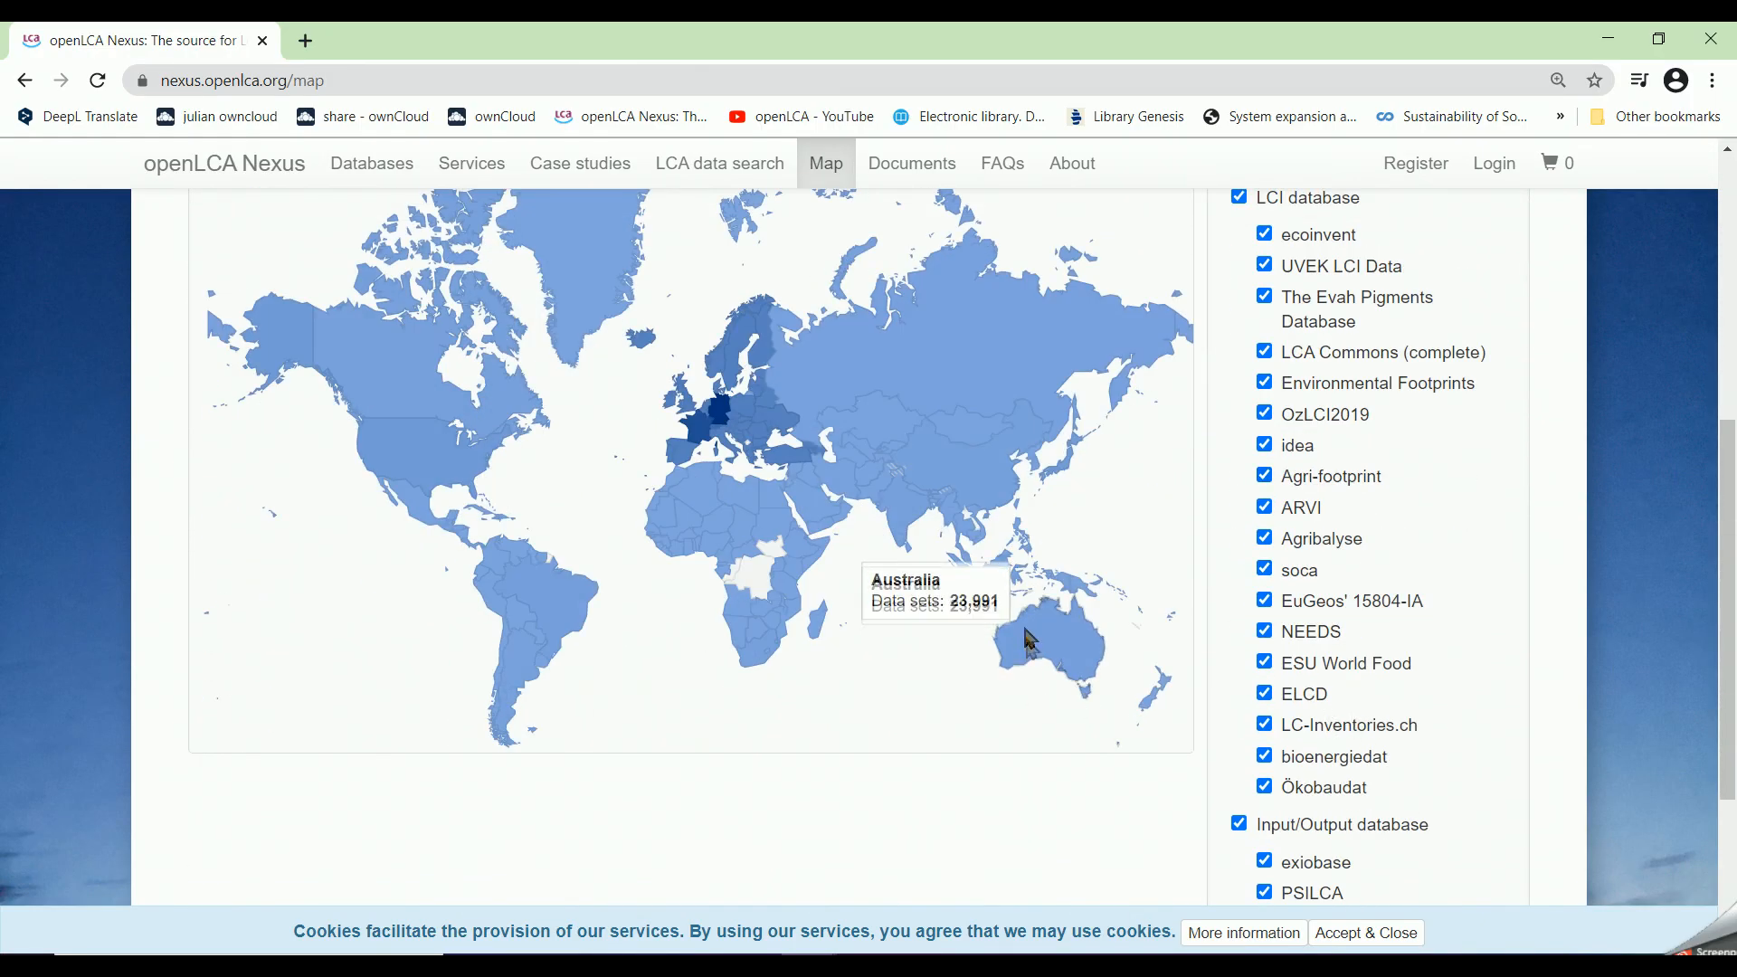
mouse_move(858, 388)
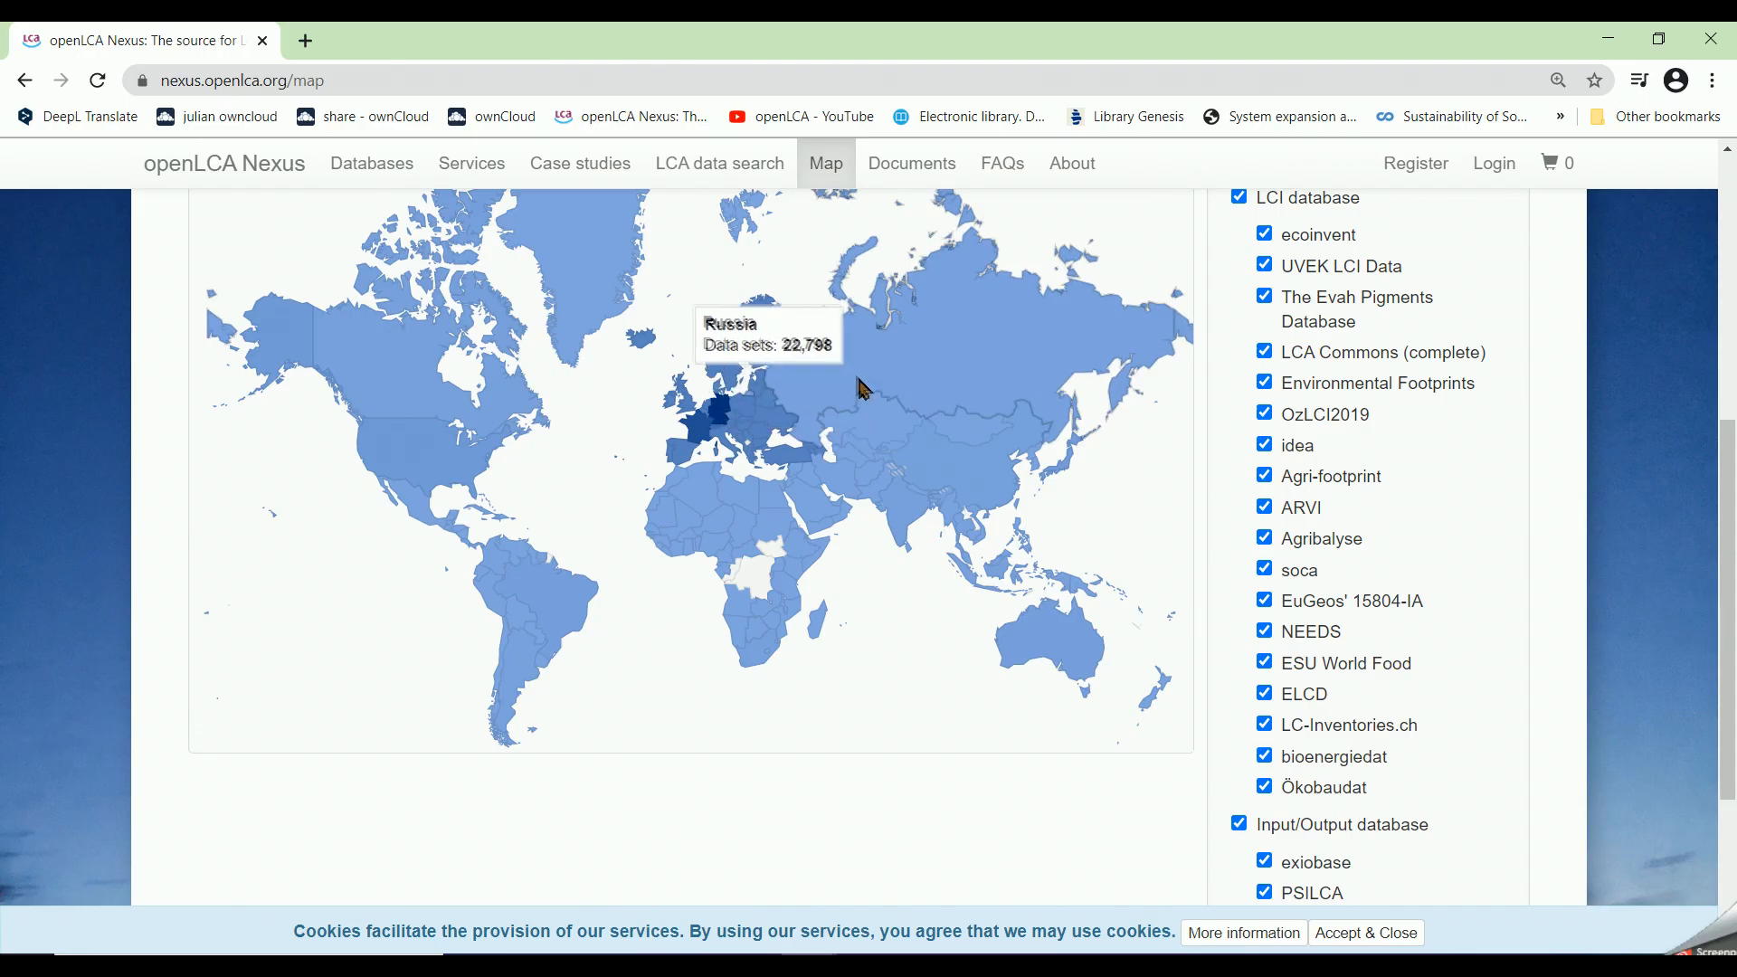
mouse_move(715, 427)
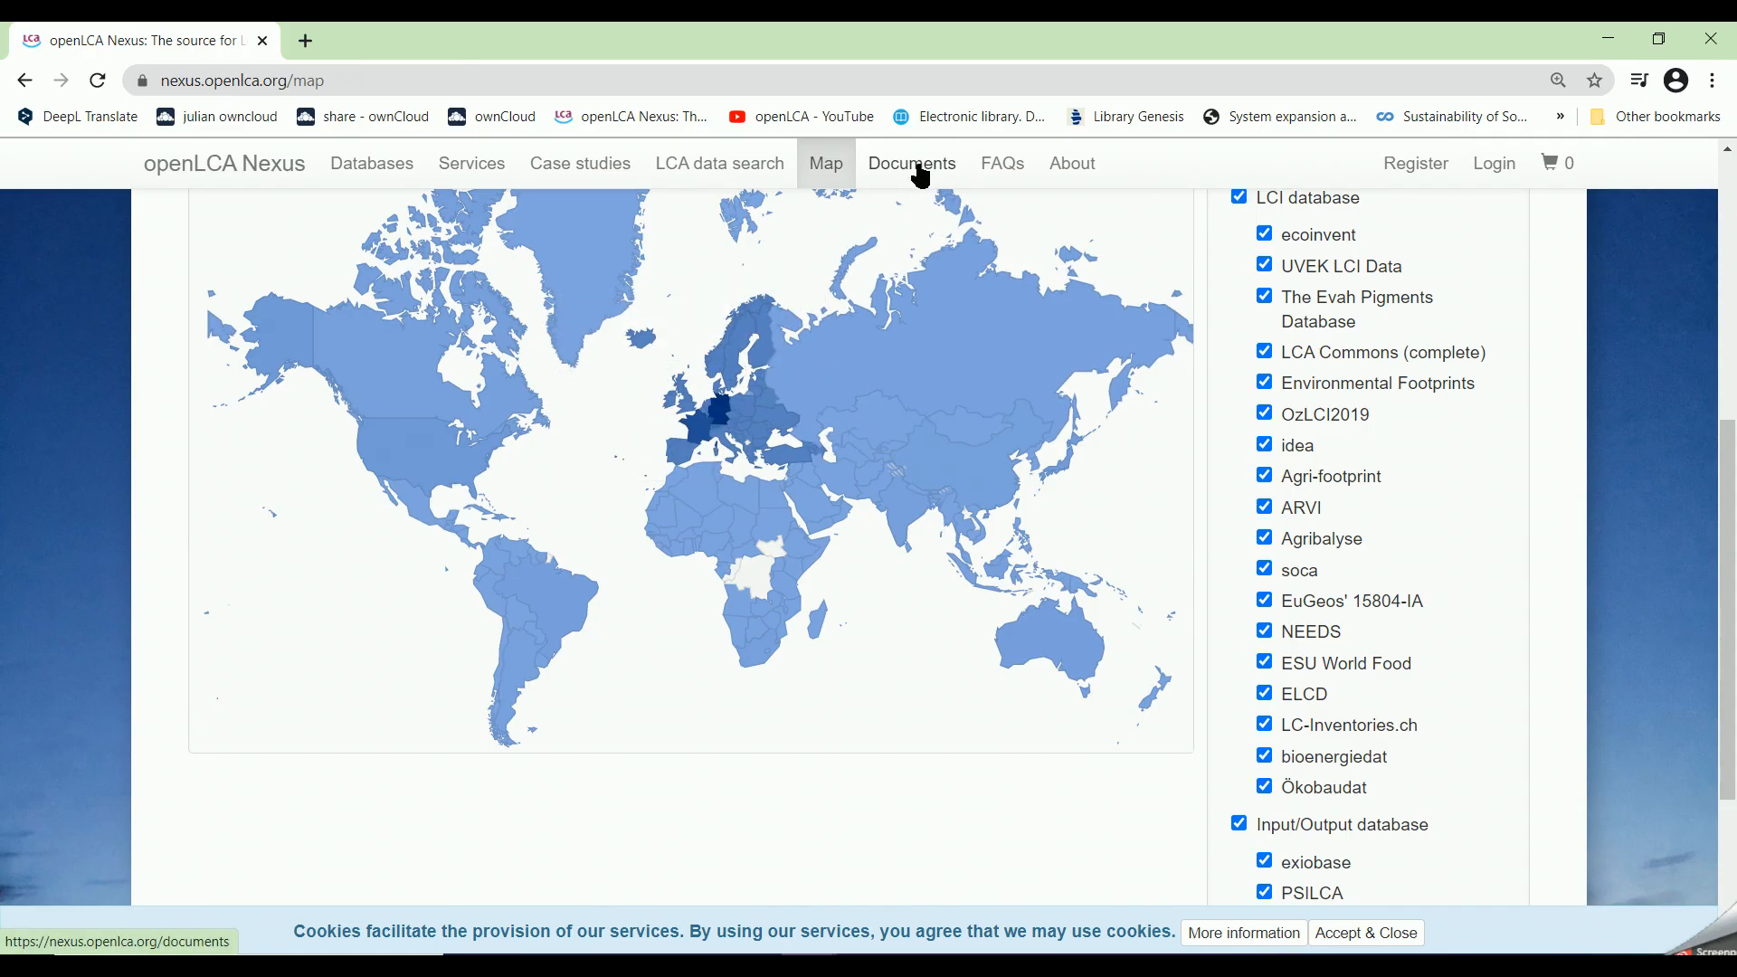
Step: Browse the Documents page down to the Agribalyse files, then head to account registration
click(911, 163)
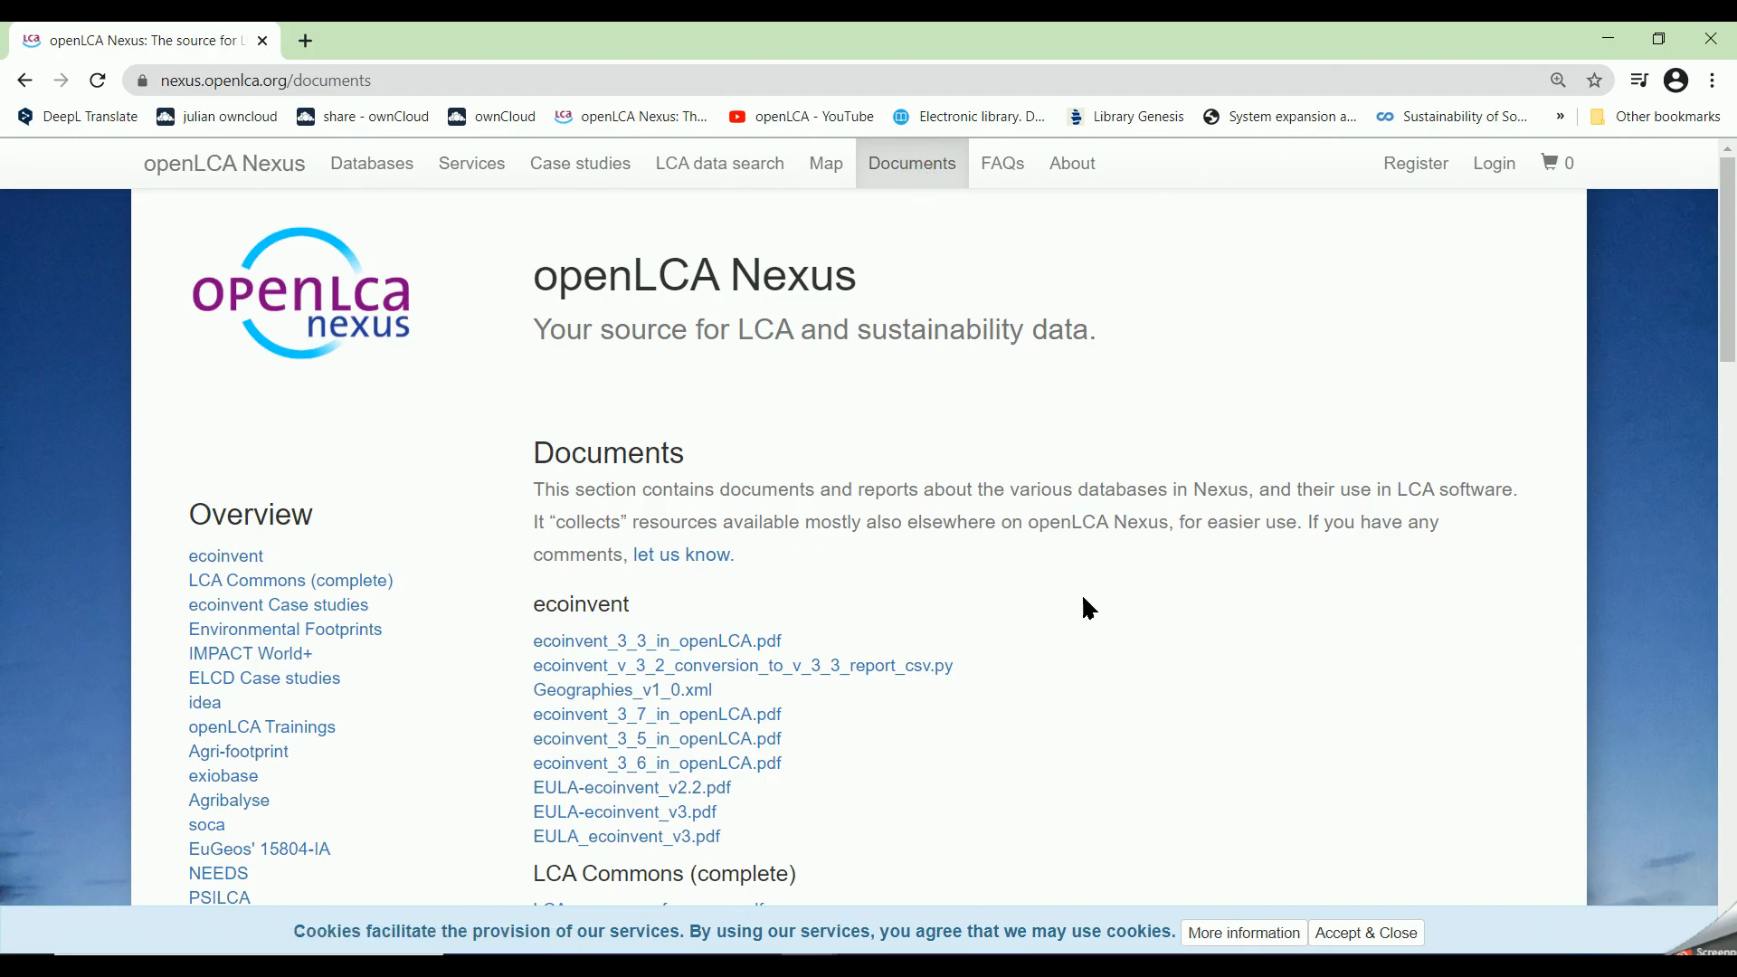
scroll(down, 3)
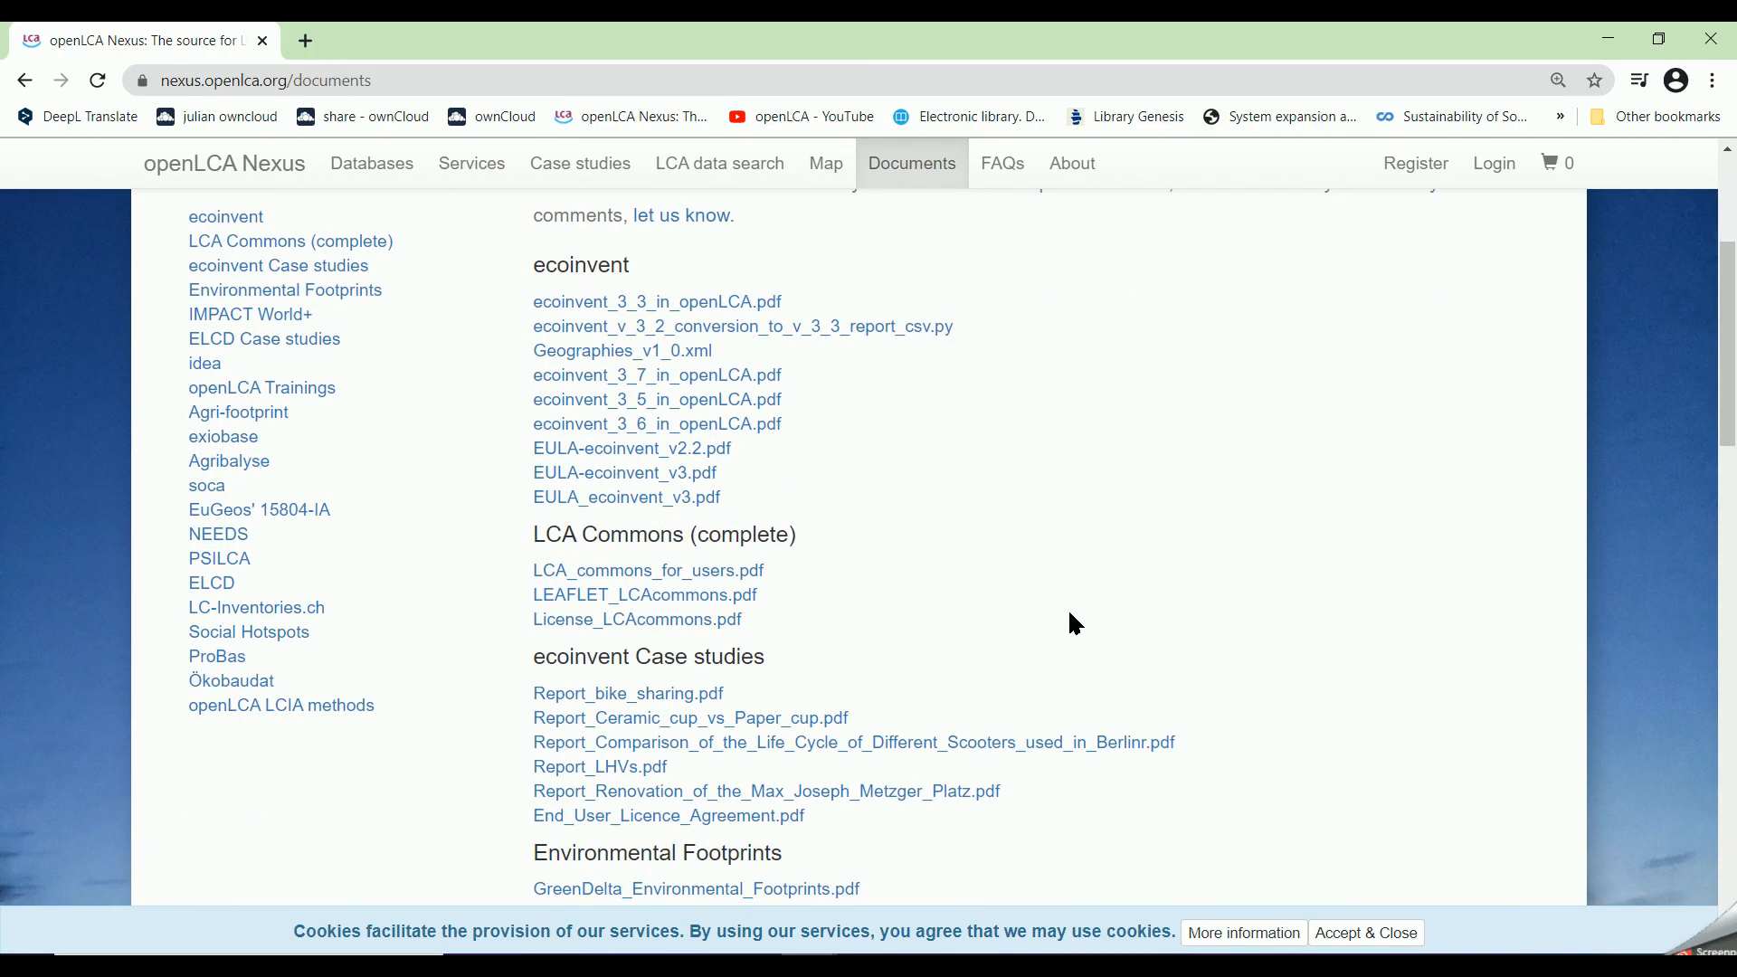
scroll(down, 3)
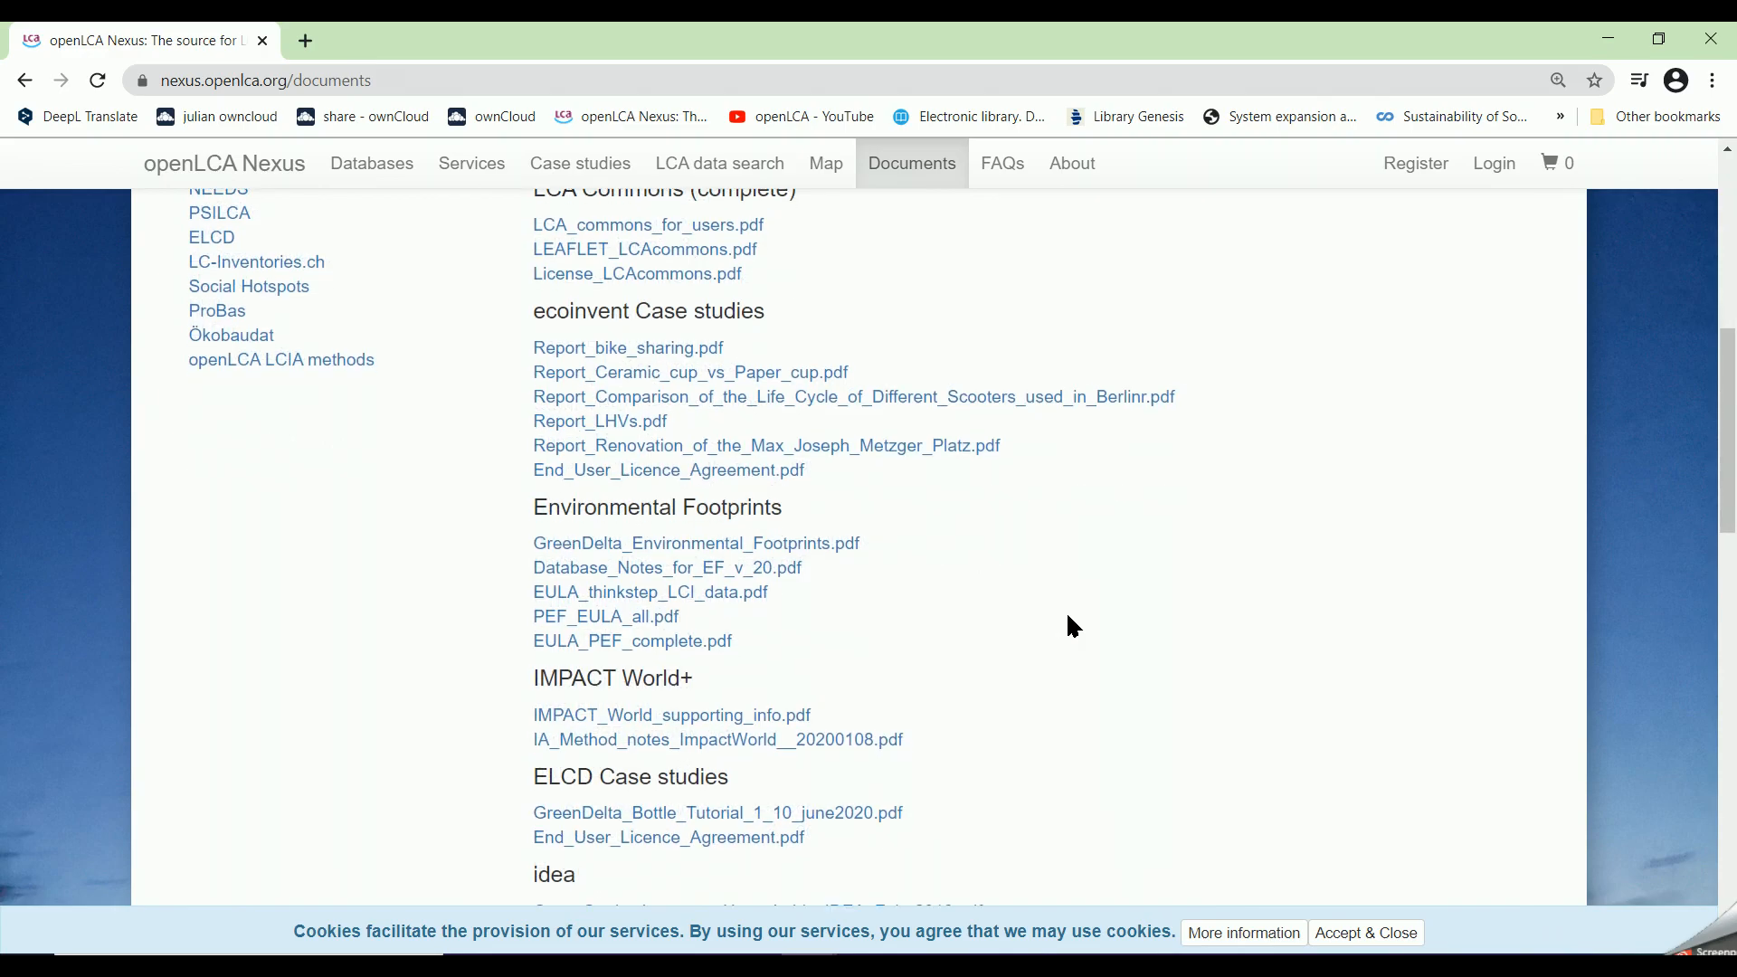
scroll(down, 3)
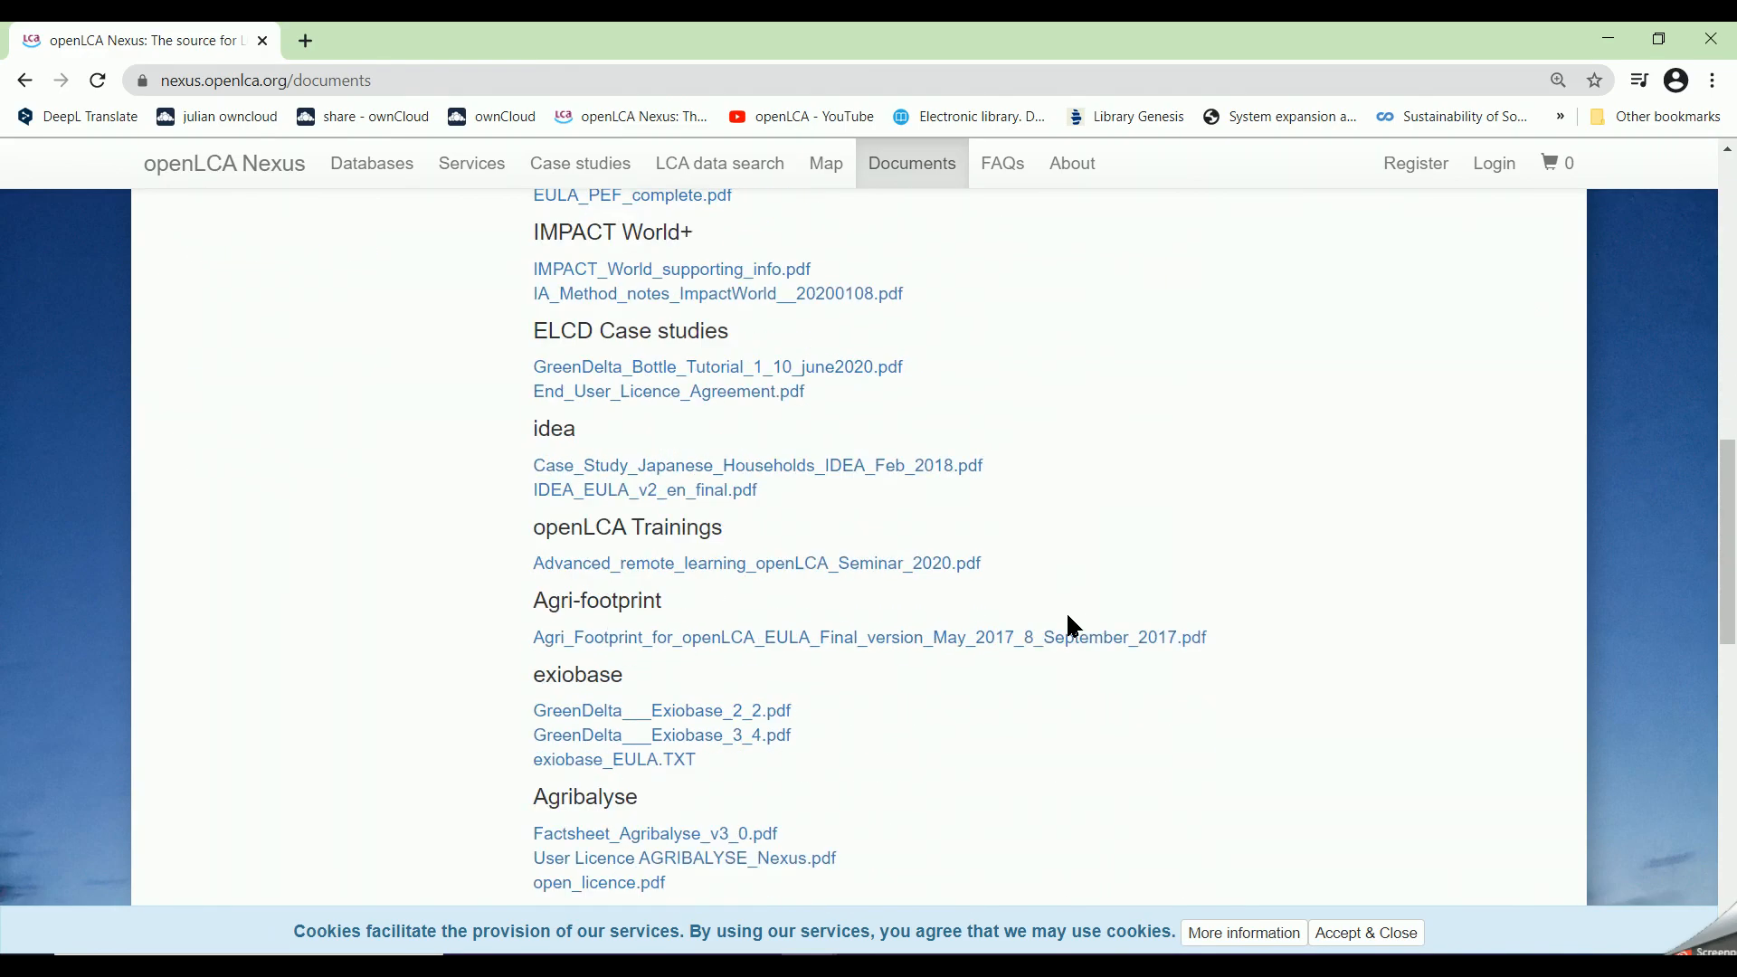
scroll(down, 3)
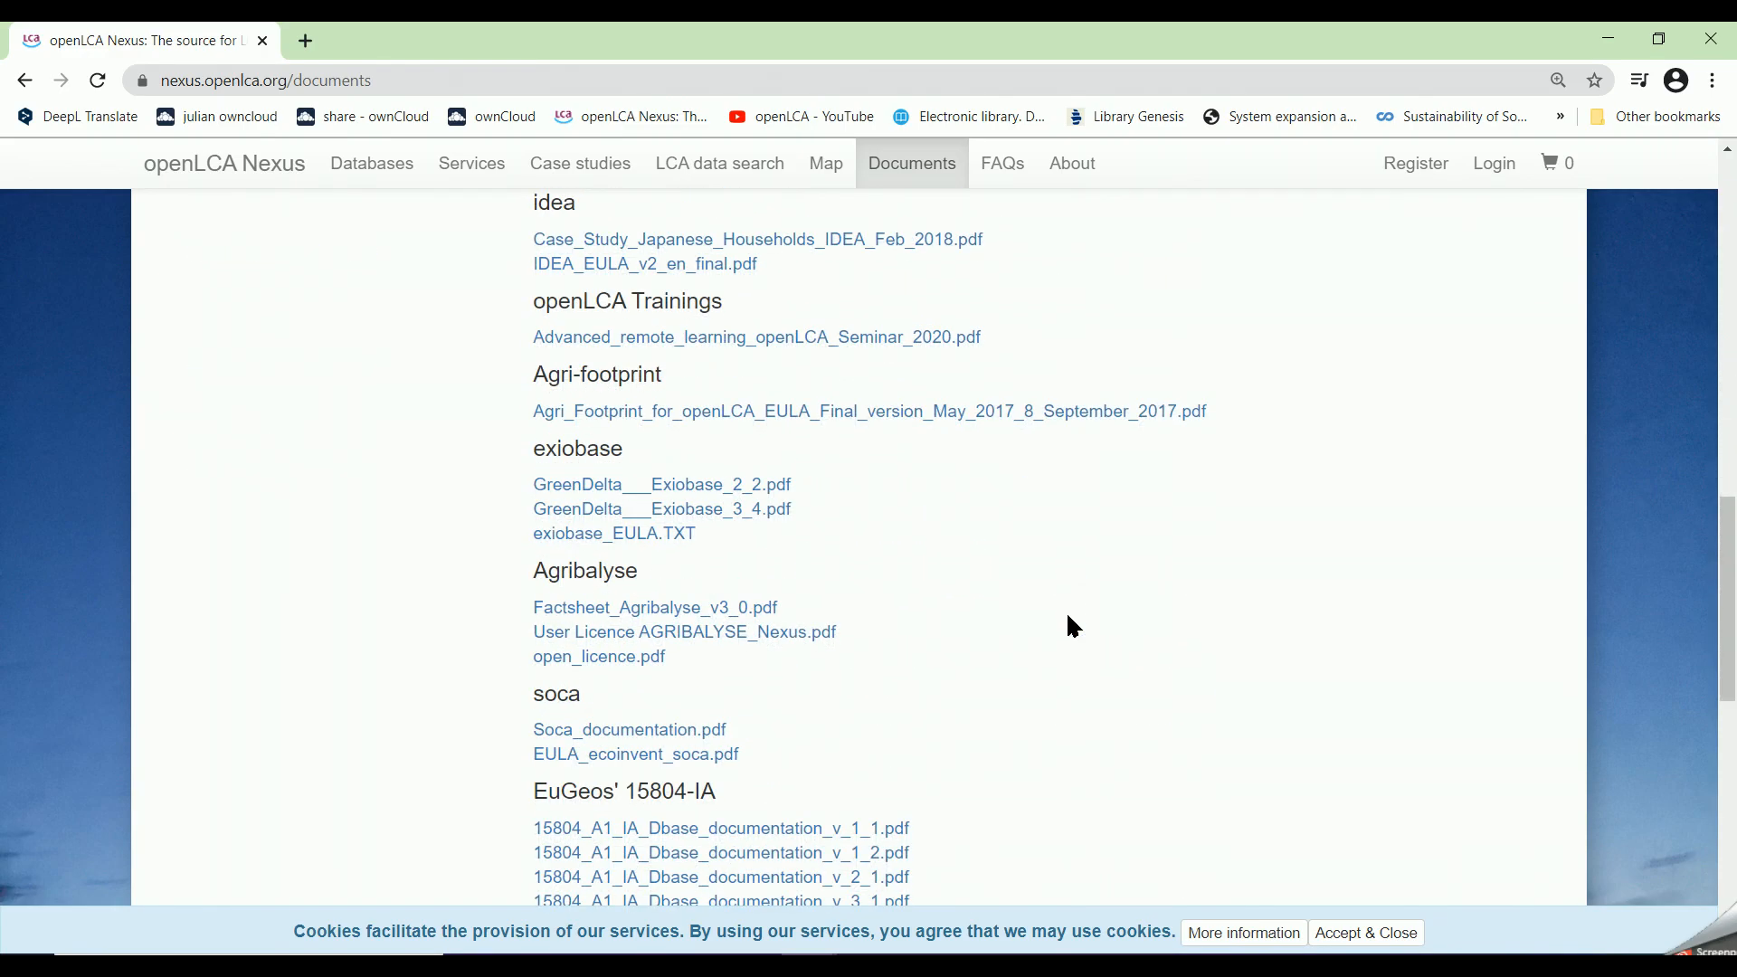
mouse_move(1405, 487)
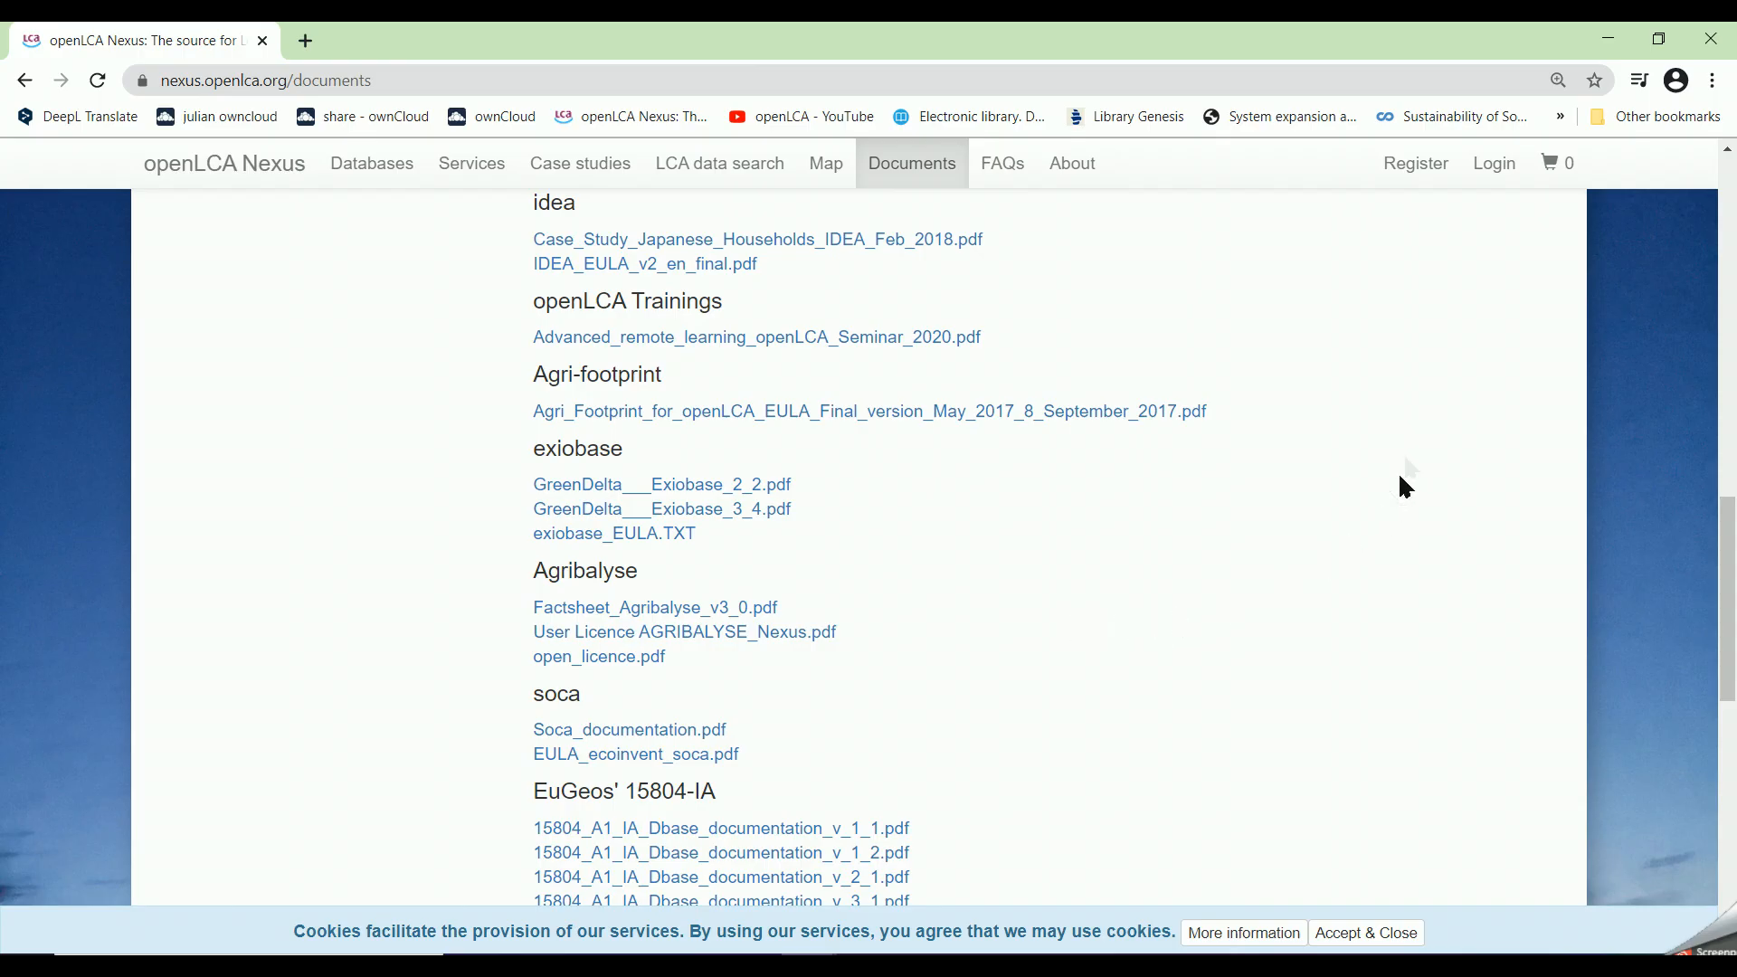
click(1415, 163)
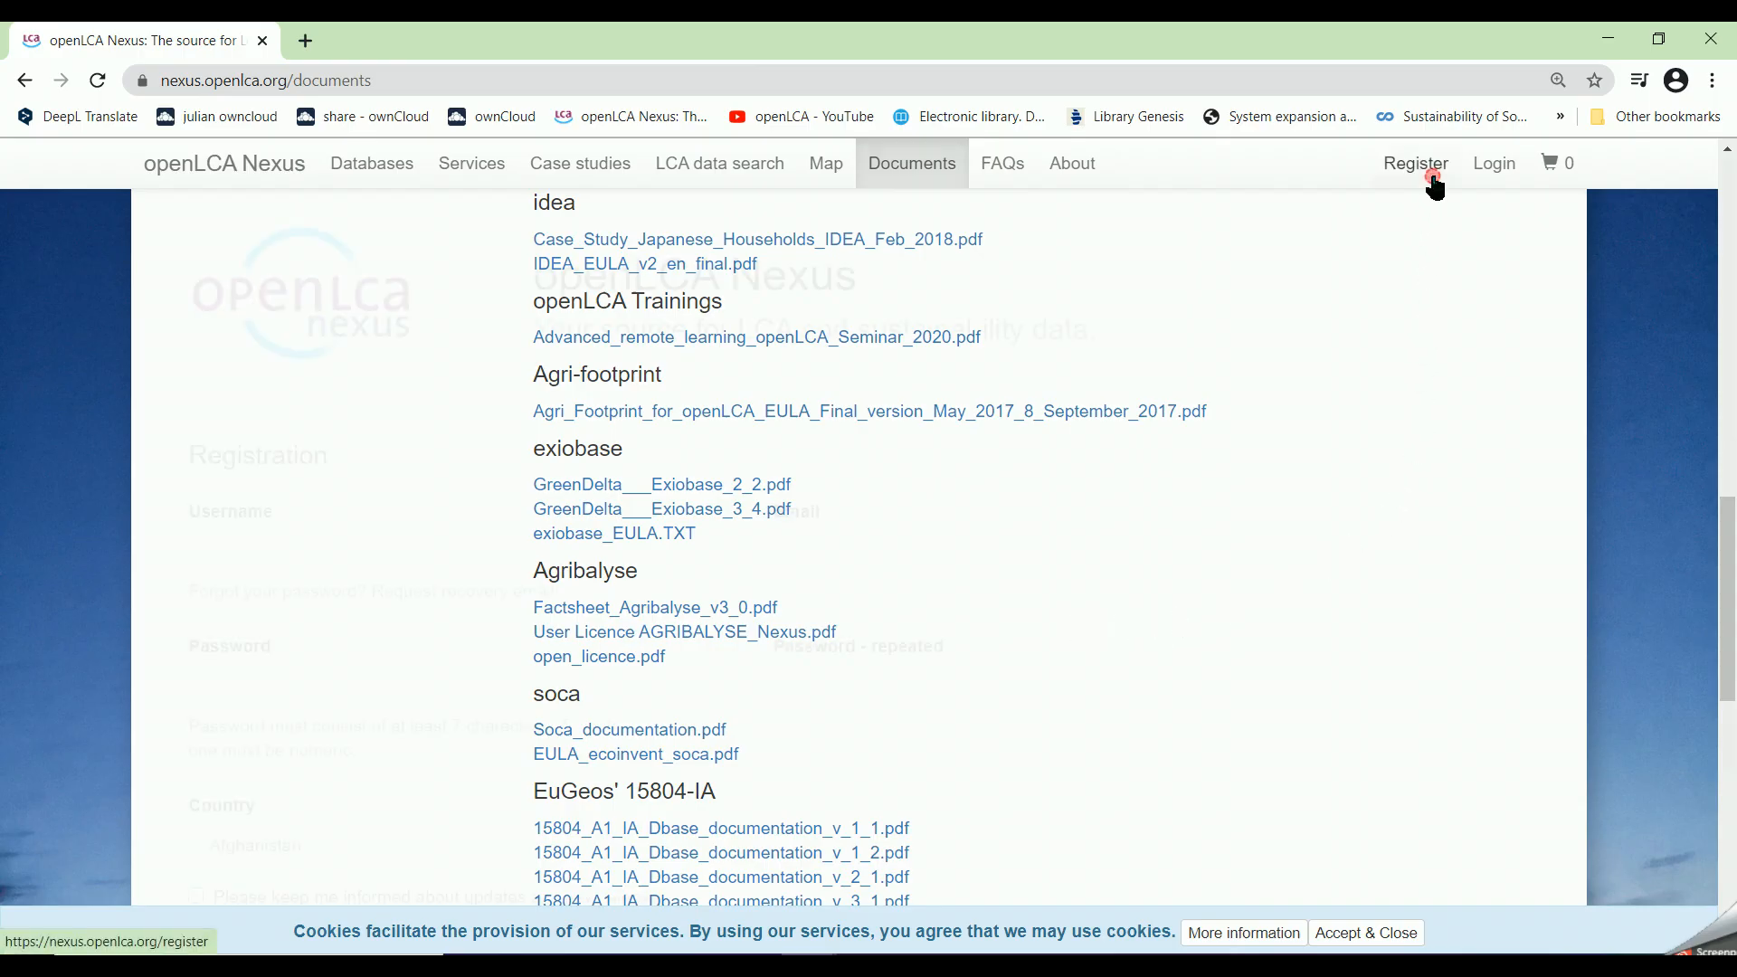
Step: Sign in to the openLCA Nexus account with the entered username and password
click(1415, 163)
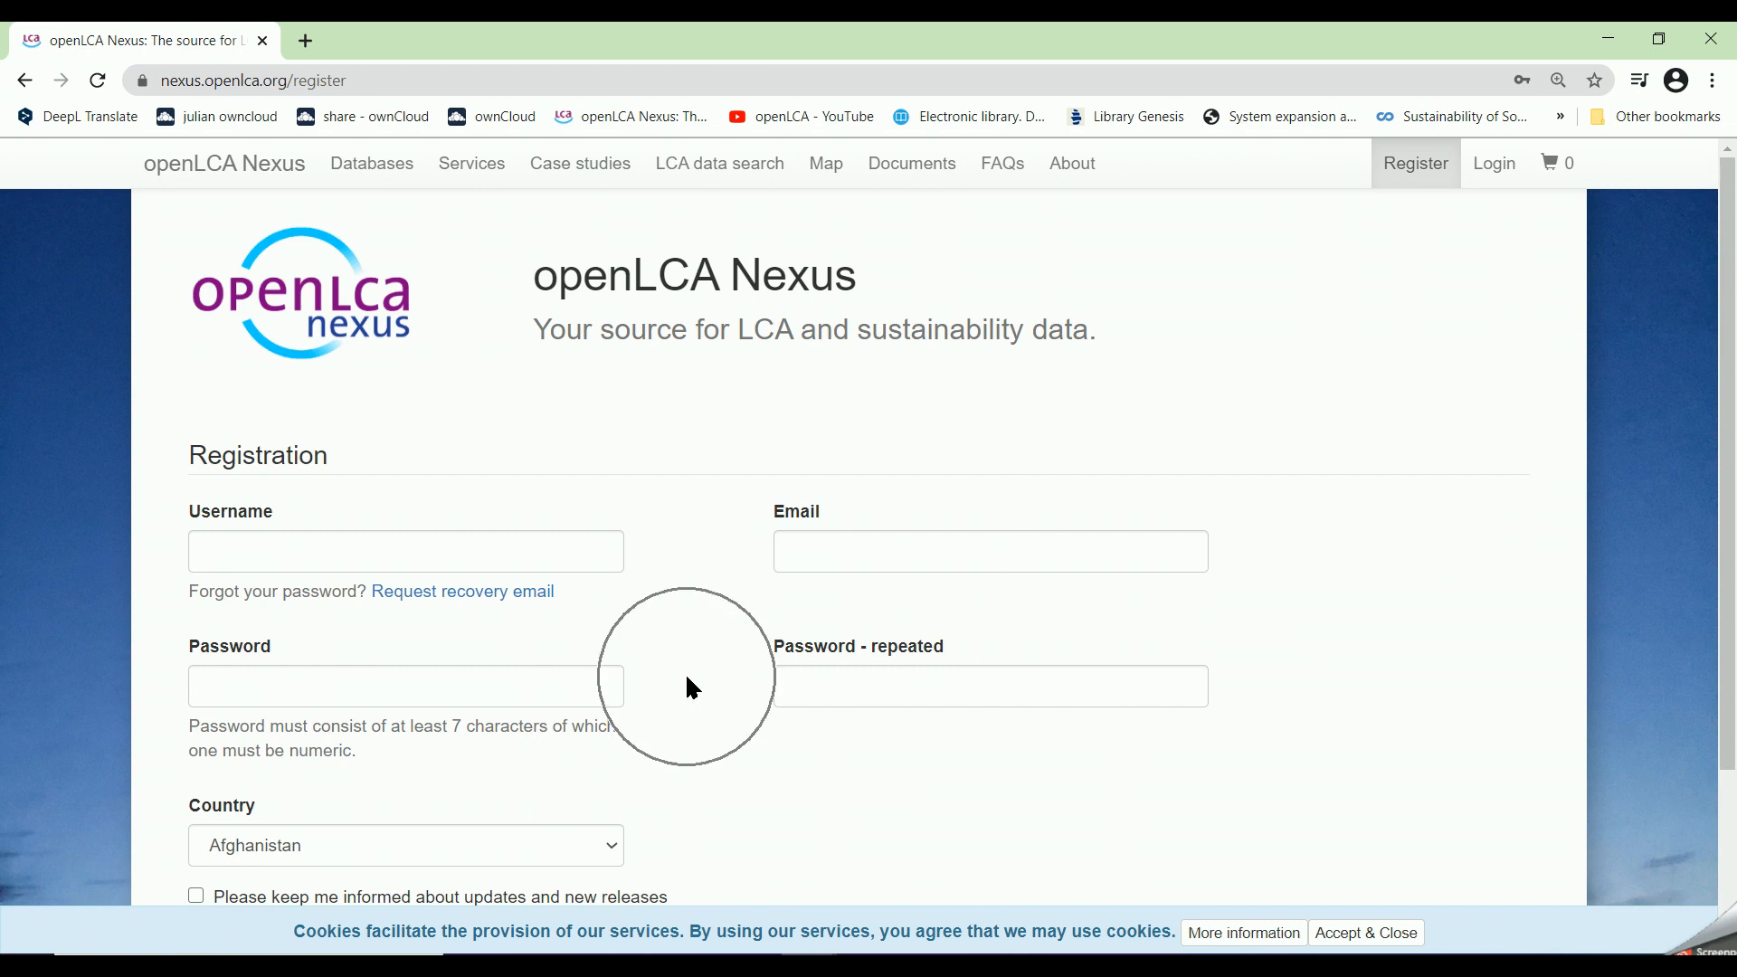
scroll(down, 3)
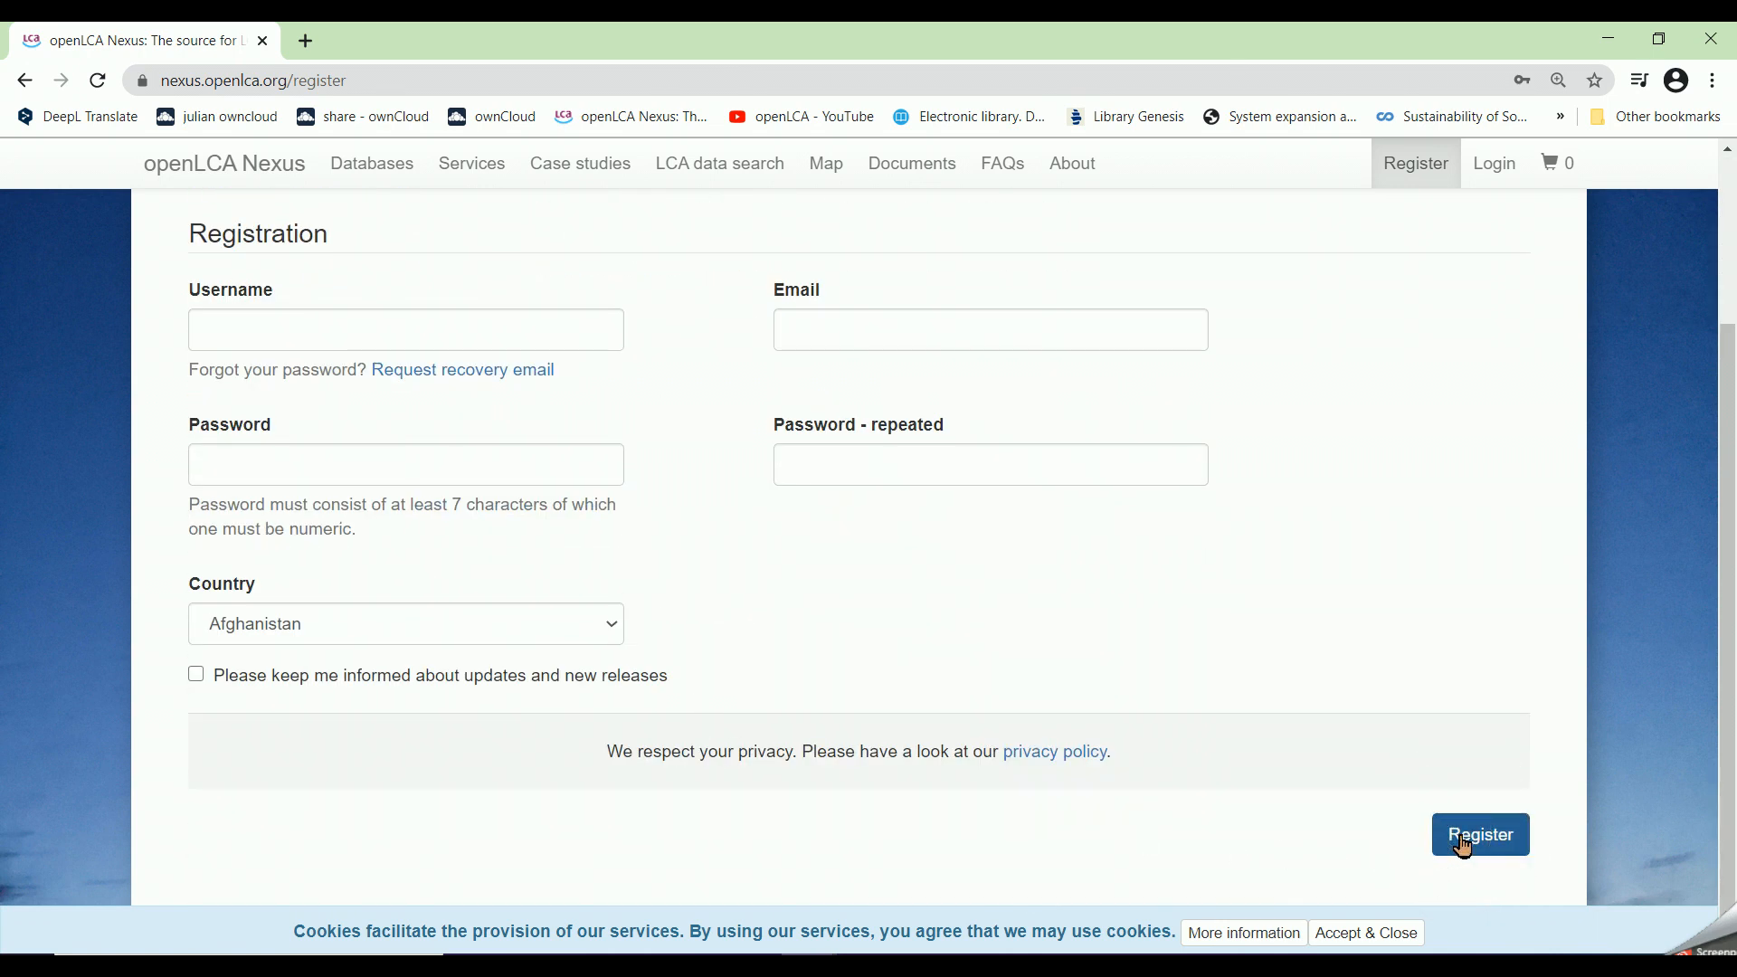
mouse_move(1334, 787)
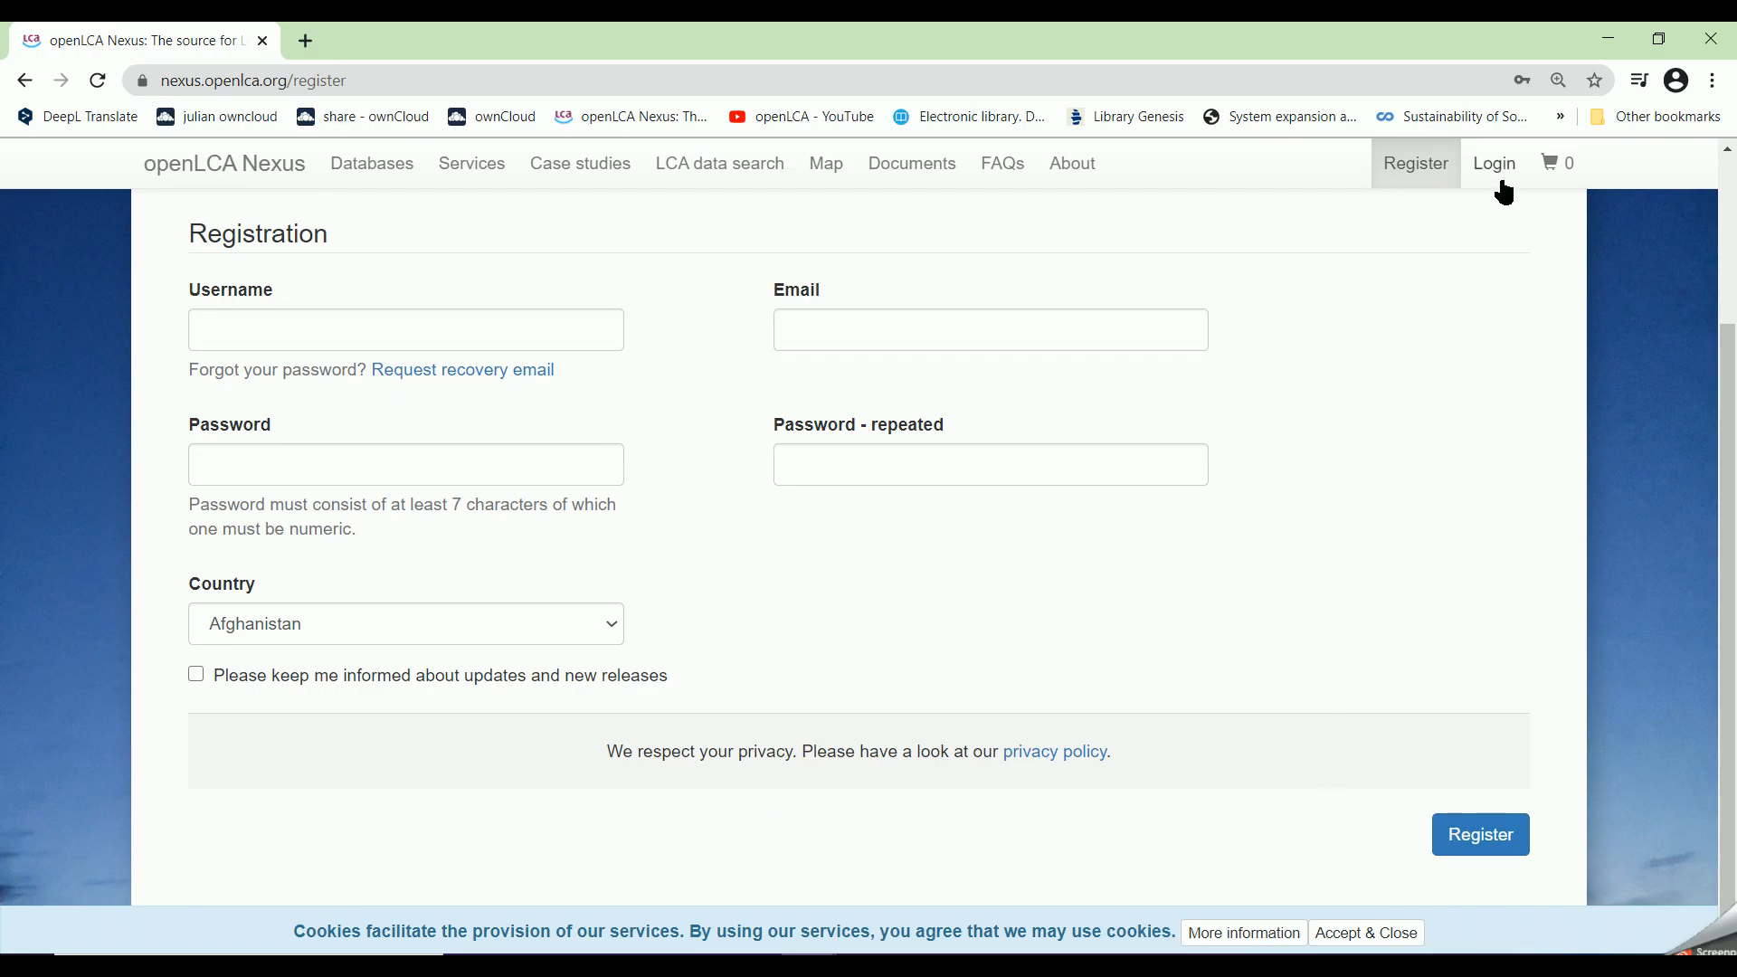
click(1494, 162)
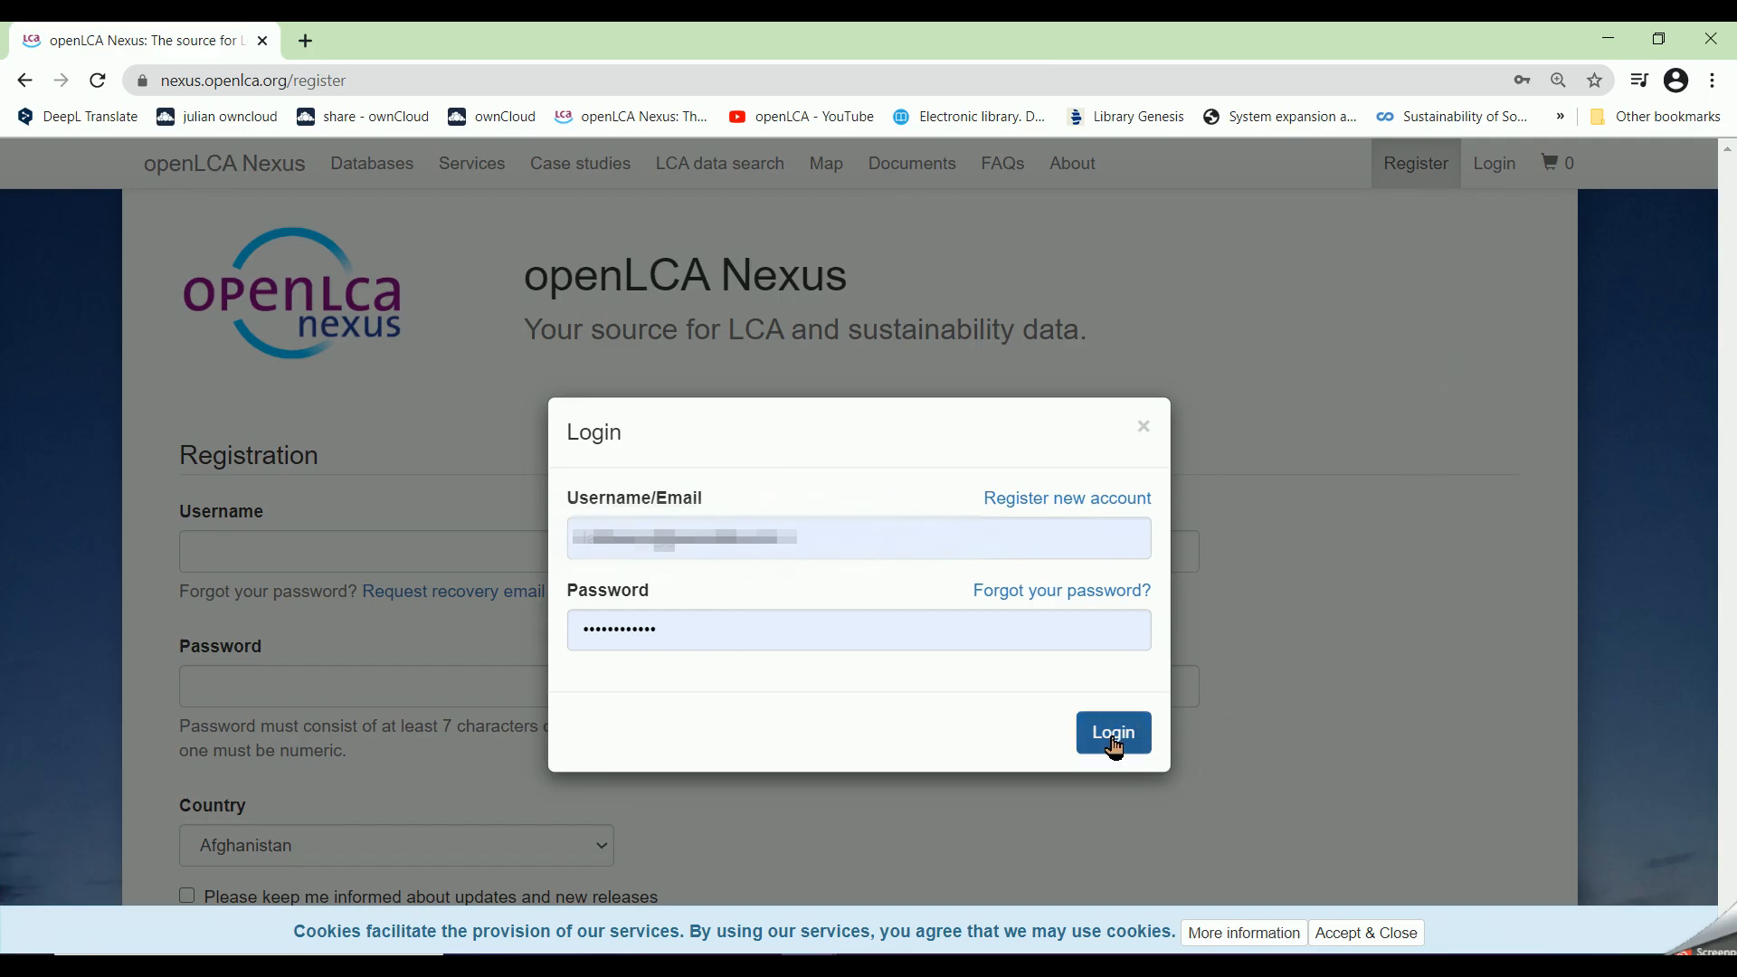
click(1114, 733)
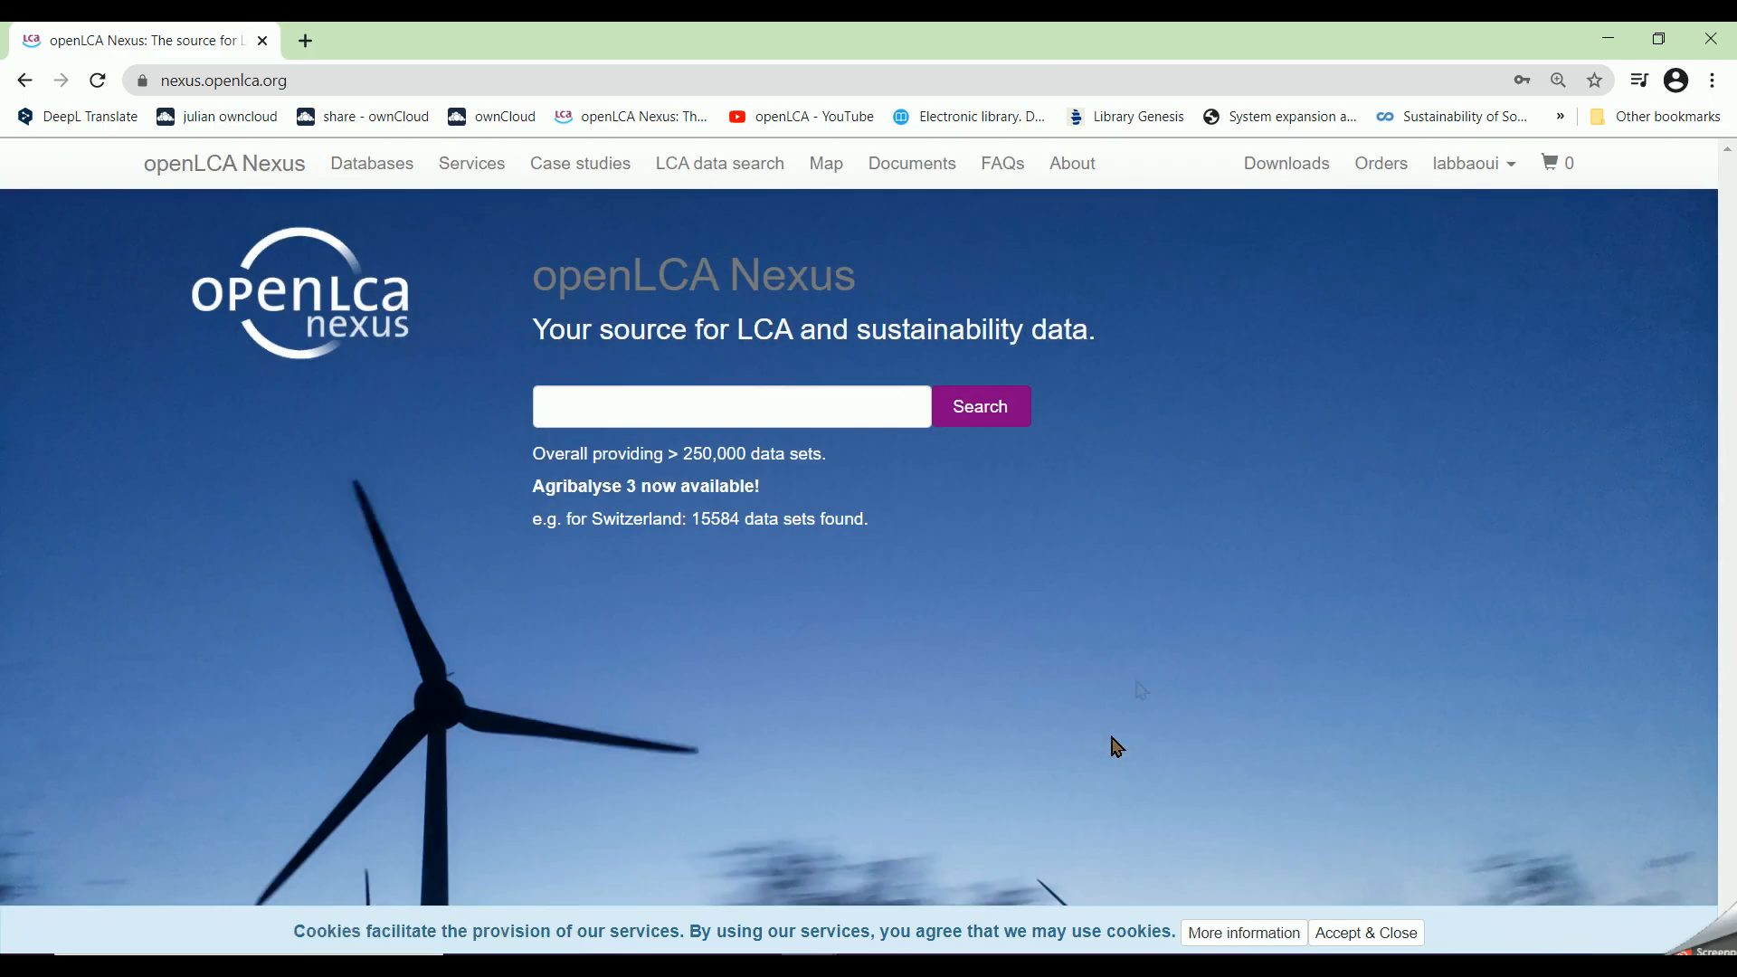
mouse_move(1306, 241)
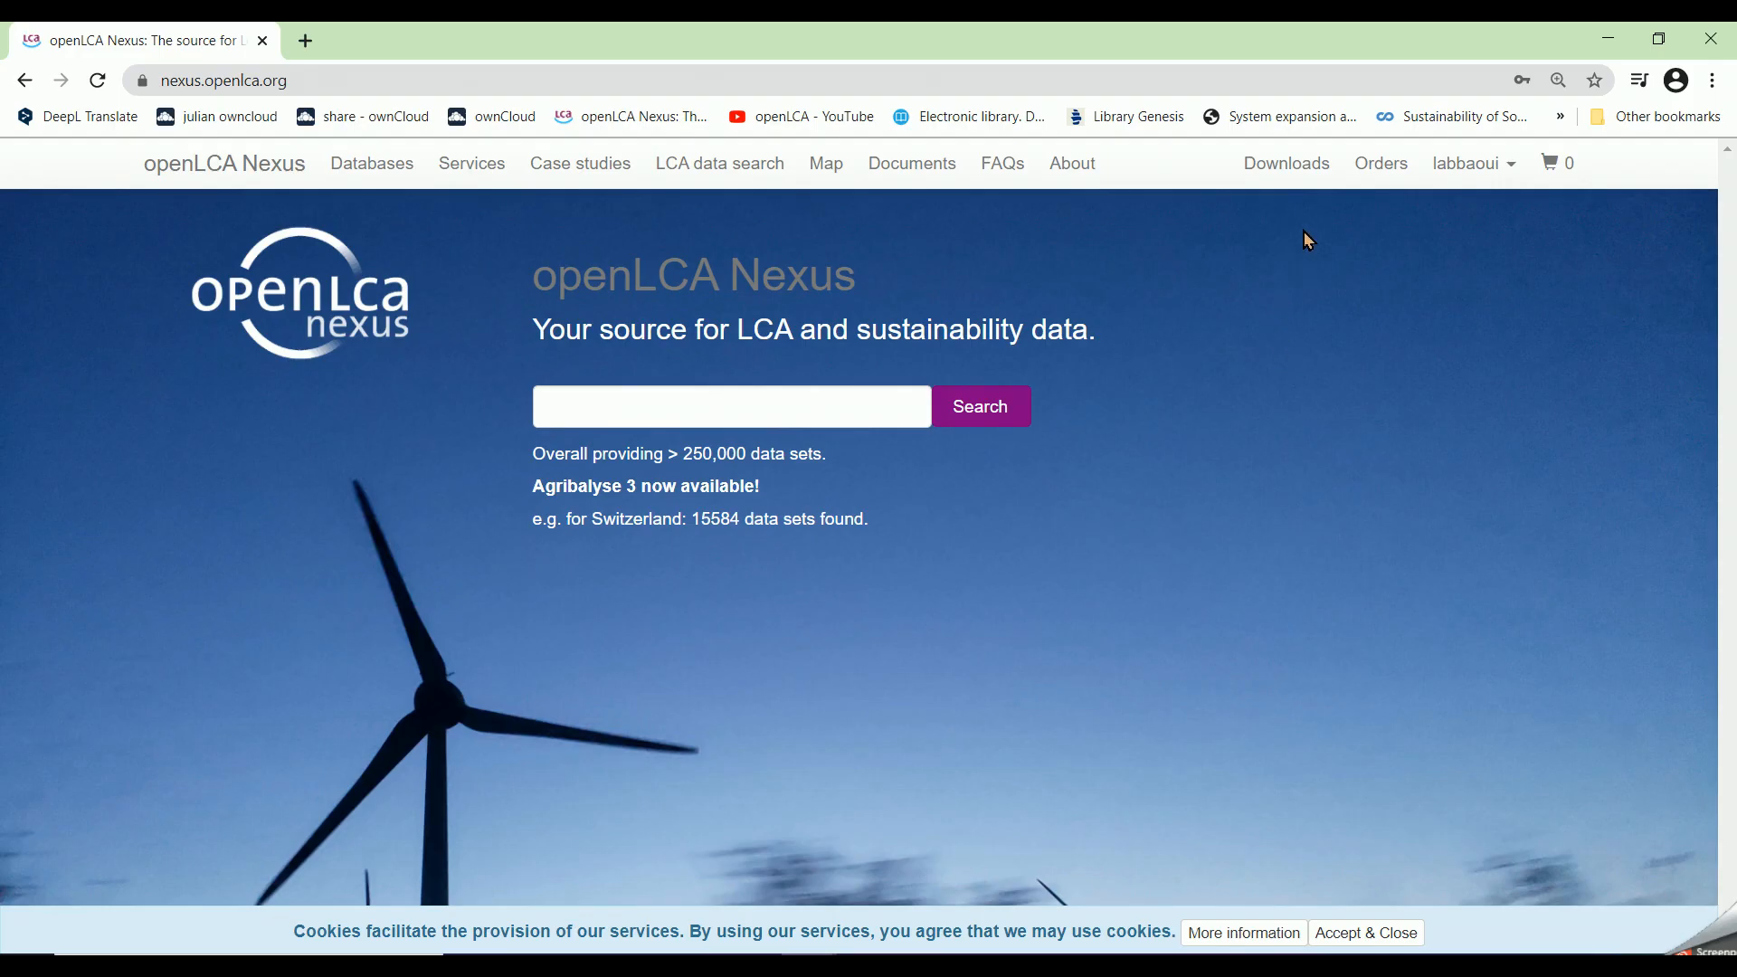
mouse_move(1381, 163)
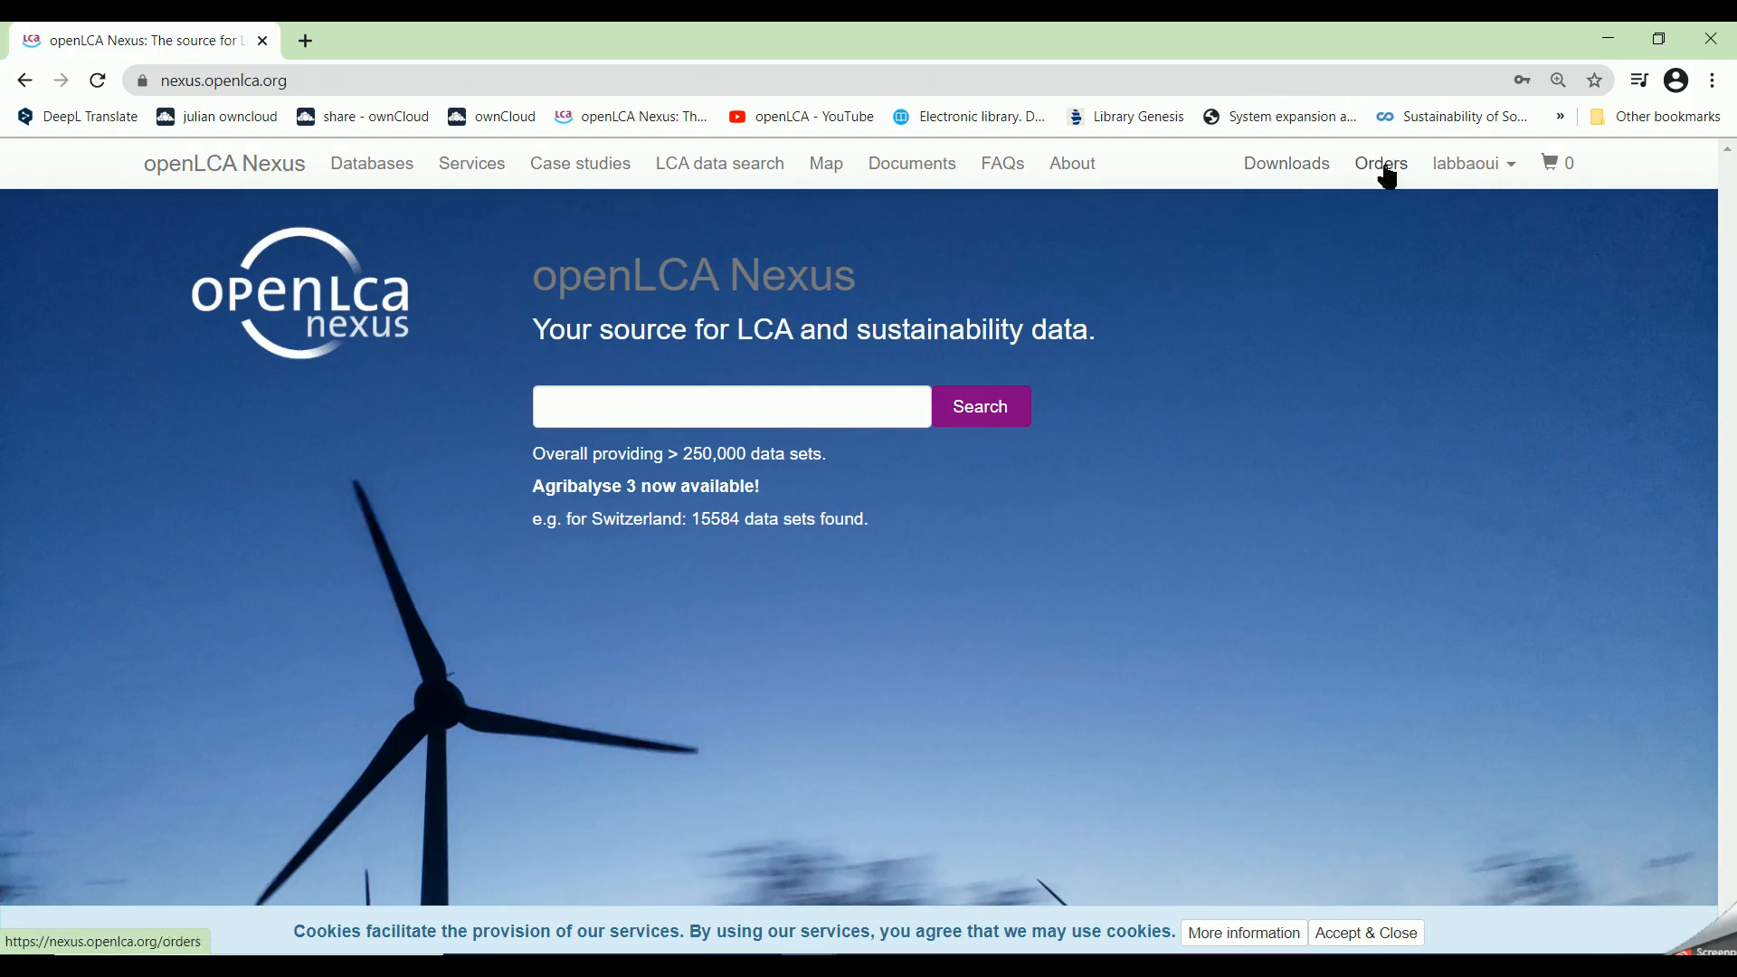
mouse_move(1383, 177)
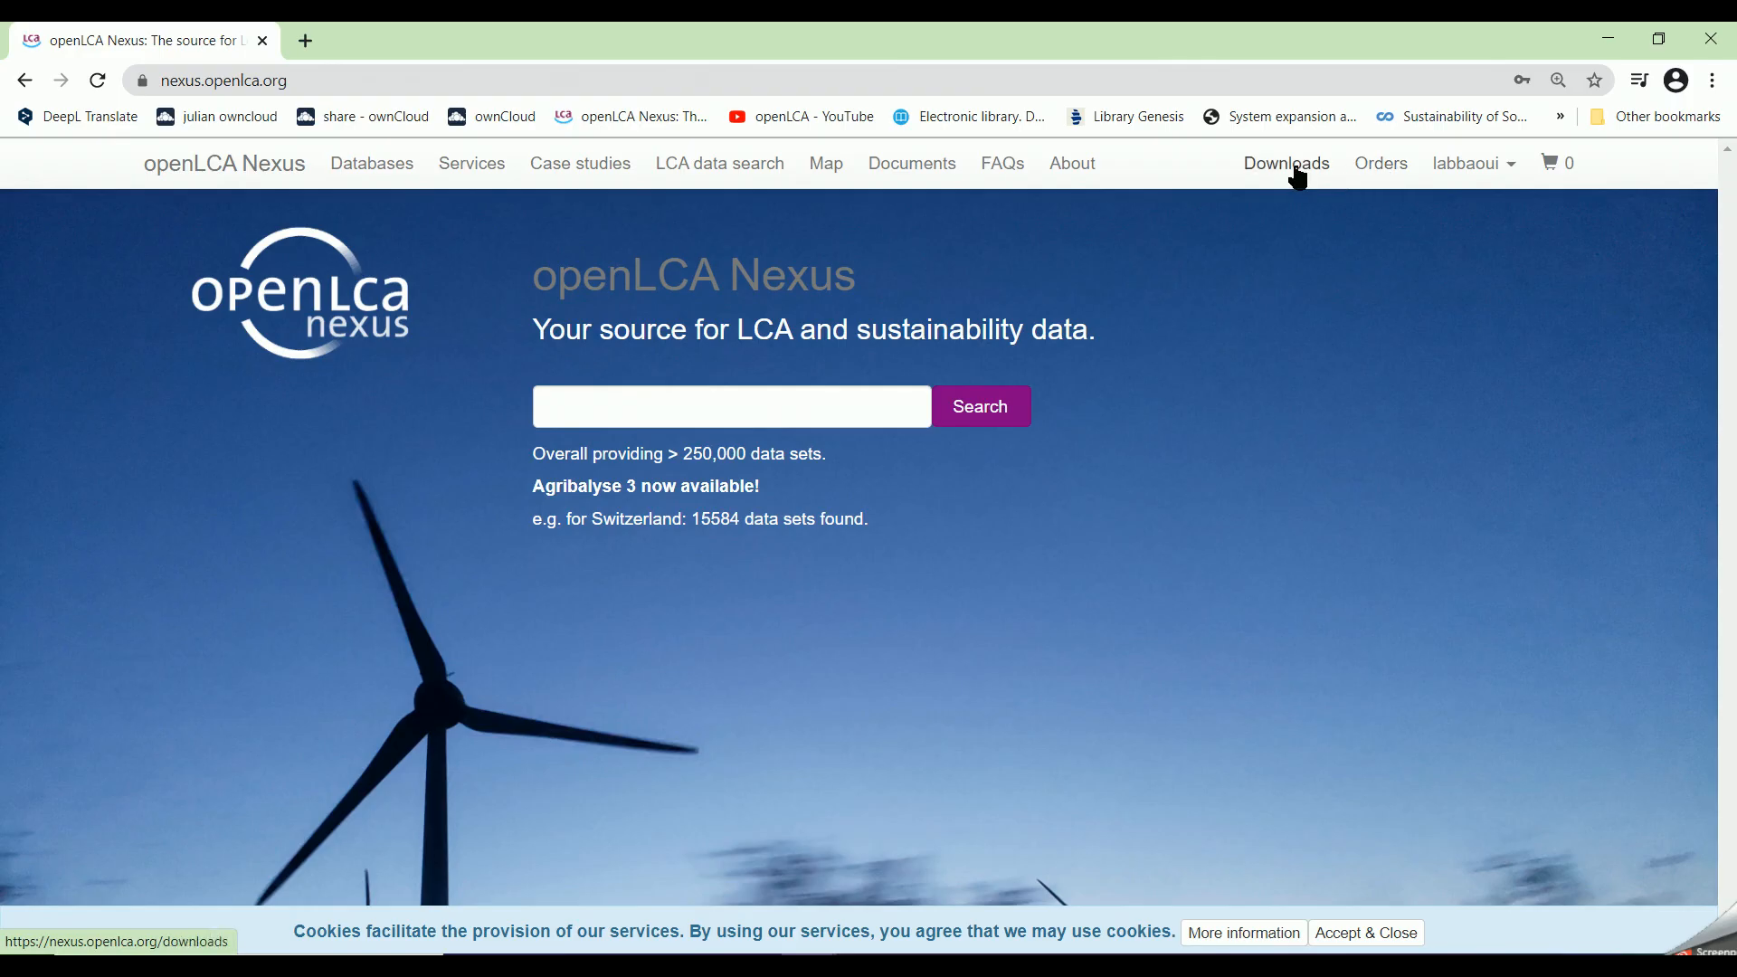
Step: Go to the Downloads page listing free databases like Agribalyse, ELCD and EF database
click(1285, 163)
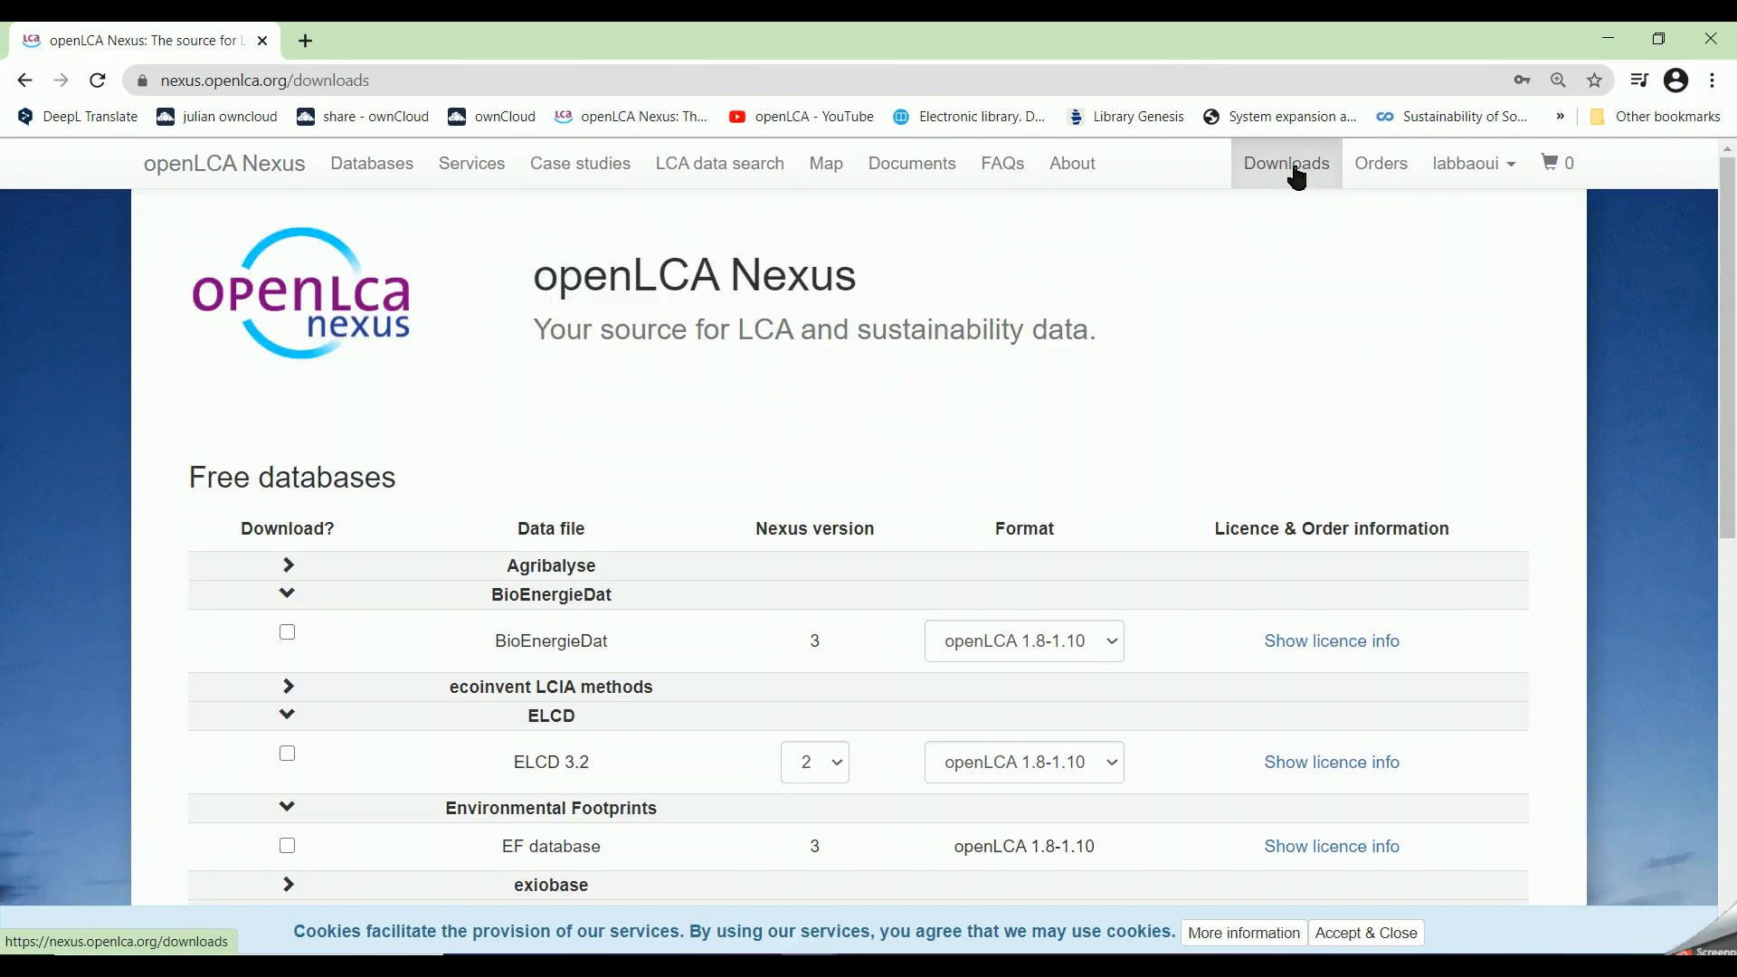
Step: Expand the Agribalyse entry and mark AGRIBALYSE v3.0.1 for download
scroll(down, 3)
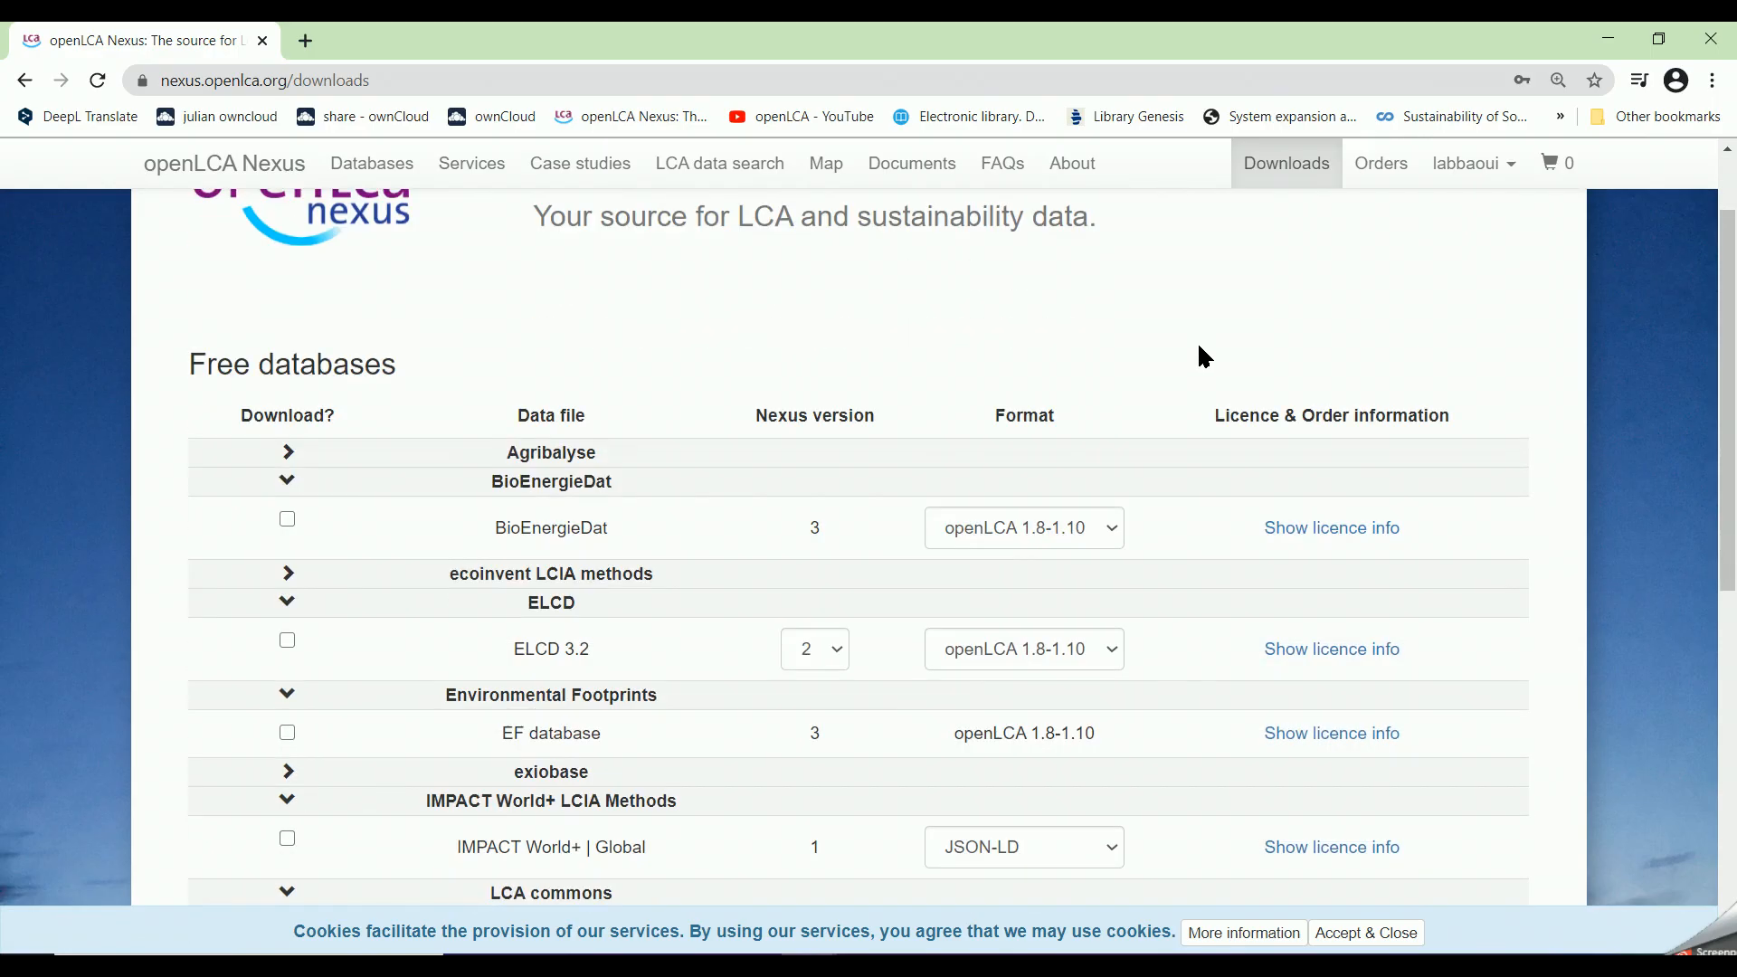
scroll(down, 3)
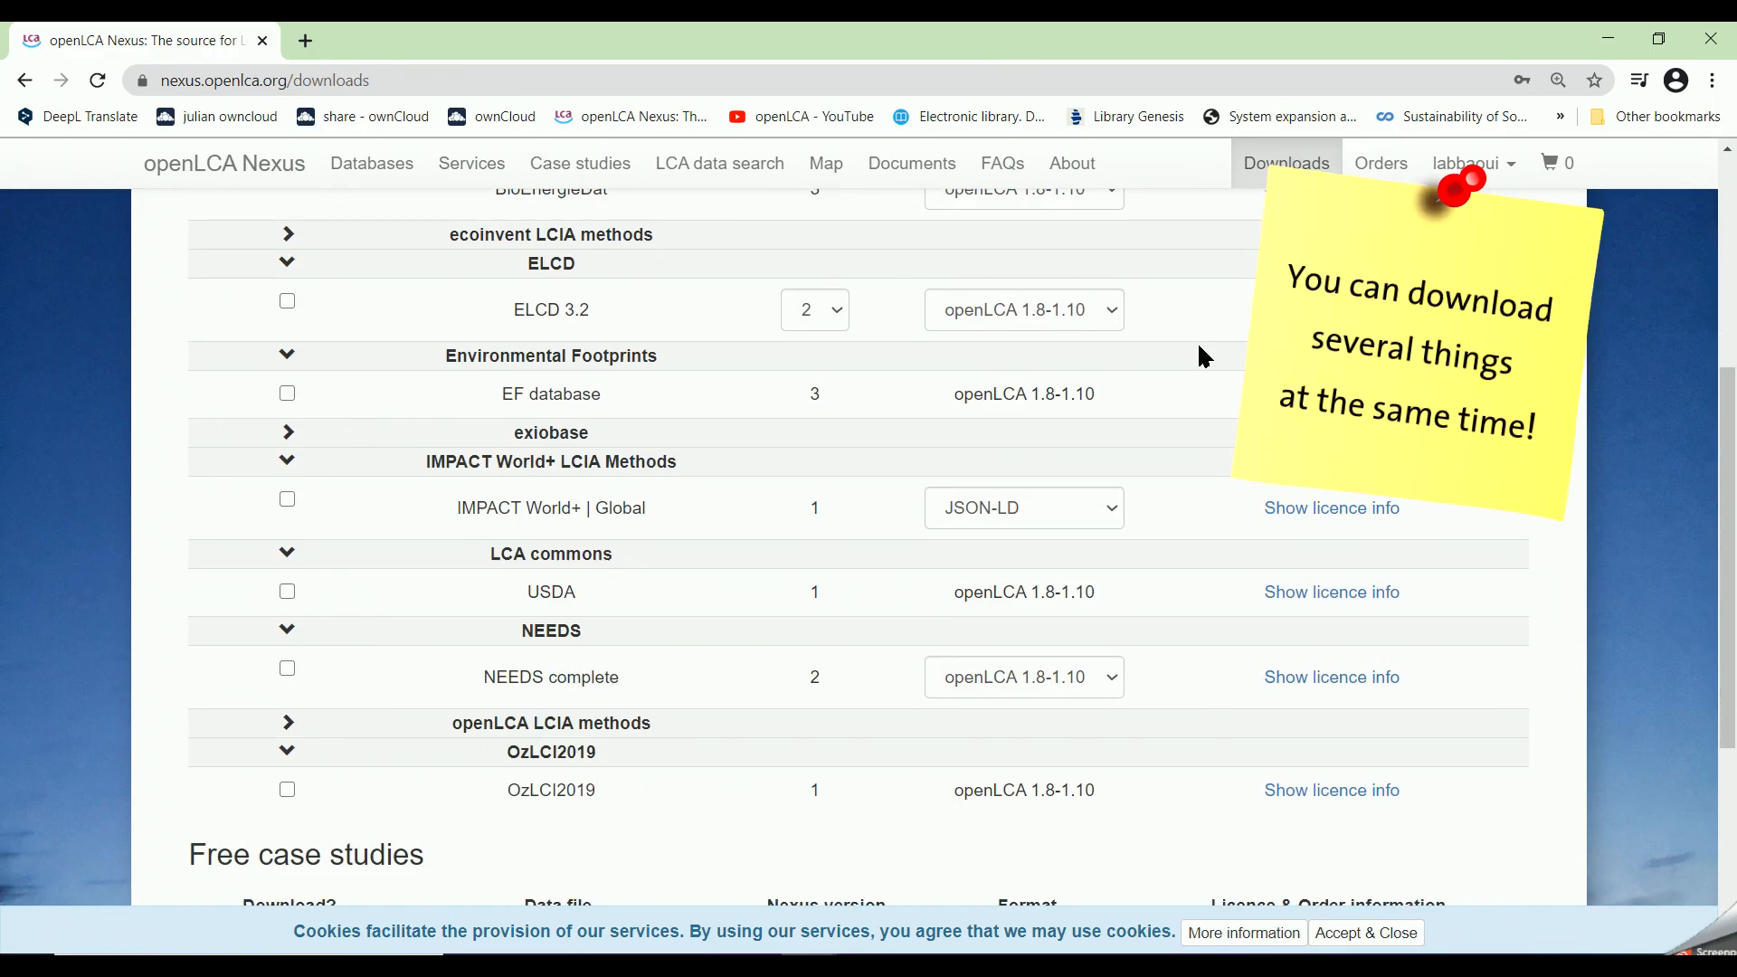
scroll(up, 3)
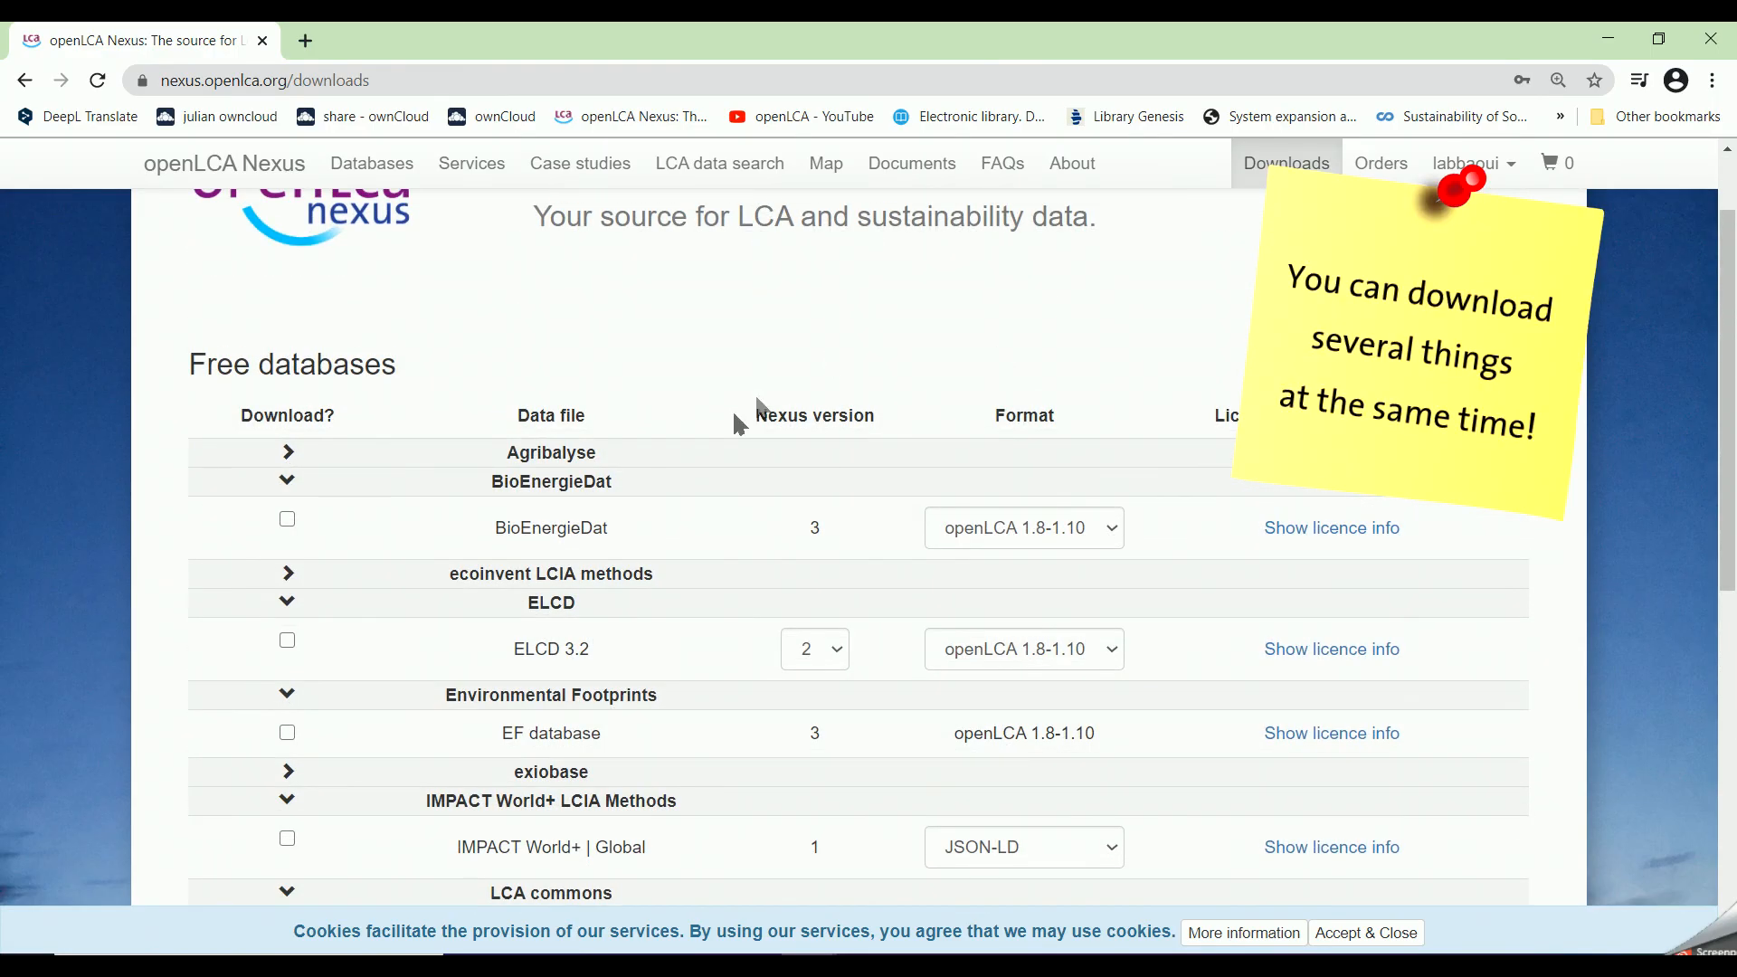
click(288, 453)
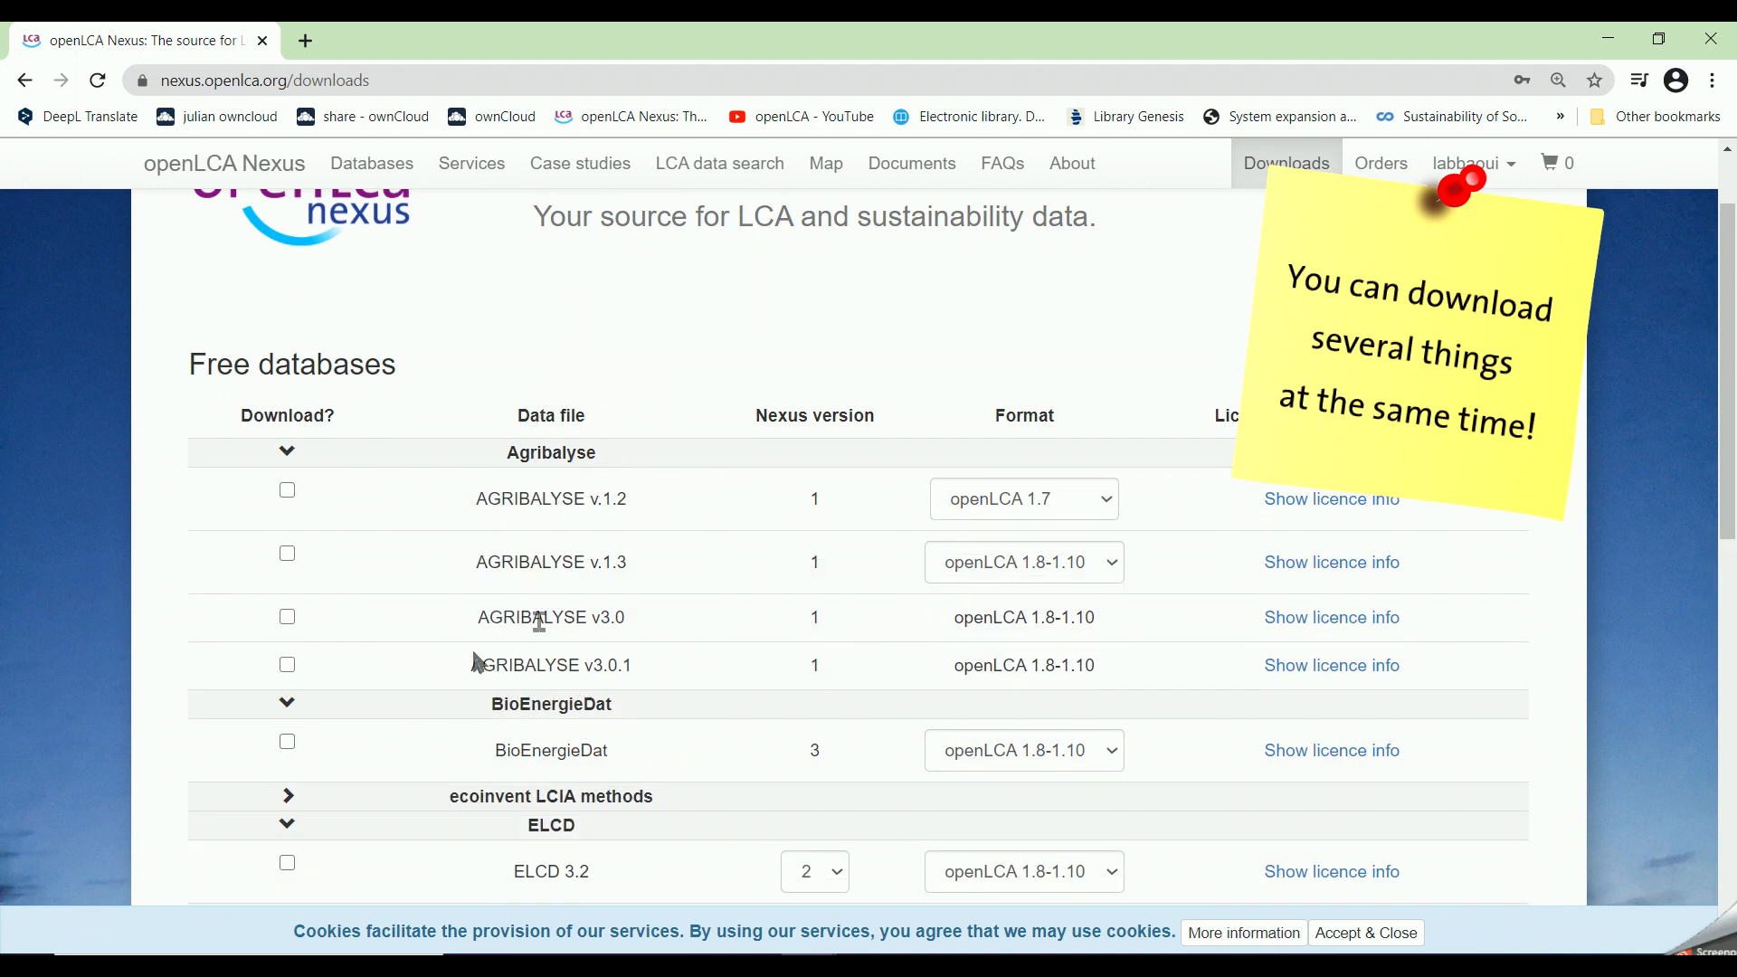
click(288, 664)
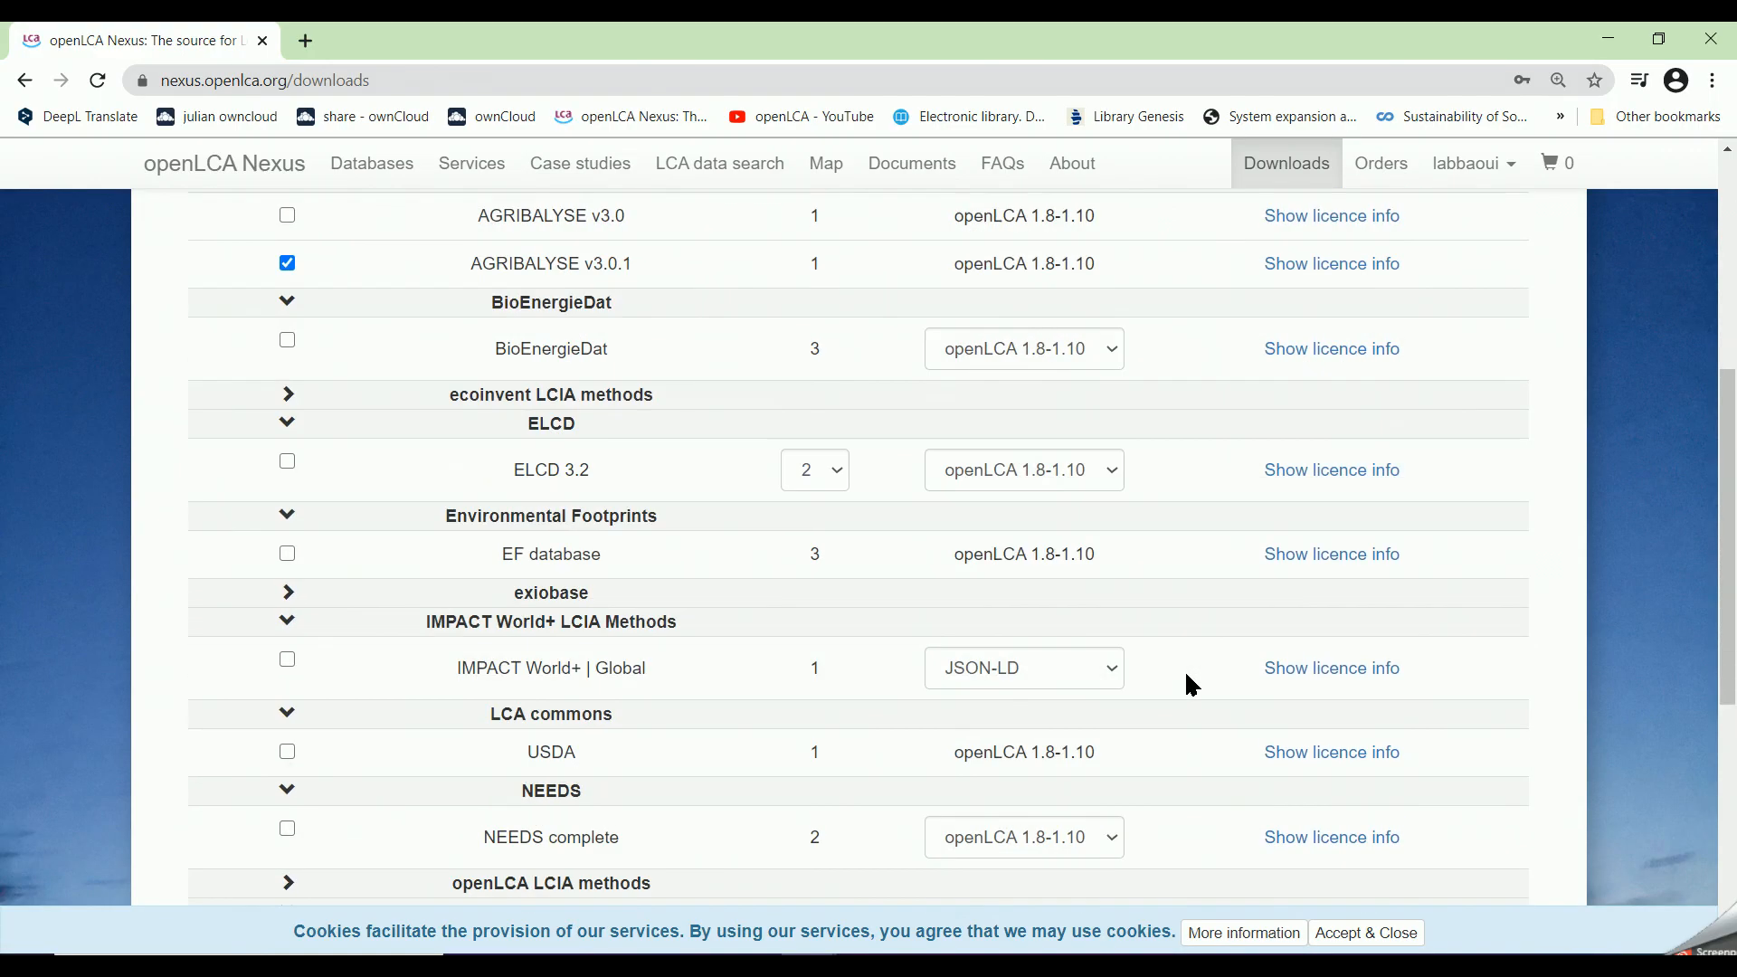
Step: Accept the licences and the EULA and start downloading AGRIBALYSE v3.0.1
scroll(down, 3)
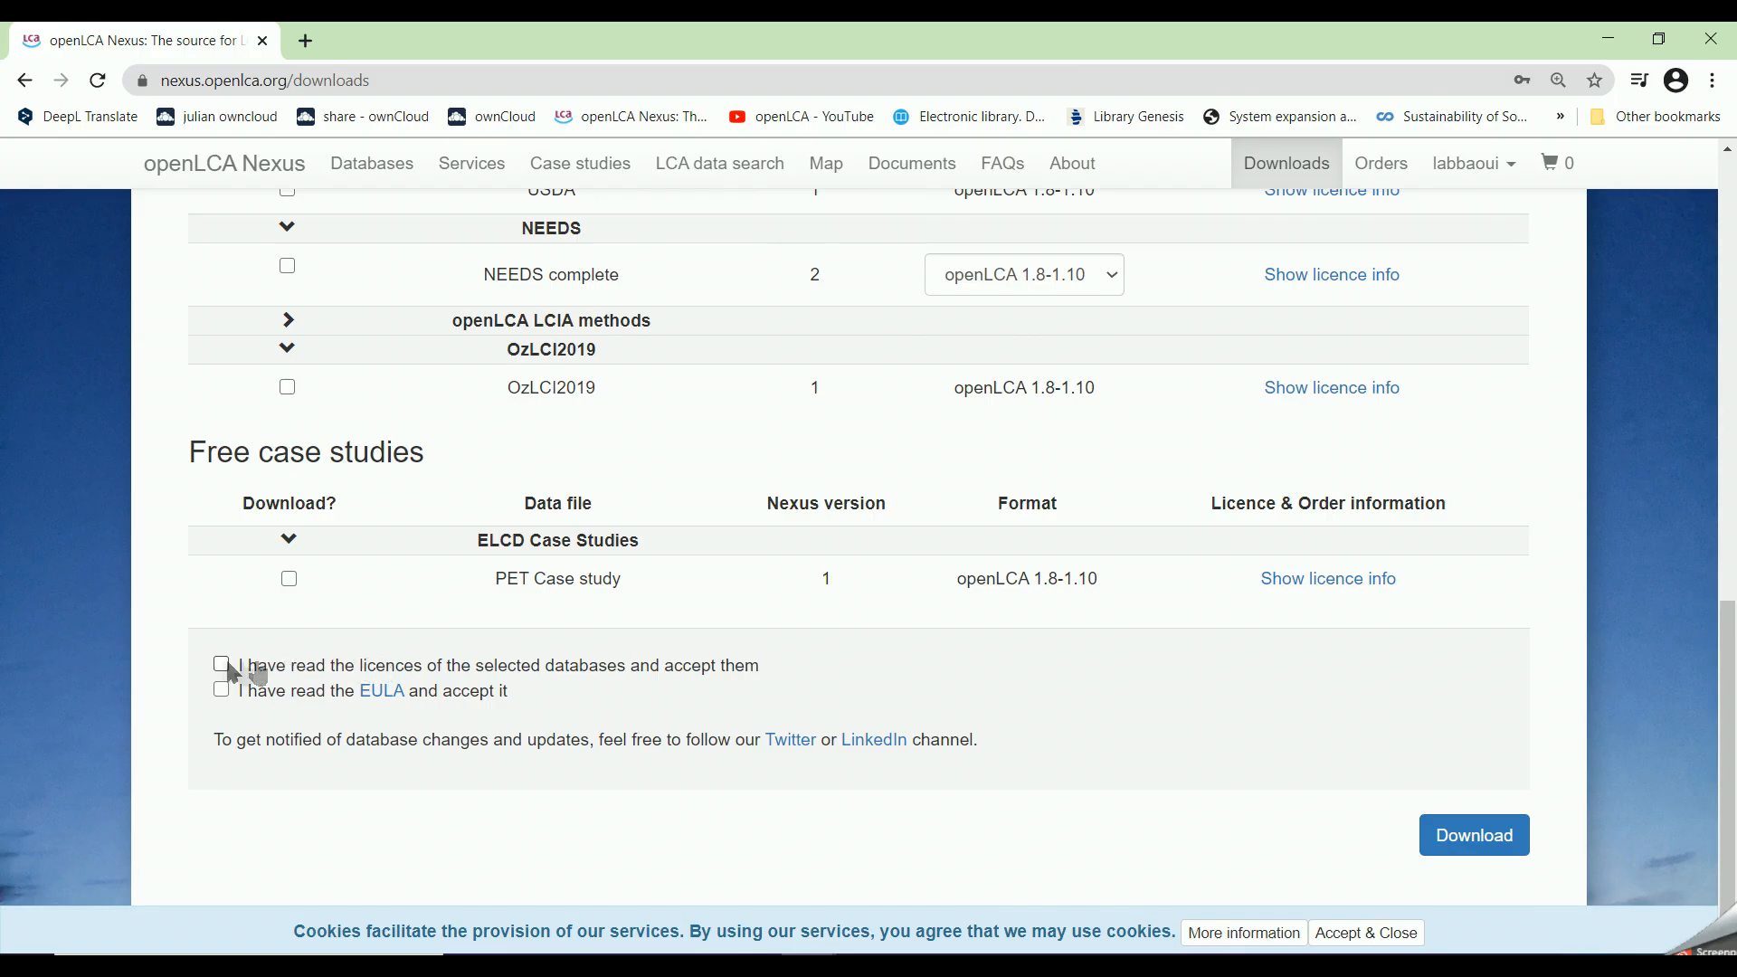
click(221, 665)
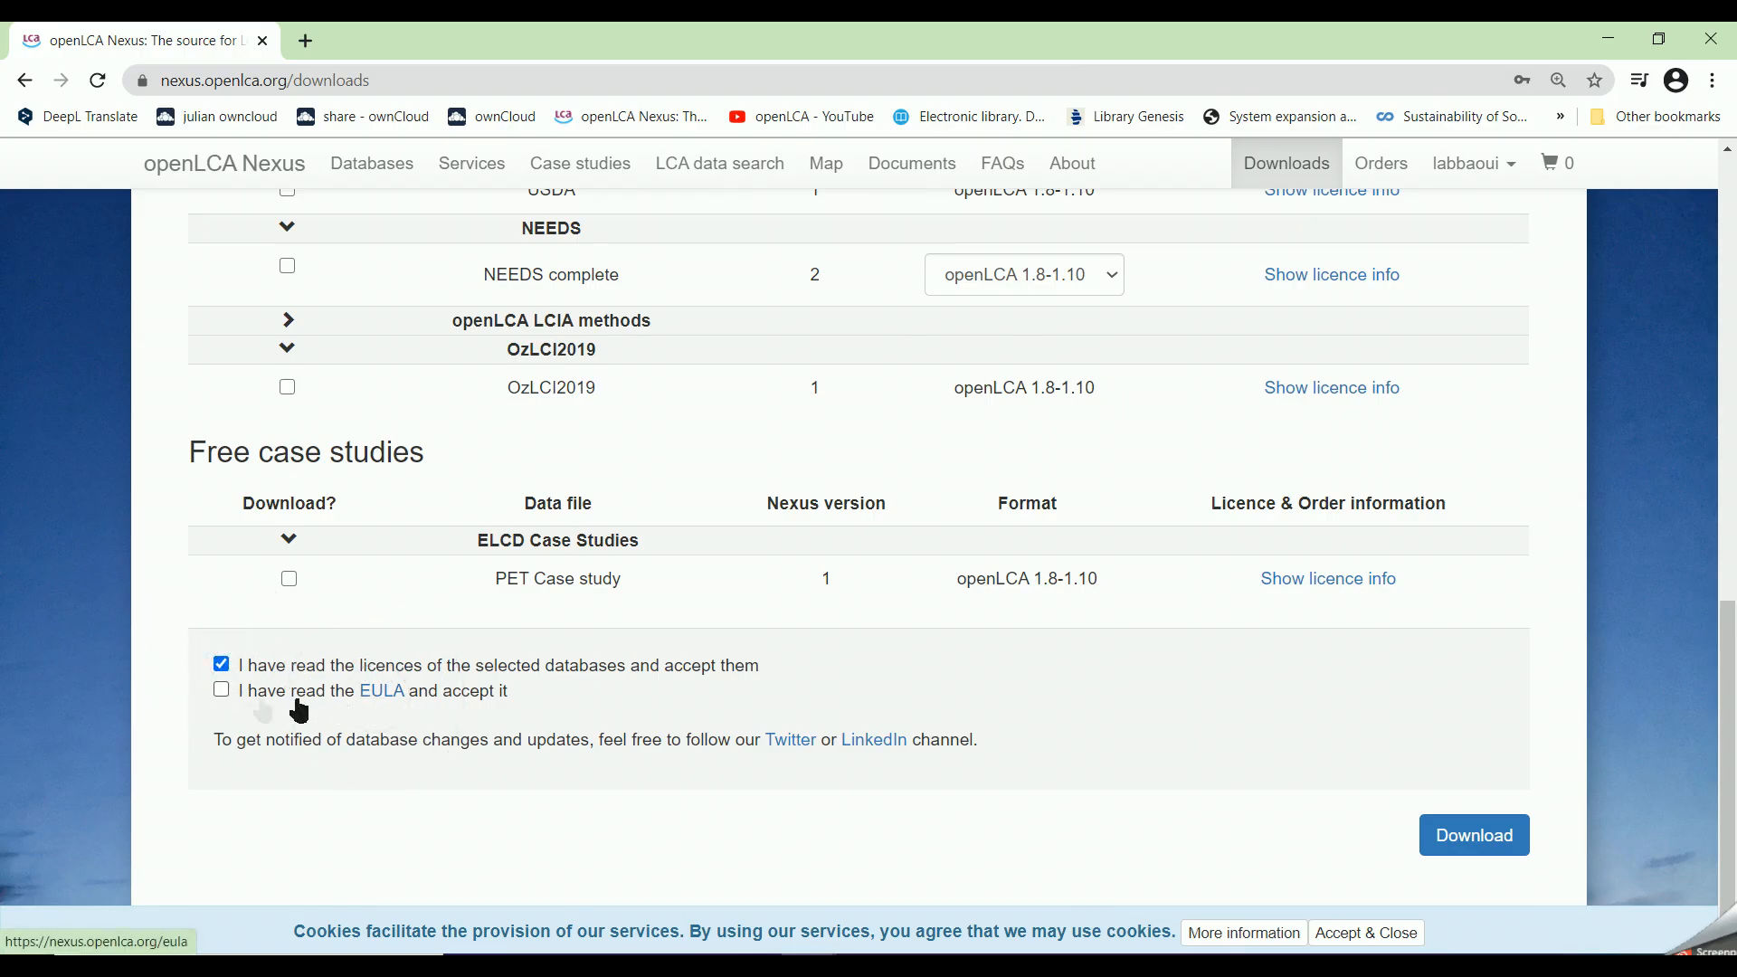
click(220, 690)
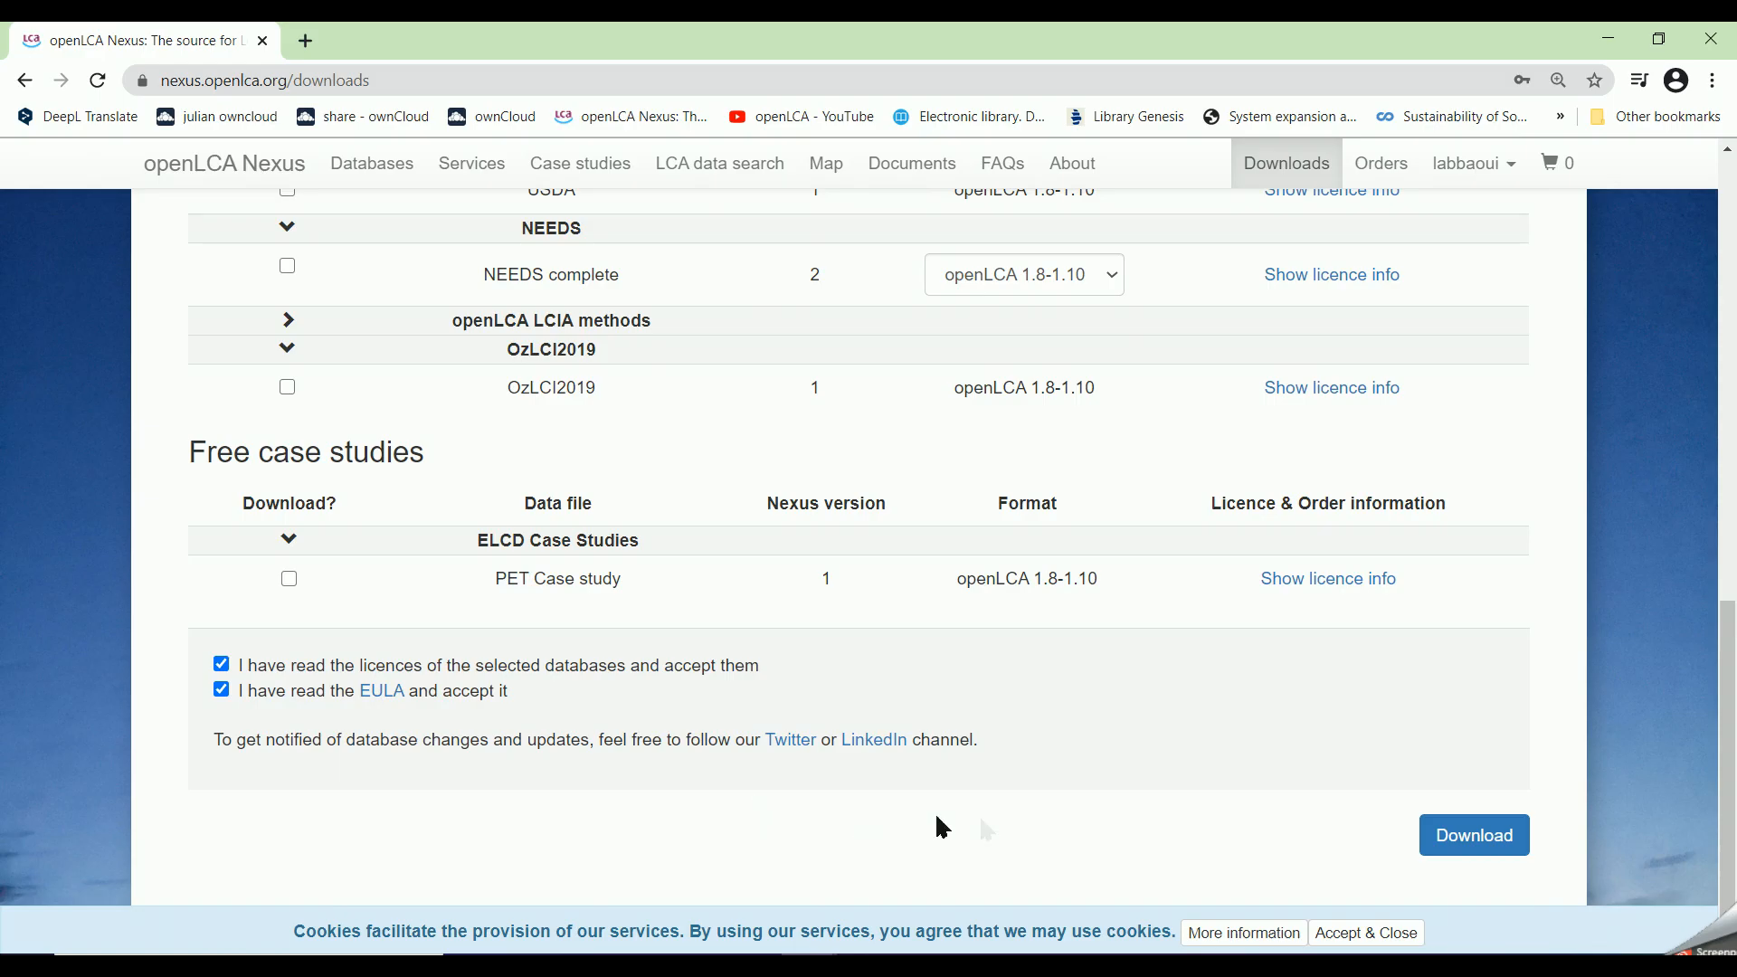
click(1473, 835)
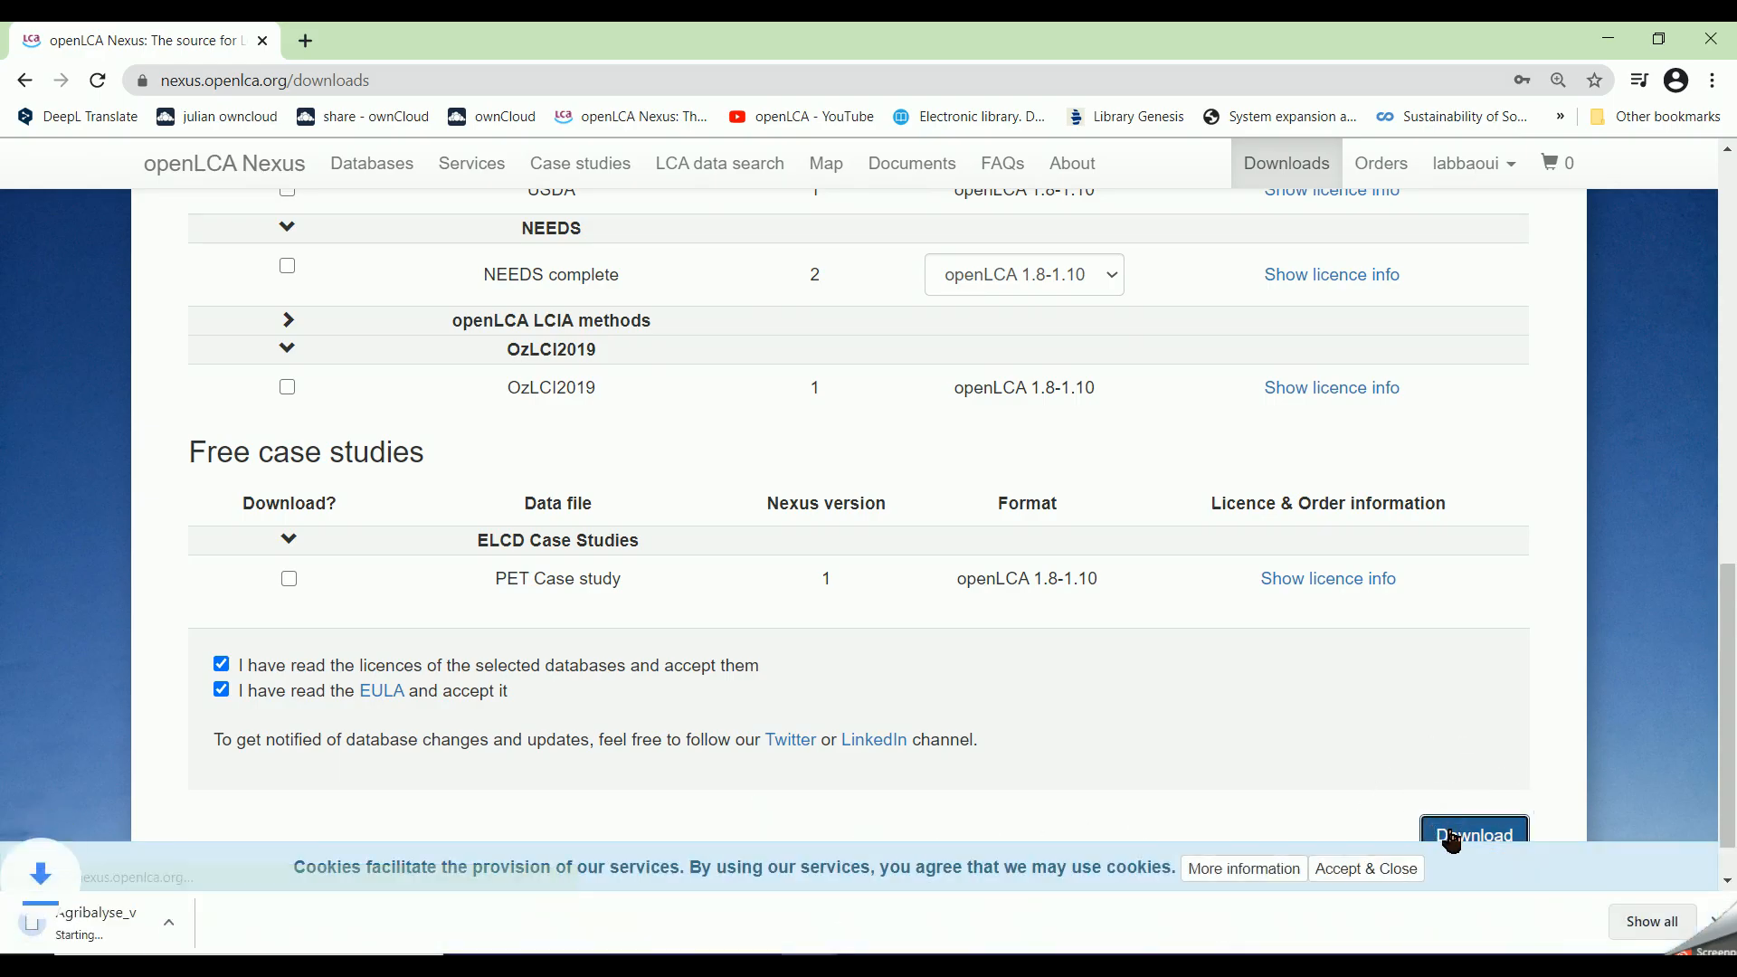
click(1473, 835)
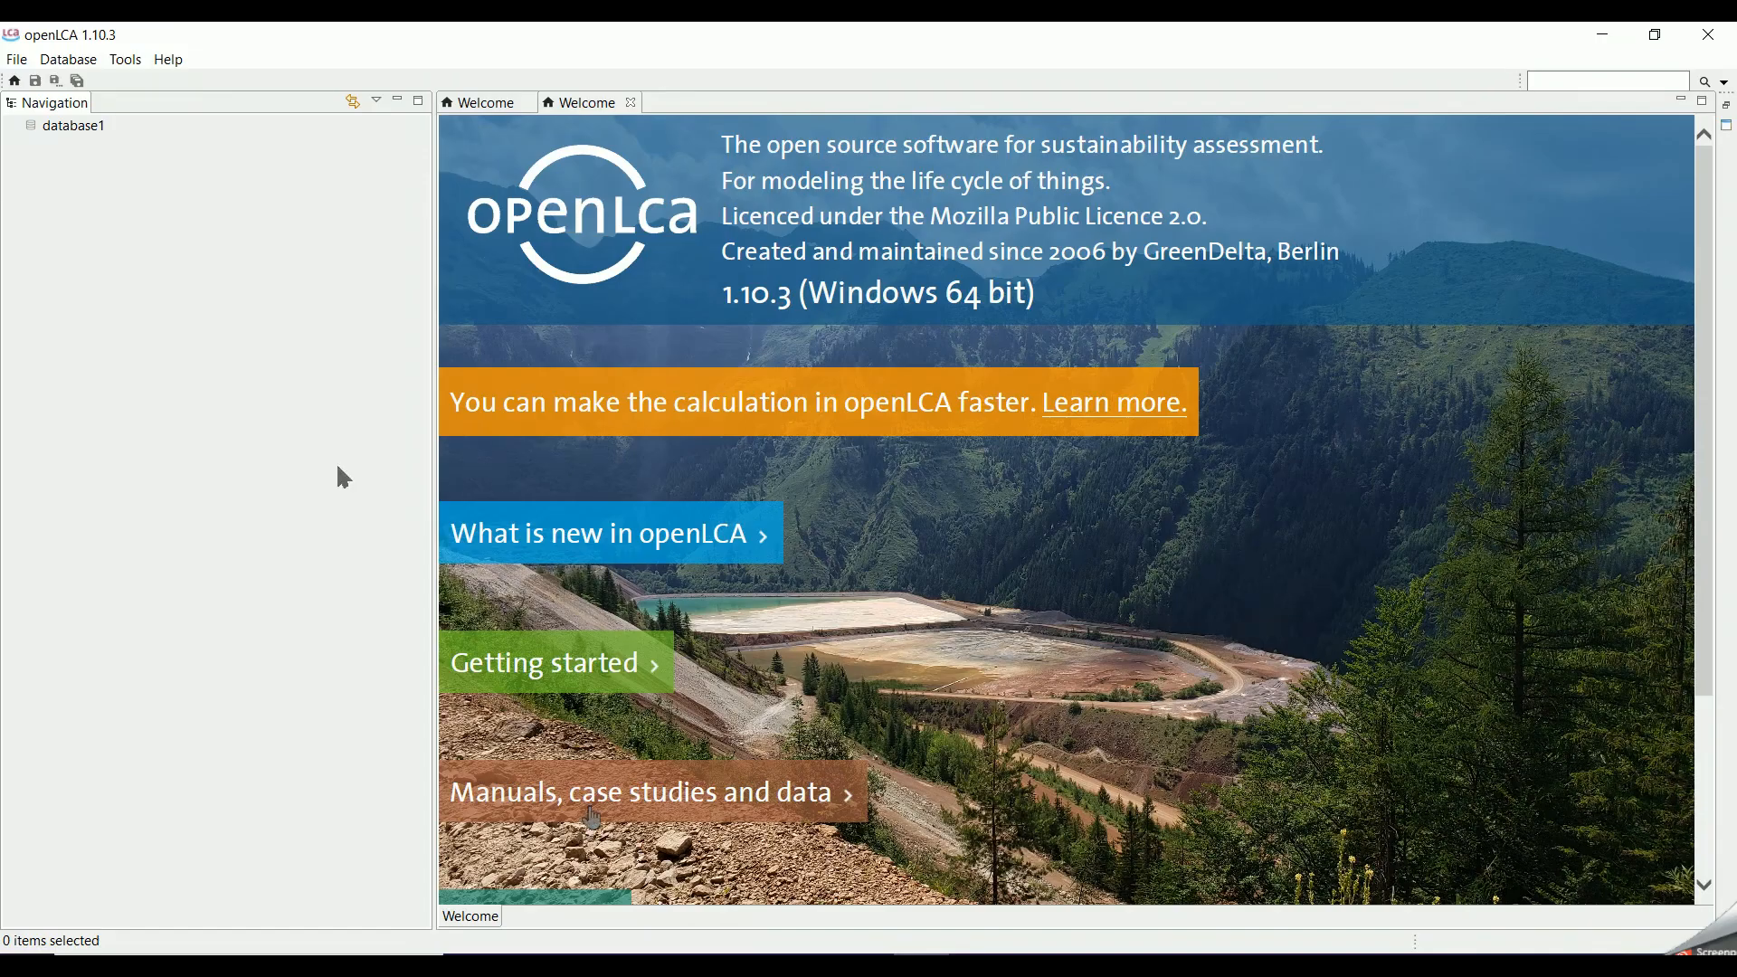
Step: Restore Agribalyse_v3_0_1.zolca from Downloads as new database agribalyse_v3_0_1
right_click(72, 124)
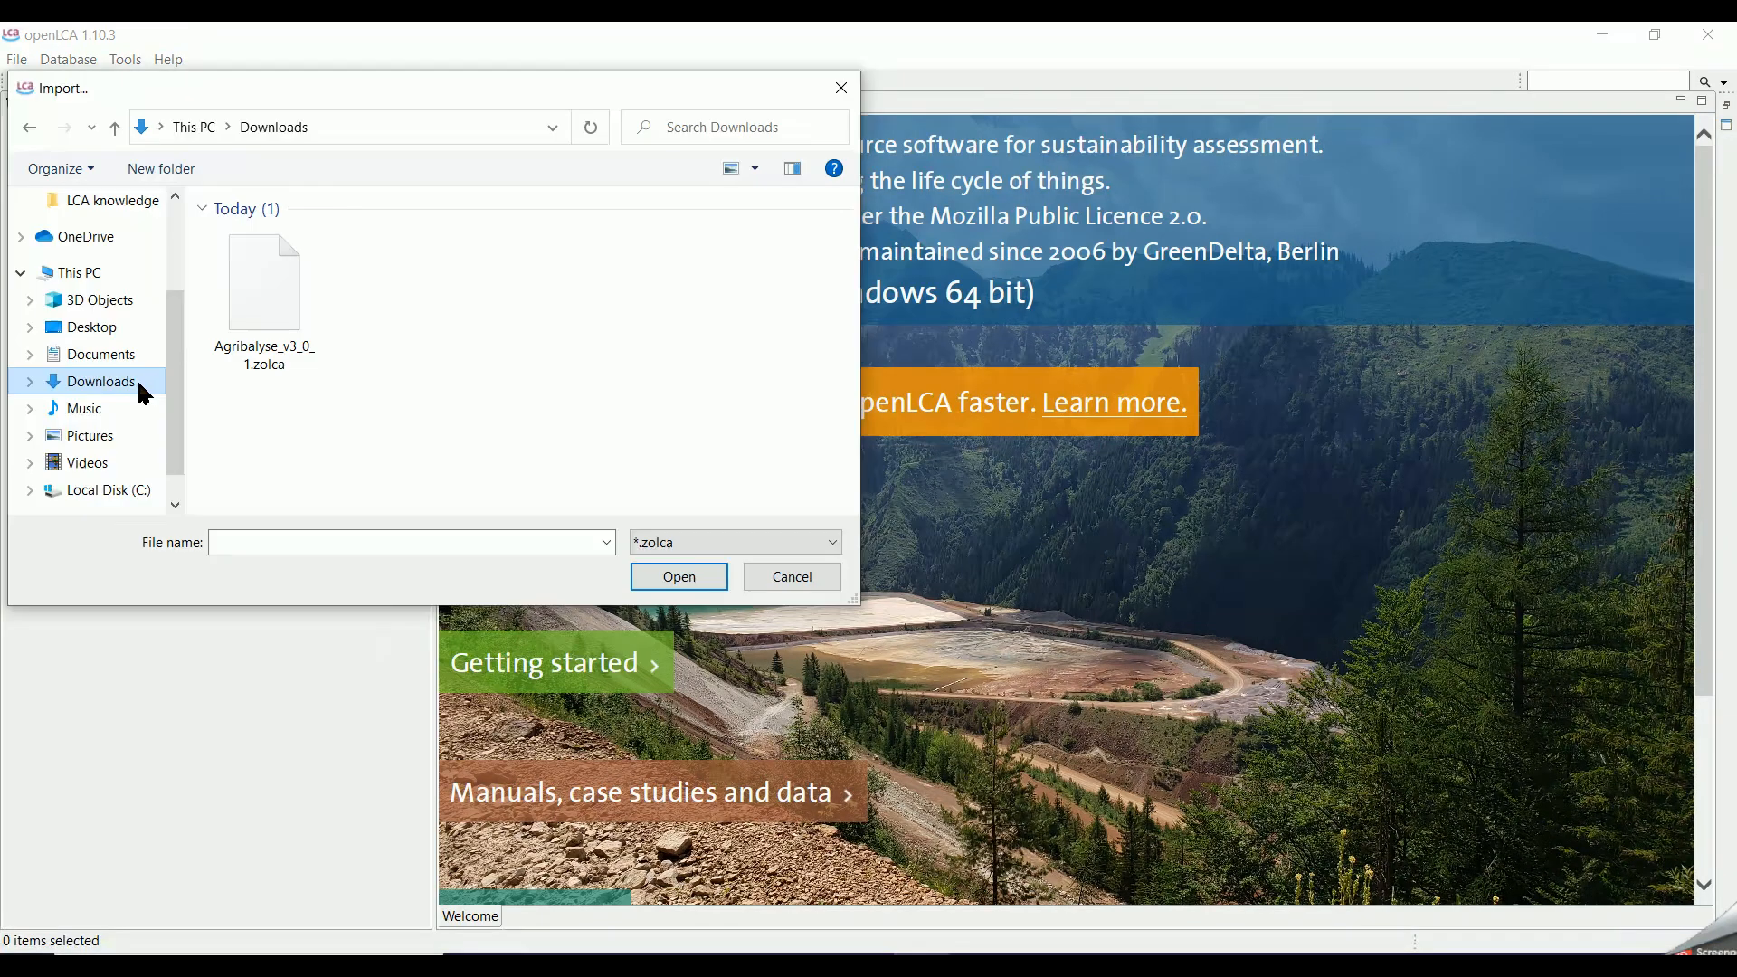
click(264, 282)
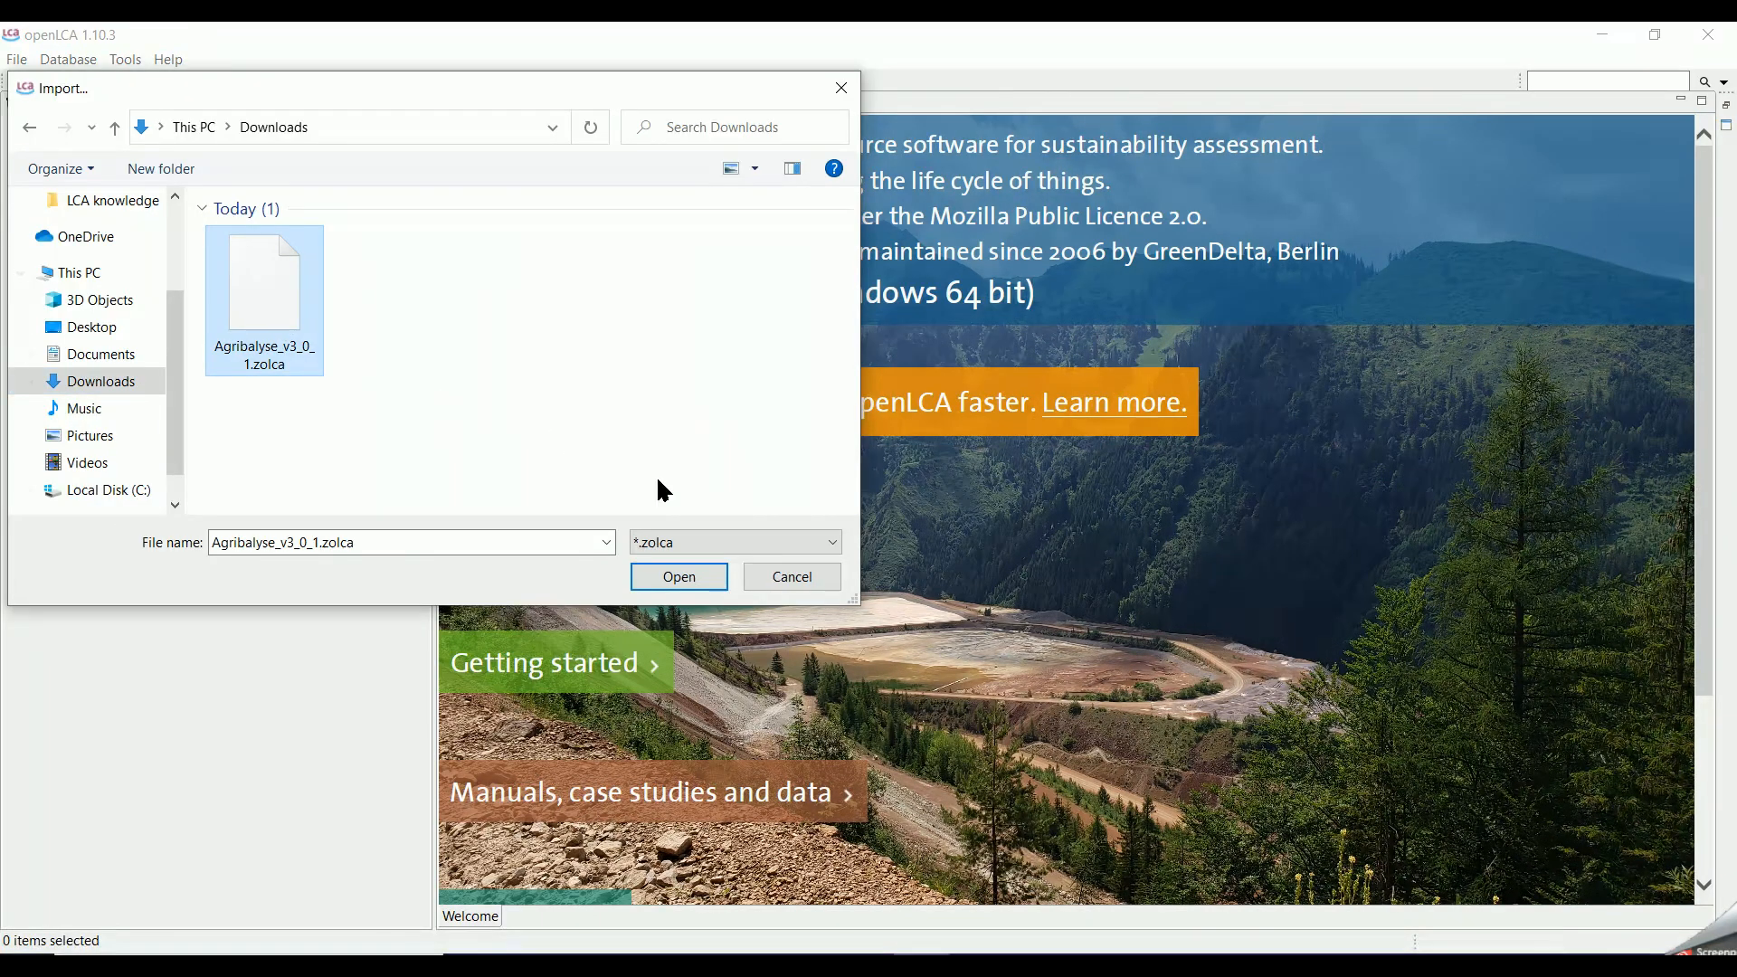
click(679, 576)
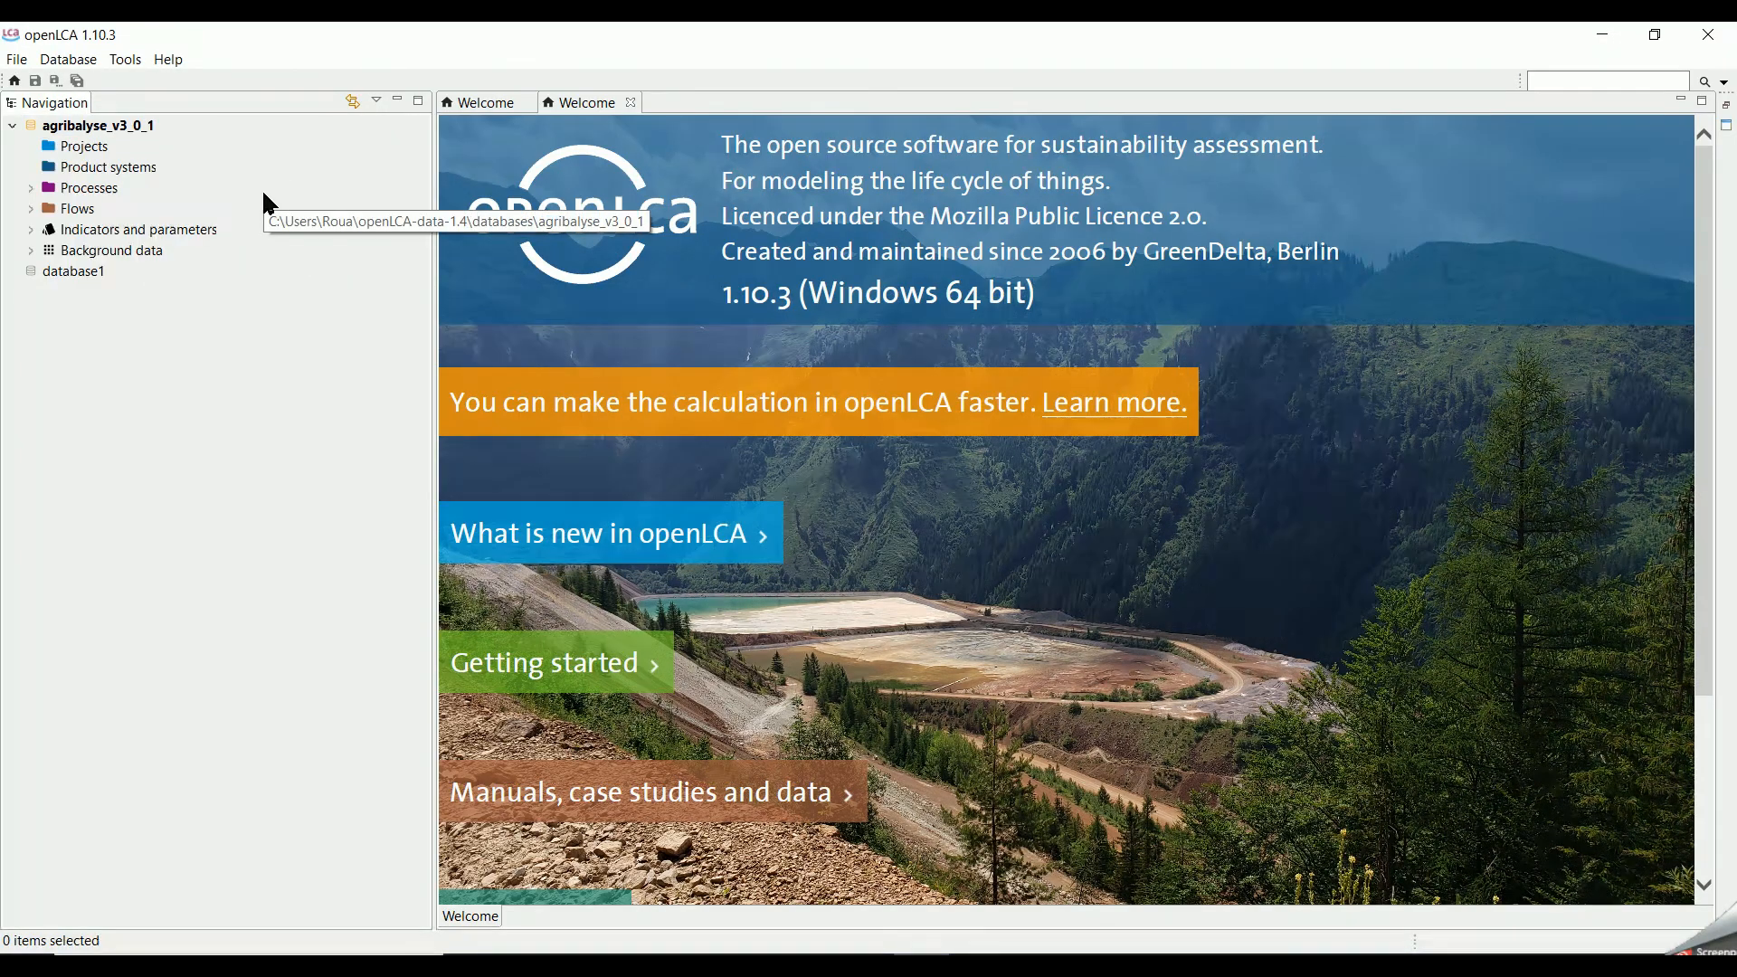
click(31, 186)
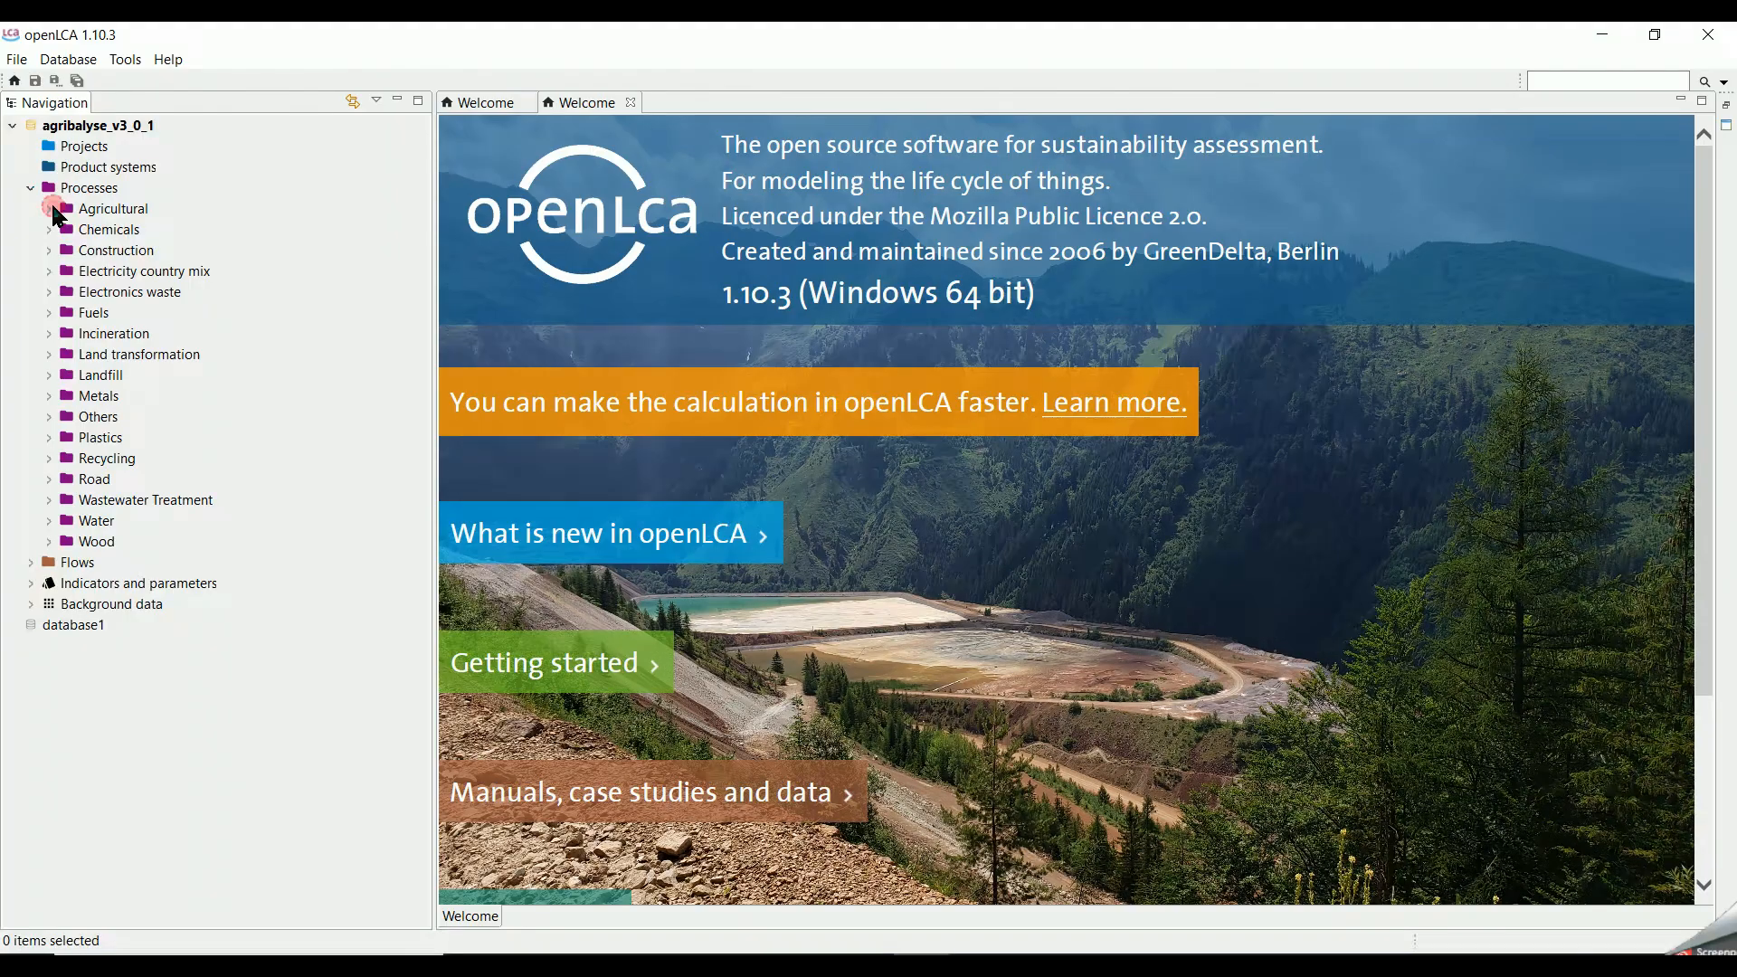
click(49, 208)
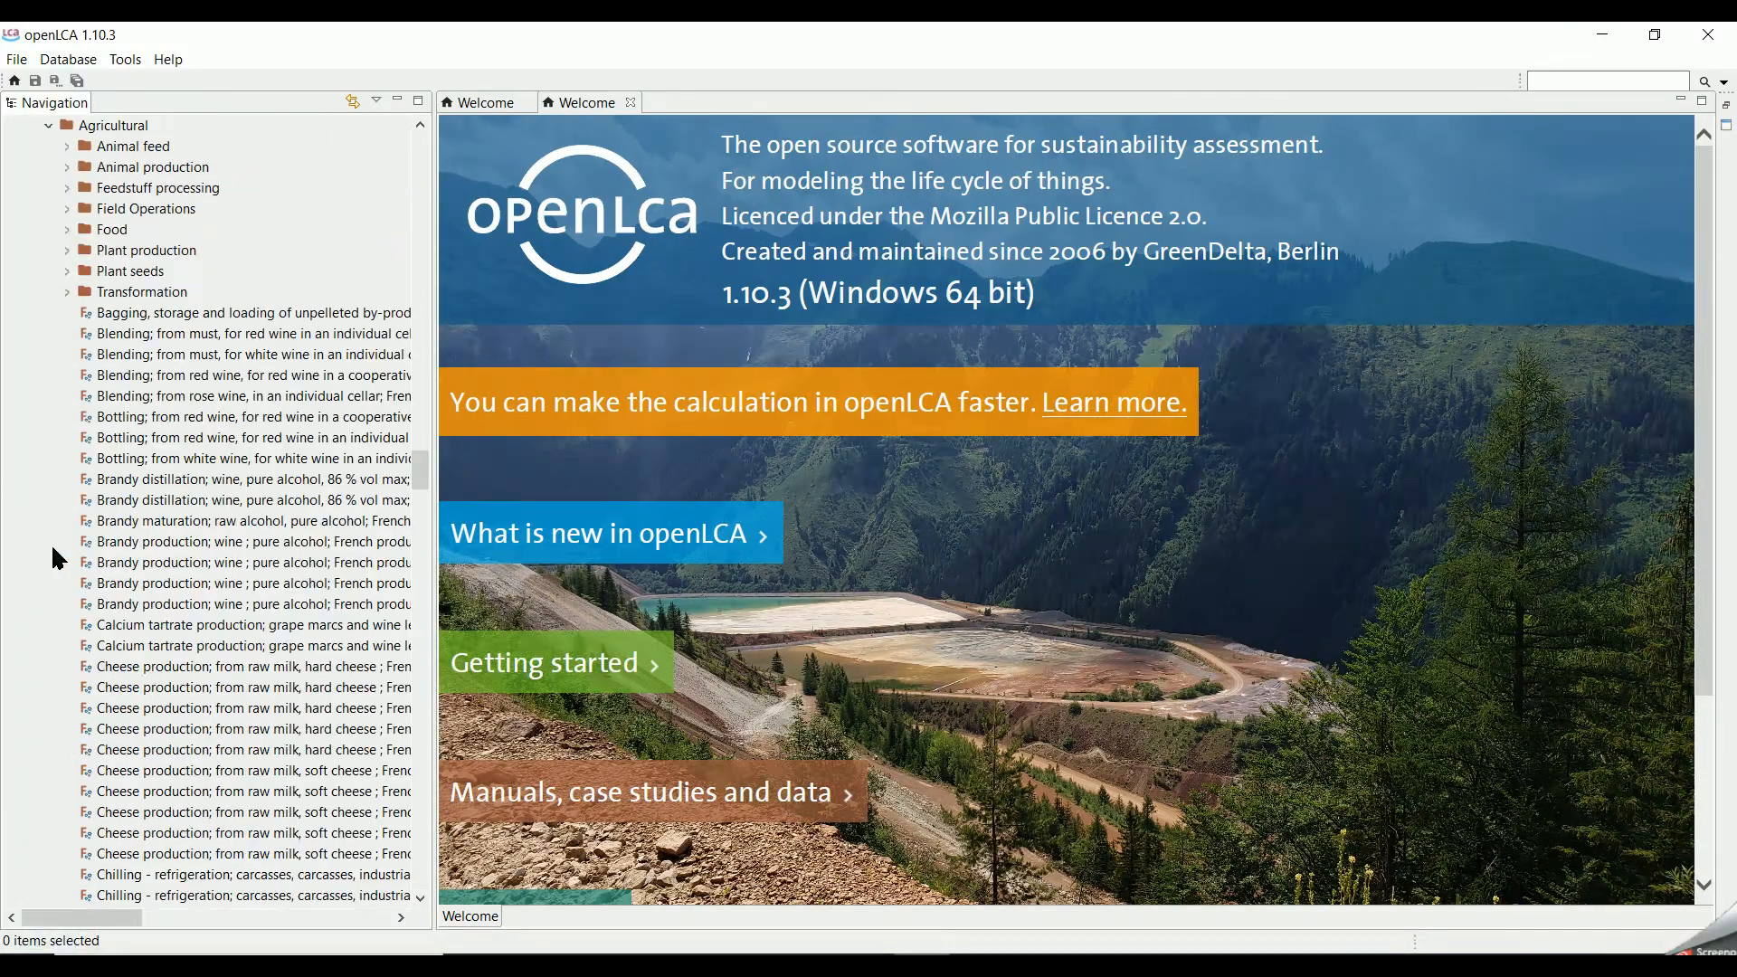
scroll(down, 3)
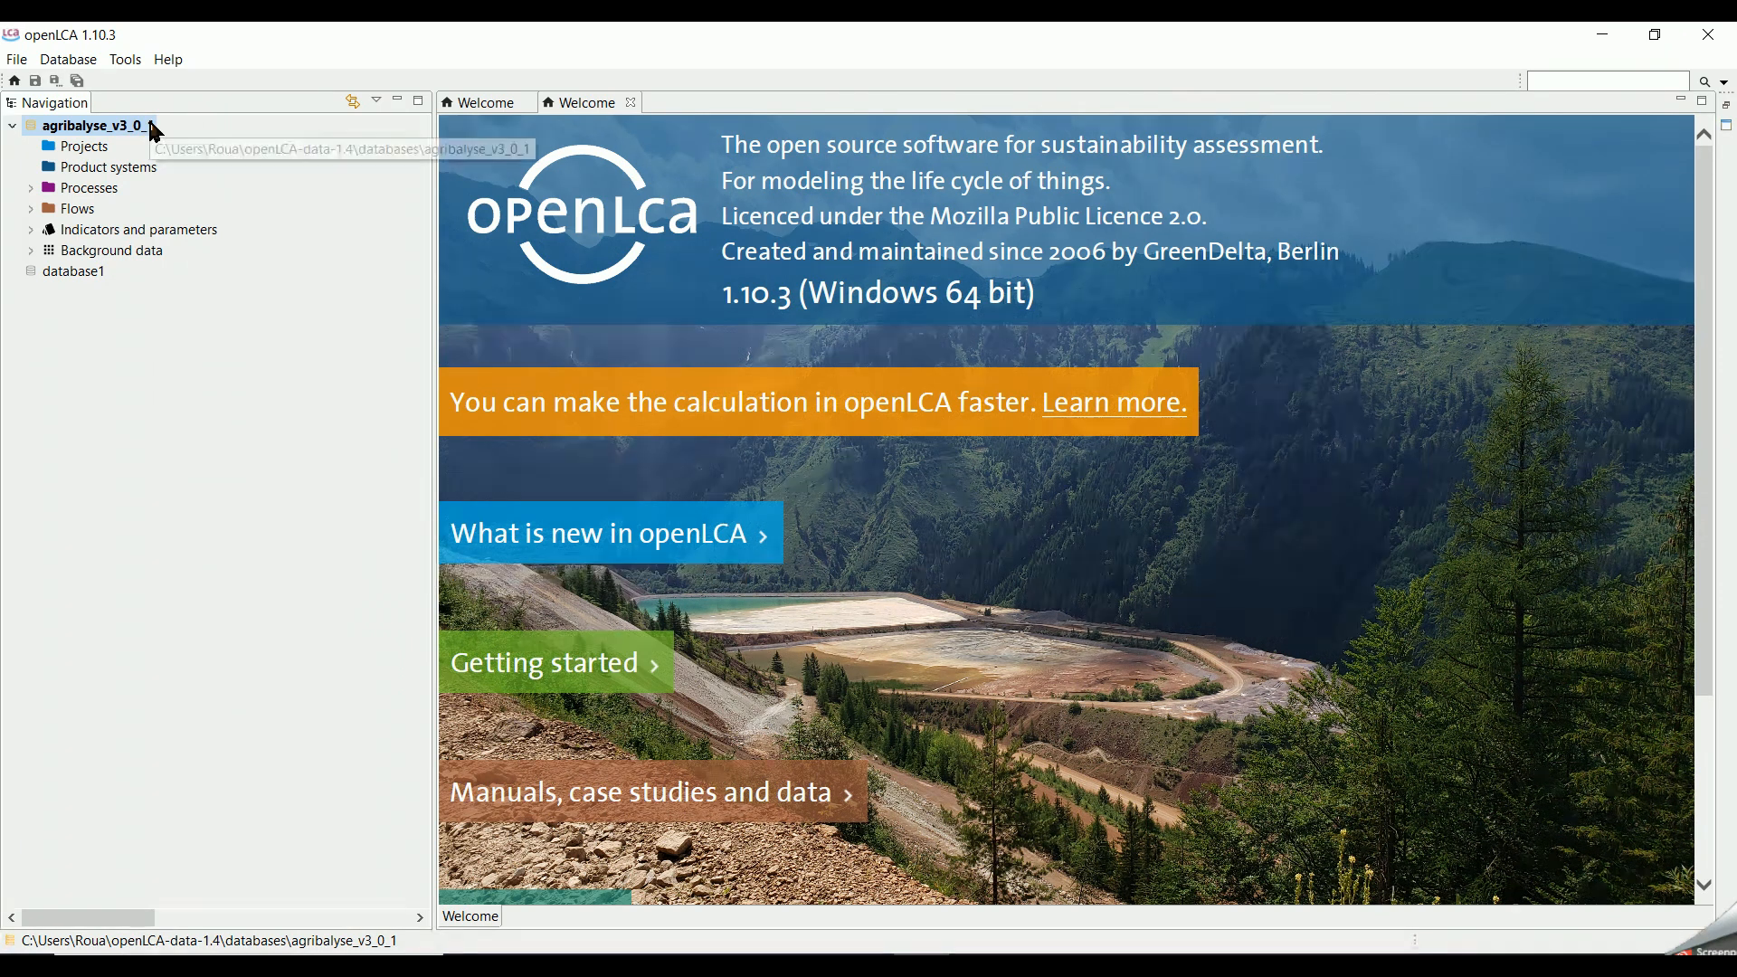
click(74, 272)
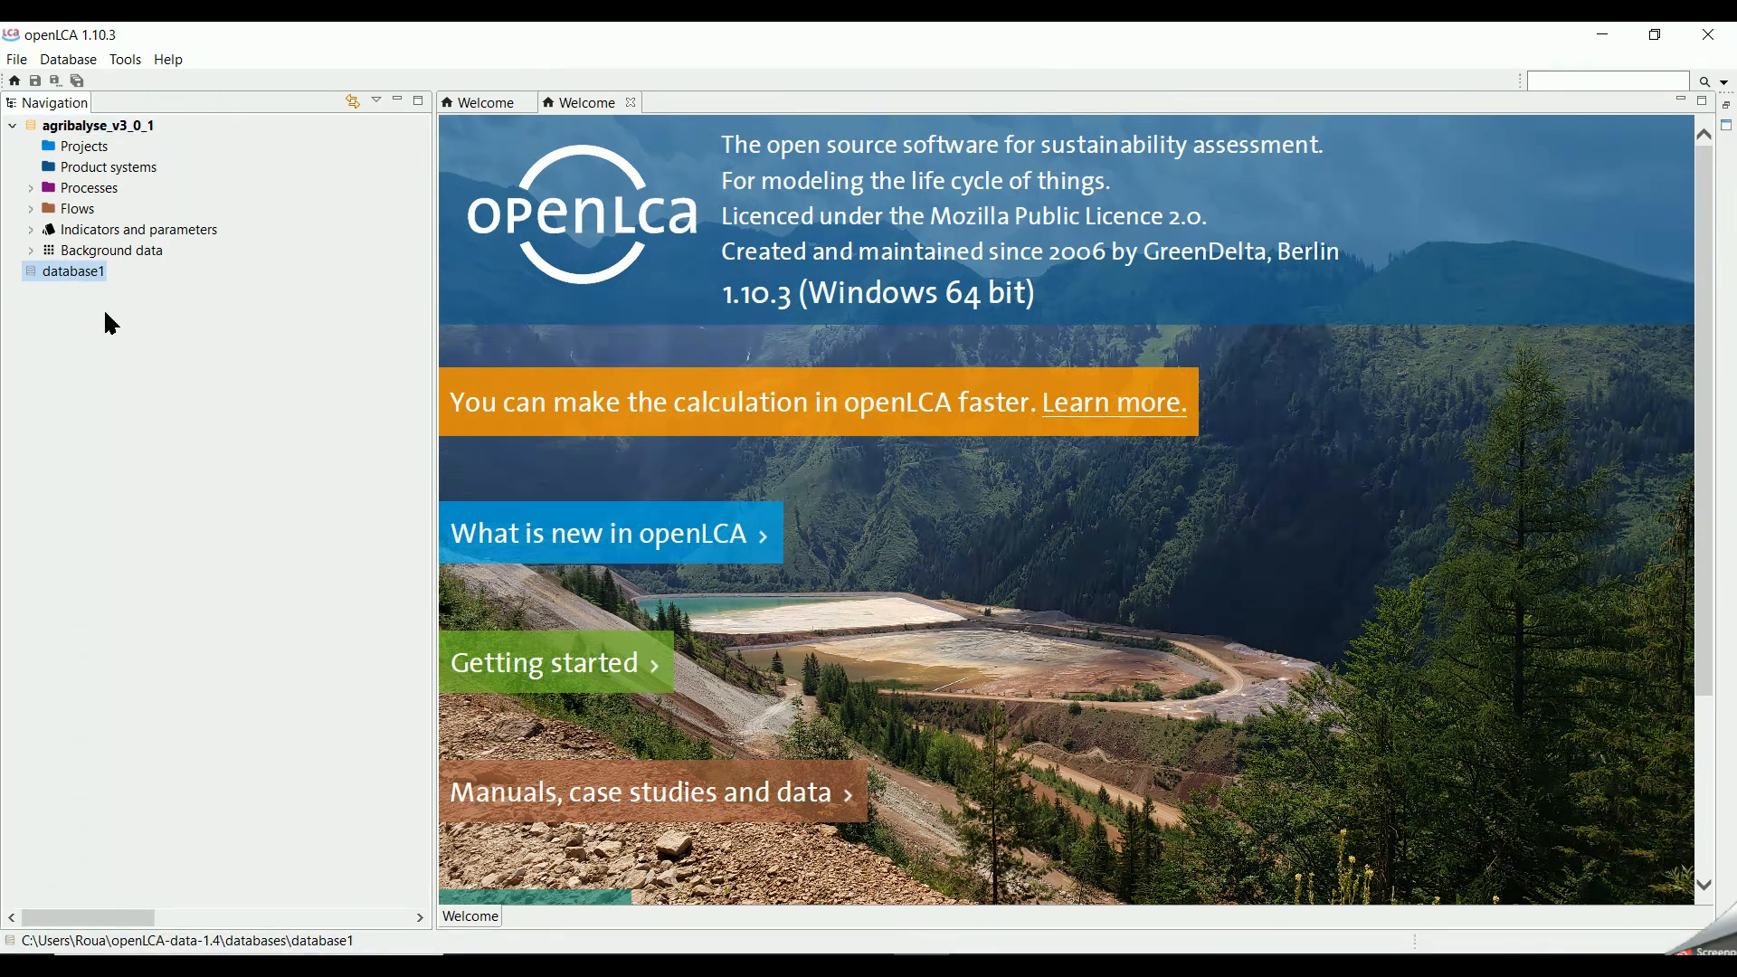
mouse_move(156, 177)
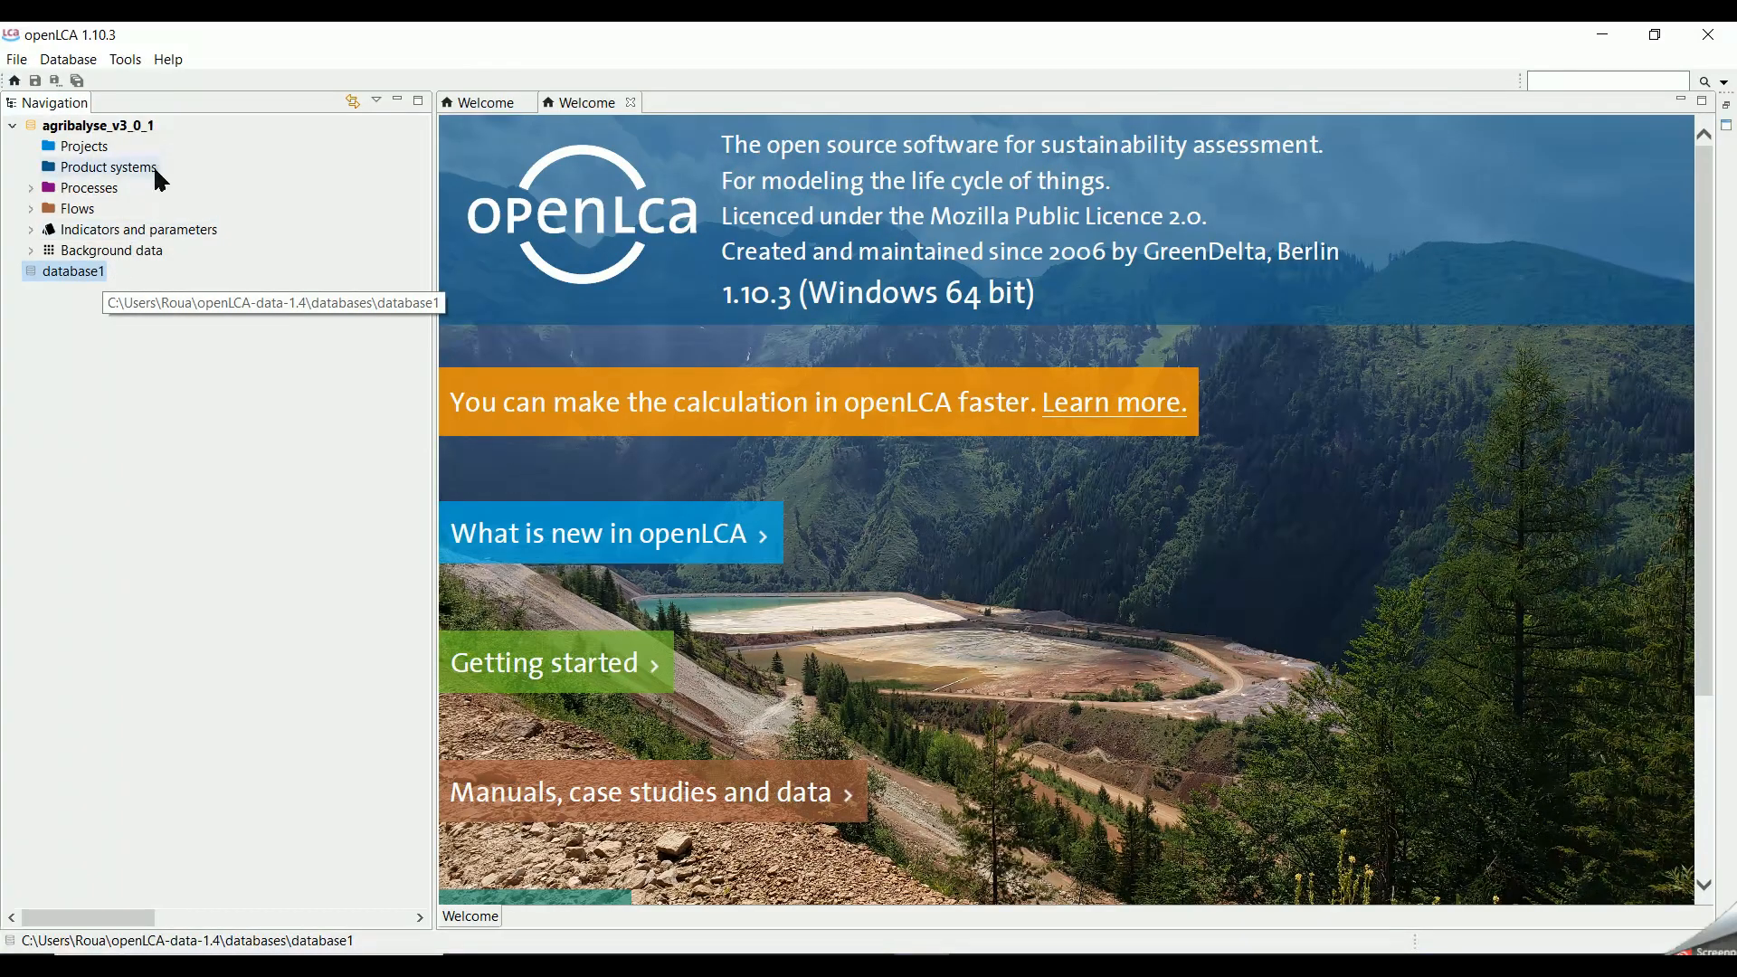
Step: Import the entire existing database1 into agribalyse_v3_0_1 via the Import wizard
right_click(94, 125)
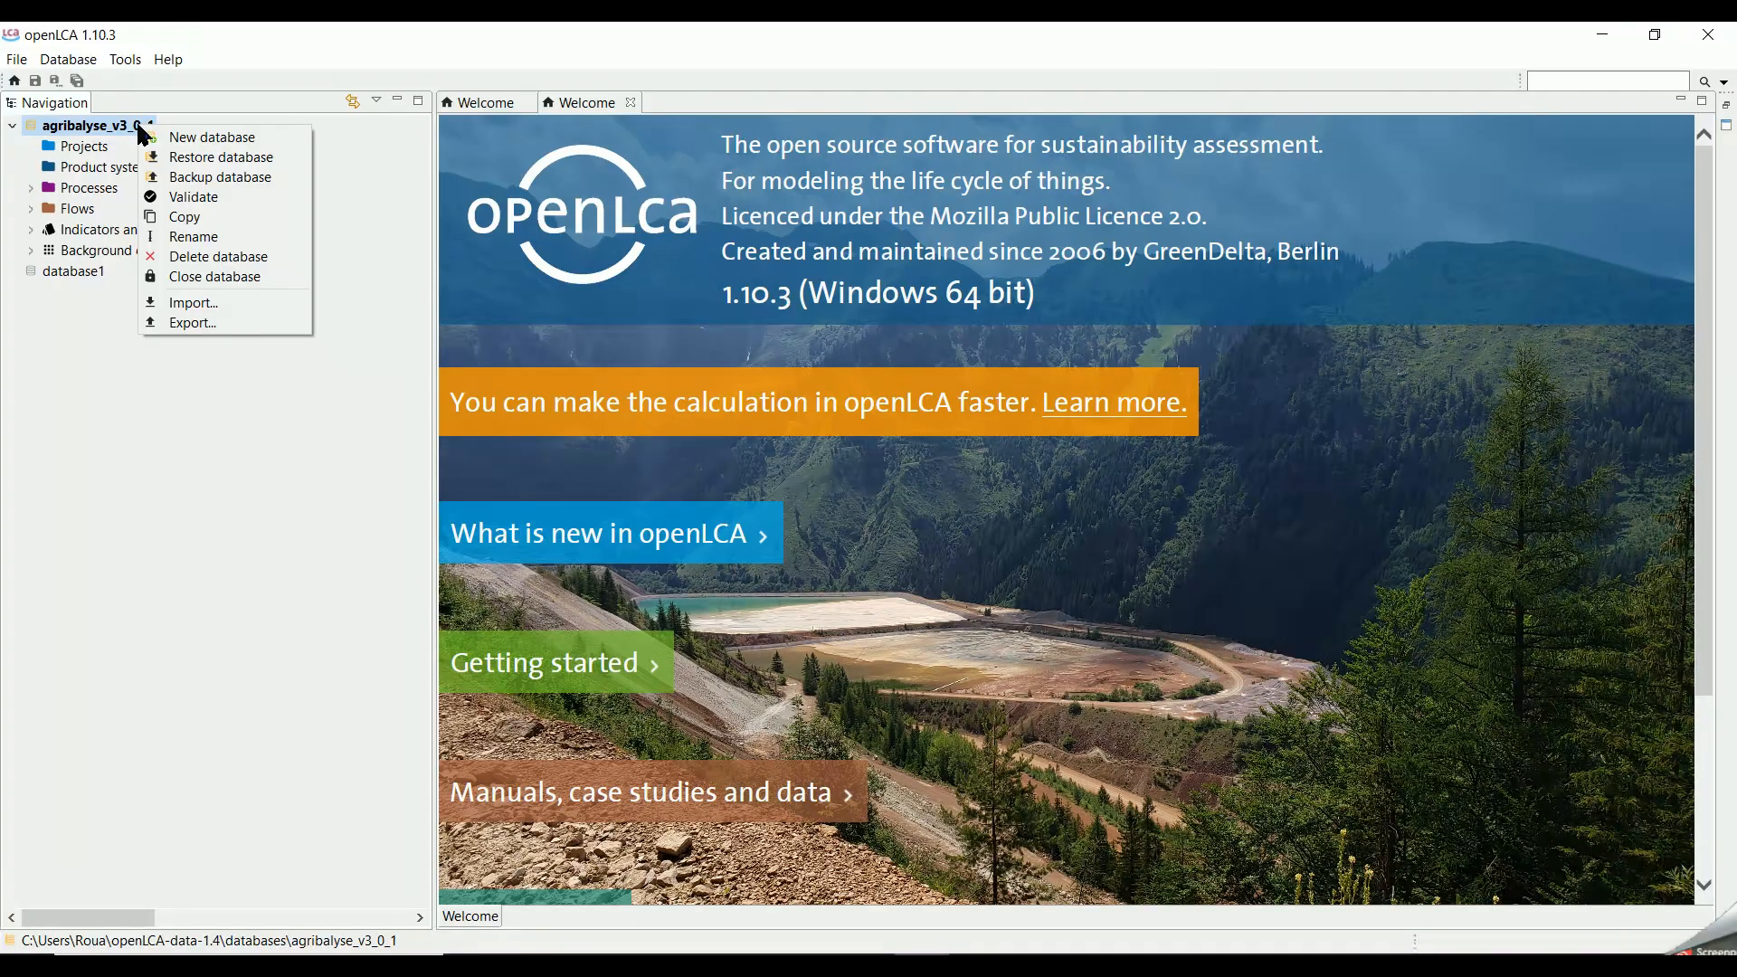
click(192, 303)
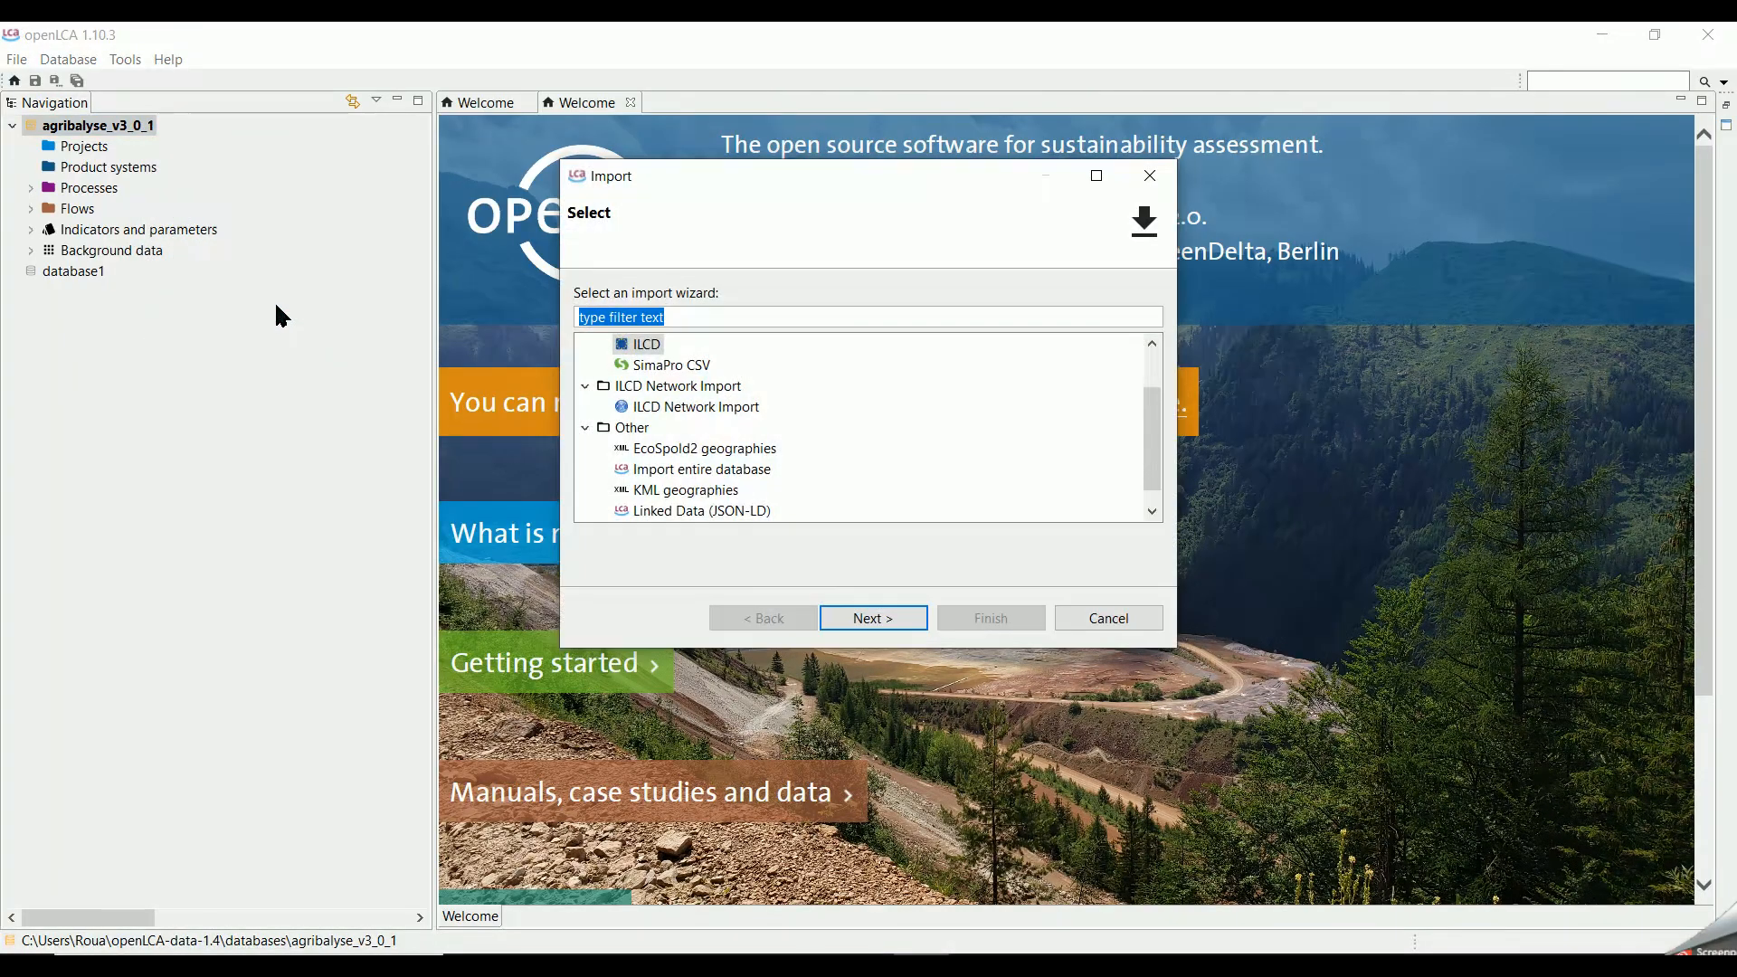
click(700, 449)
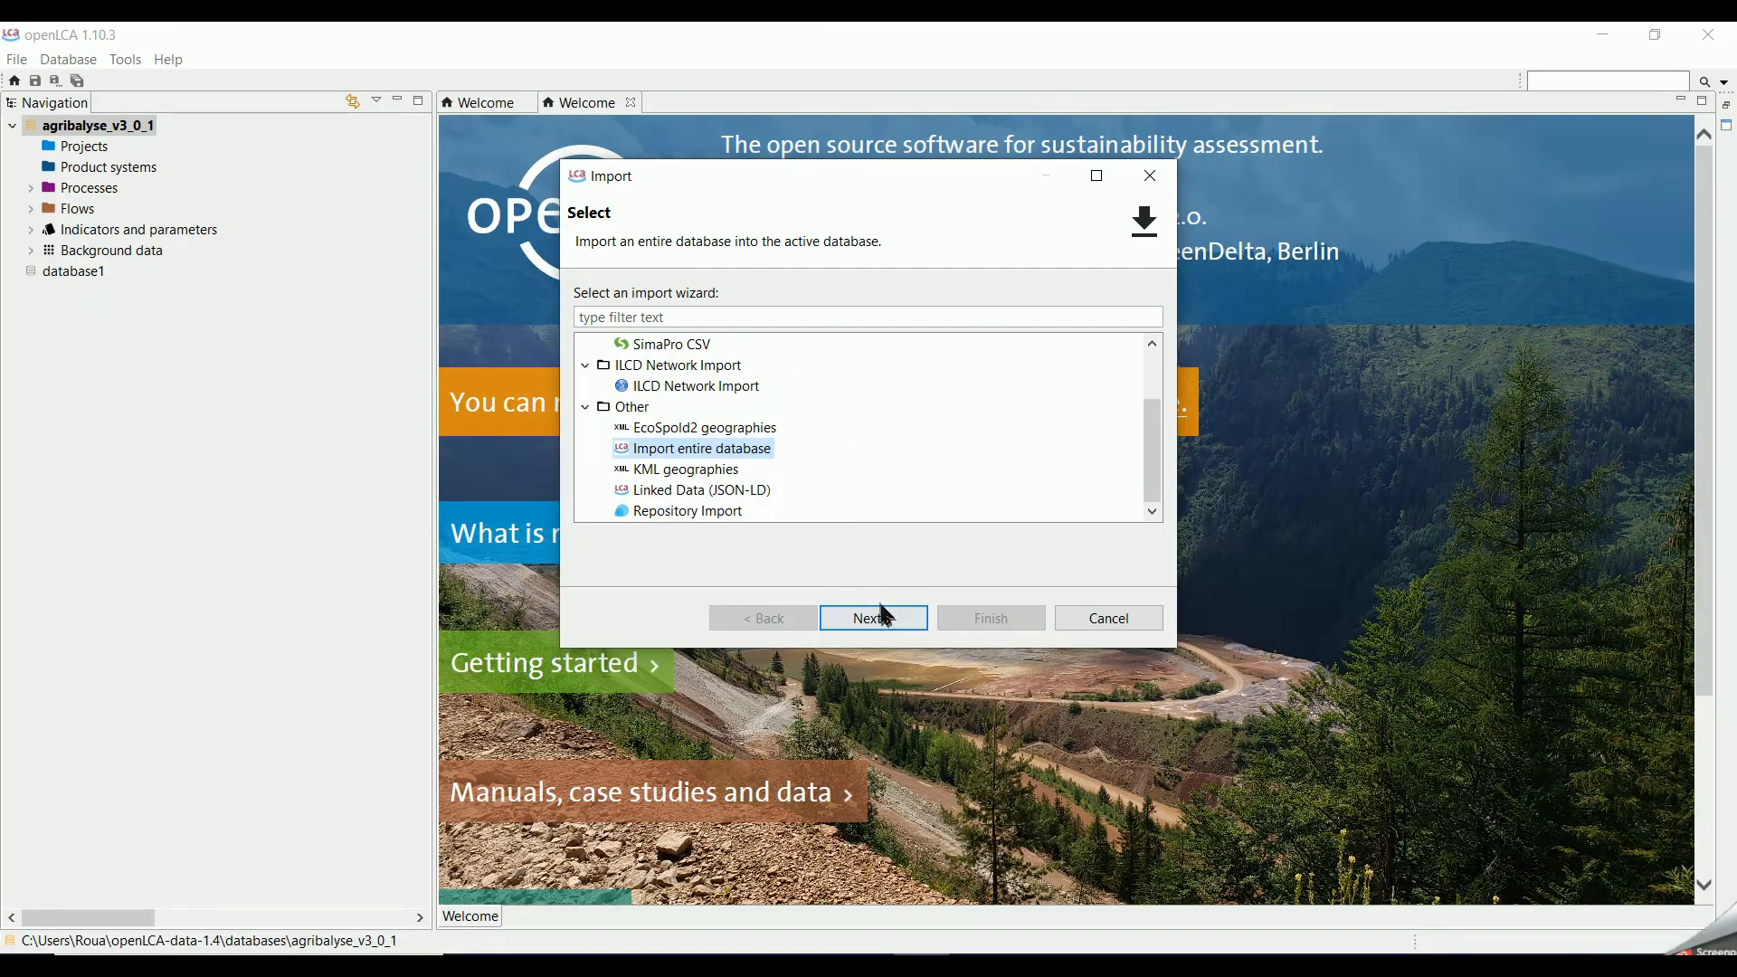
click(872, 617)
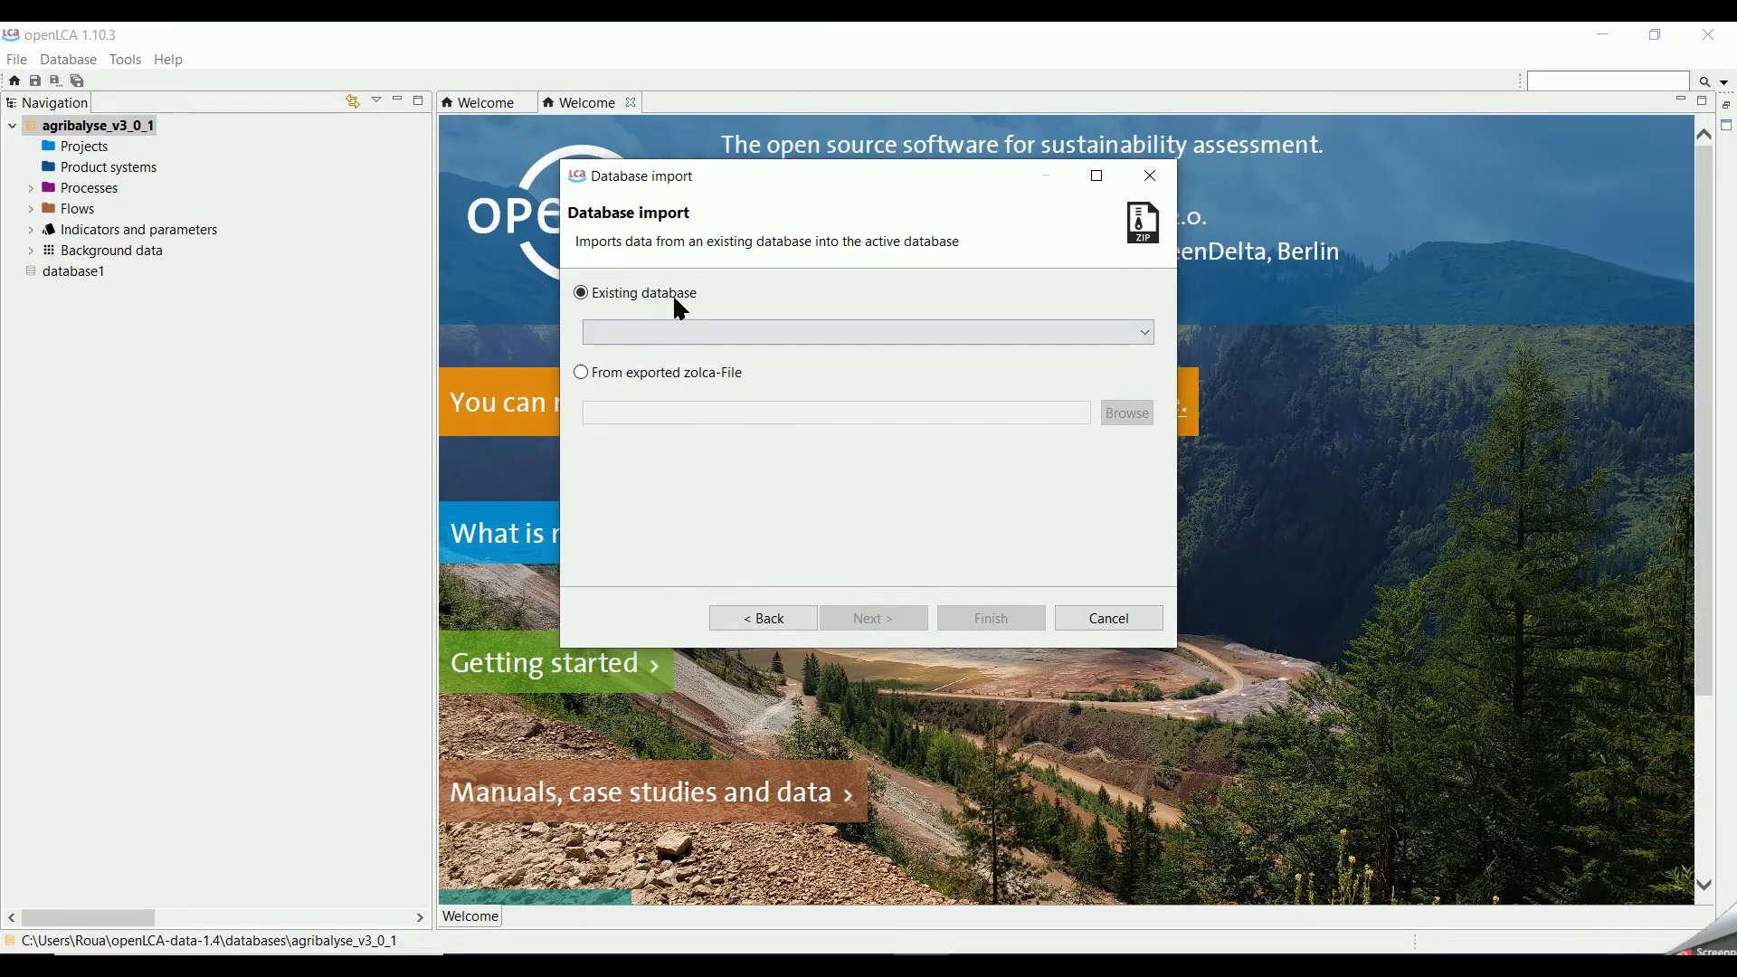
click(1138, 333)
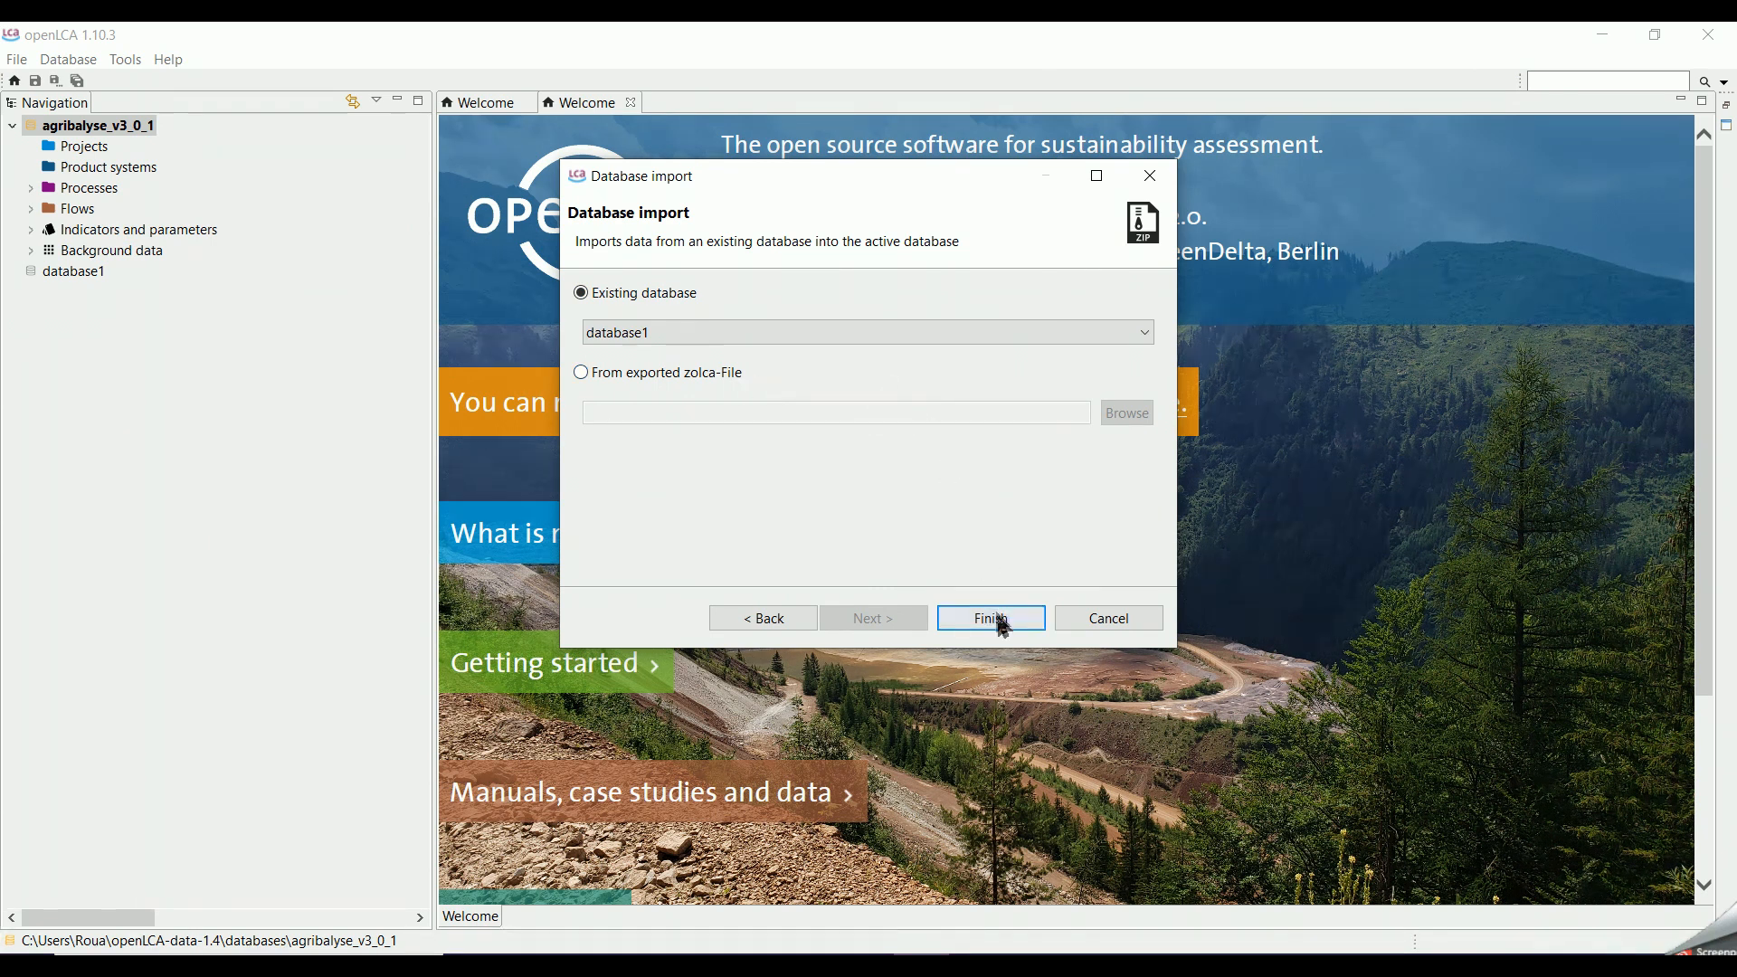
click(988, 619)
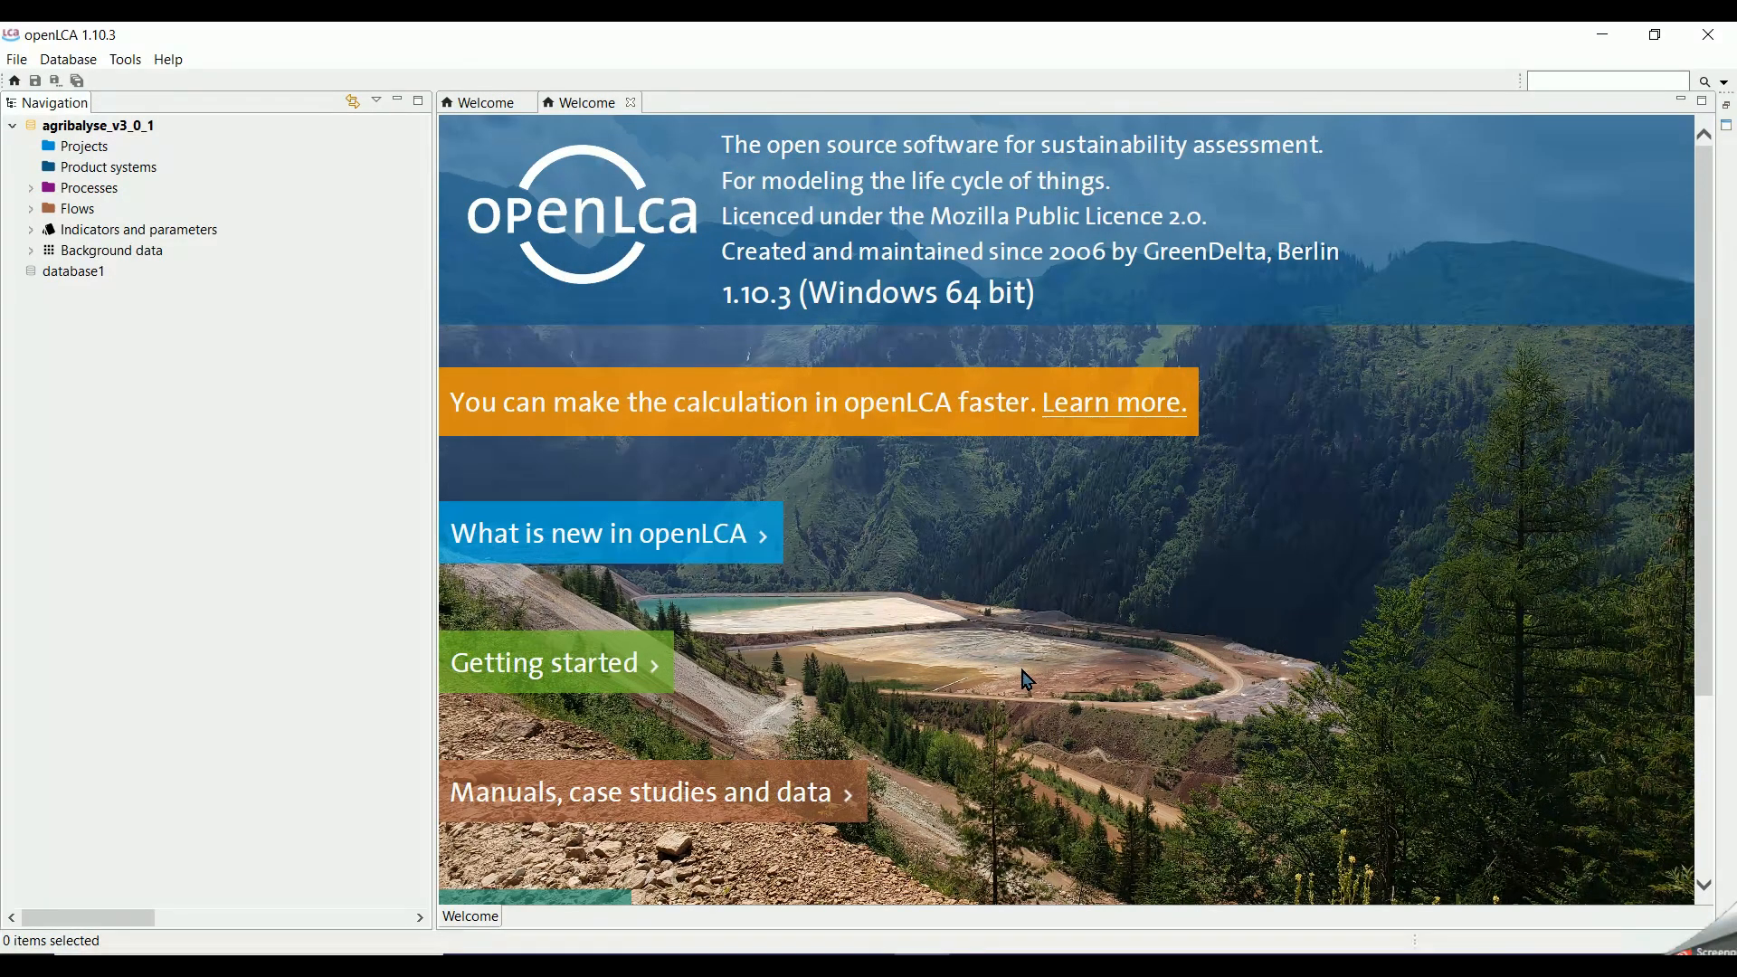
mouse_move(1006, 653)
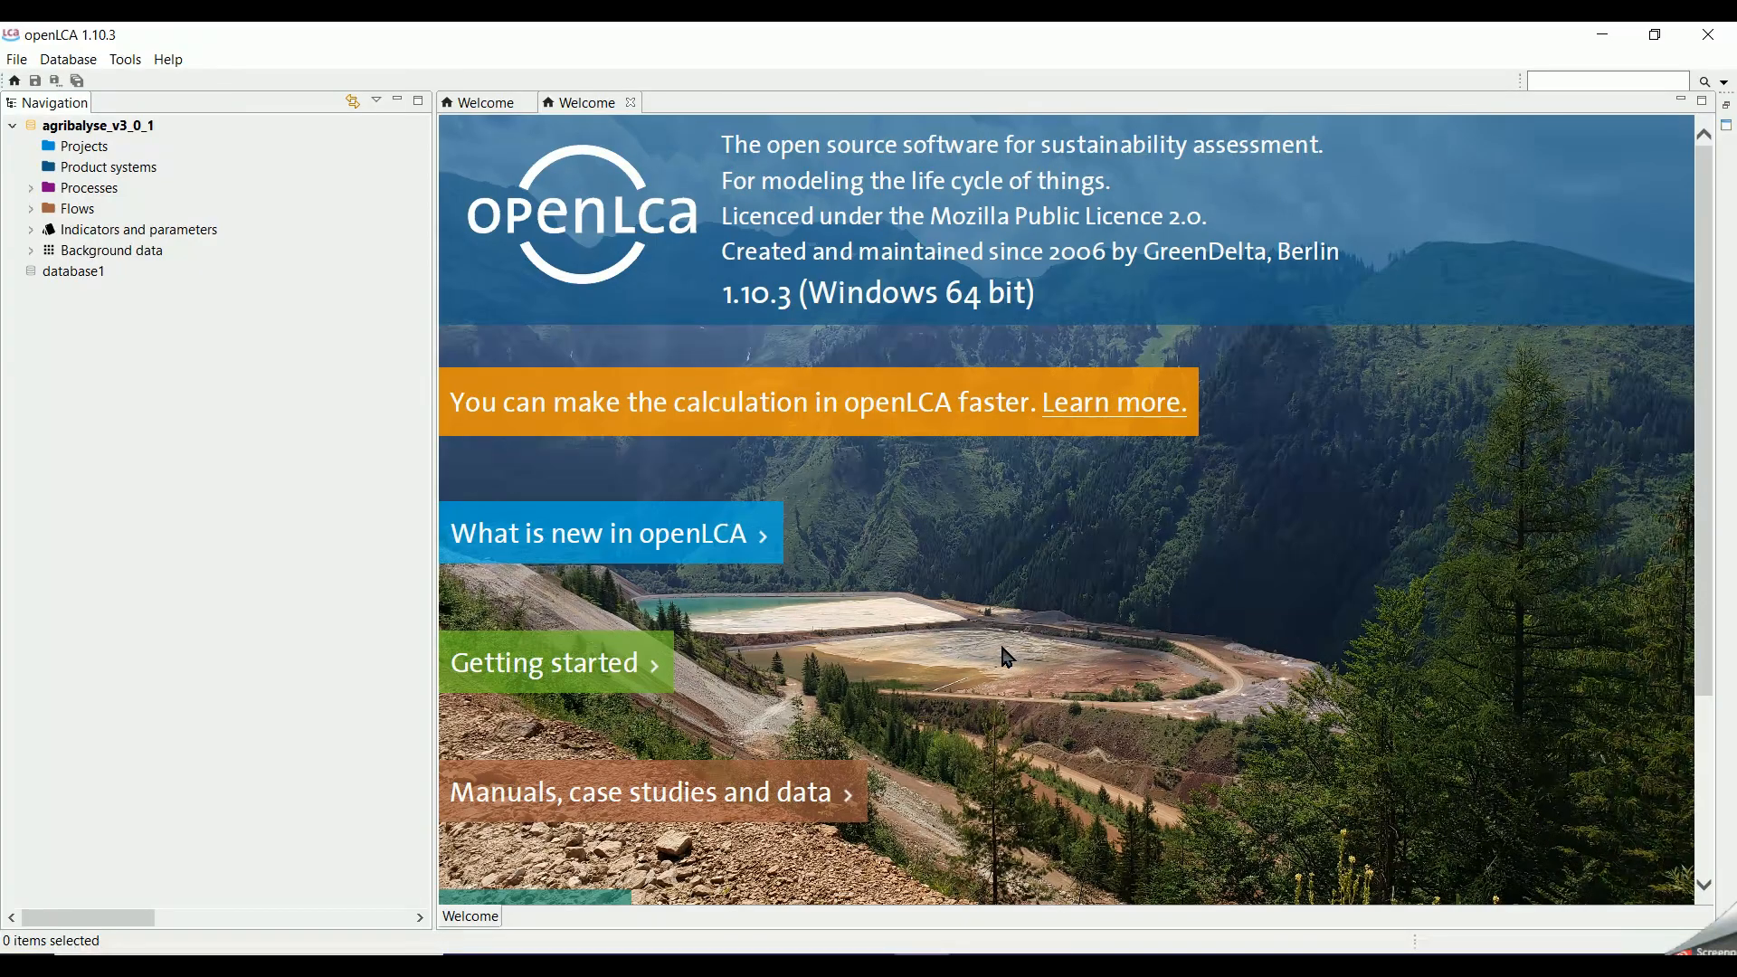